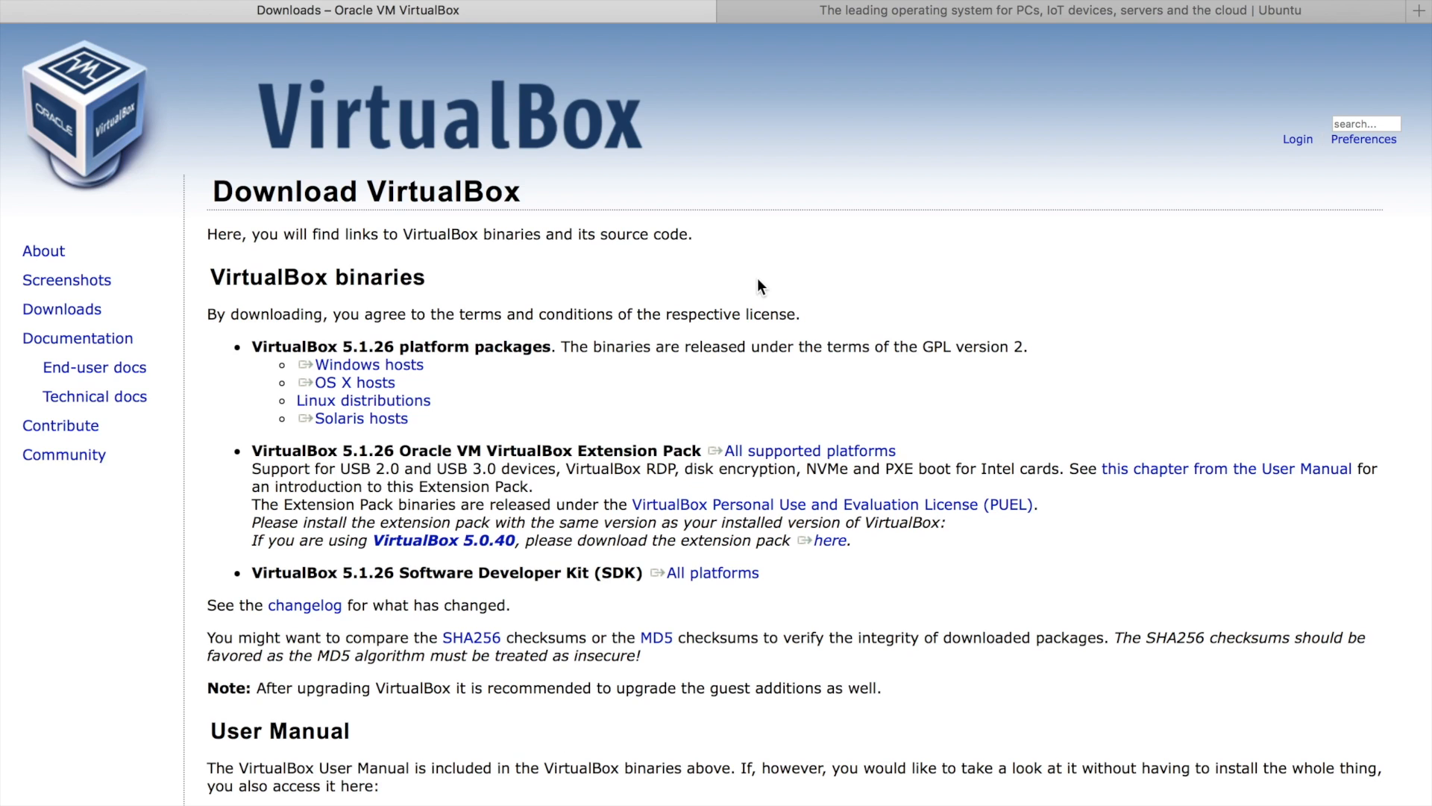
mouse_move(758, 274)
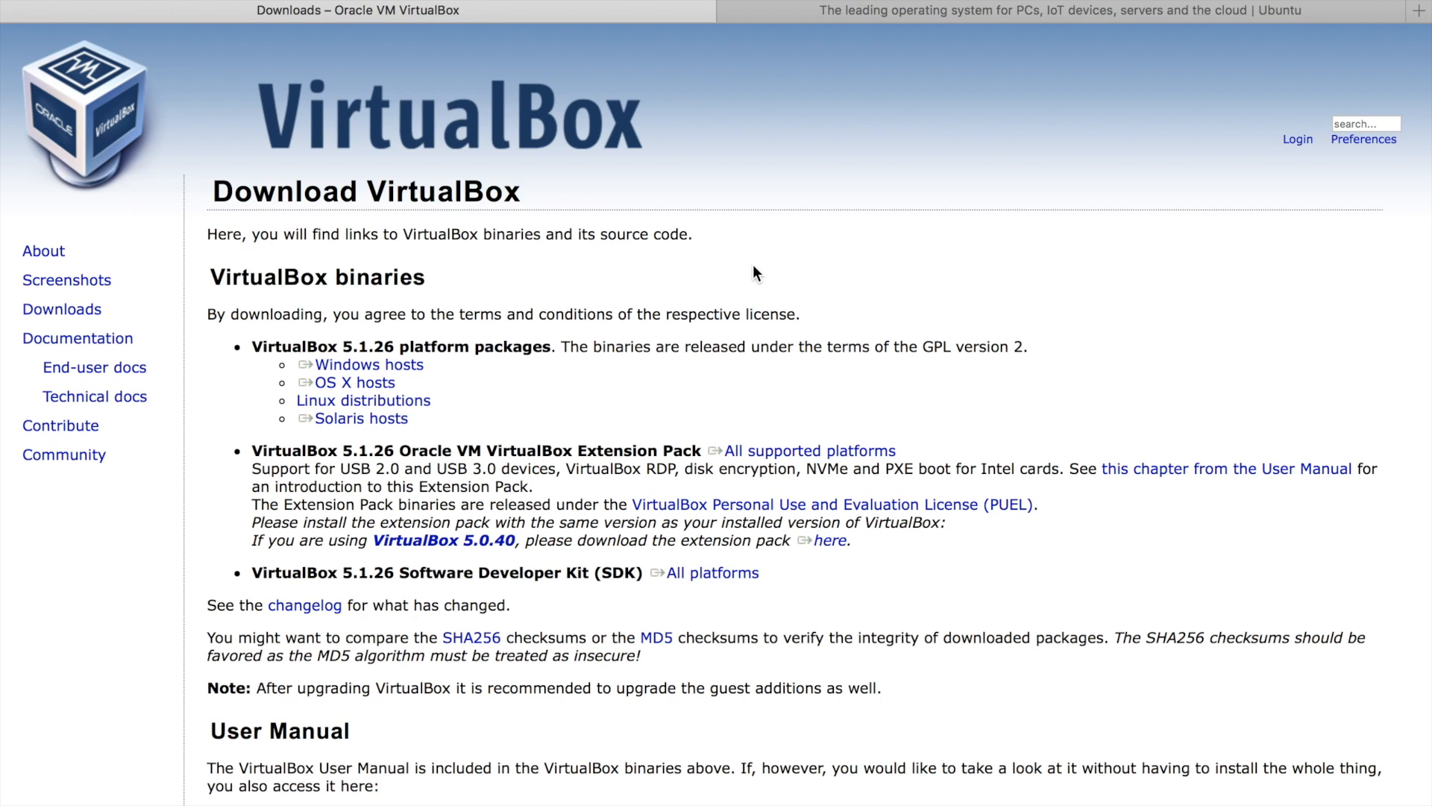
mouse_move(447, 196)
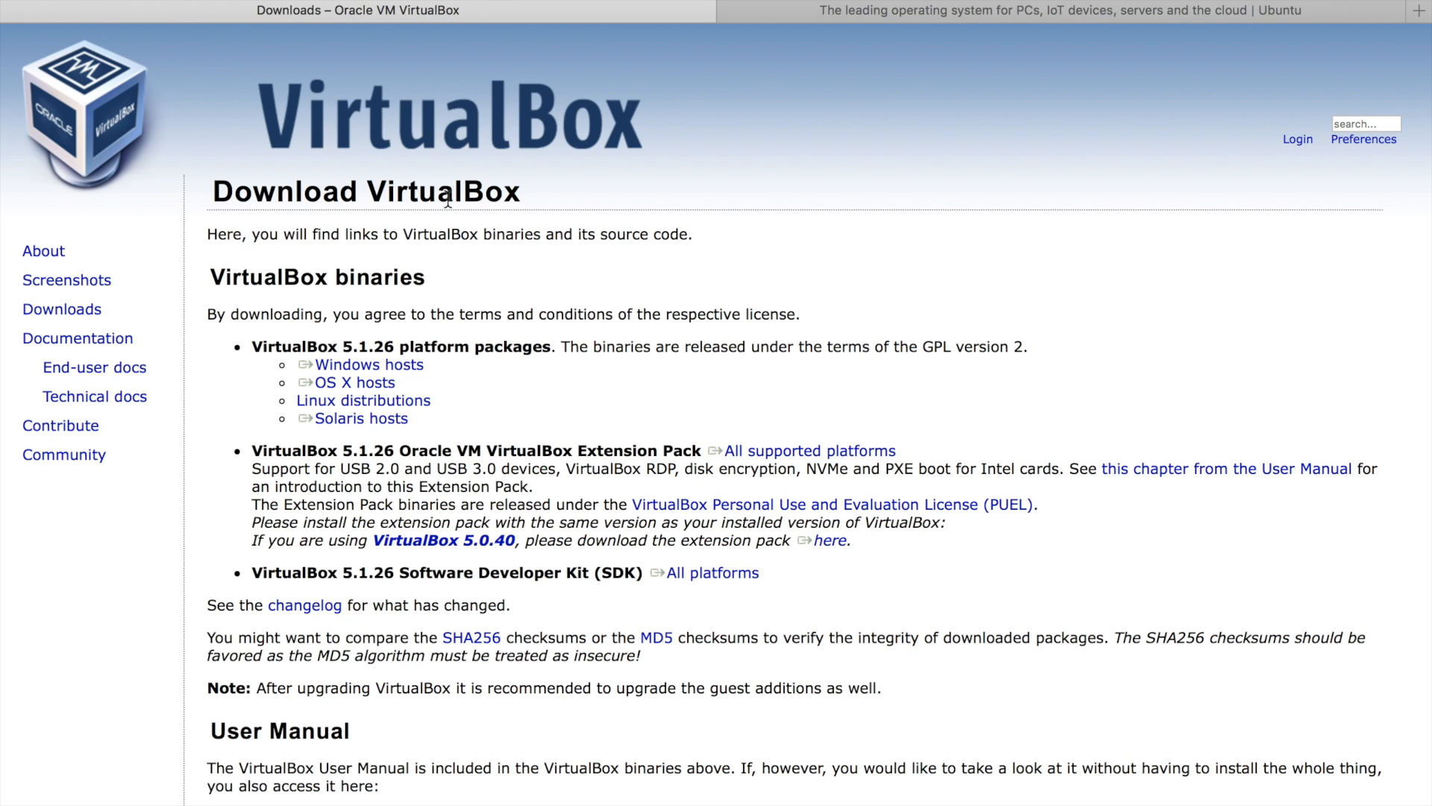
mouse_move(497, 370)
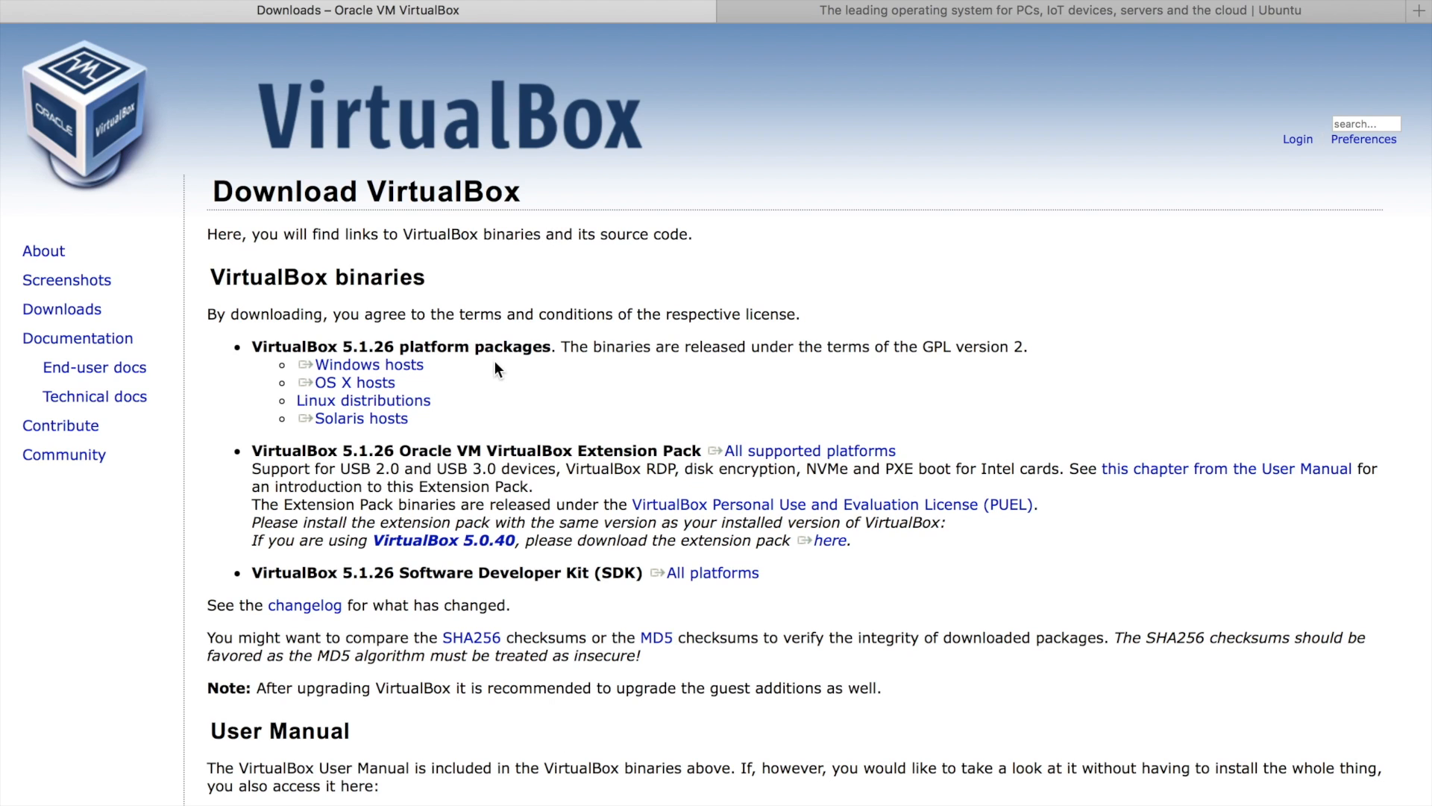
mouse_move(443, 377)
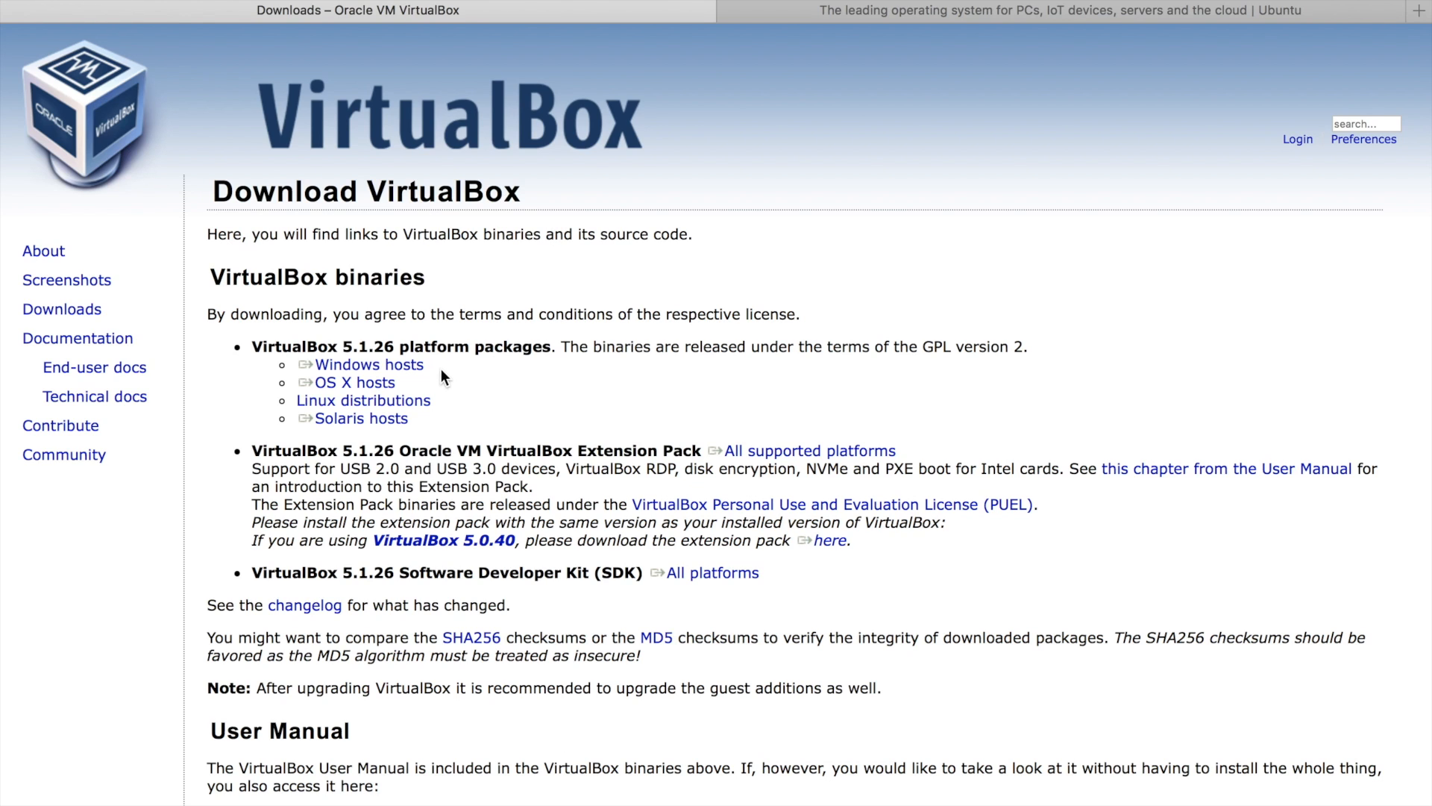
mouse_move(492, 450)
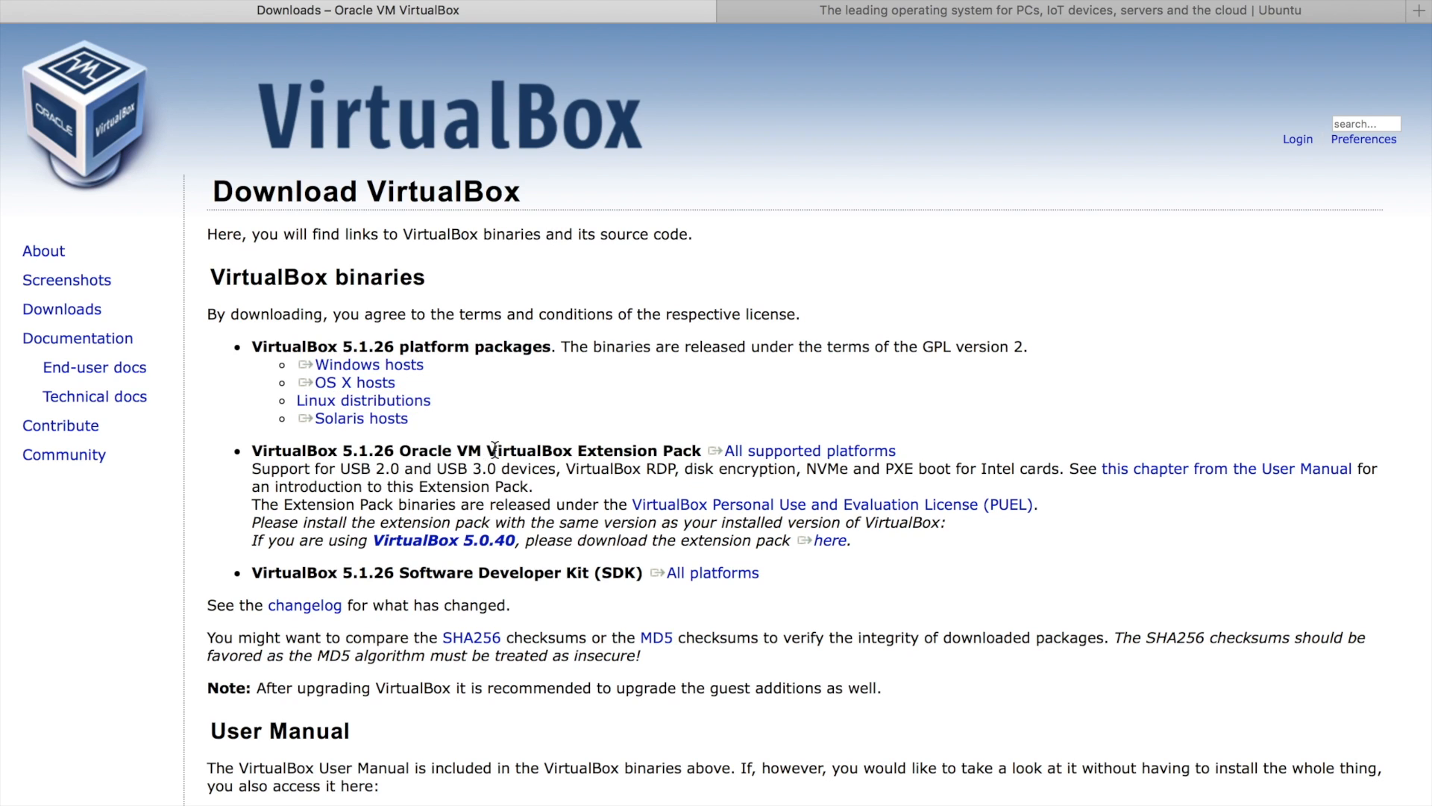
mouse_move(430, 388)
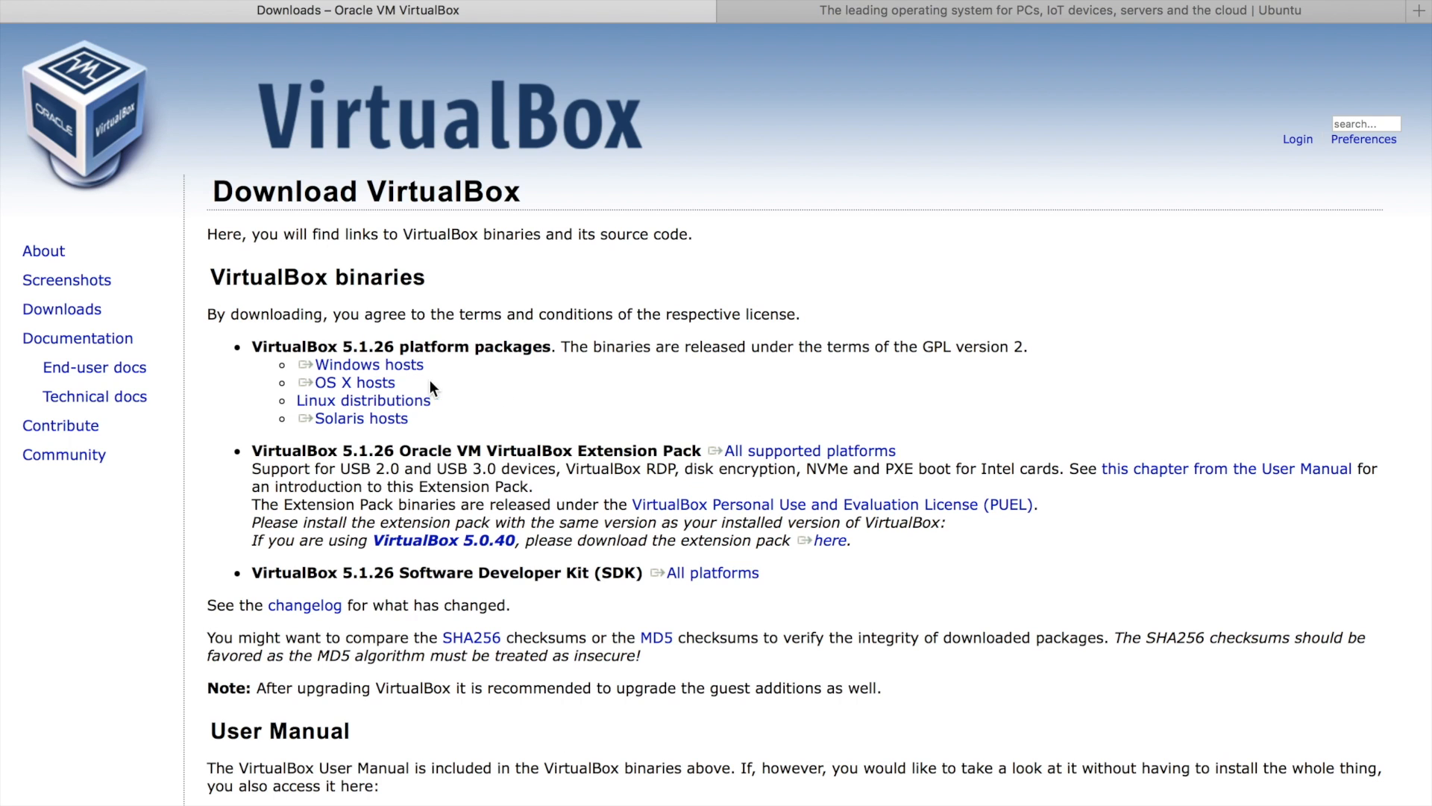
Step: Download the VirtualBox 5.1.26 package for OS X hosts from virtualbox.org
double_click(354, 382)
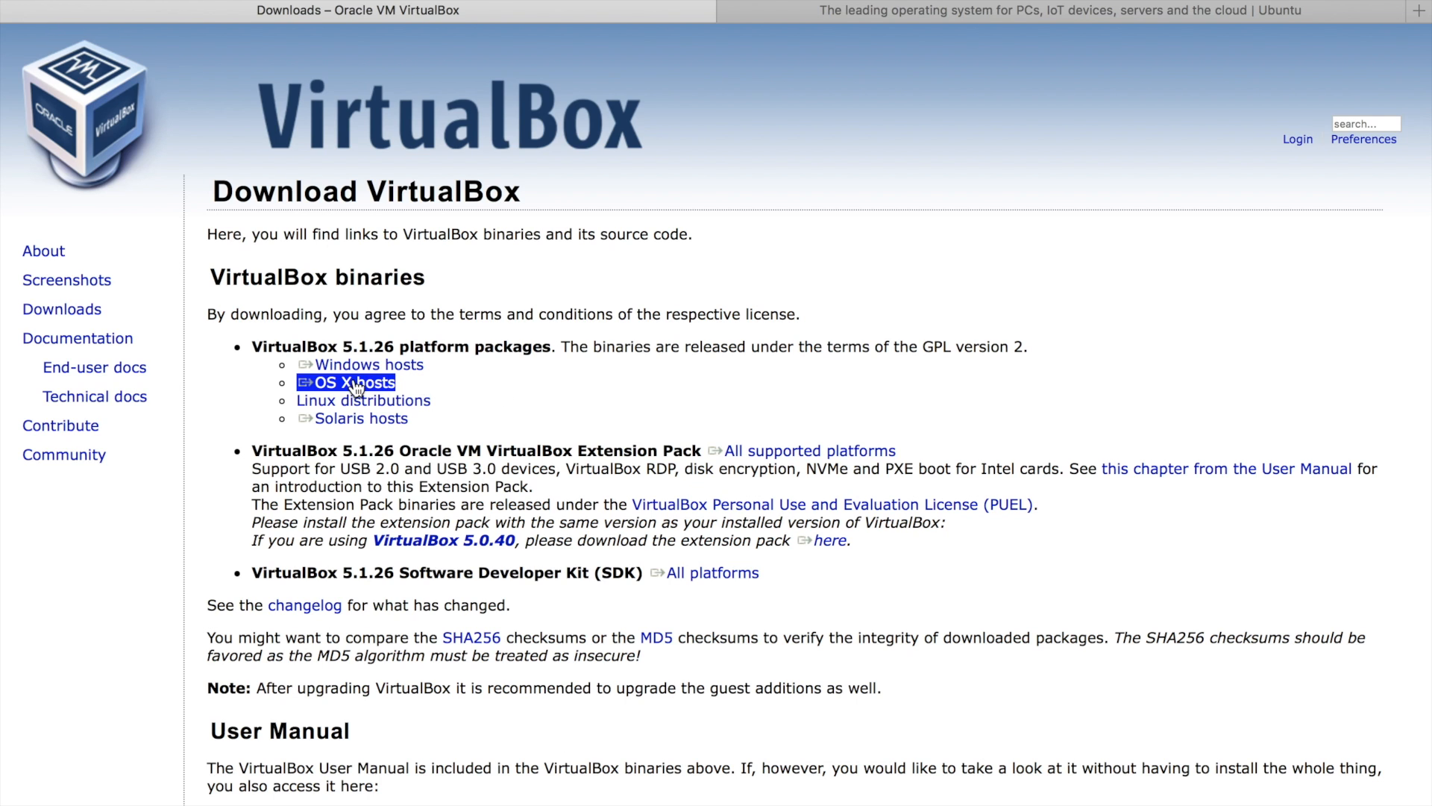
click(1057, 10)
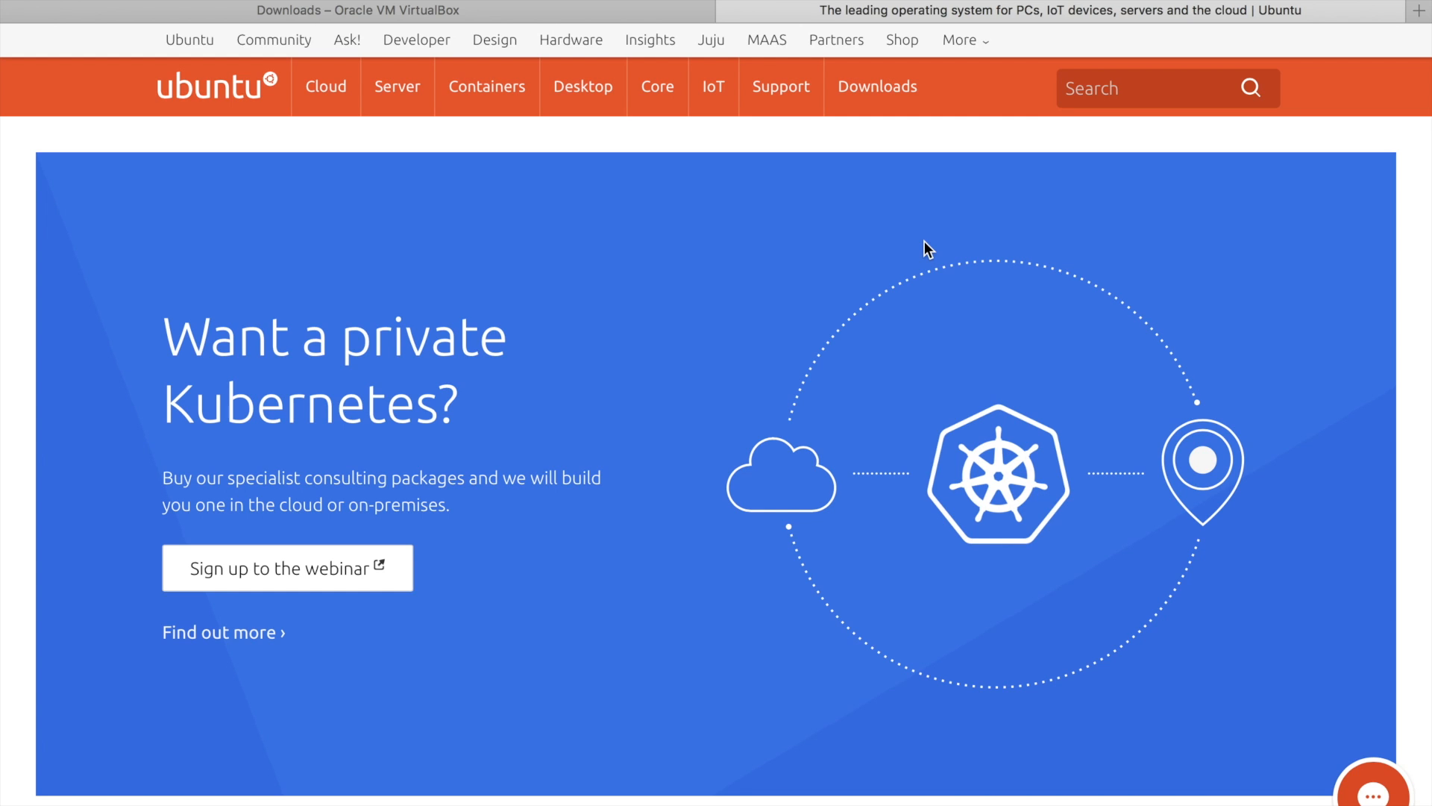
mouse_move(888, 137)
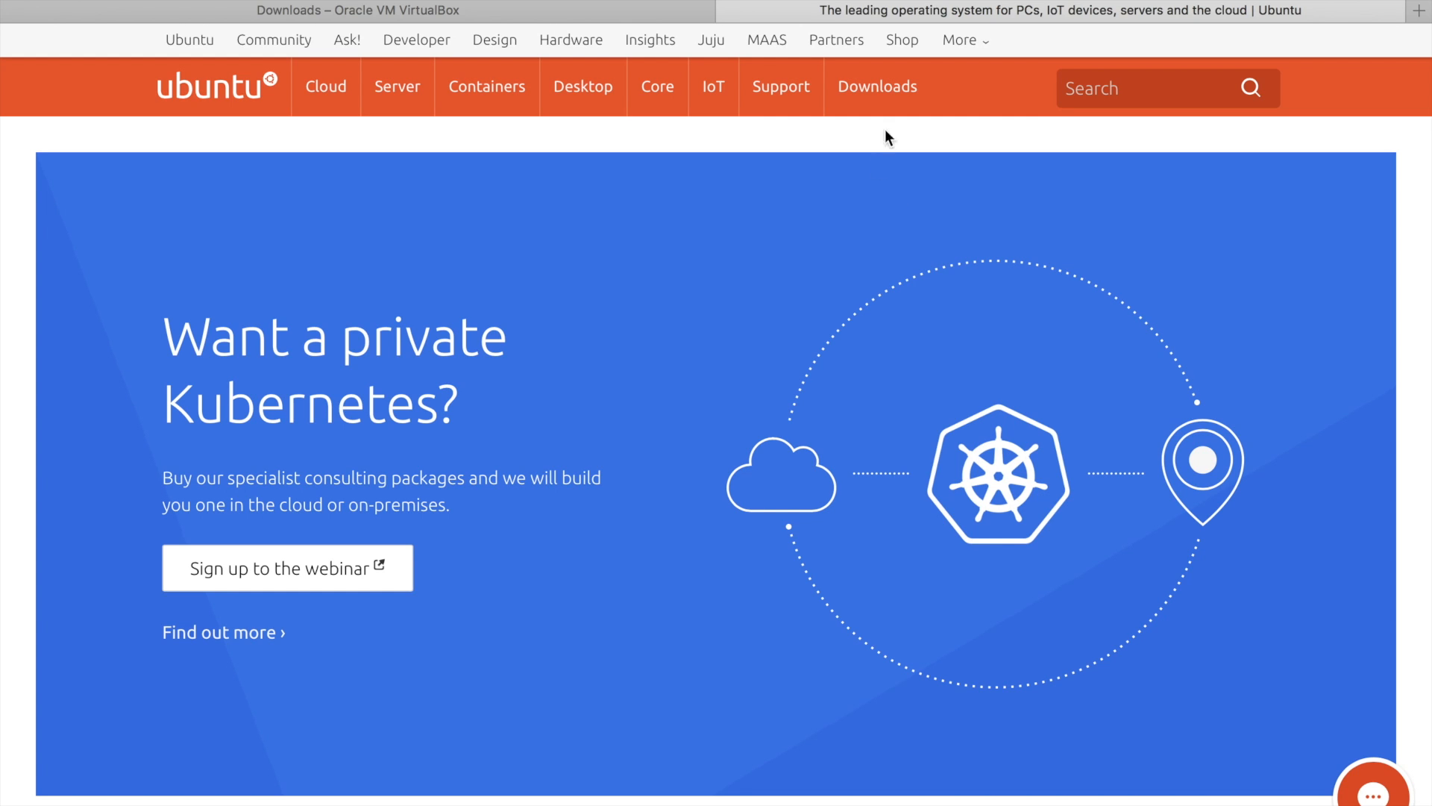
Step: Download Ubuntu 16.04.3 LTS from the Ubuntu Desktop downloads page
click(875, 87)
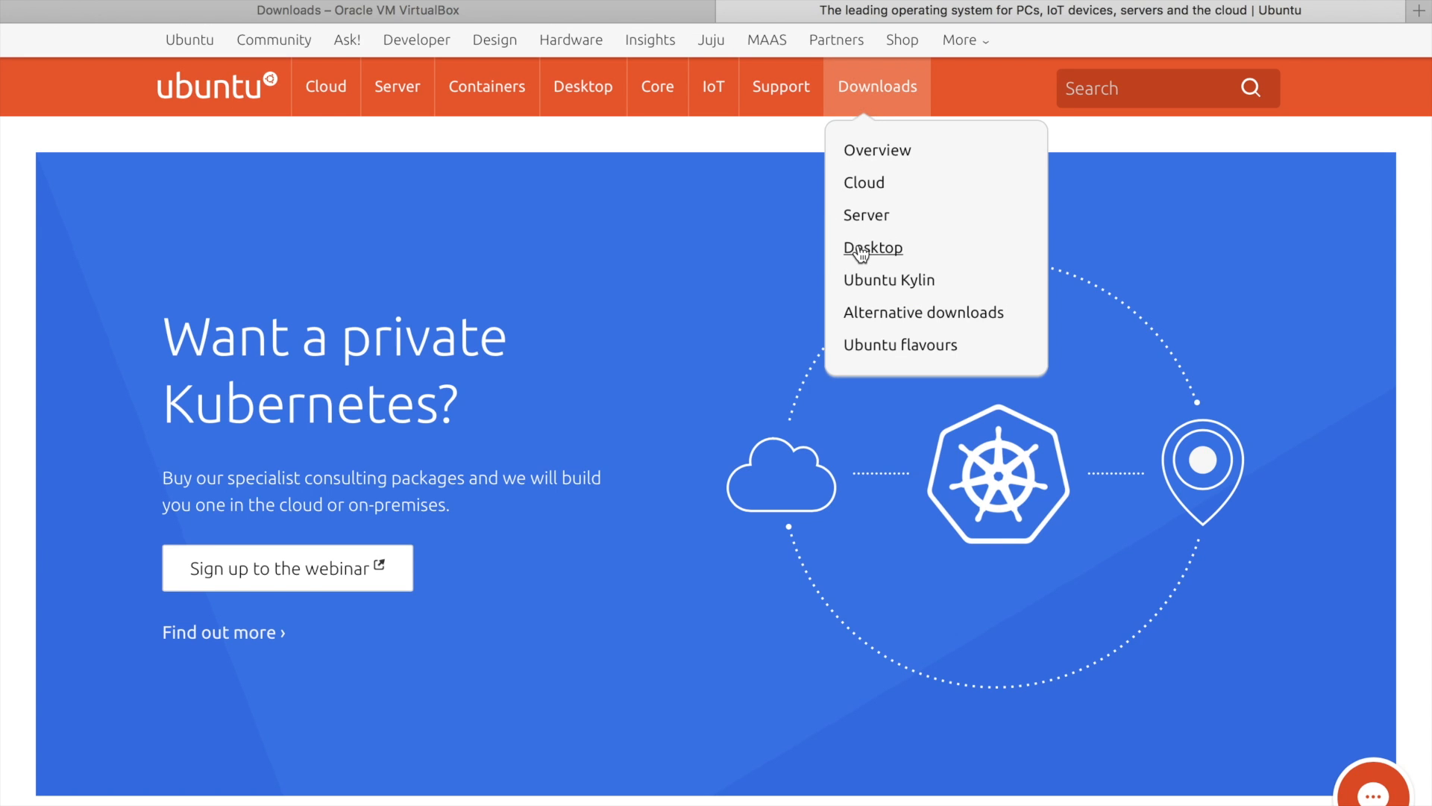
click(871, 247)
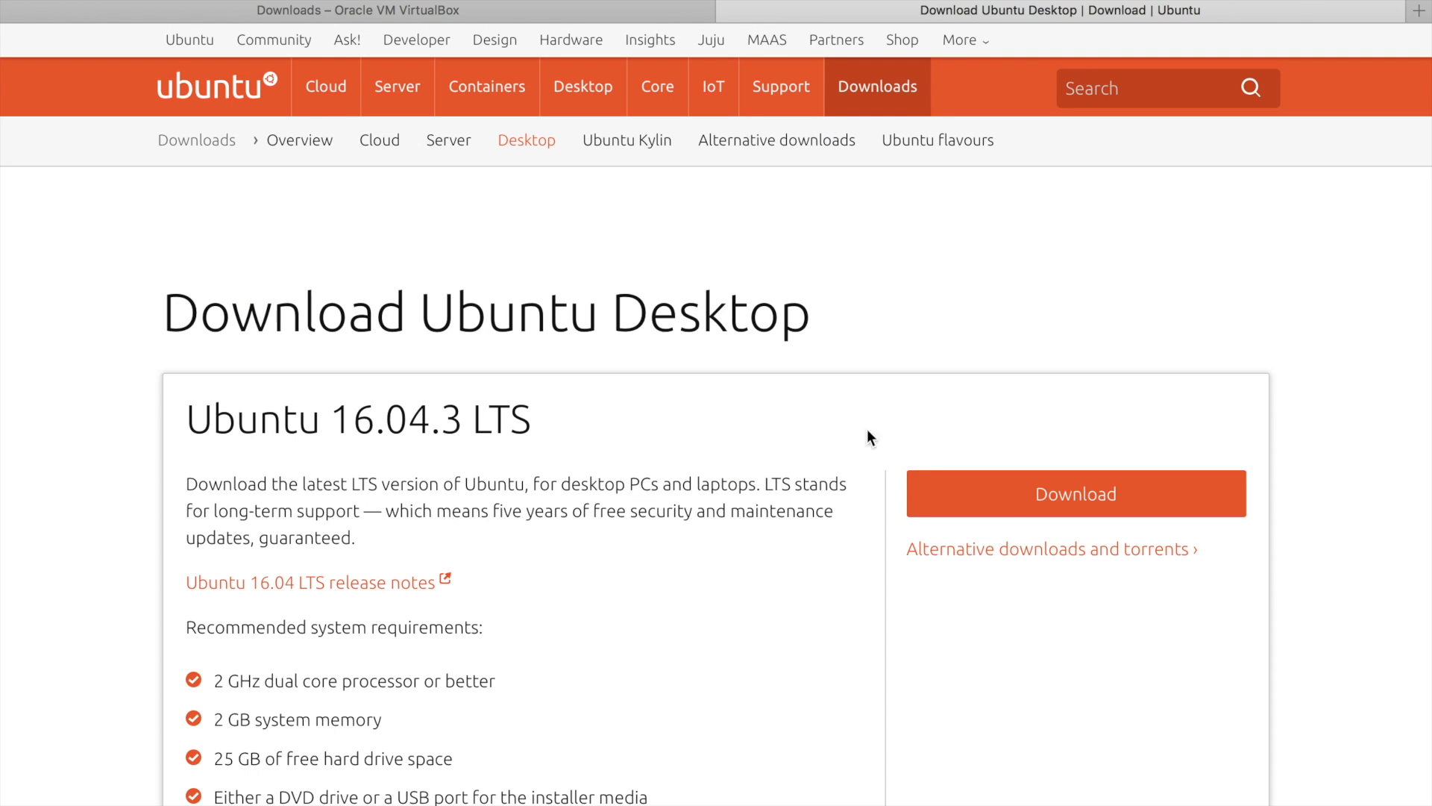
click(1075, 493)
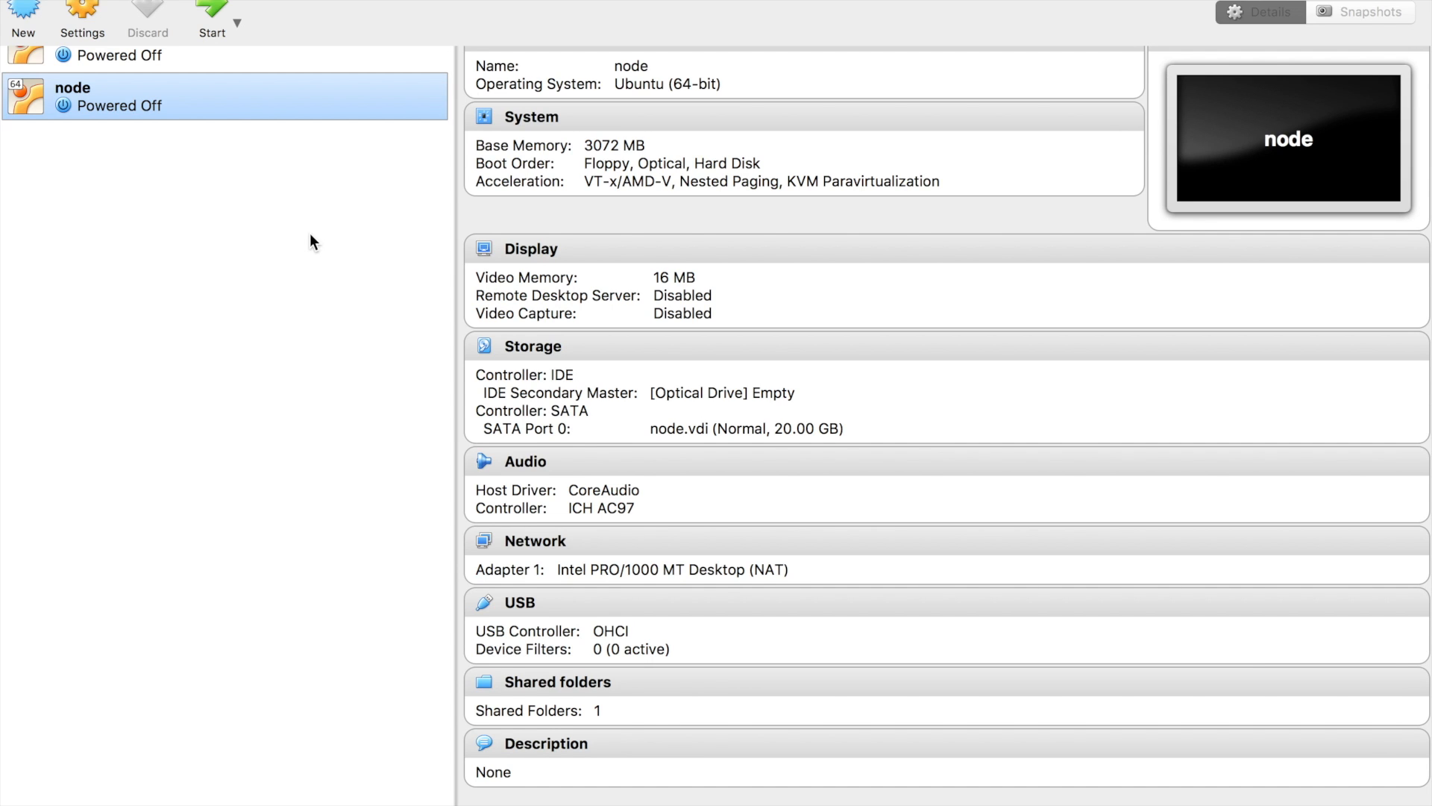
mouse_move(23, 16)
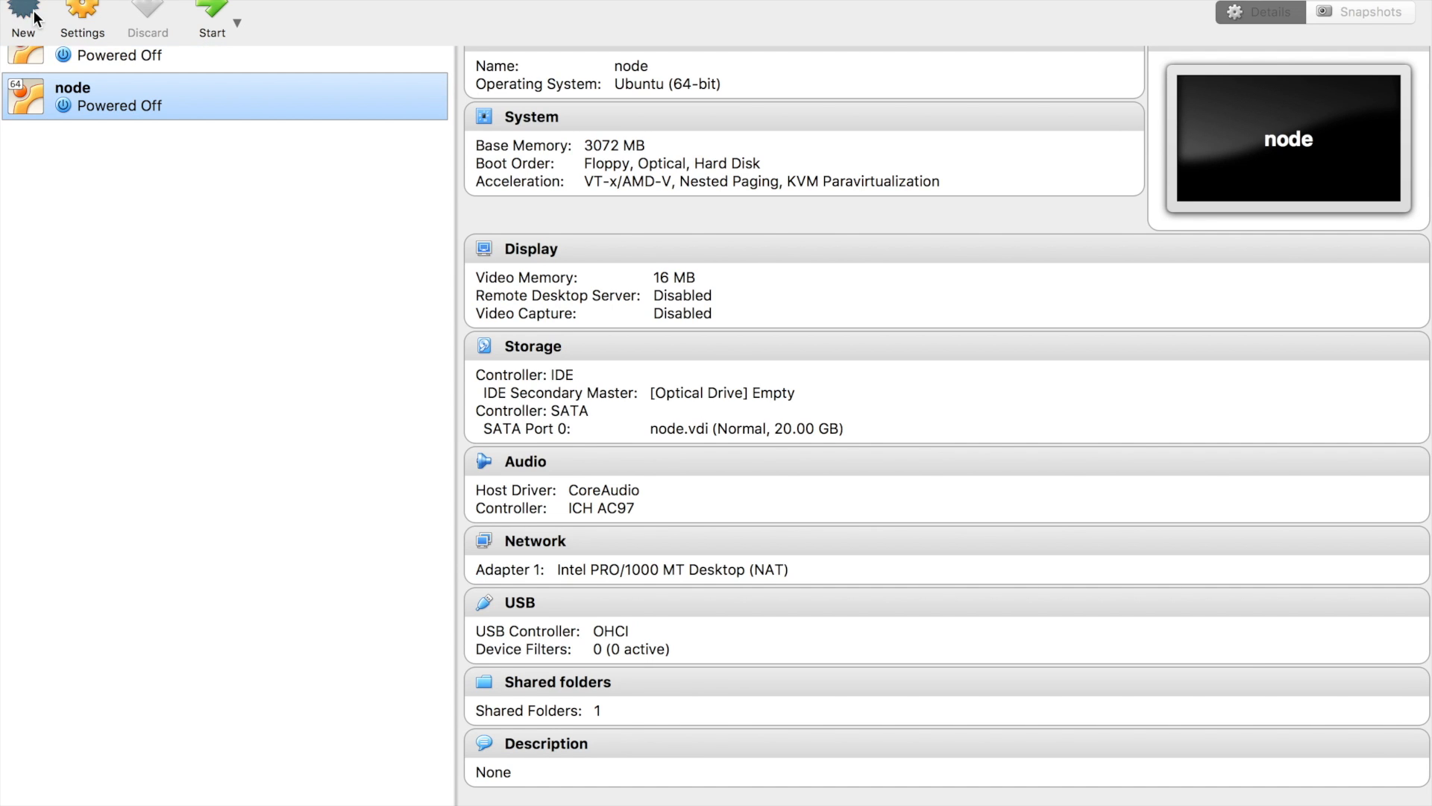
Step: Create a new VM named dev, type Linux Ubuntu (64-bit), with 4096 MB memory
click(23, 14)
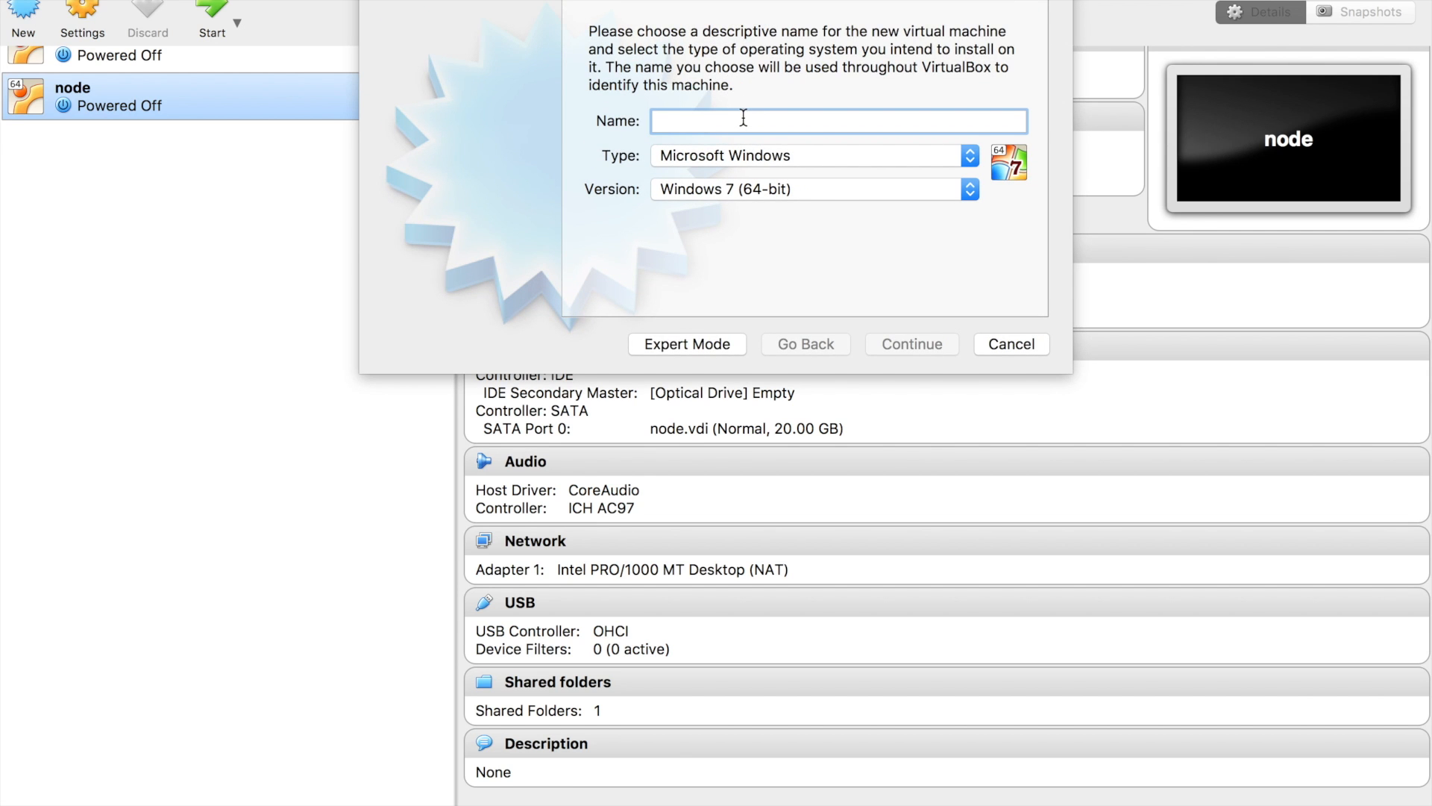
text(d)
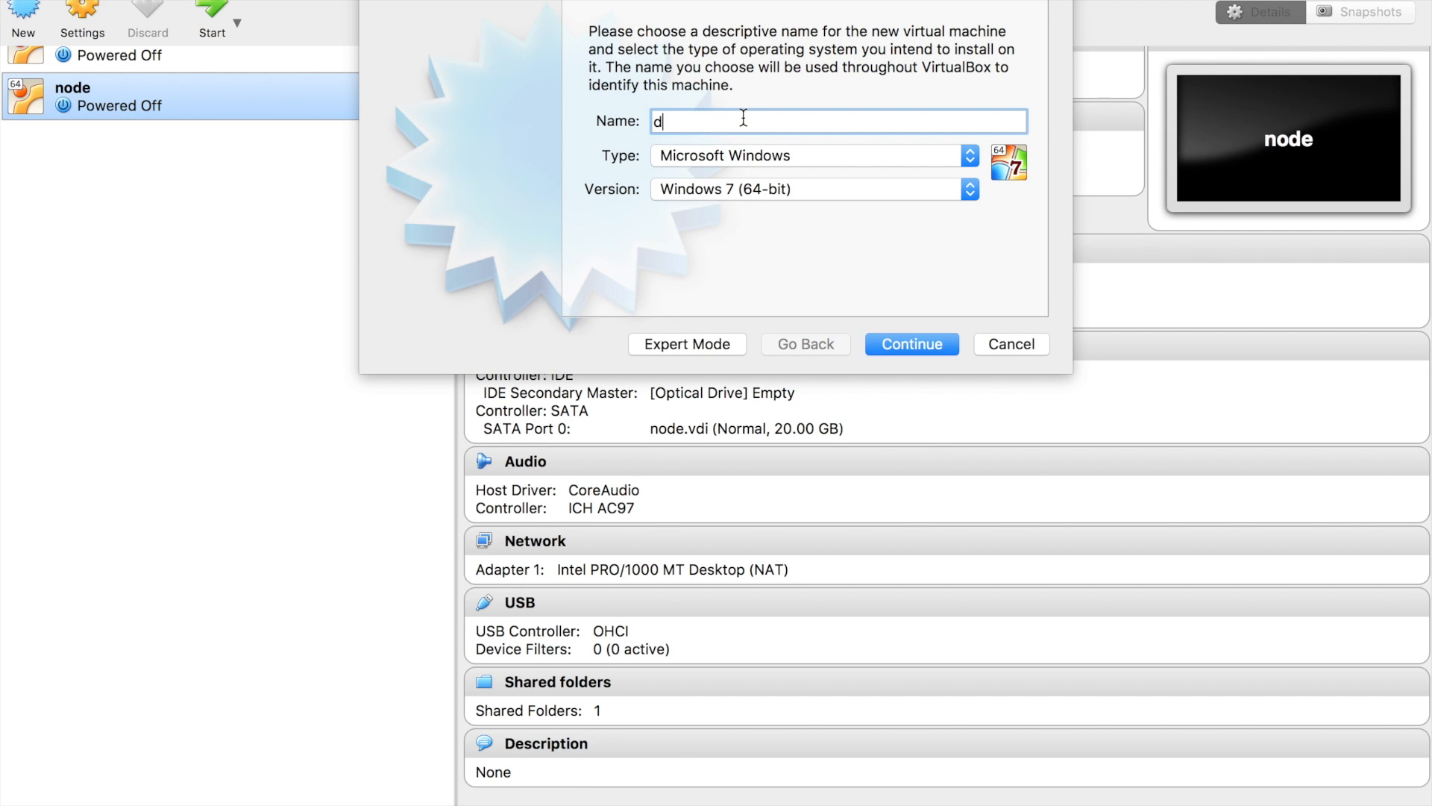
text(ev)
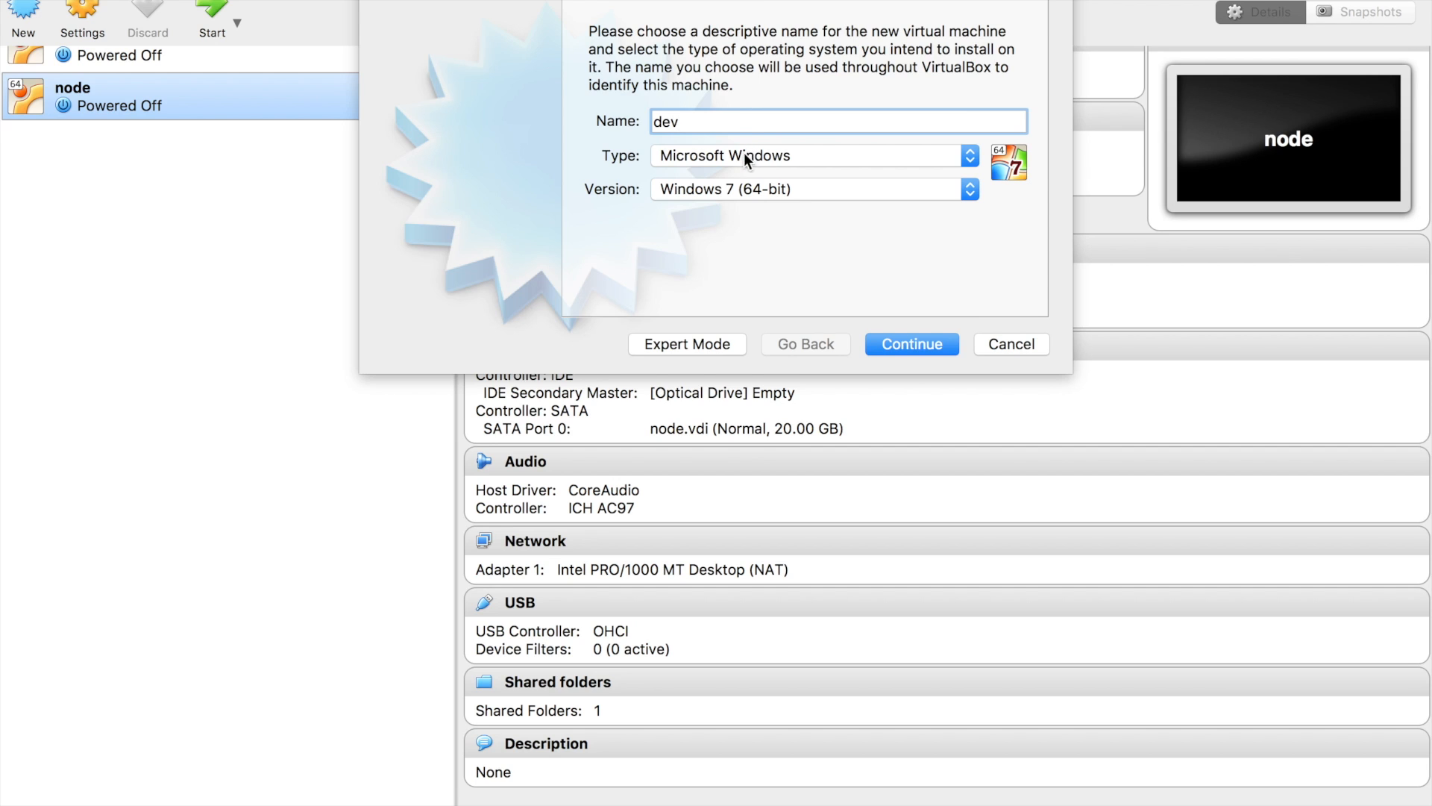
click(968, 155)
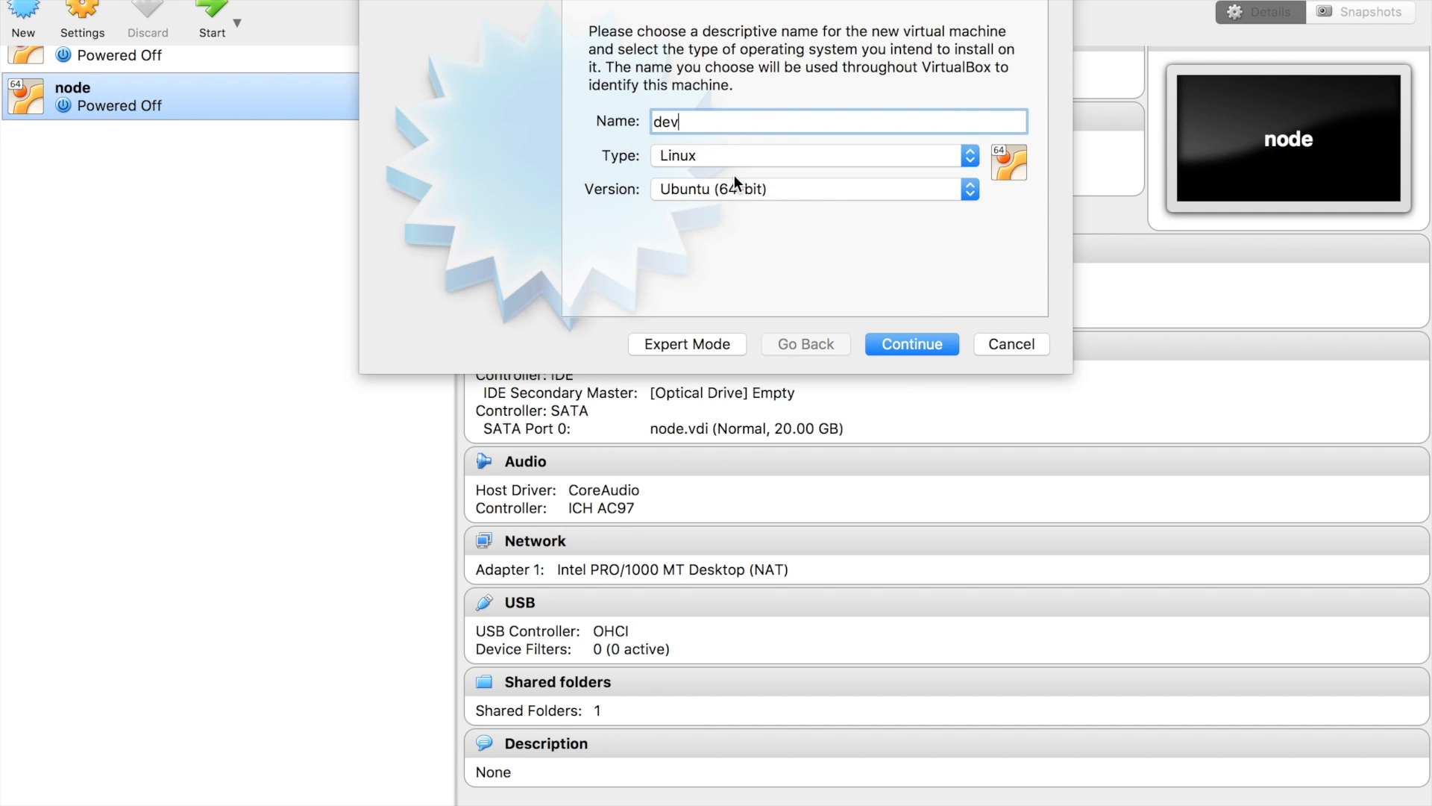
mouse_move(914, 303)
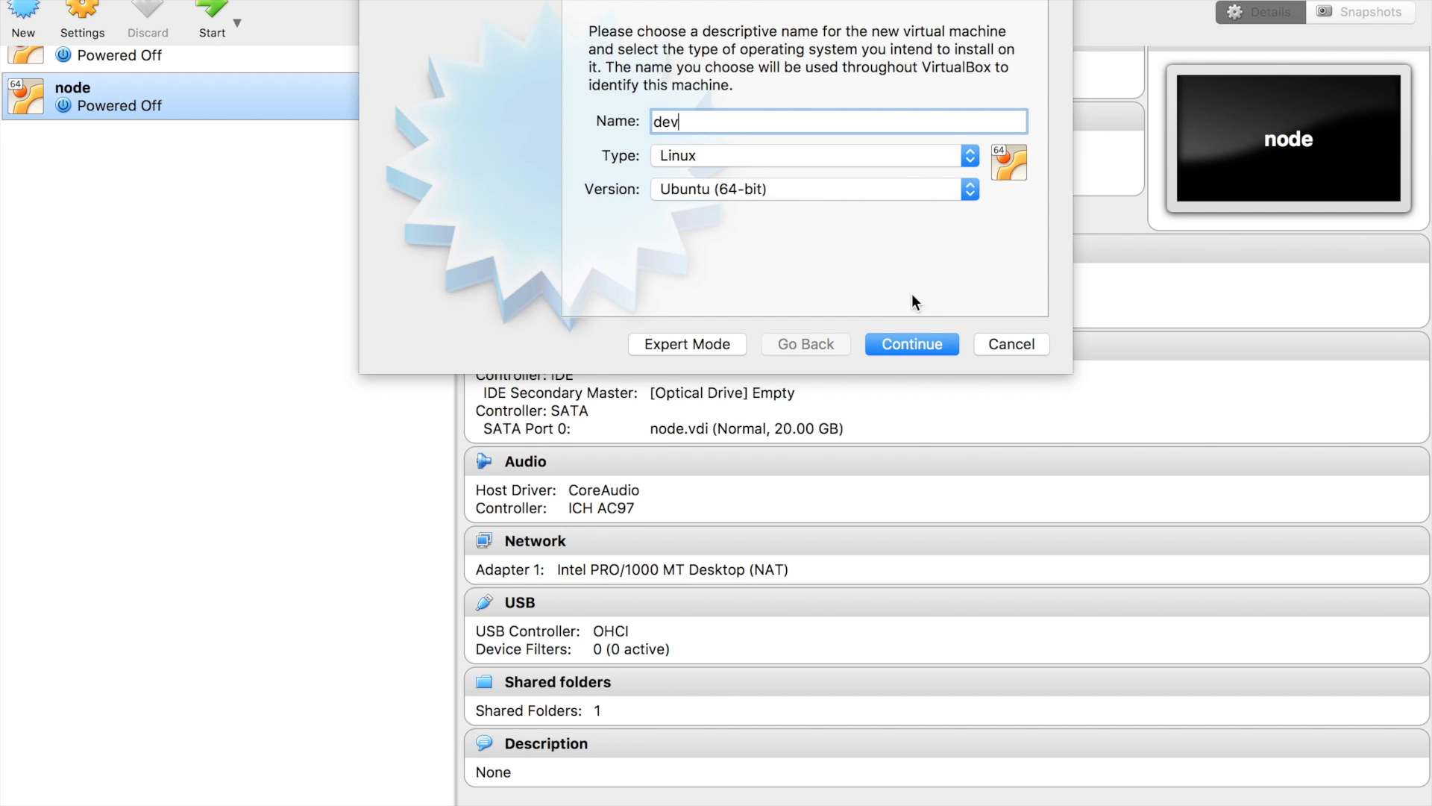
click(910, 344)
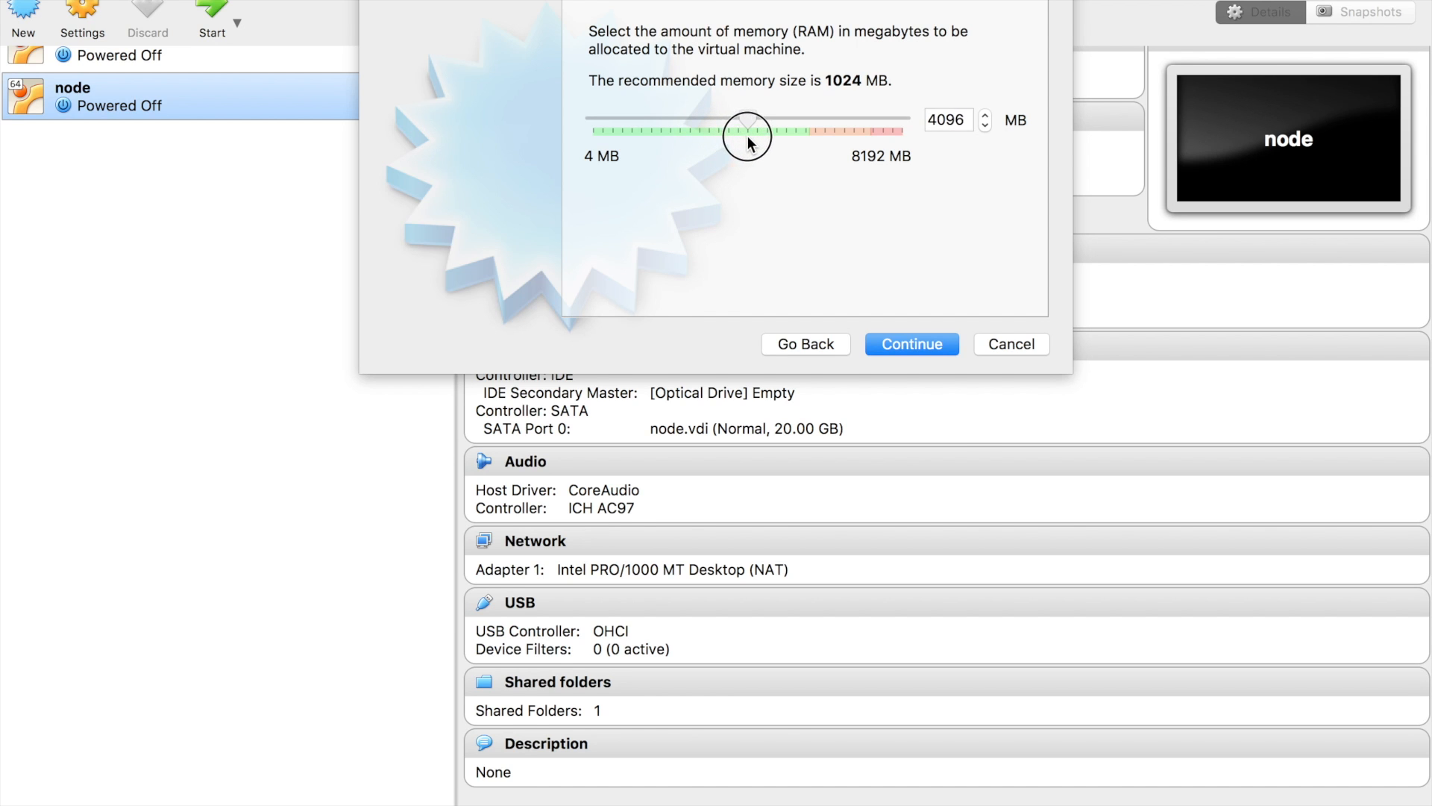
click(911, 344)
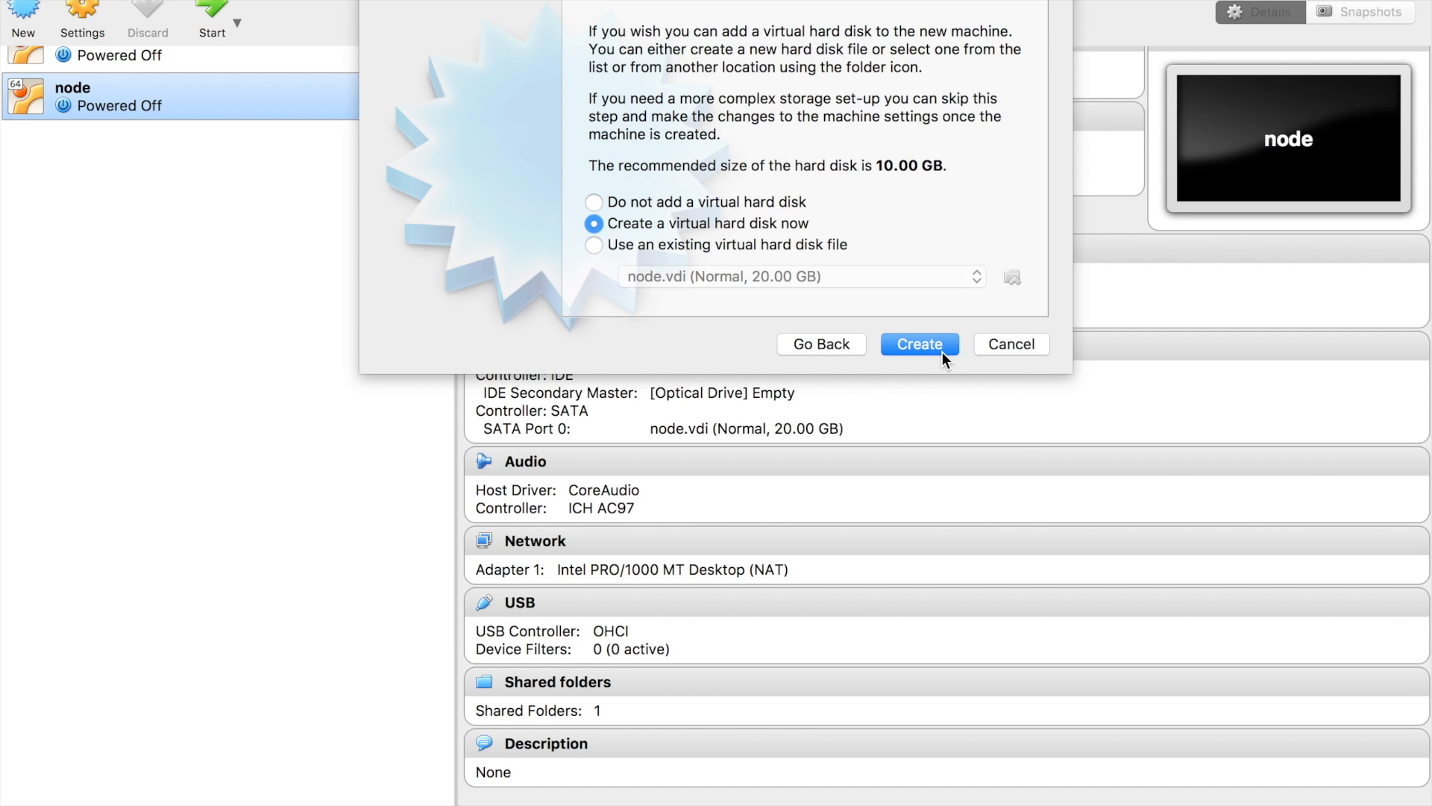
Step: Give dev a new dynamically allocated 20 GB VDI hard disk
click(919, 345)
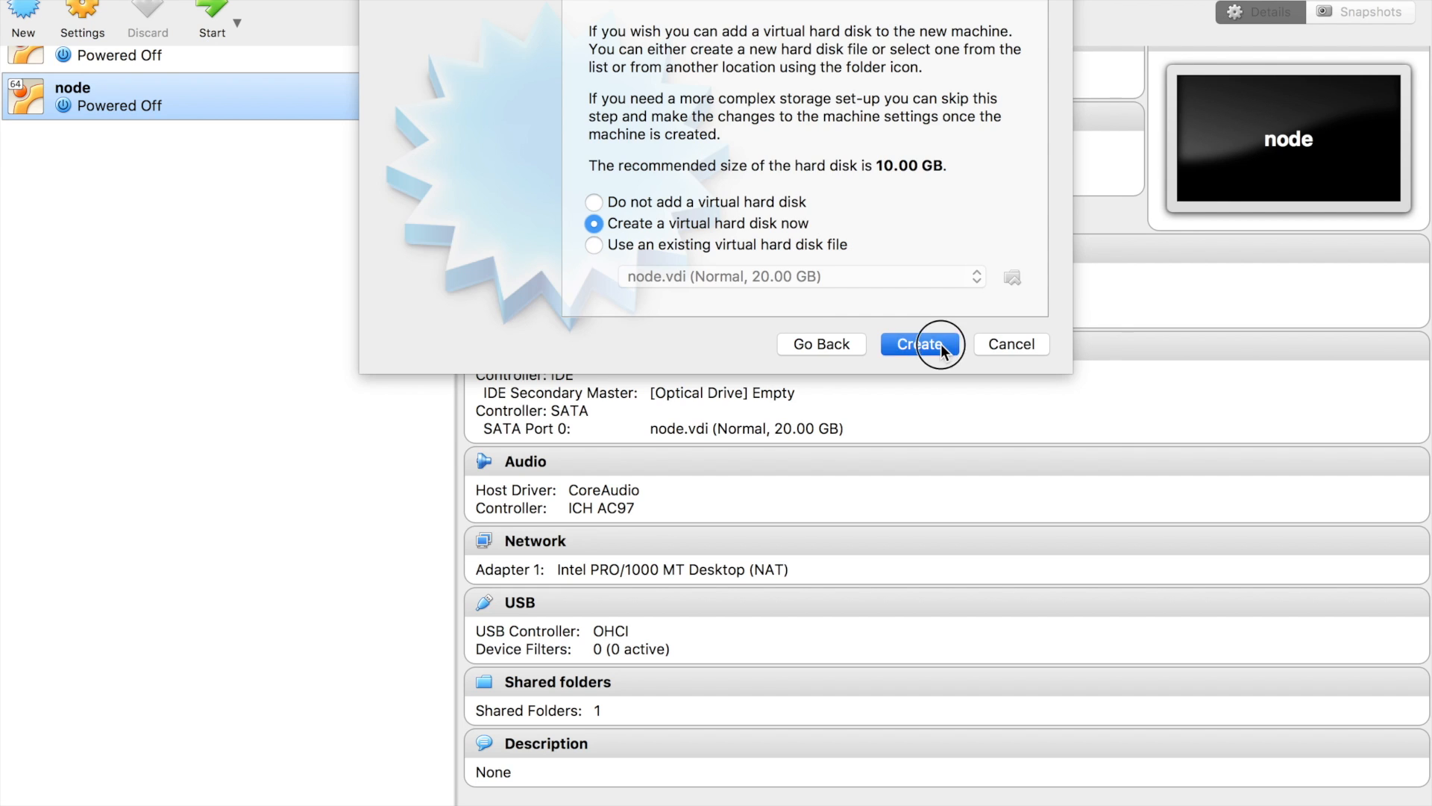
click(922, 344)
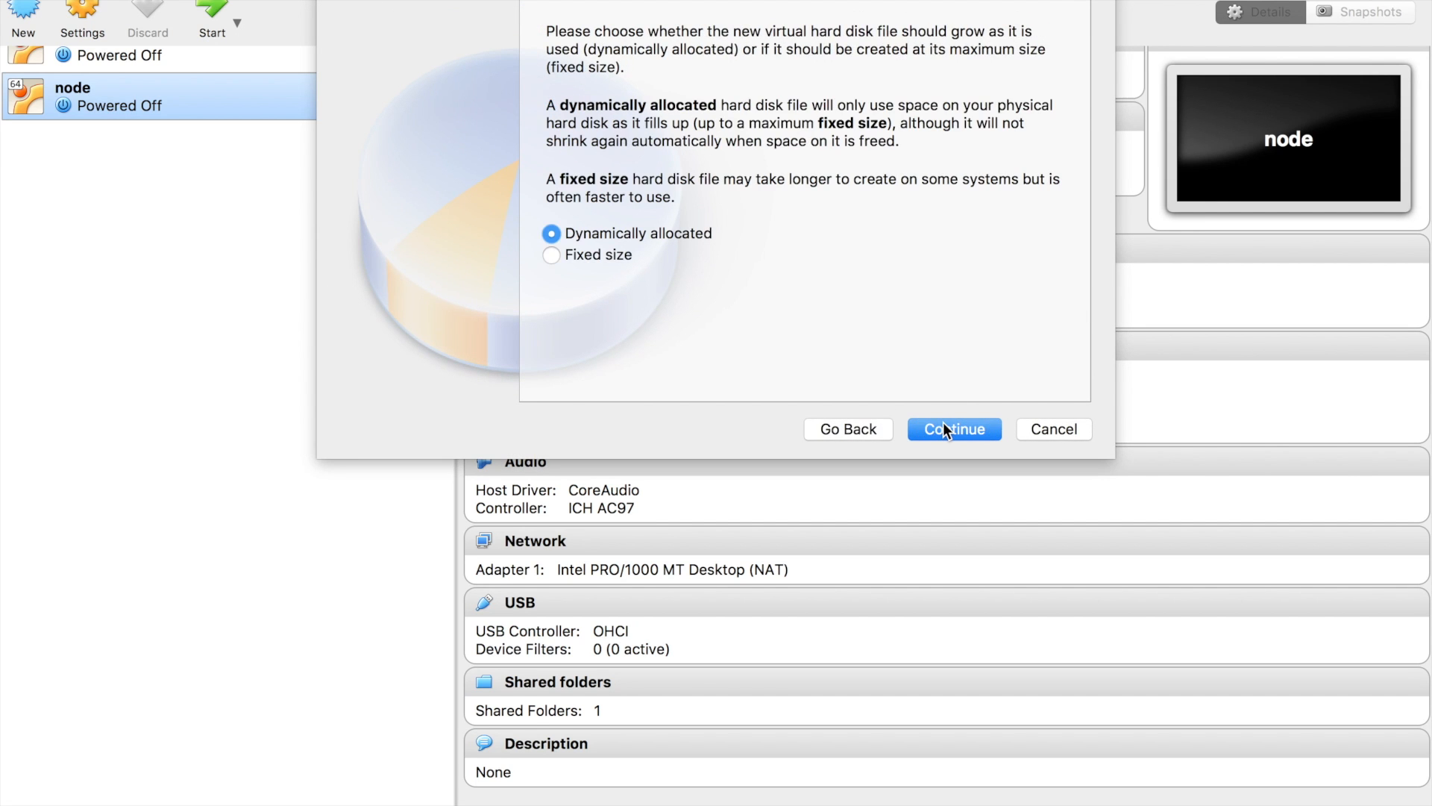
click(952, 430)
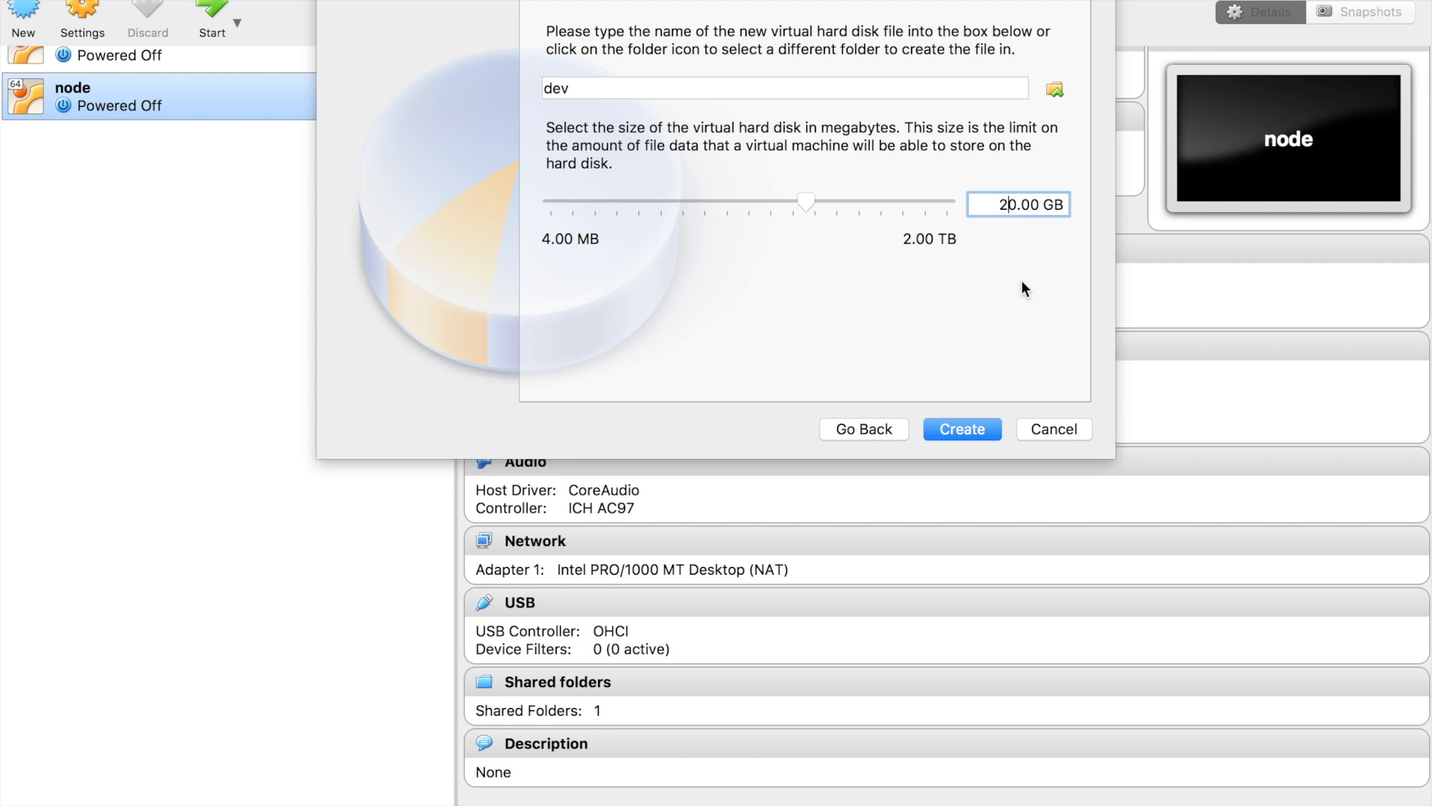
click(863, 428)
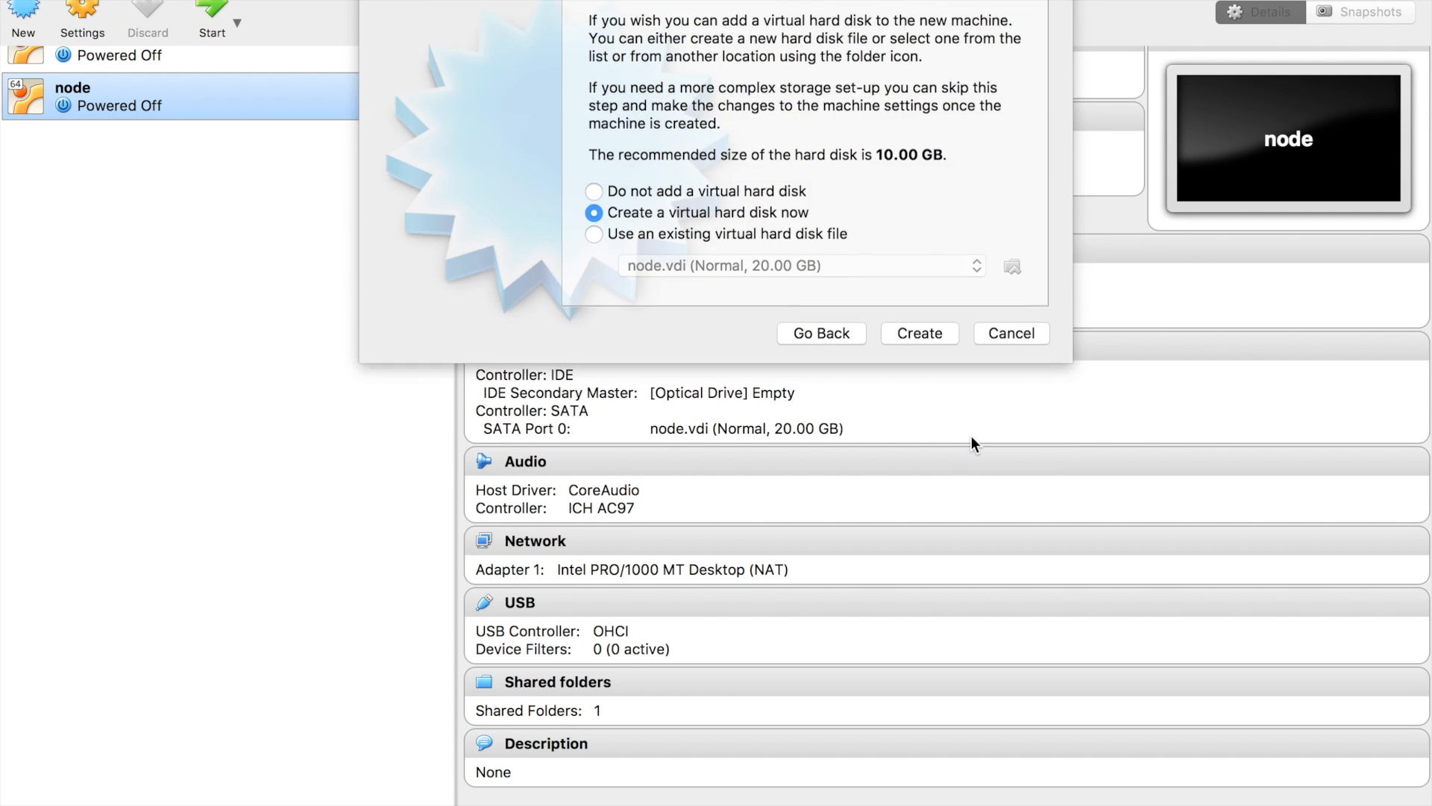
Step: Finish the wizard and select the new dev VM in the machine list
click(918, 333)
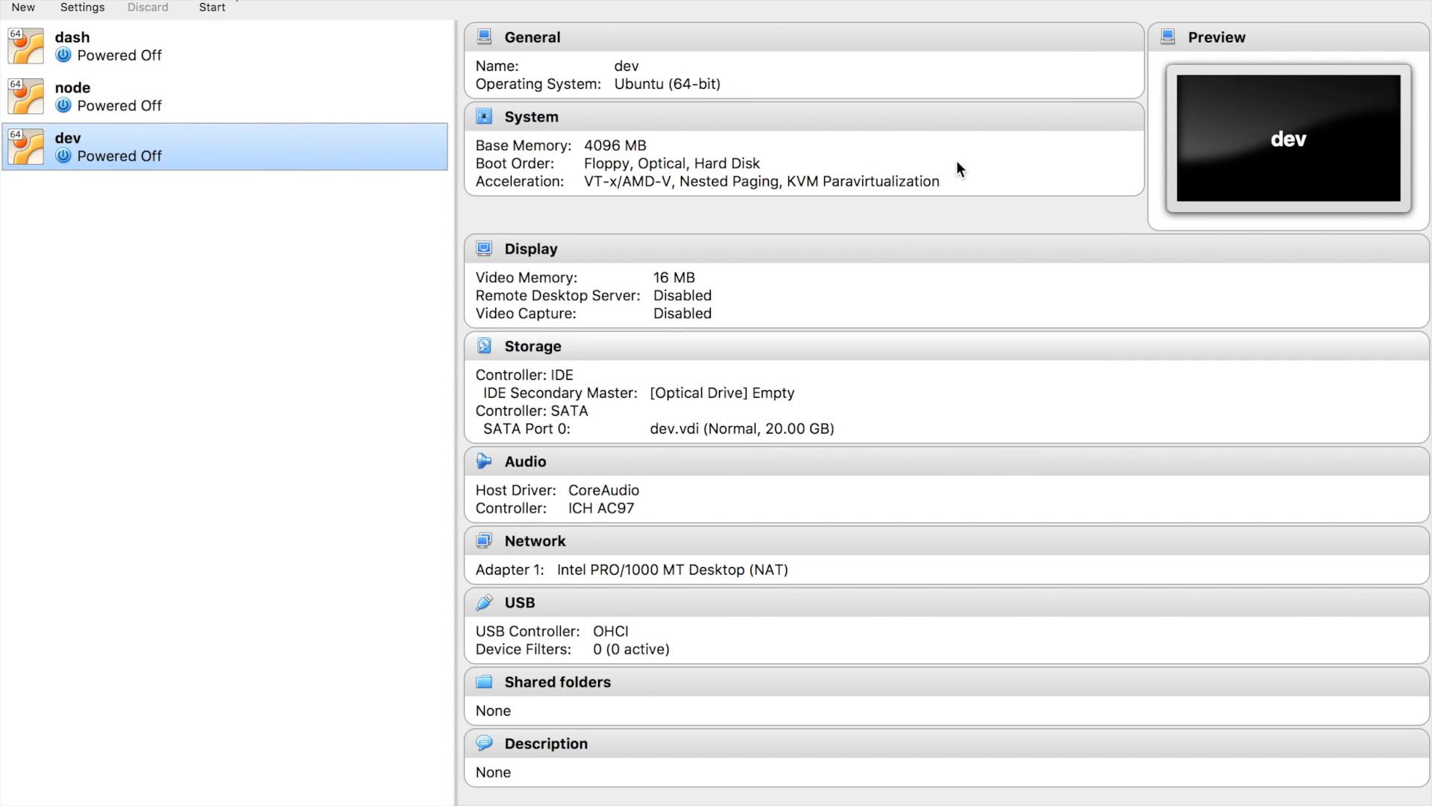
mouse_move(128, 155)
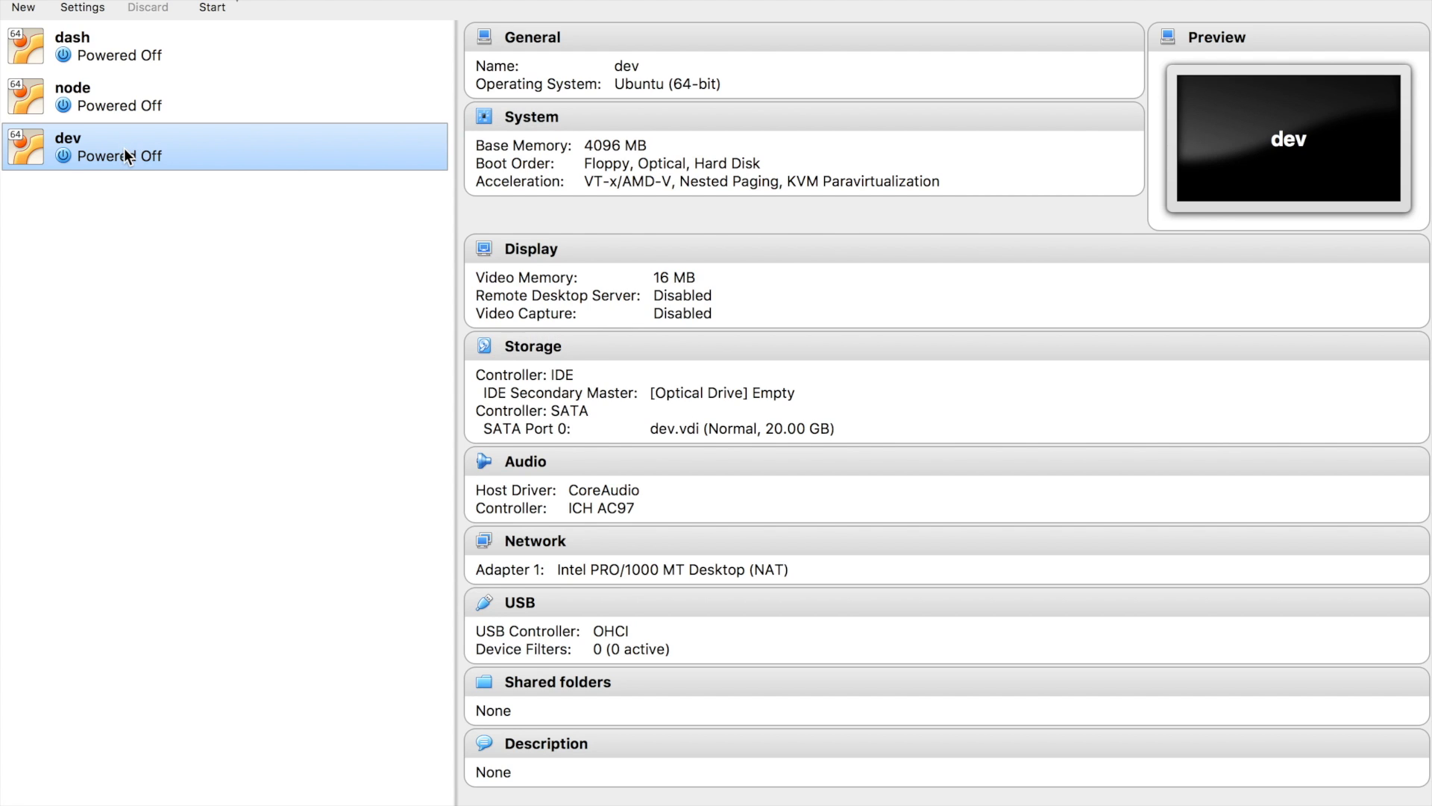
mouse_move(127, 155)
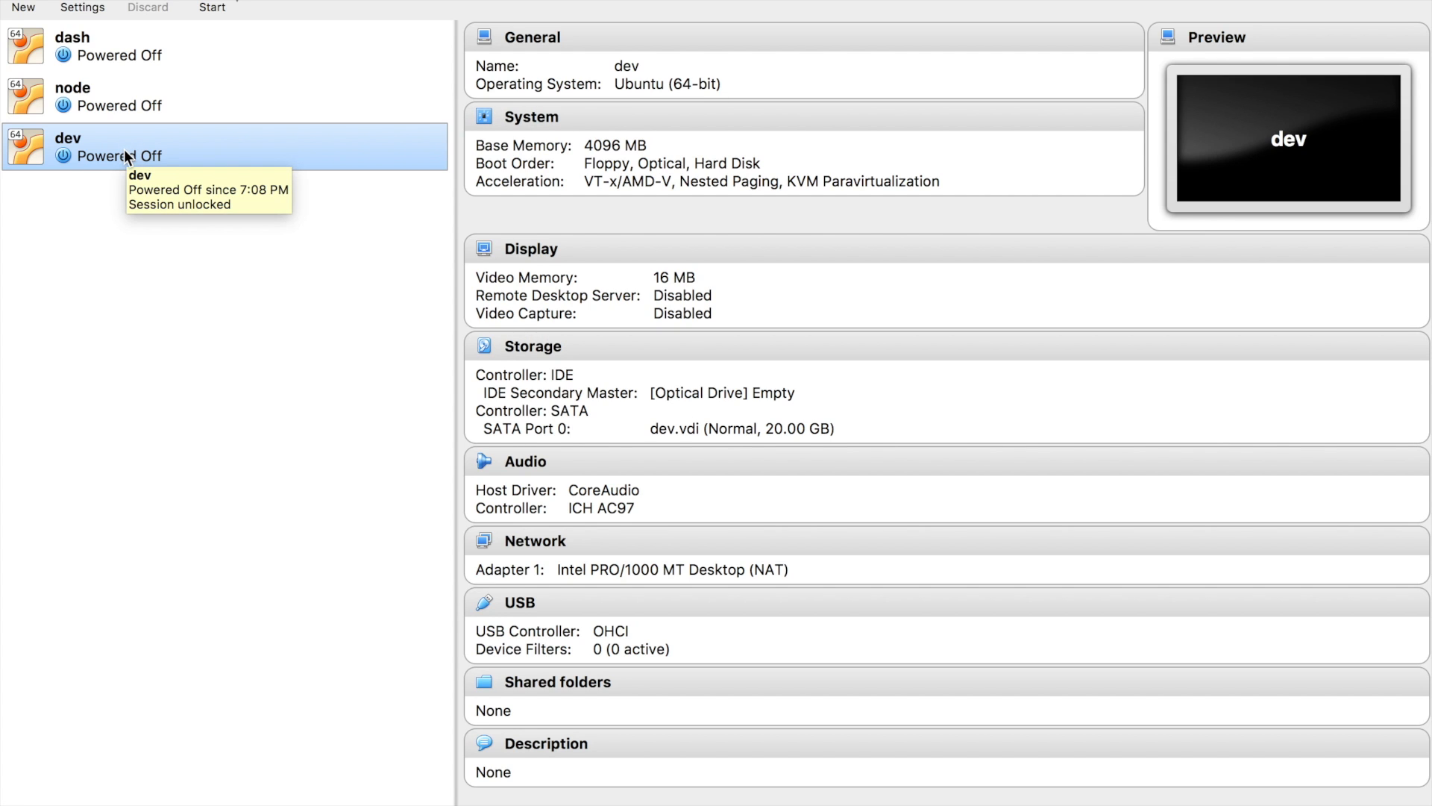
click(213, 7)
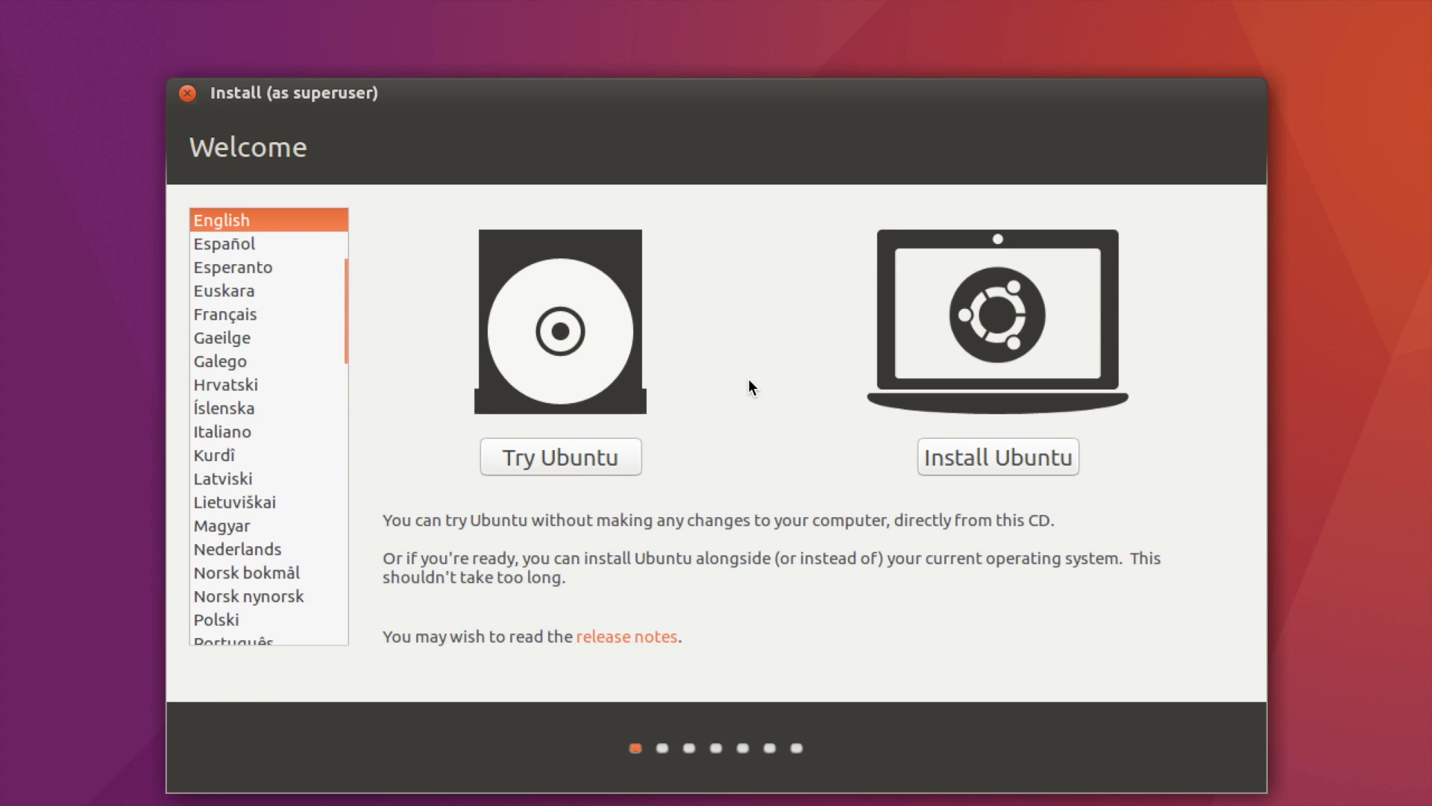
mouse_move(1056, 472)
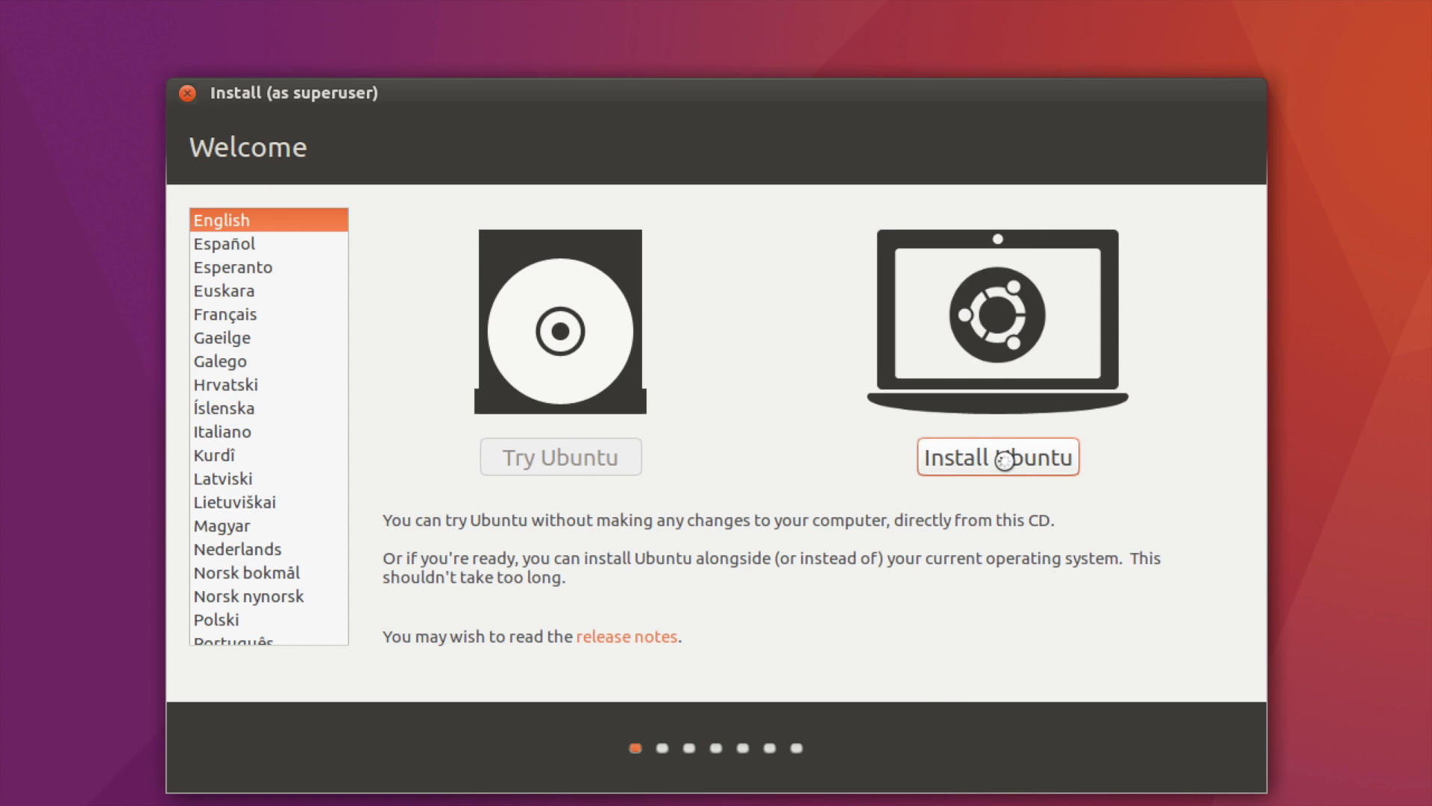
Step: Install Ubuntu without downloading updates or third-party software
click(997, 456)
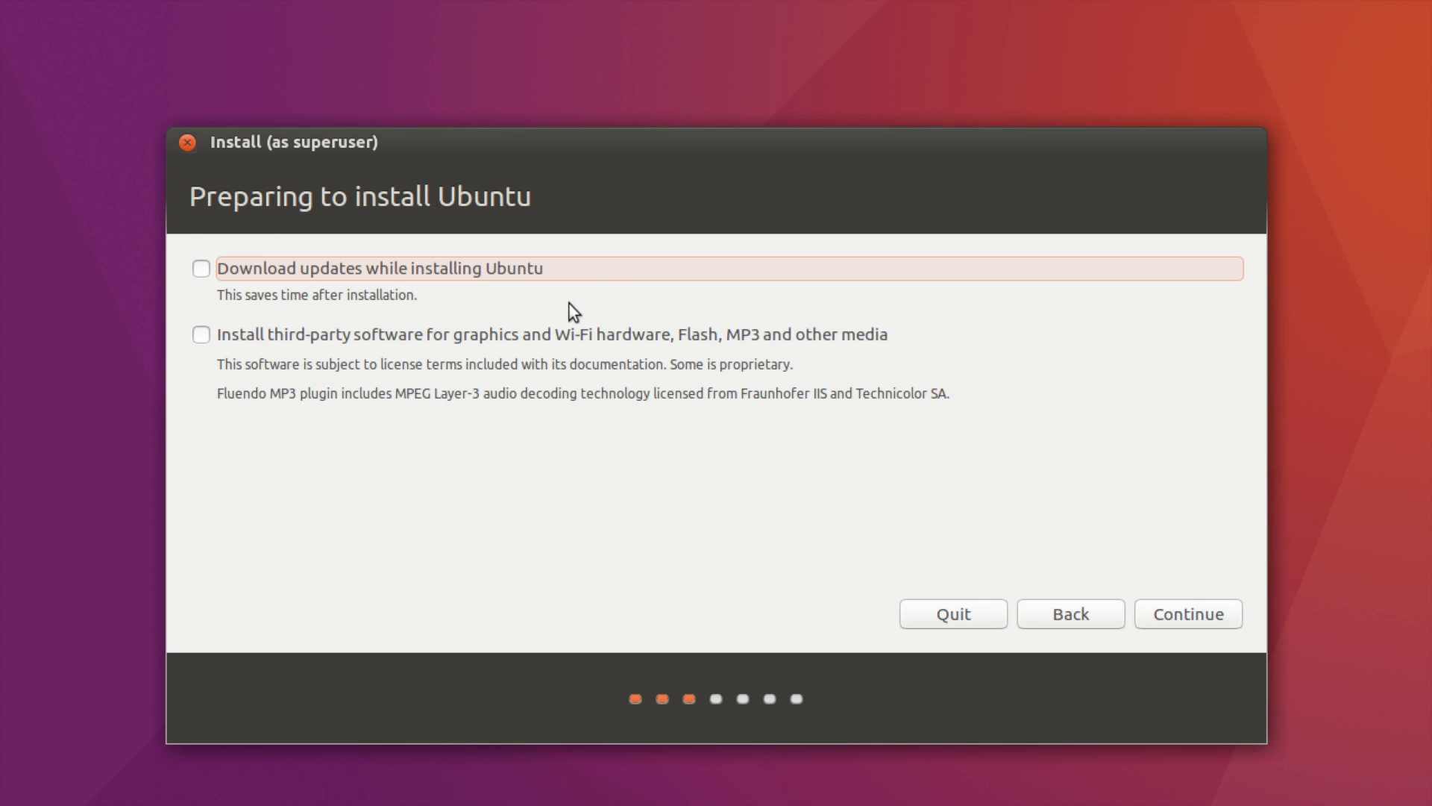
mouse_move(399, 269)
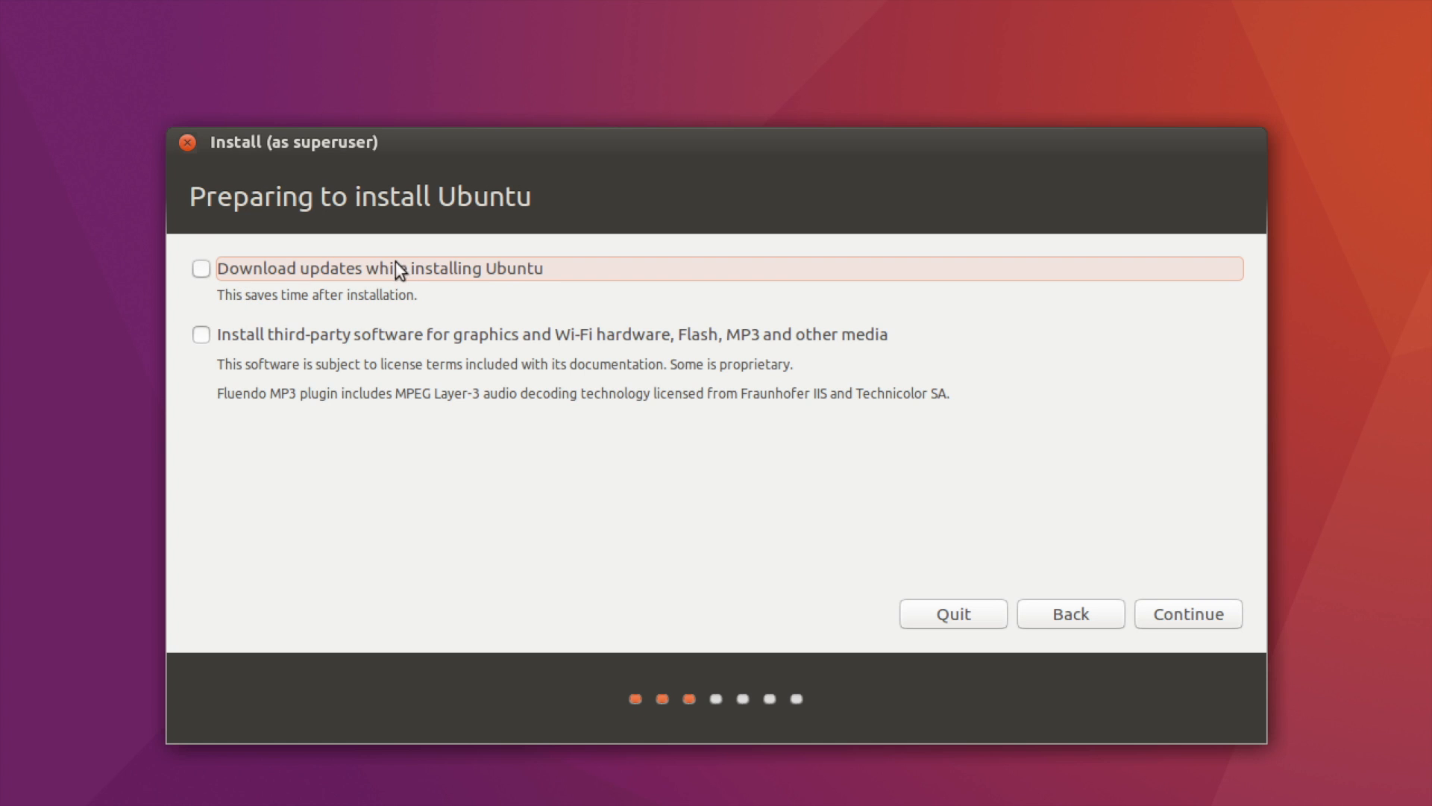
mouse_move(577, 270)
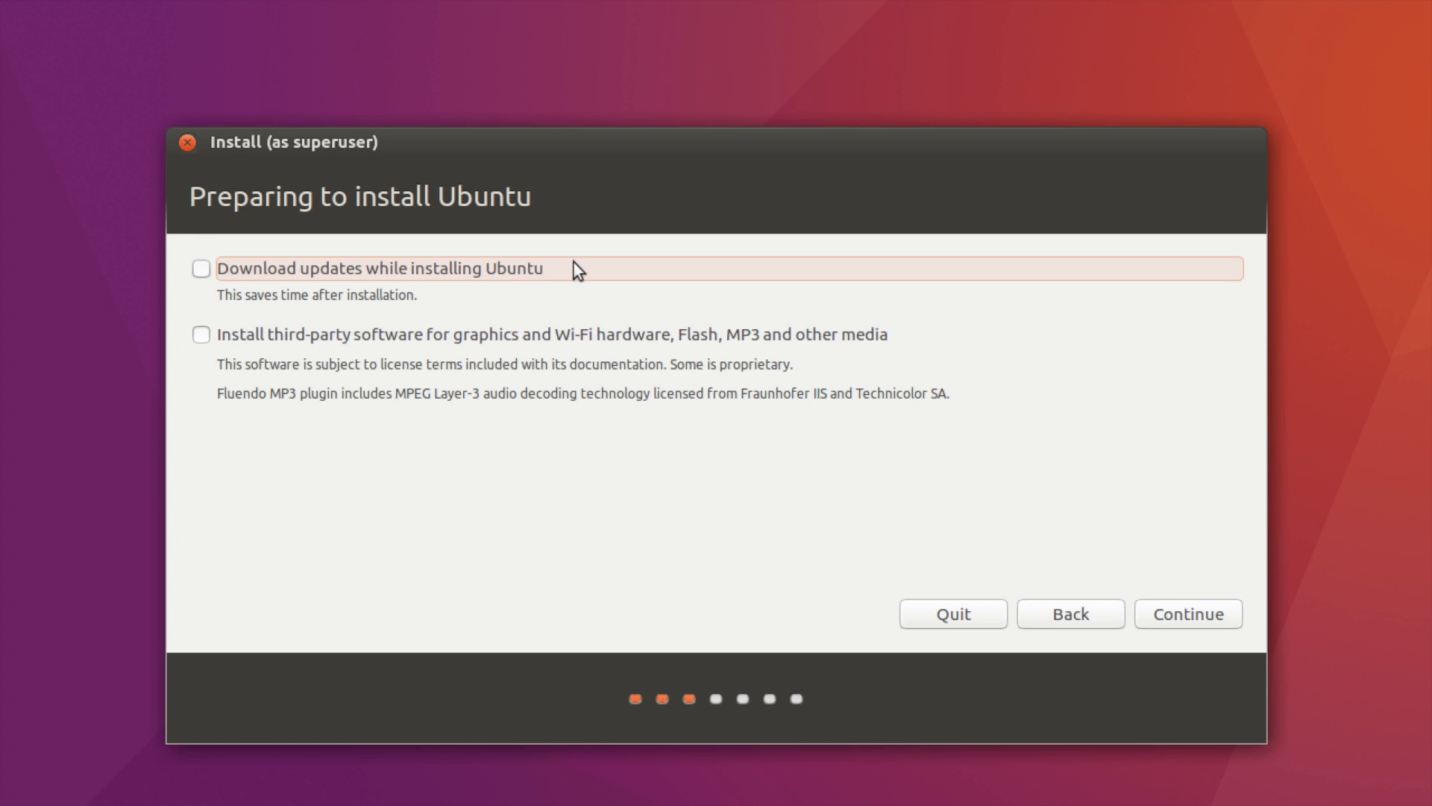
mouse_move(813, 361)
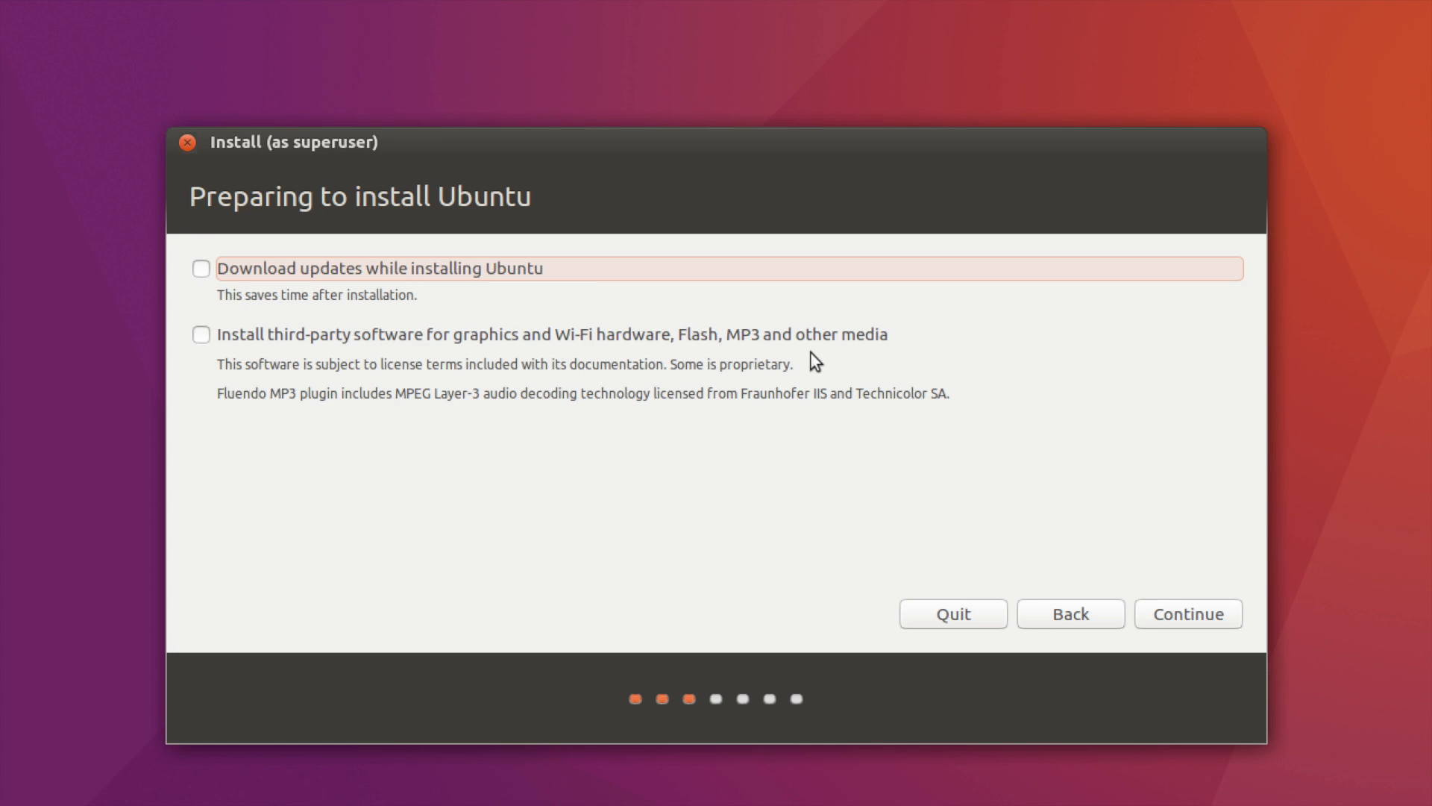
click(1189, 613)
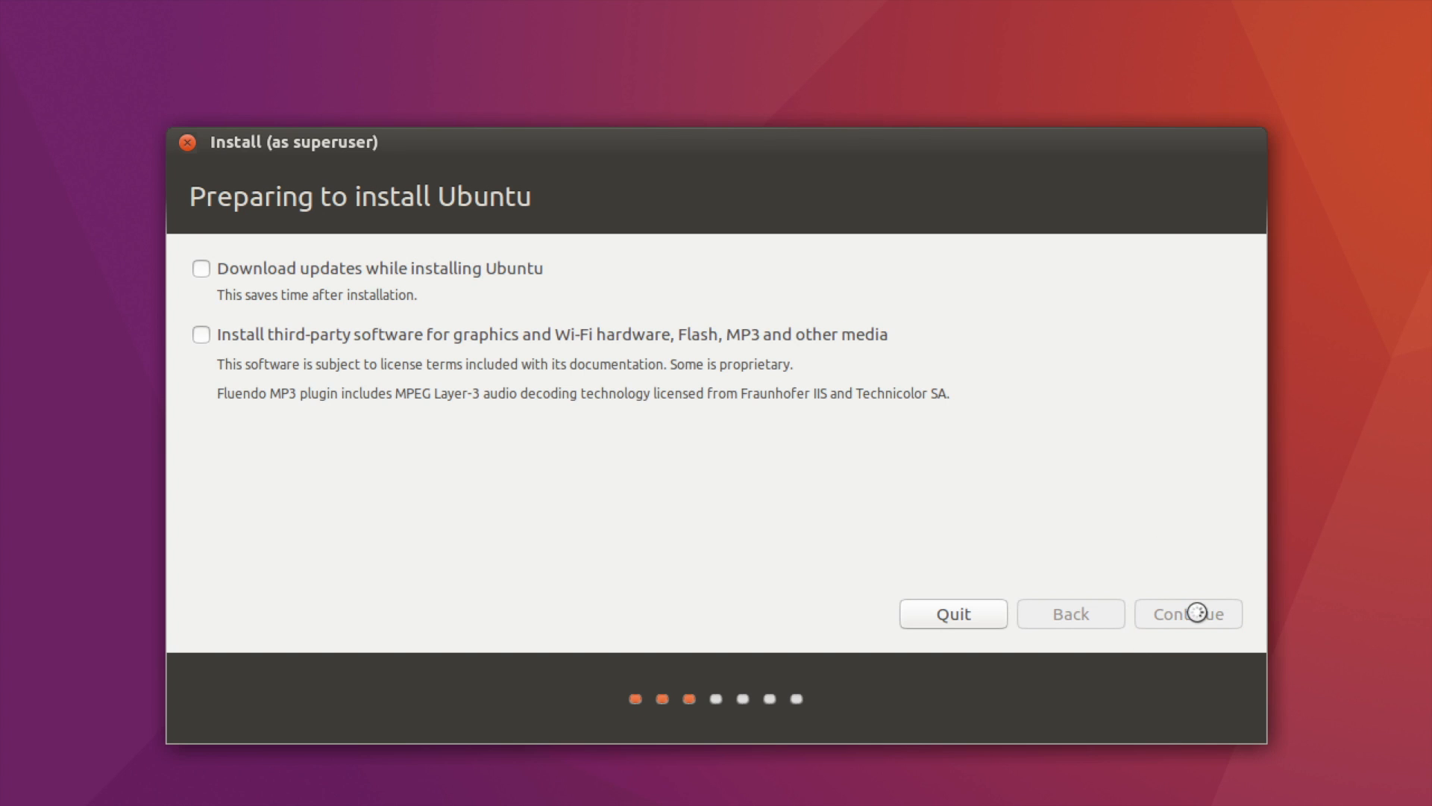
Step: Erase the disk and install, confirm, then keep New York and English (US) keyboard
click(1188, 614)
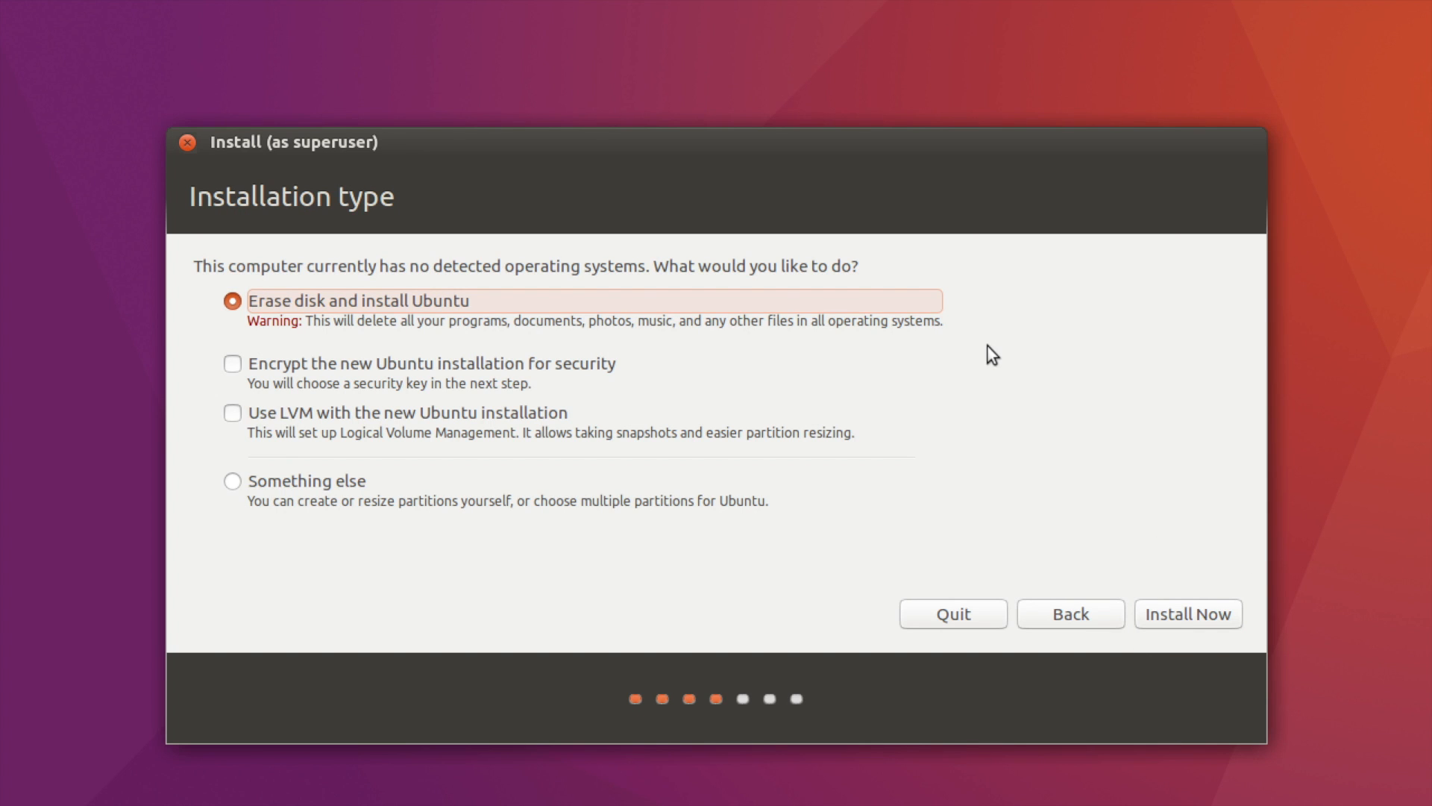
mouse_move(1188, 620)
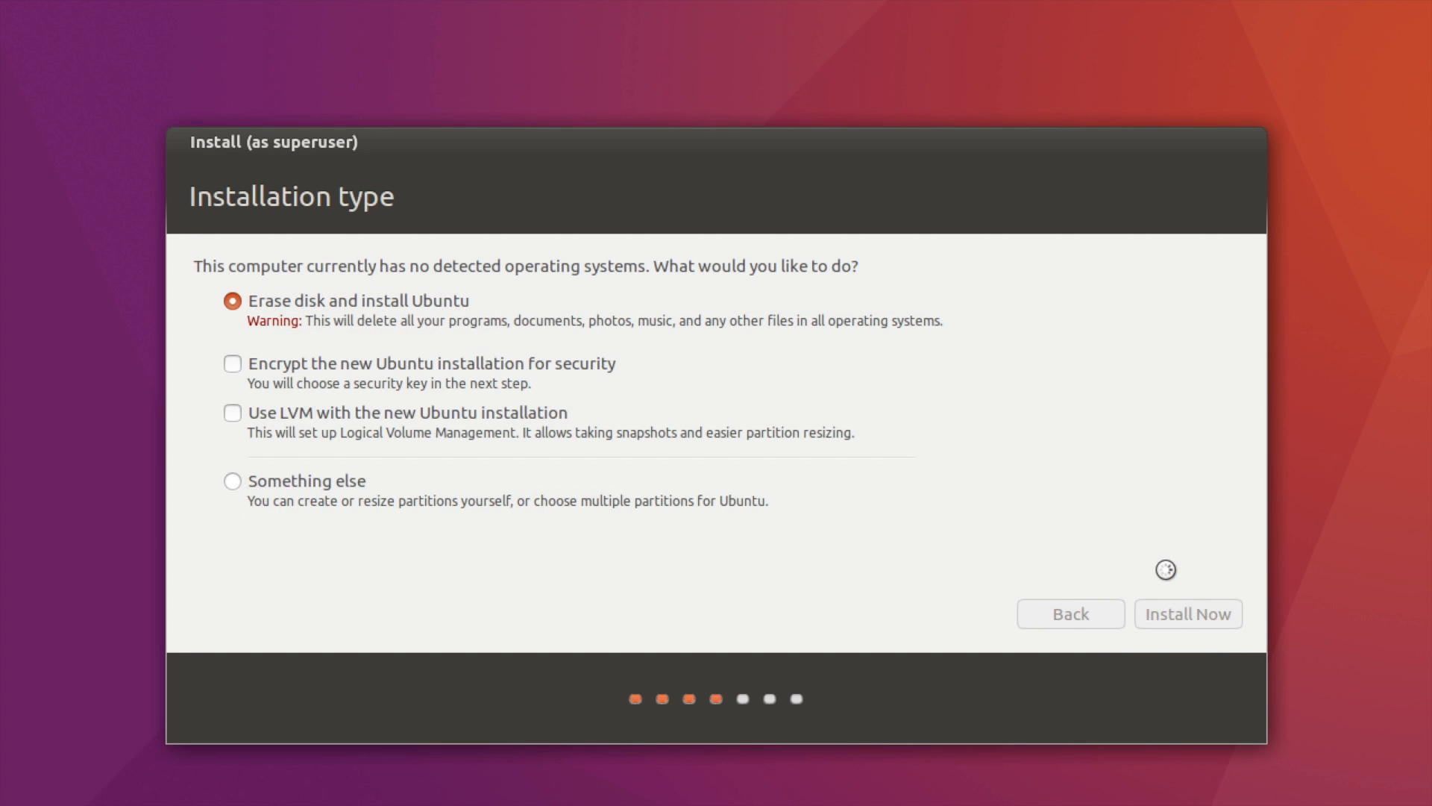
mouse_move(1030, 343)
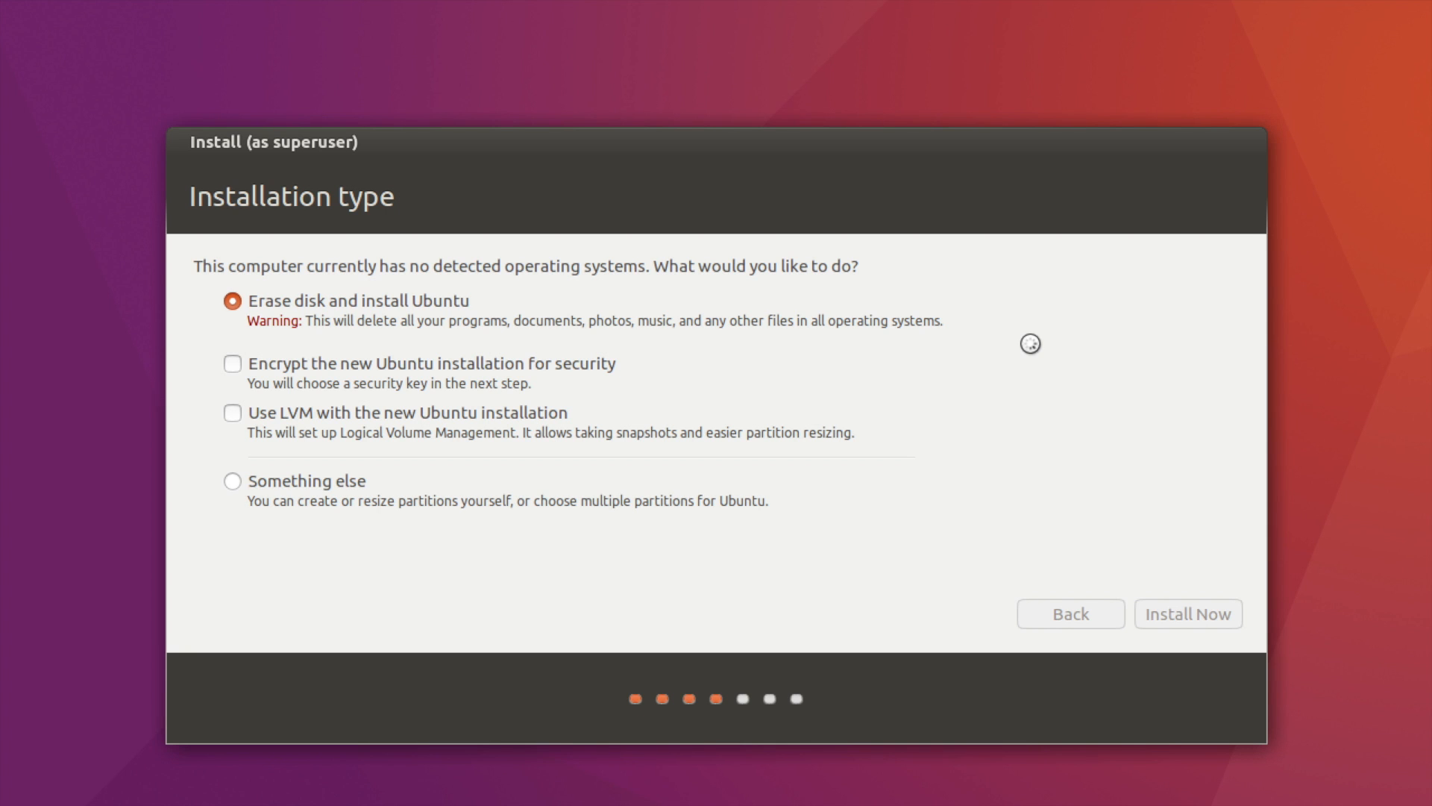
click(1188, 614)
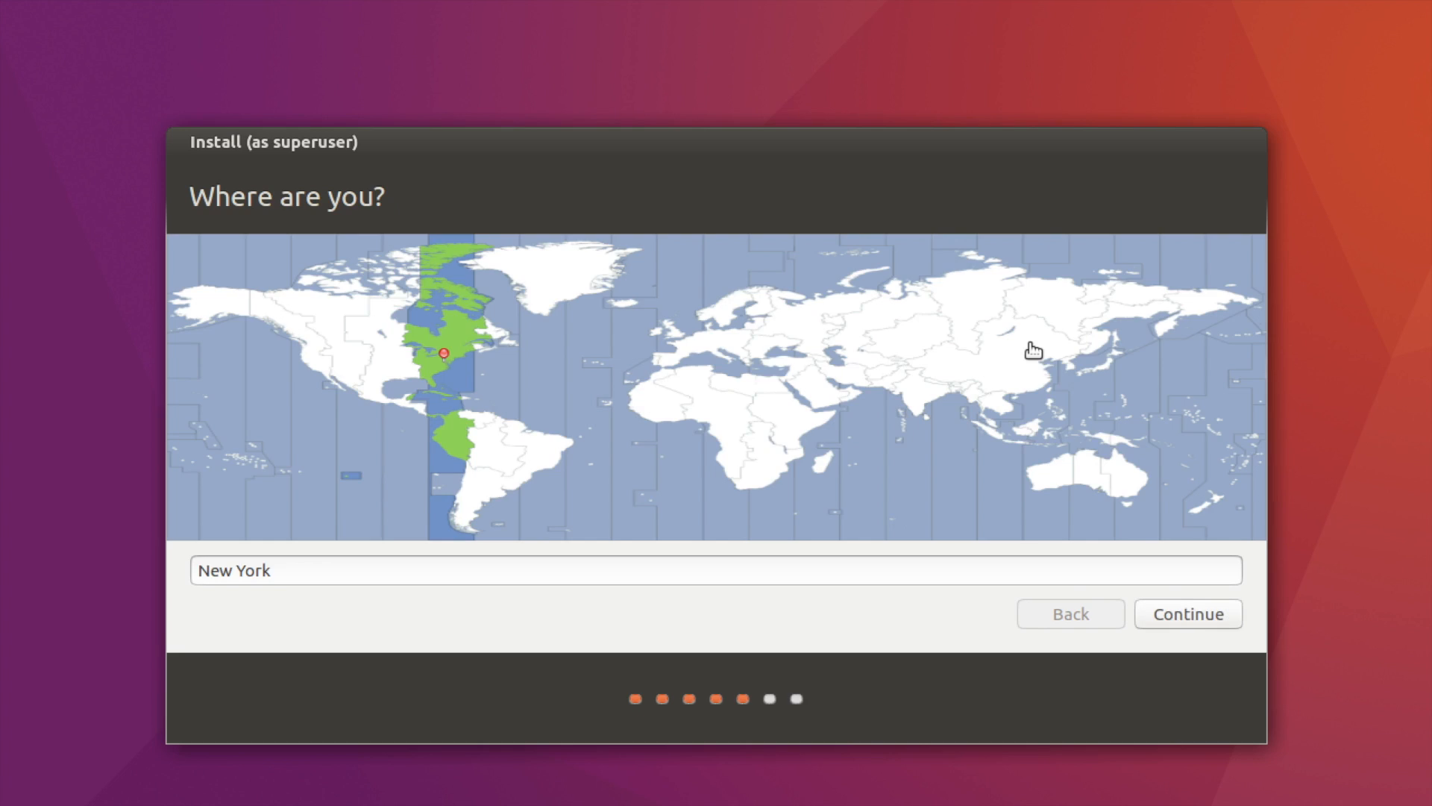
mouse_move(761, 325)
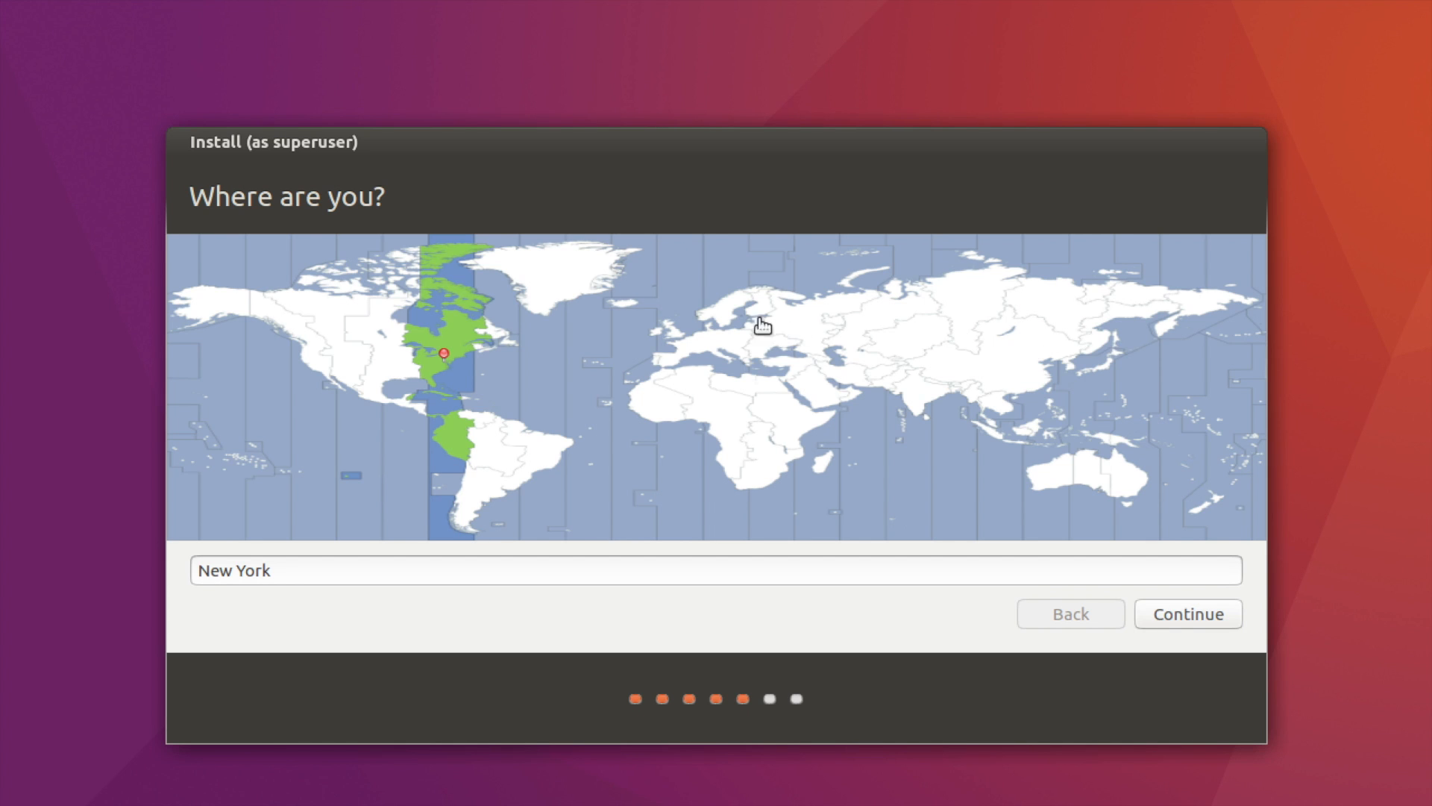
mouse_move(1247, 645)
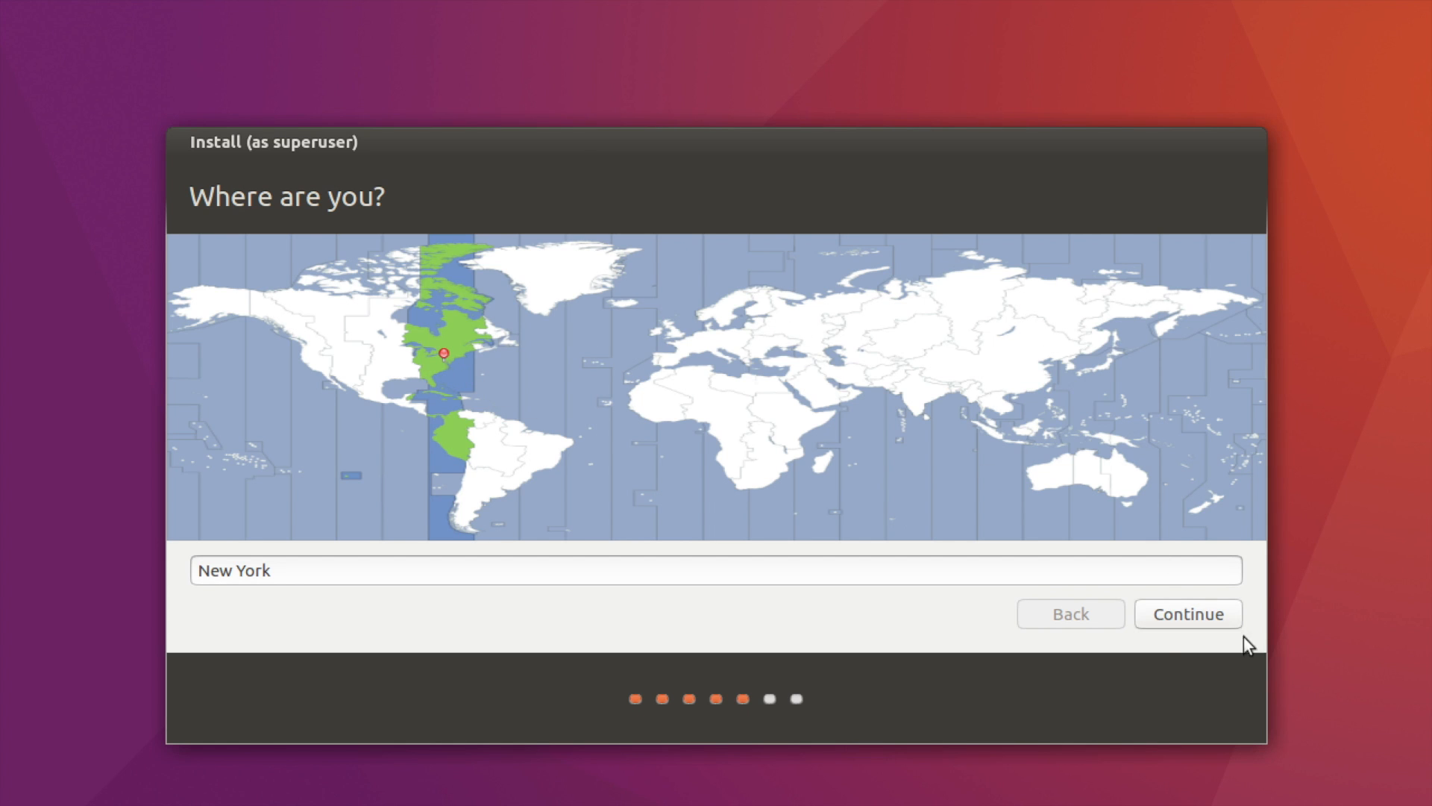
click(1187, 613)
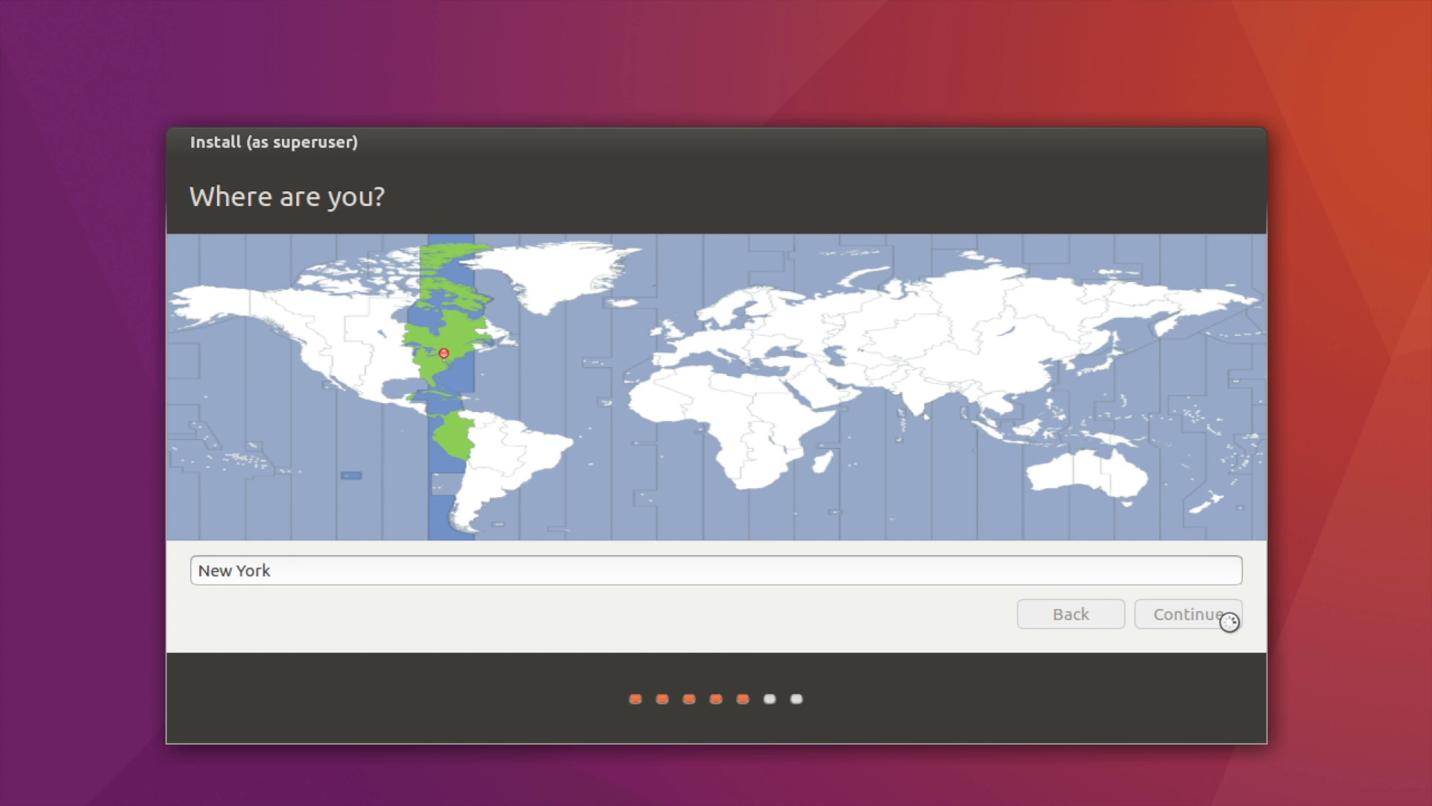
click(1188, 614)
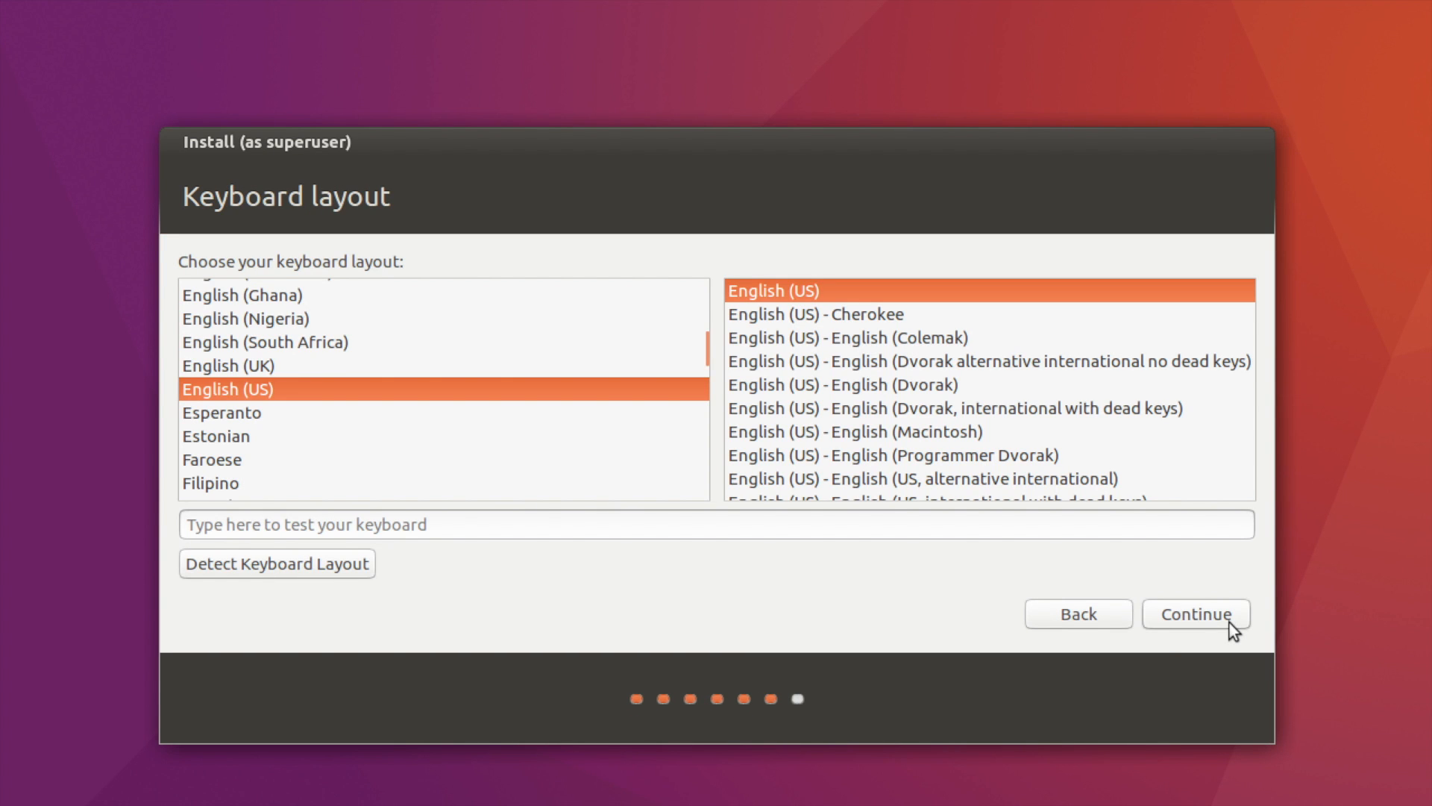
click(1195, 613)
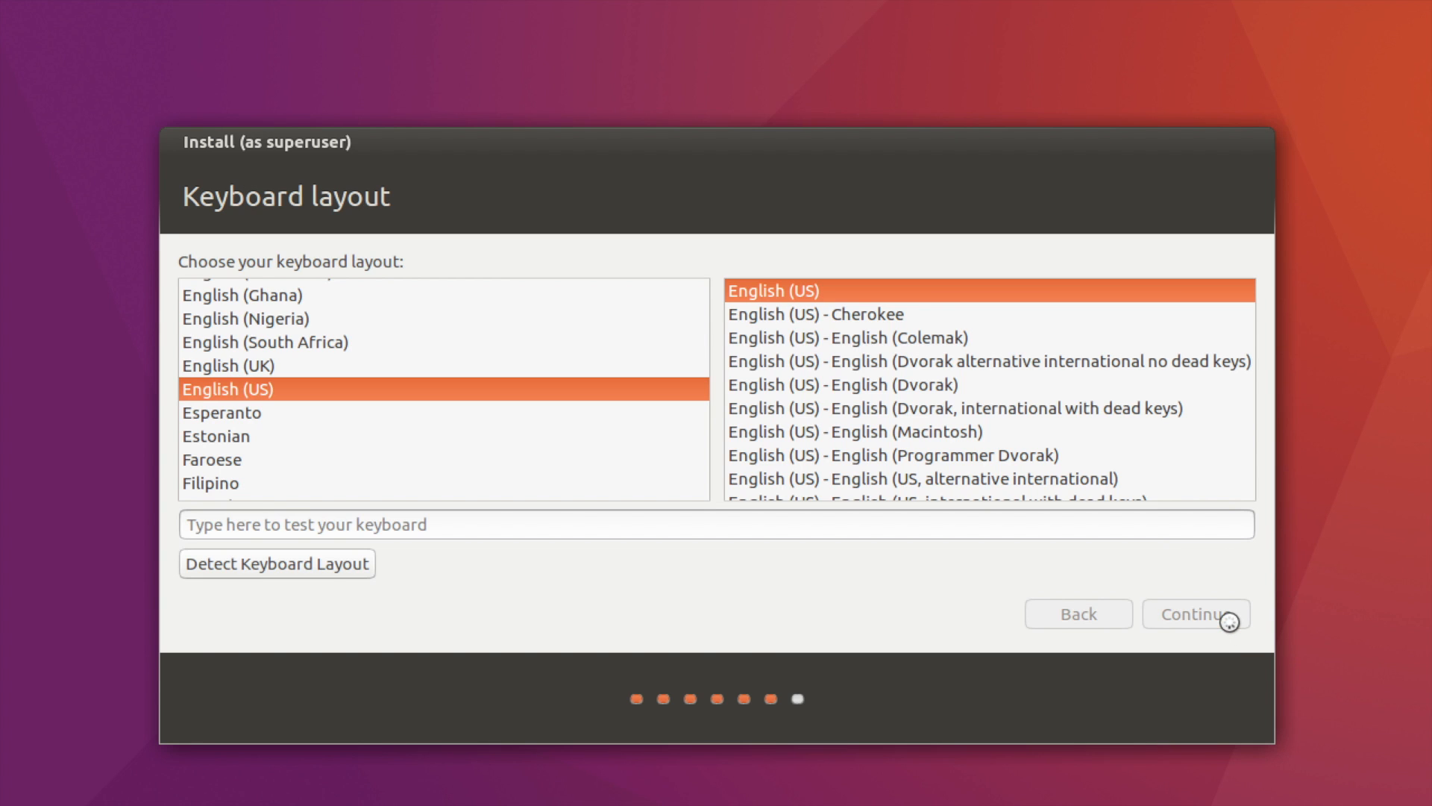
click(1195, 614)
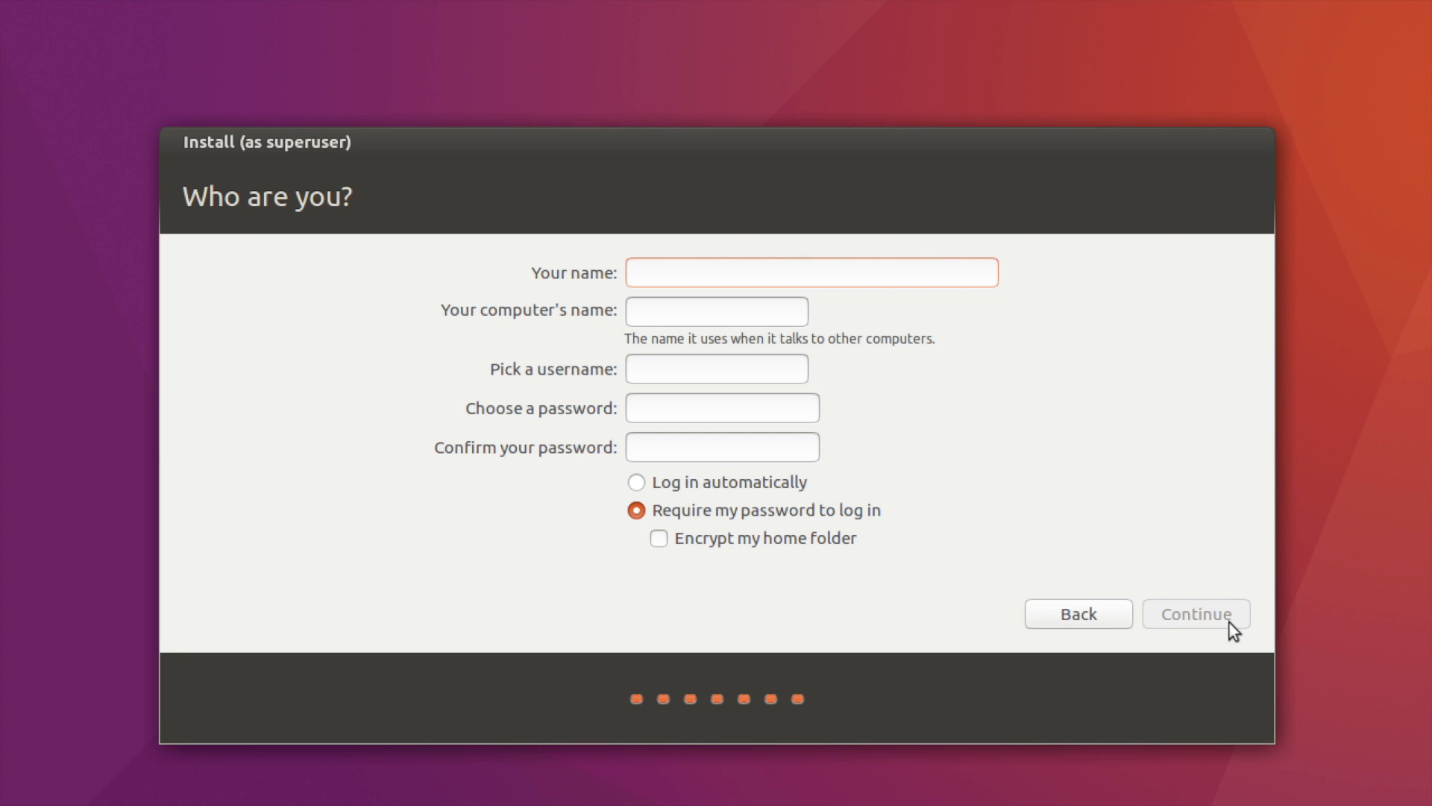
Step: Create user dev on dev-VirtualBox with a confirmed password and continue installing
text(dev)
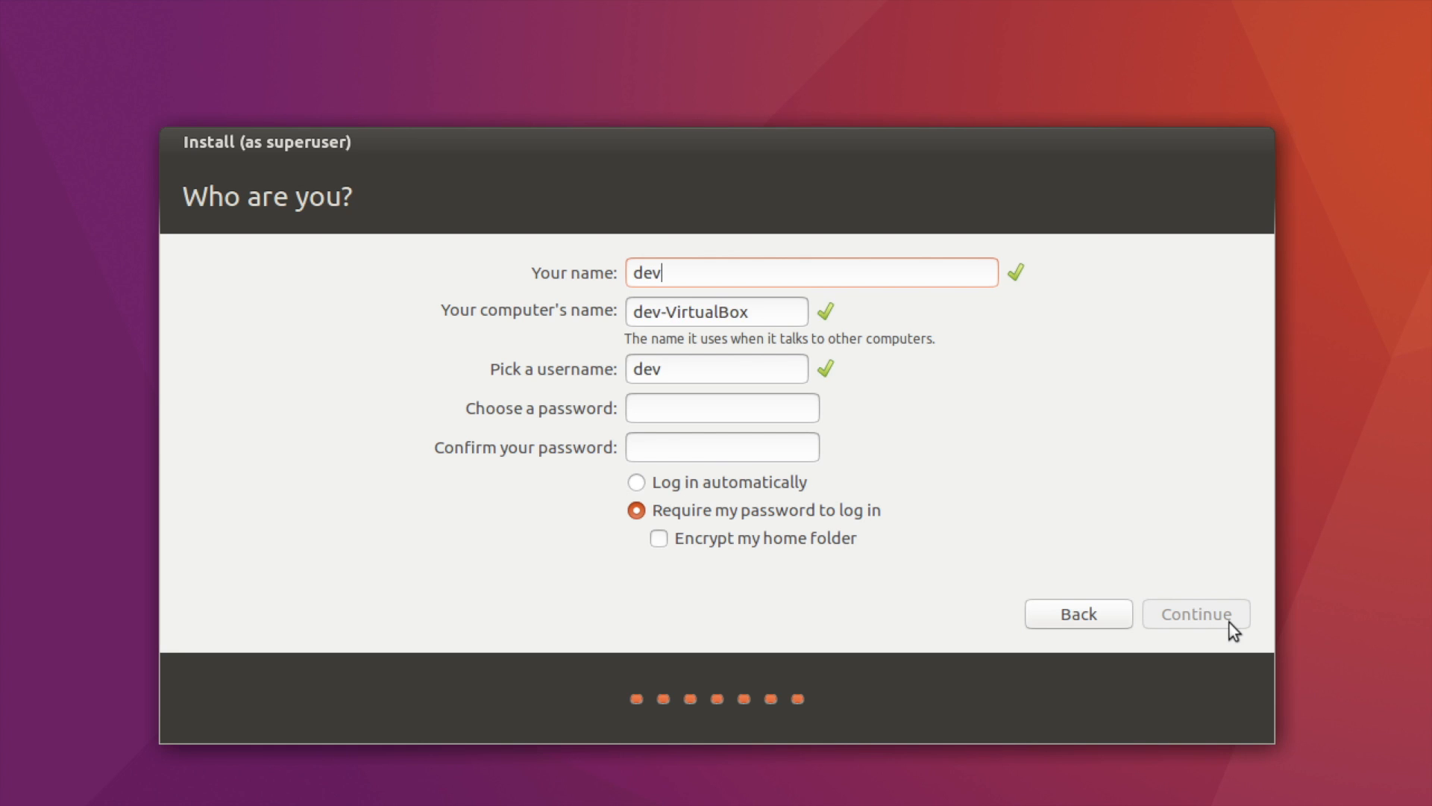
click(722, 408)
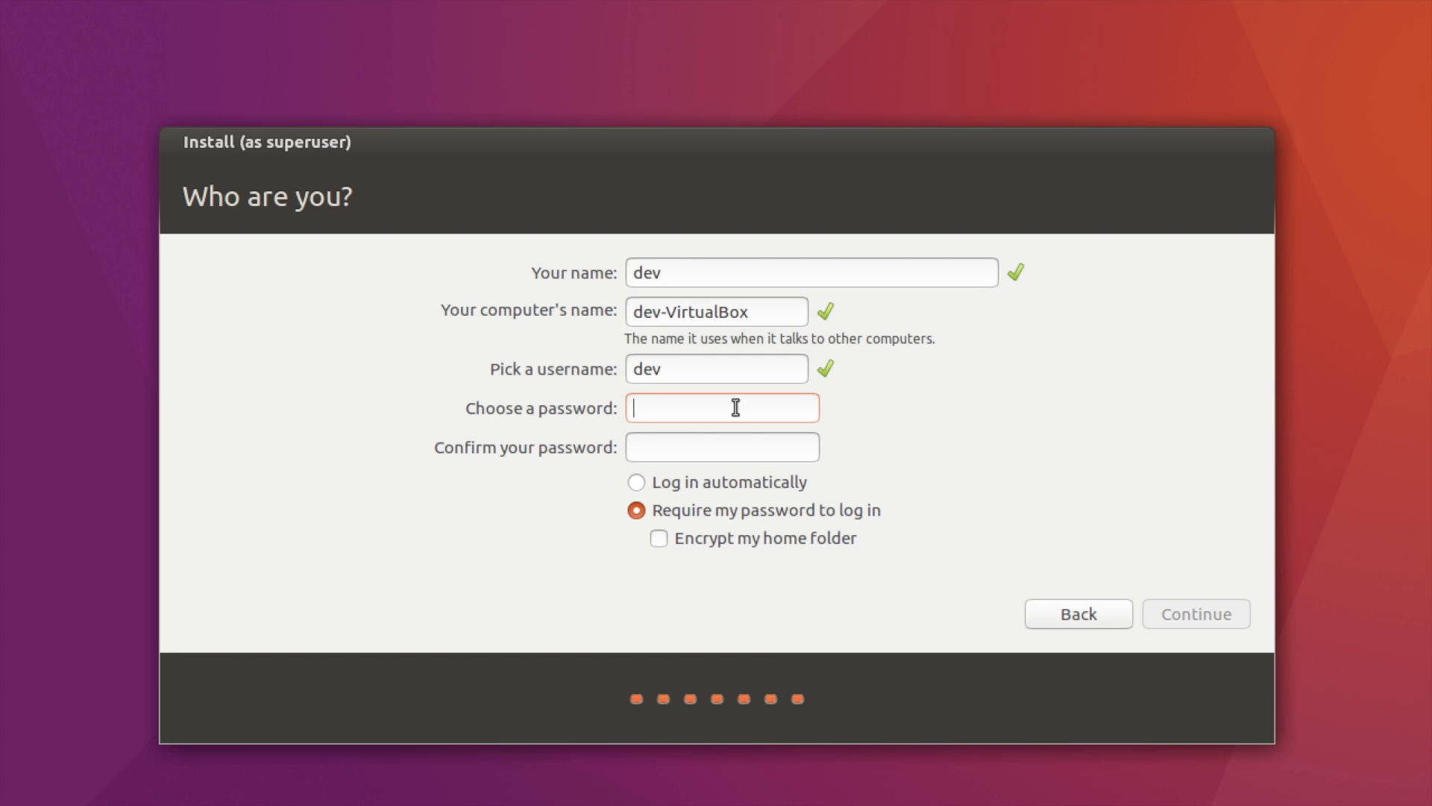
text(password)
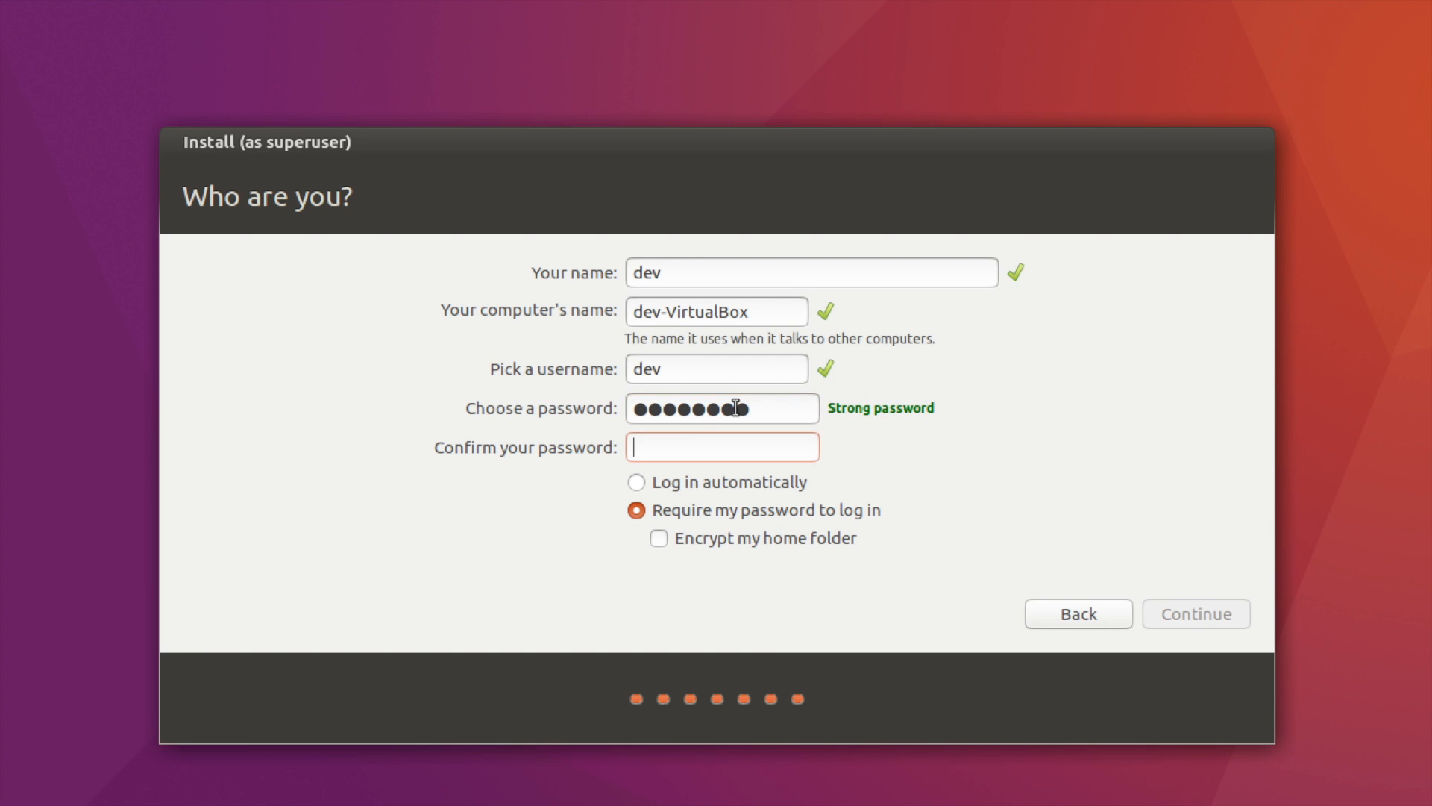
text(password)
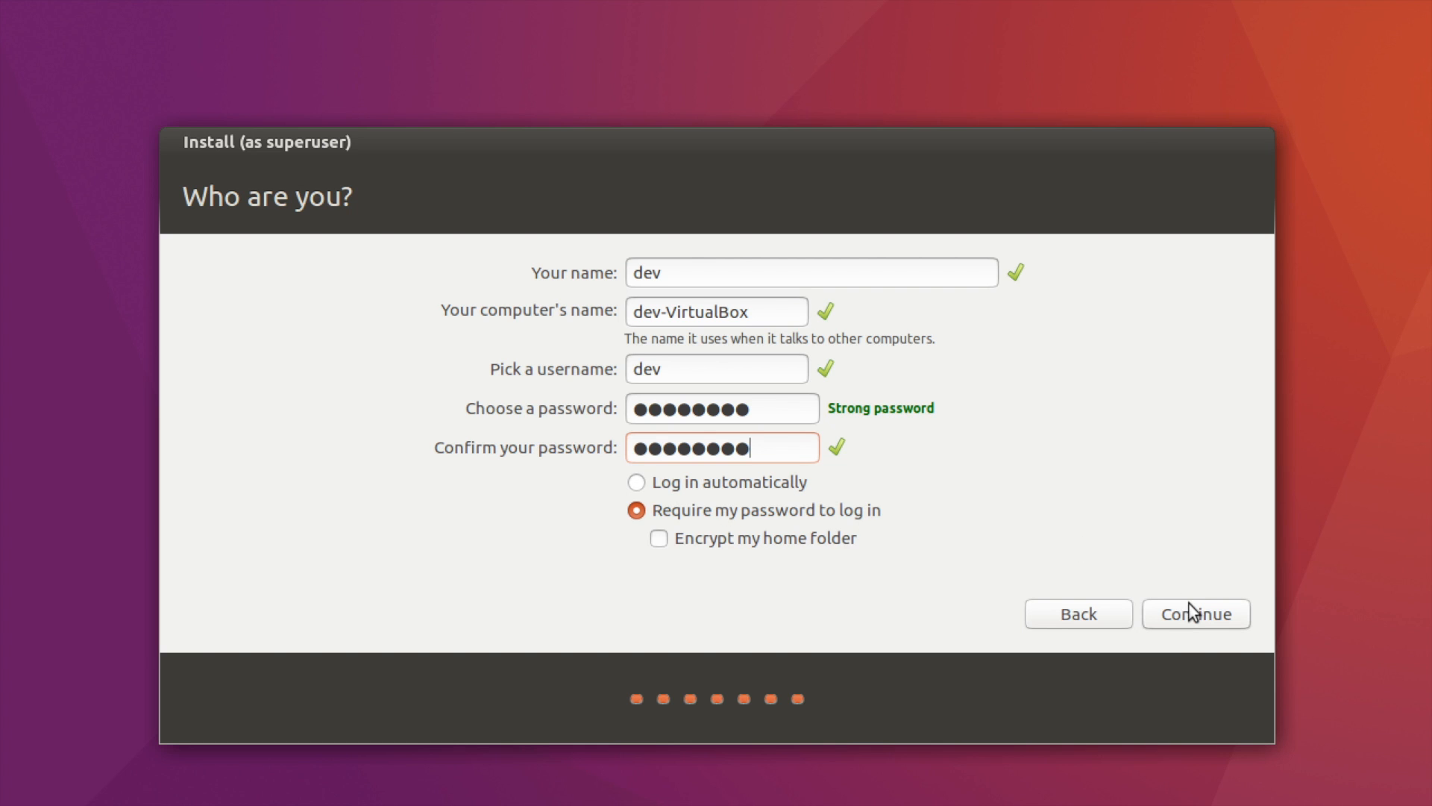
mouse_move(1196, 626)
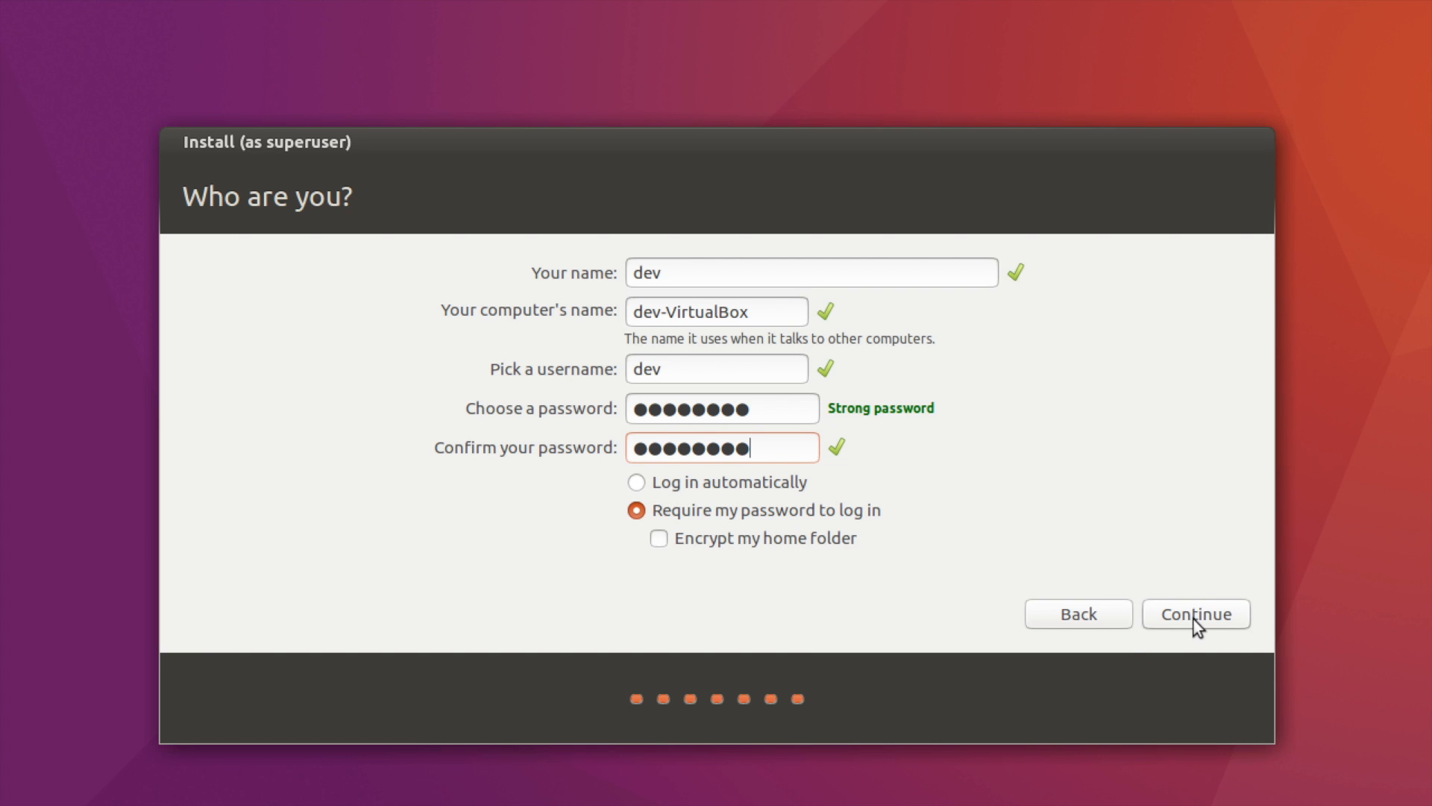
click(1195, 613)
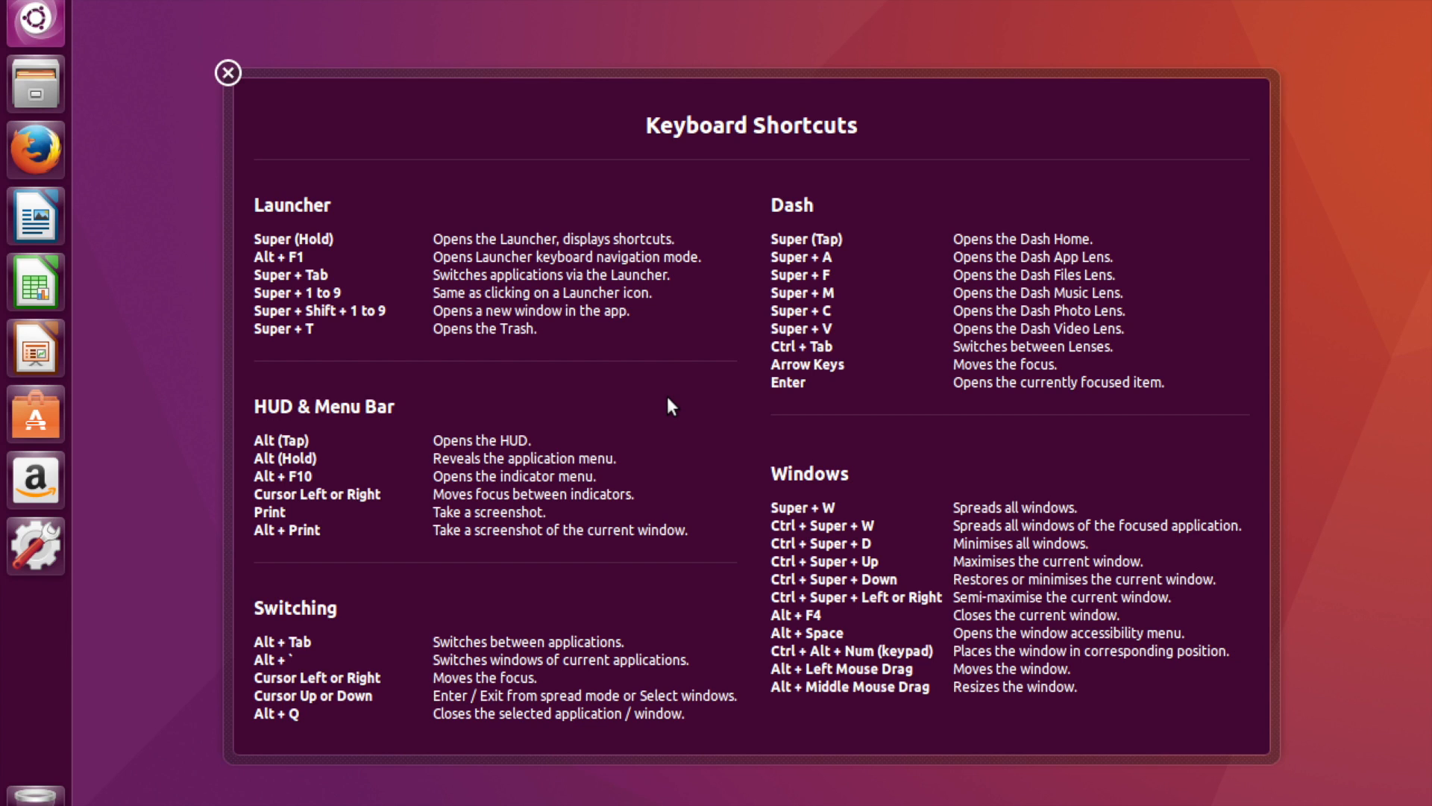
mouse_move(227, 74)
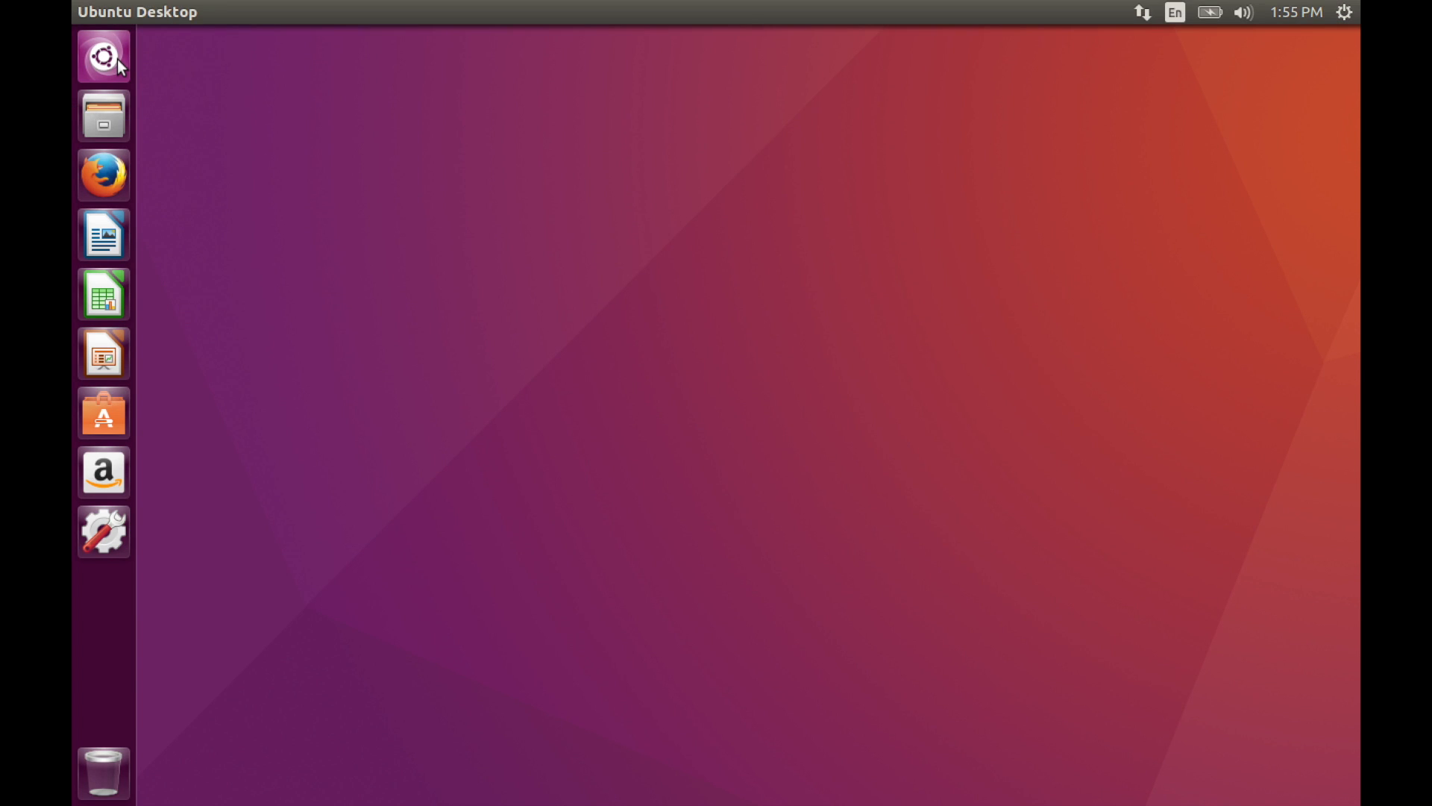
Step: Search the Dash for terminal and bring up a Terminal window
click(102, 56)
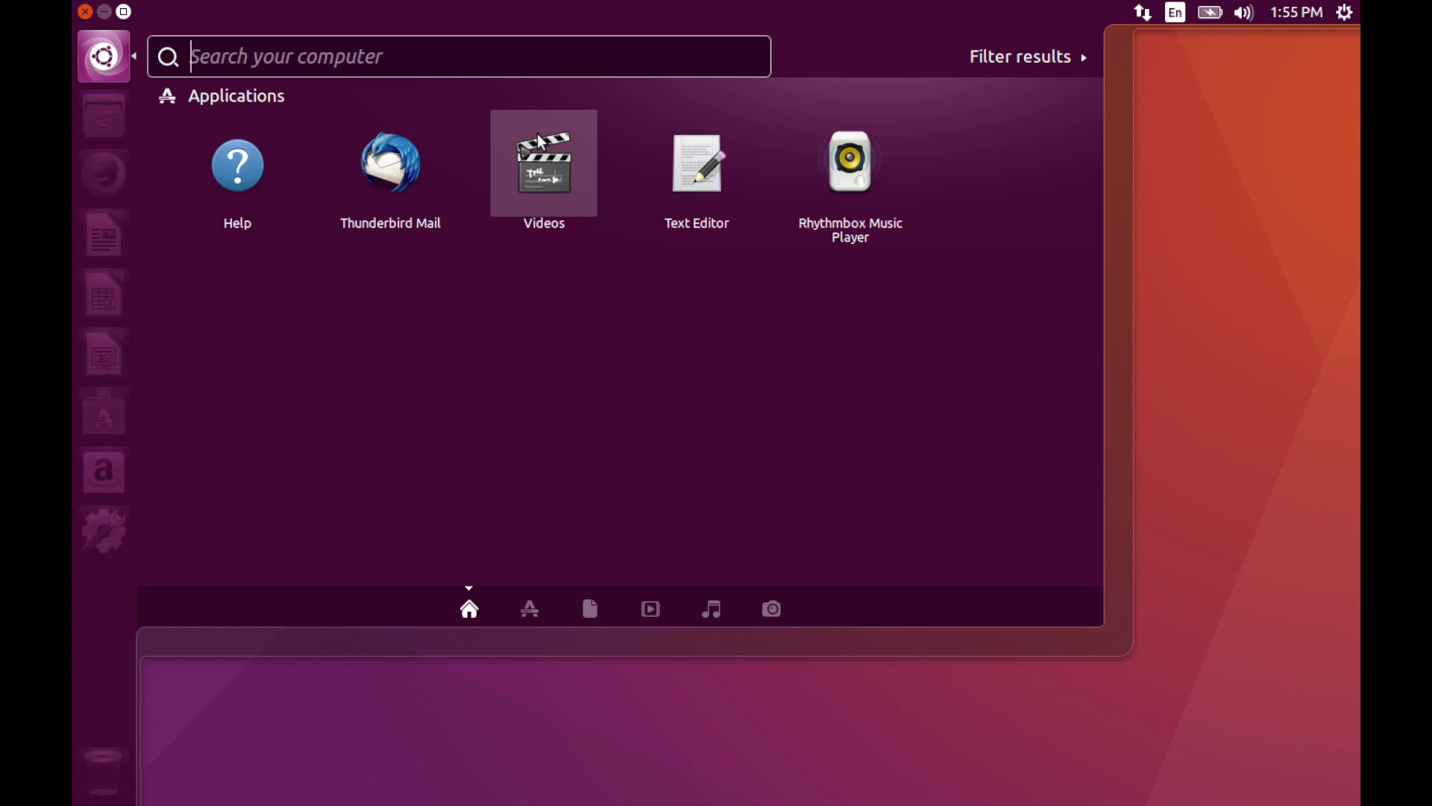
text(terma)
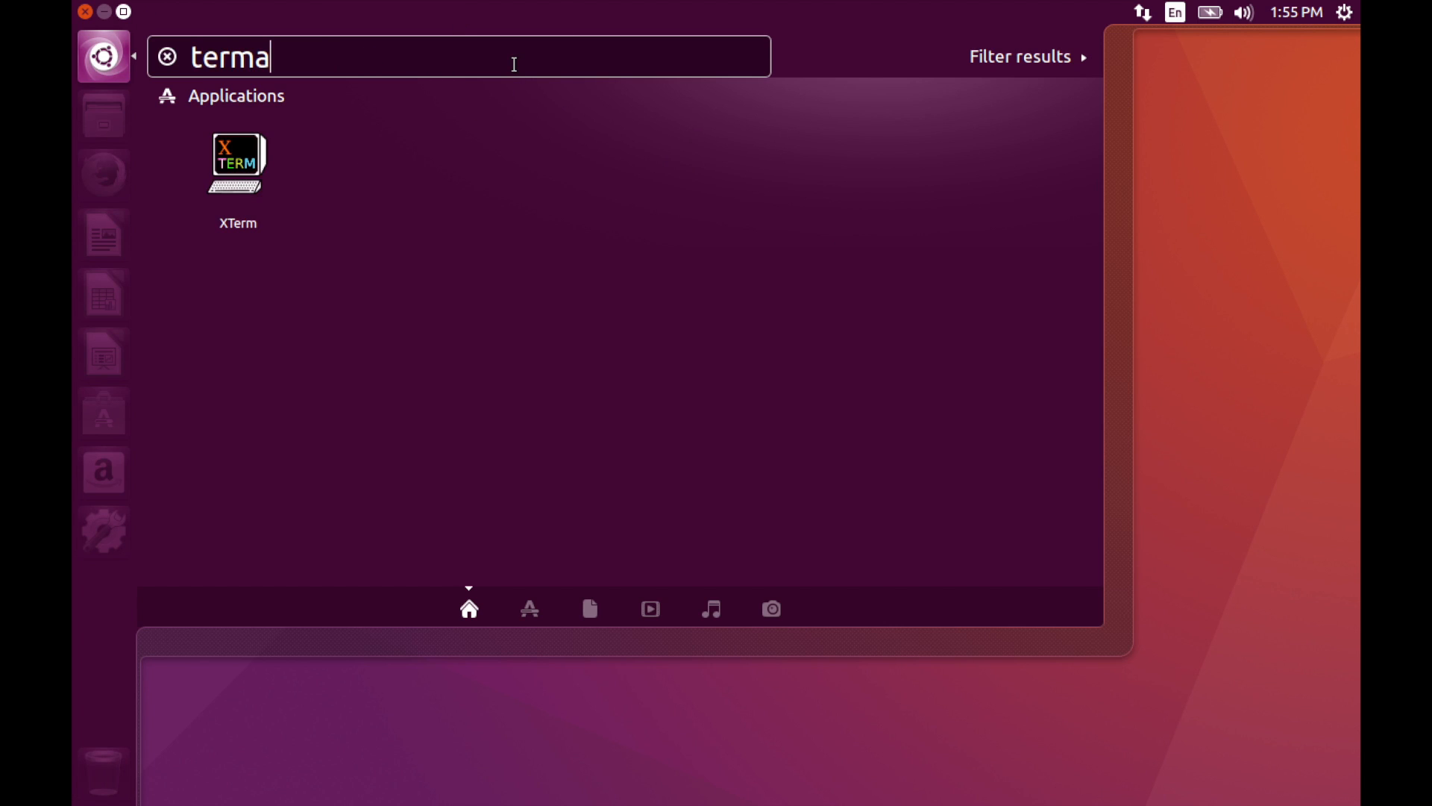
key(BackSpace)
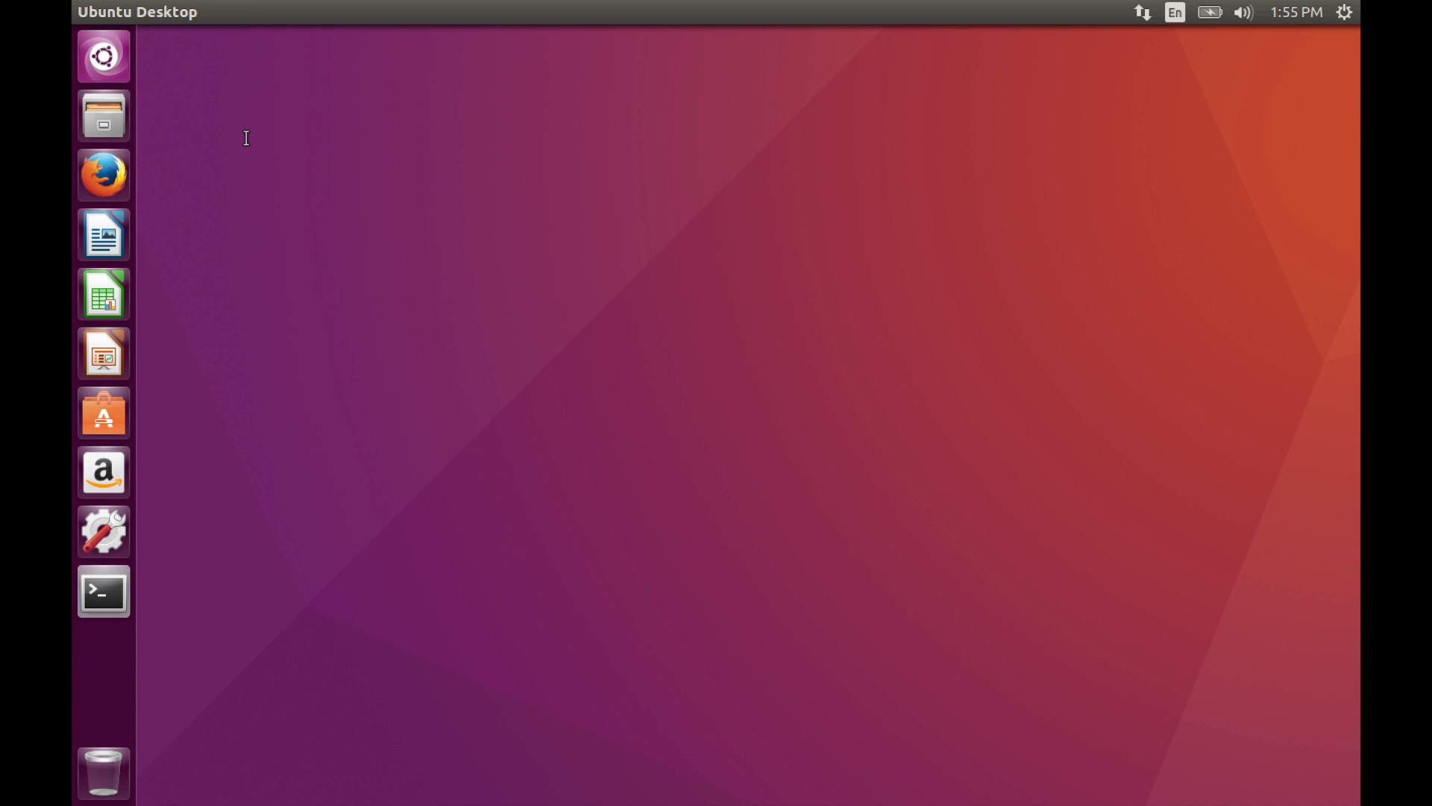
click(103, 590)
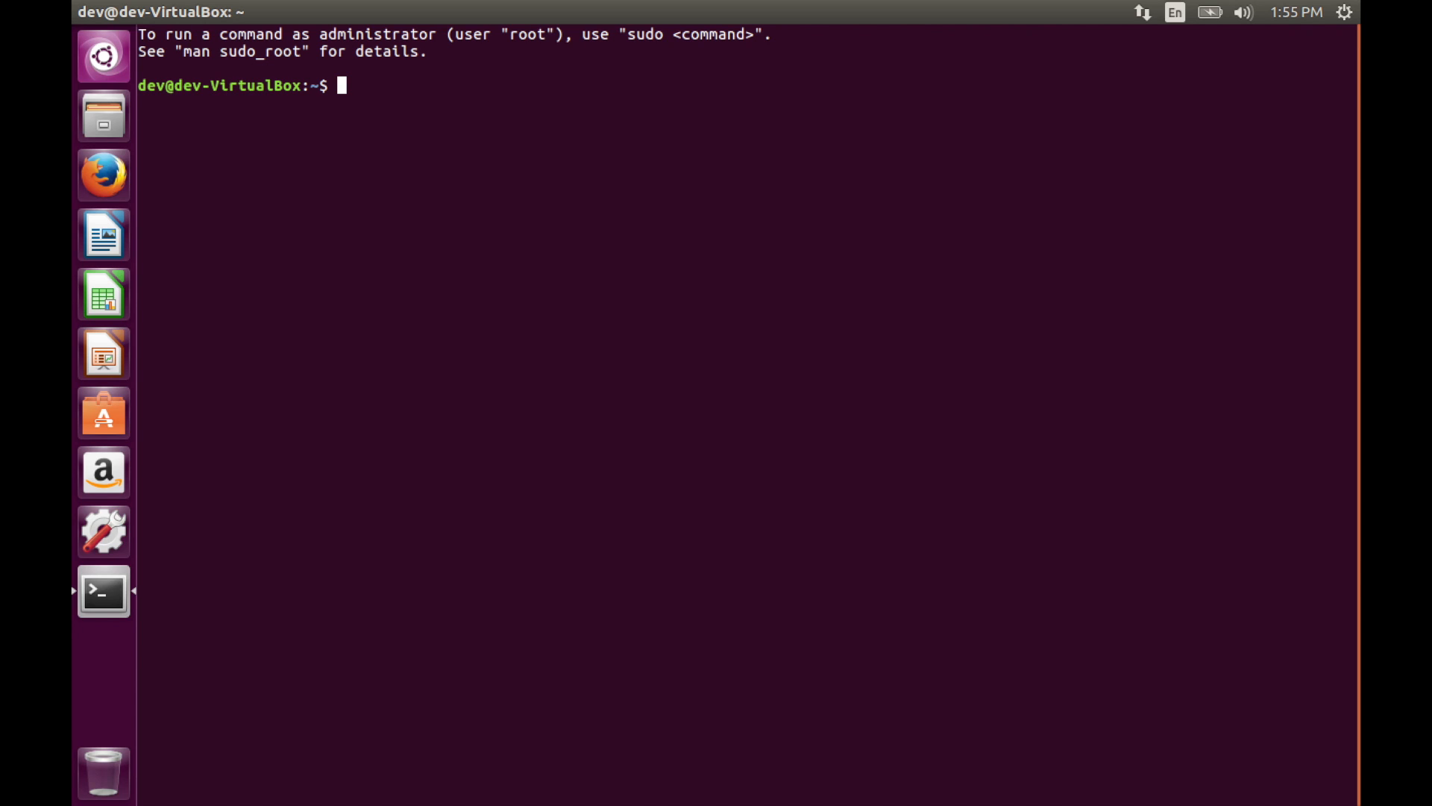
Step: Run sudo apt-get update with the administrator password, then enter an edited apt-get command
text(sudo)
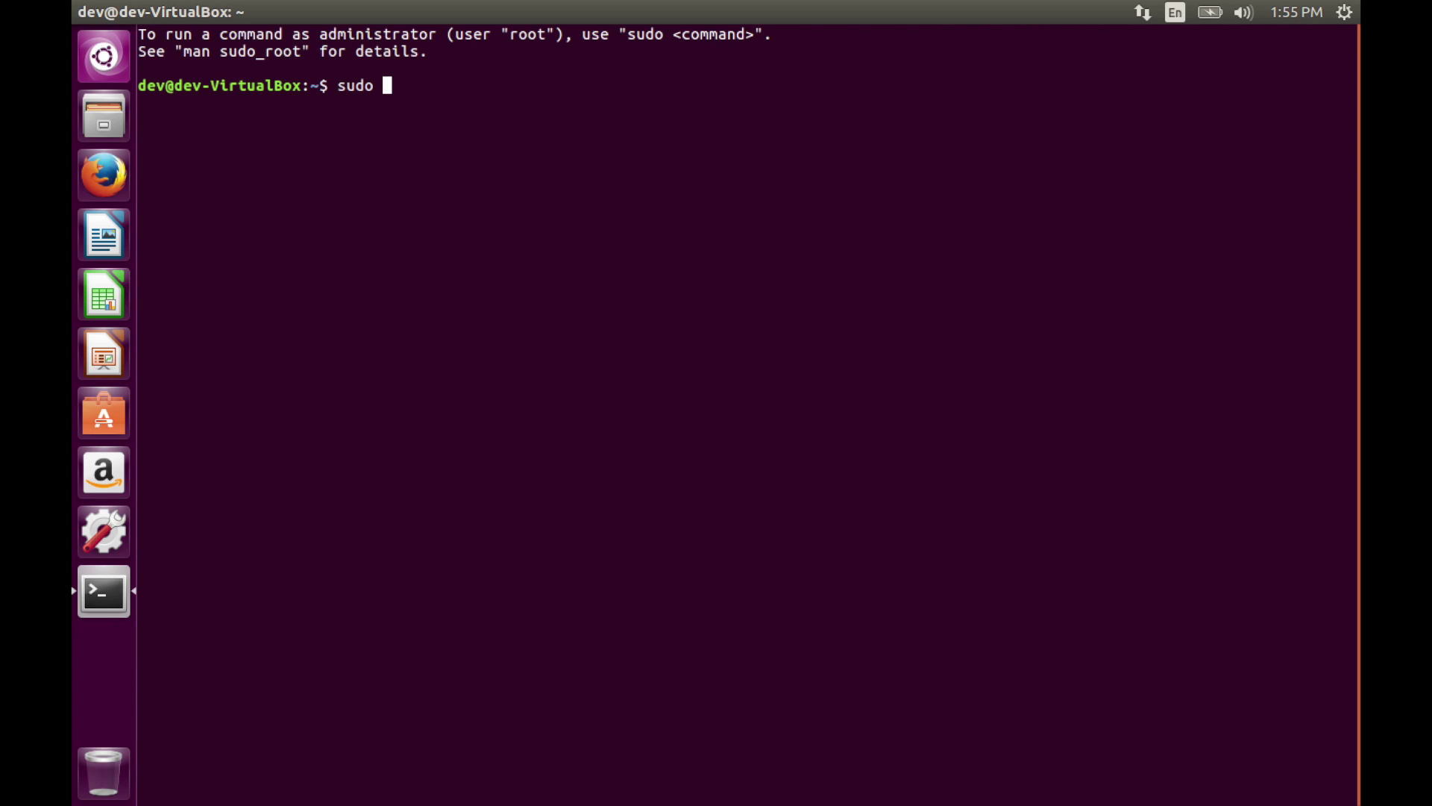
text(apt-get)
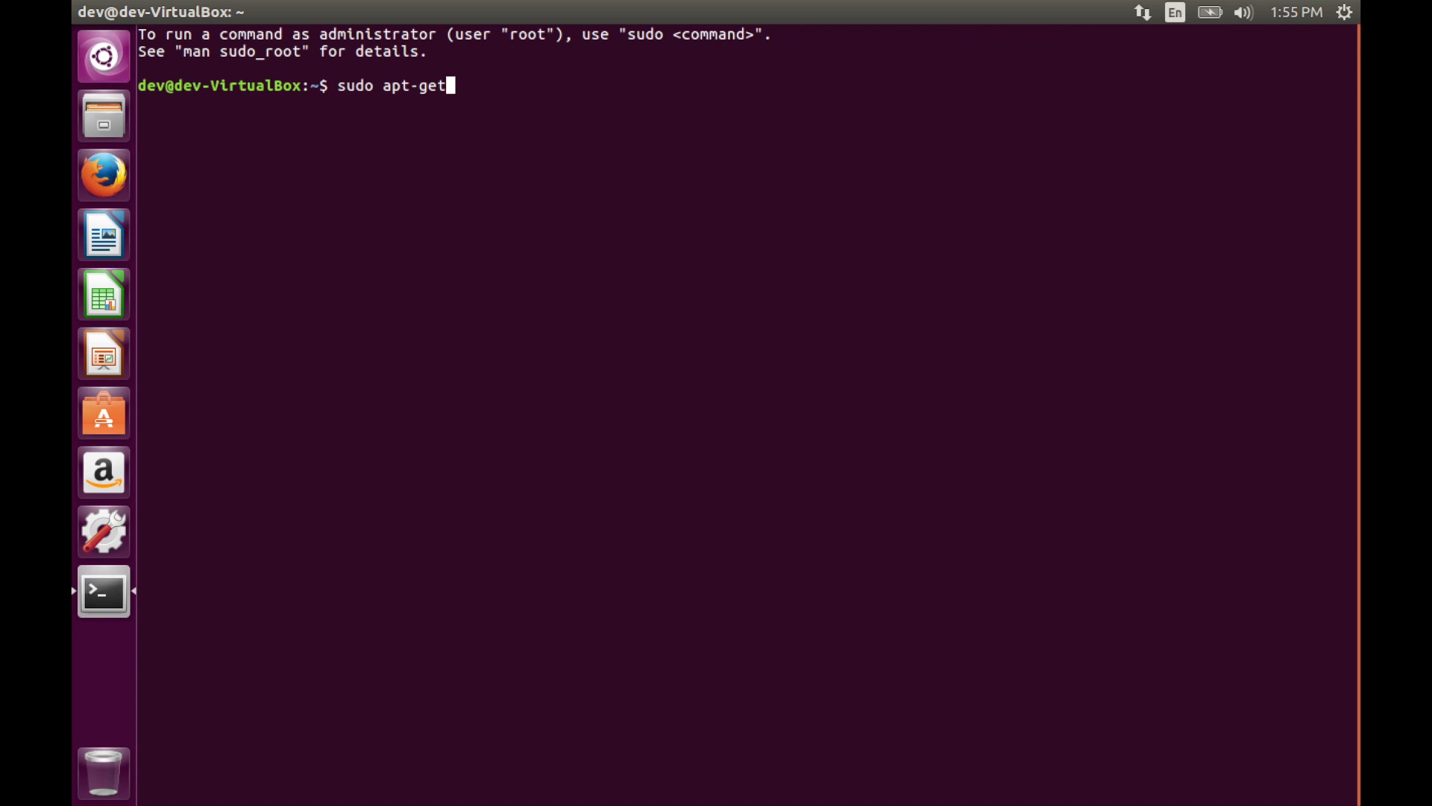
text(update)
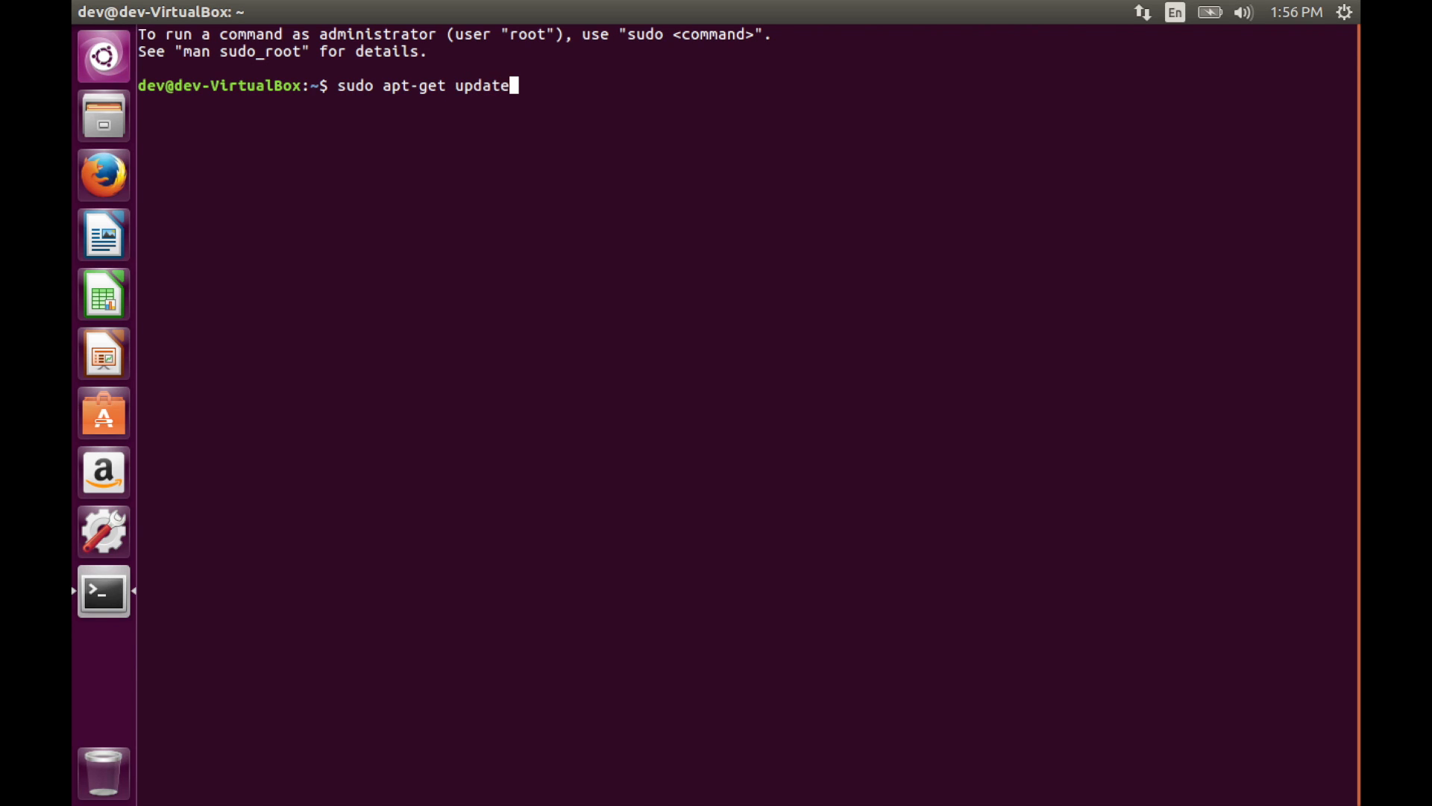
key(Return)
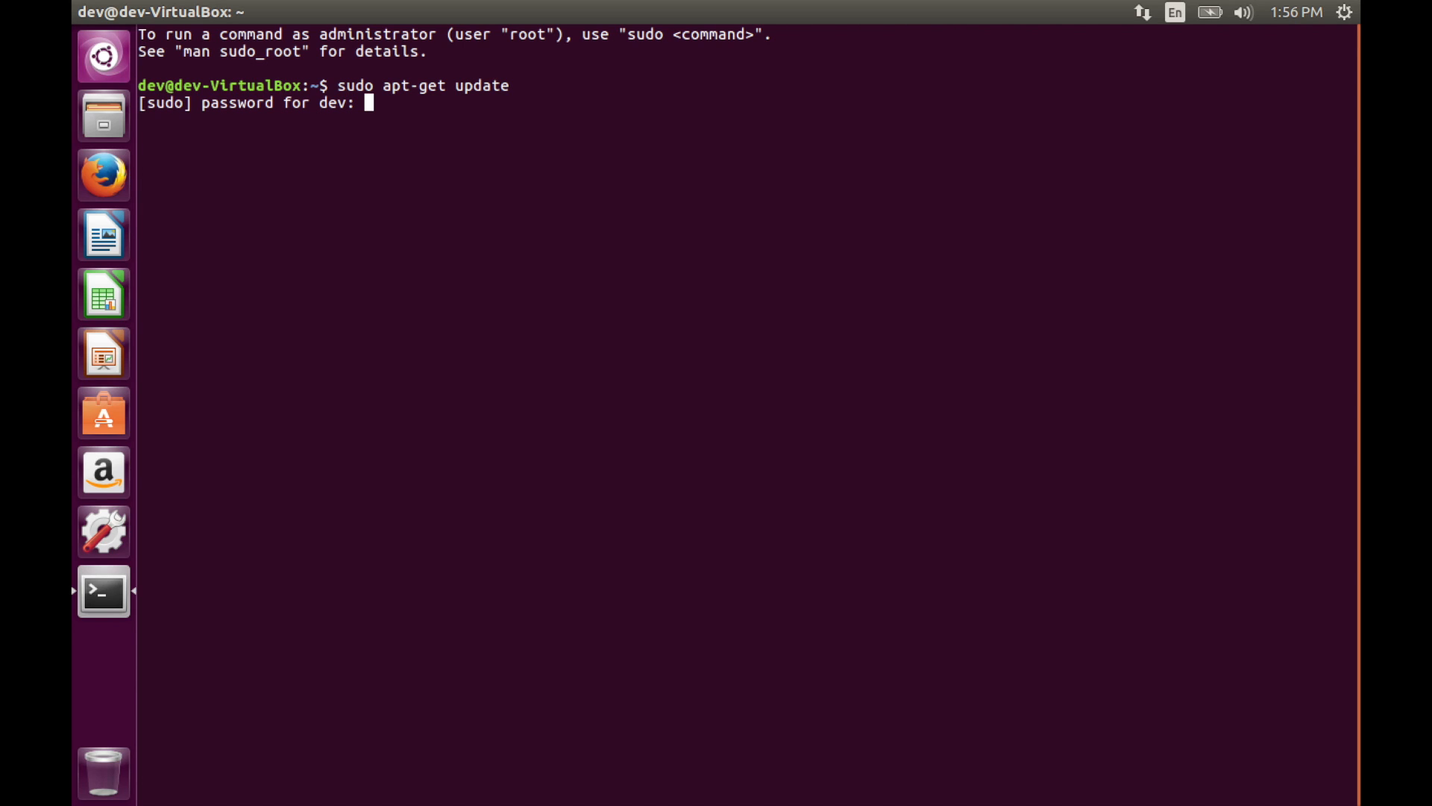
key(Return)
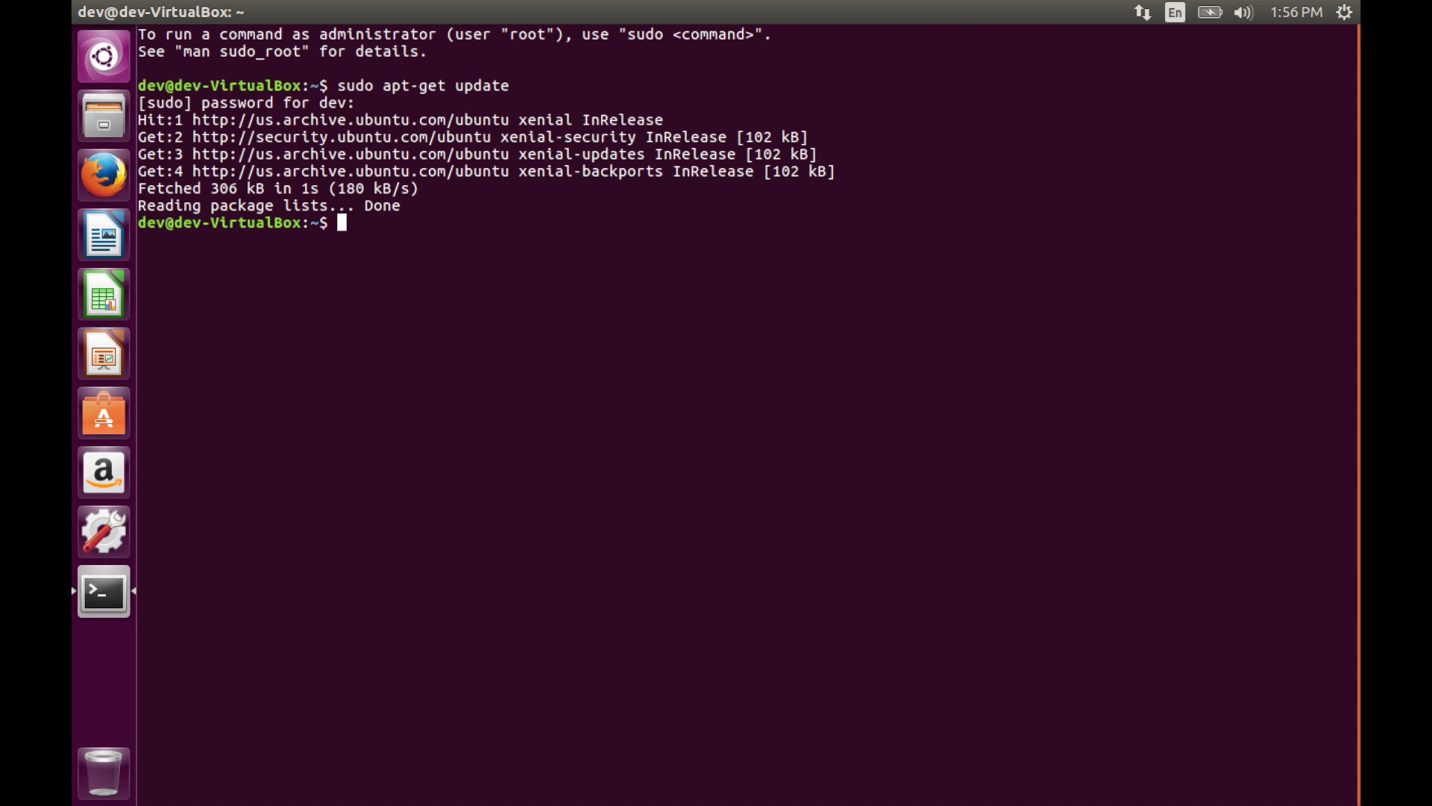
text(sudo apt-get update)
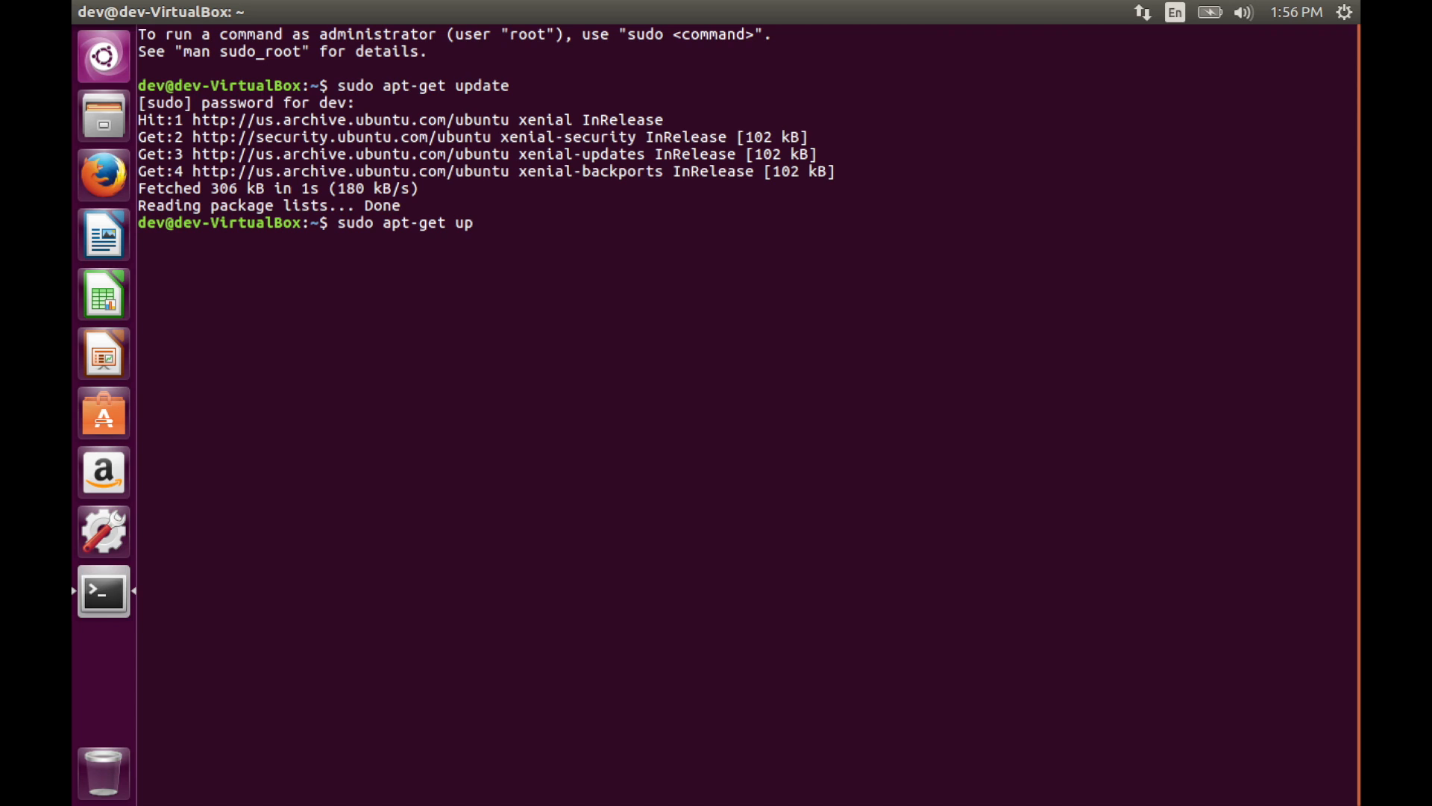
key(Backspace)
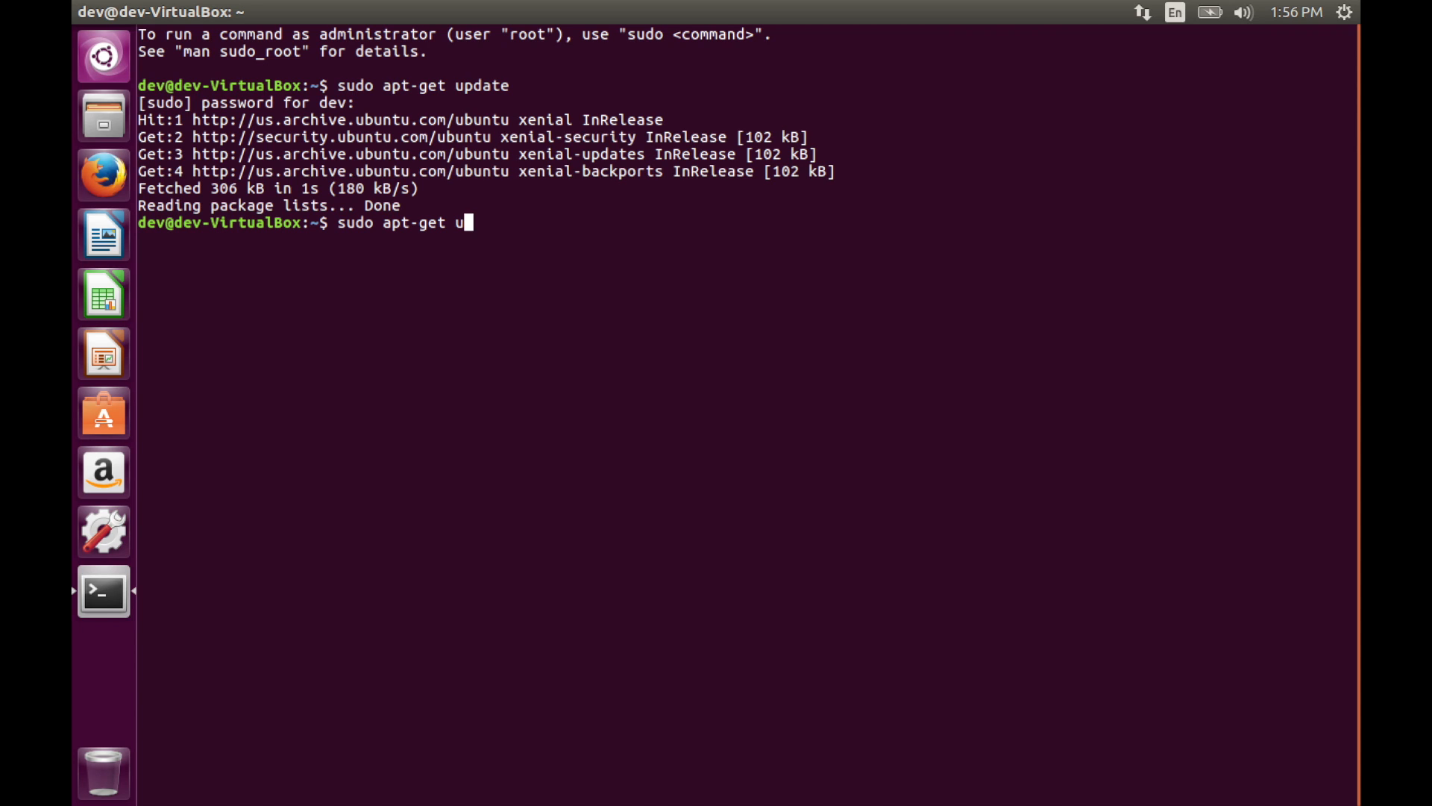
text(p)
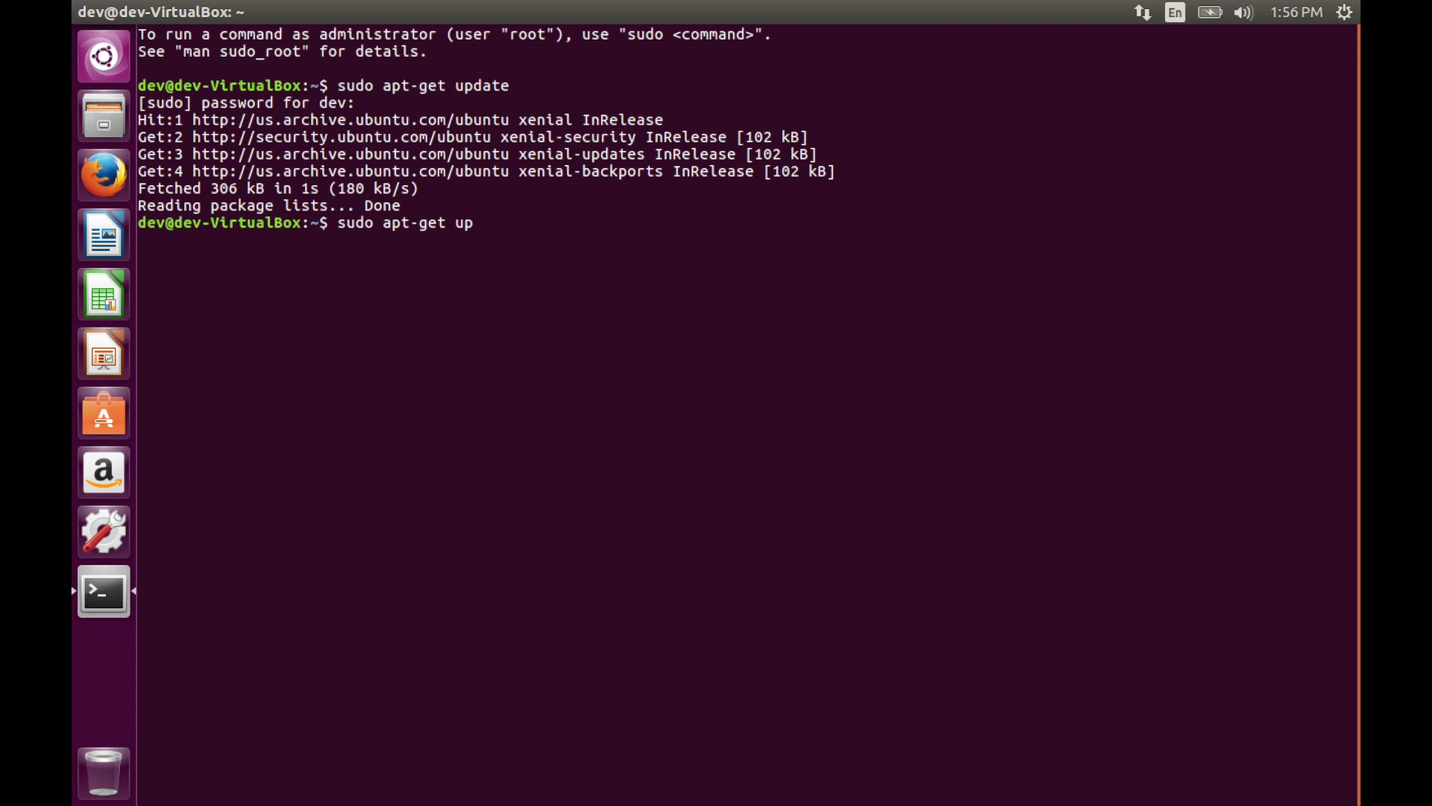
key(Return)
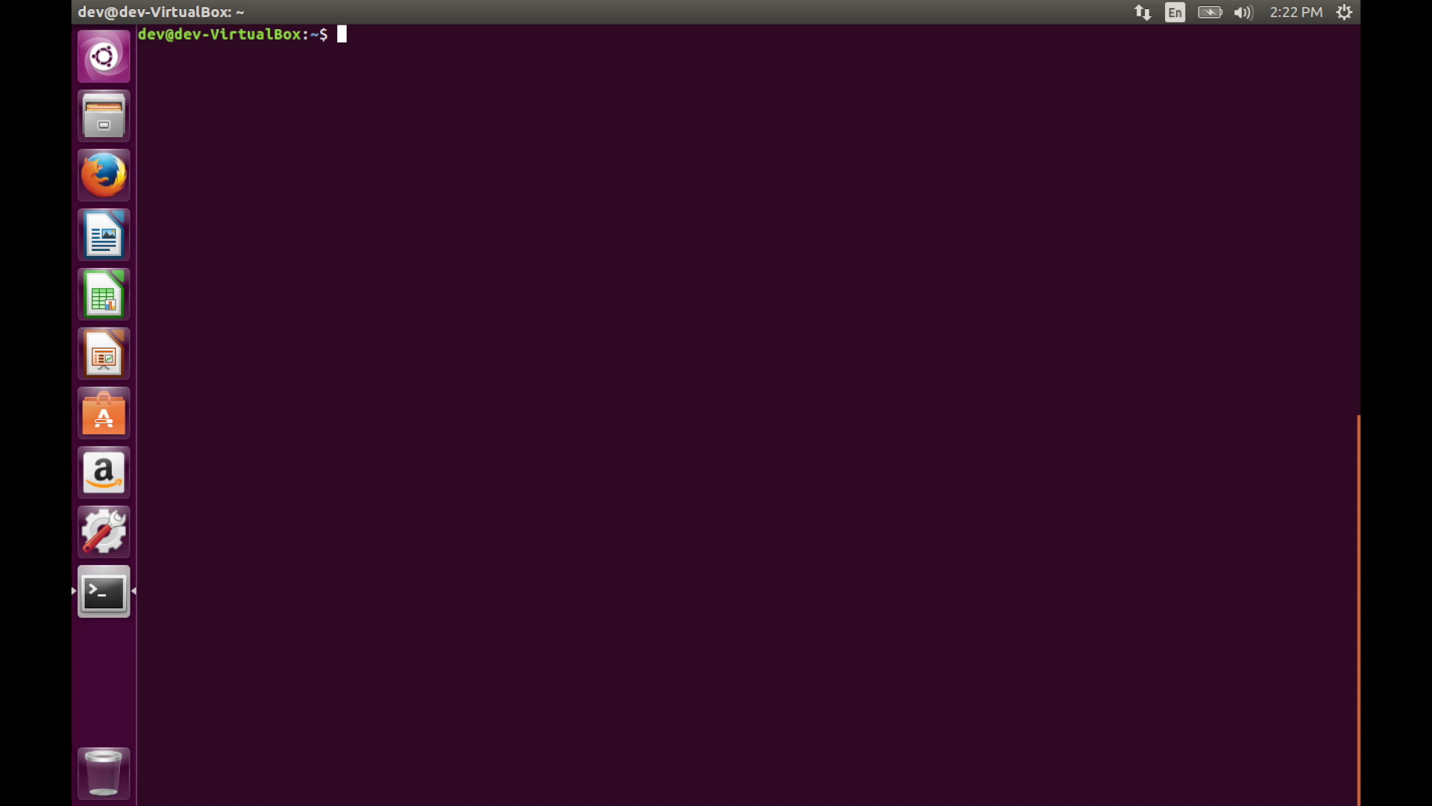
Step: Run python3, execute print('hello world!'), then exit with Ctrl+D
text(python)
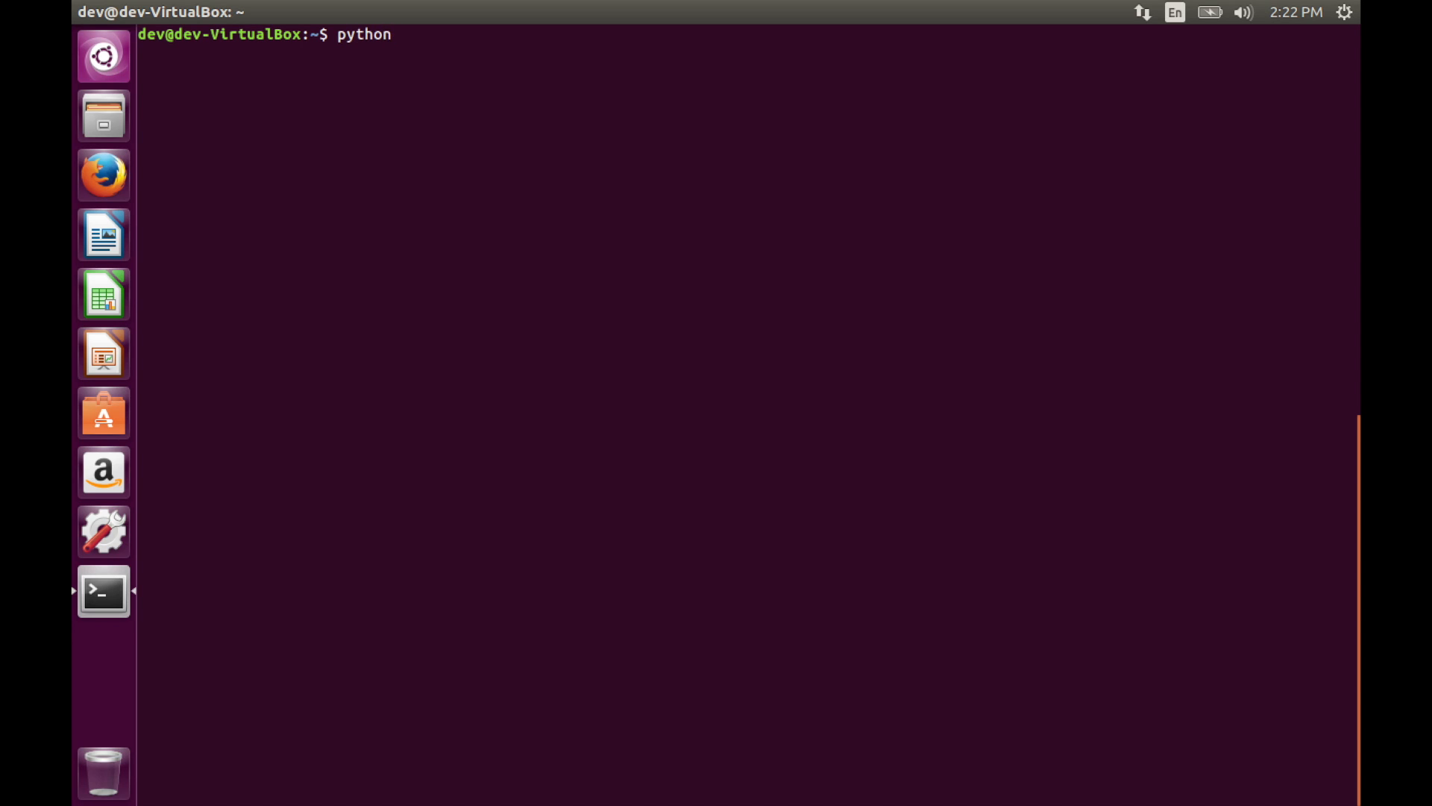
text(3)
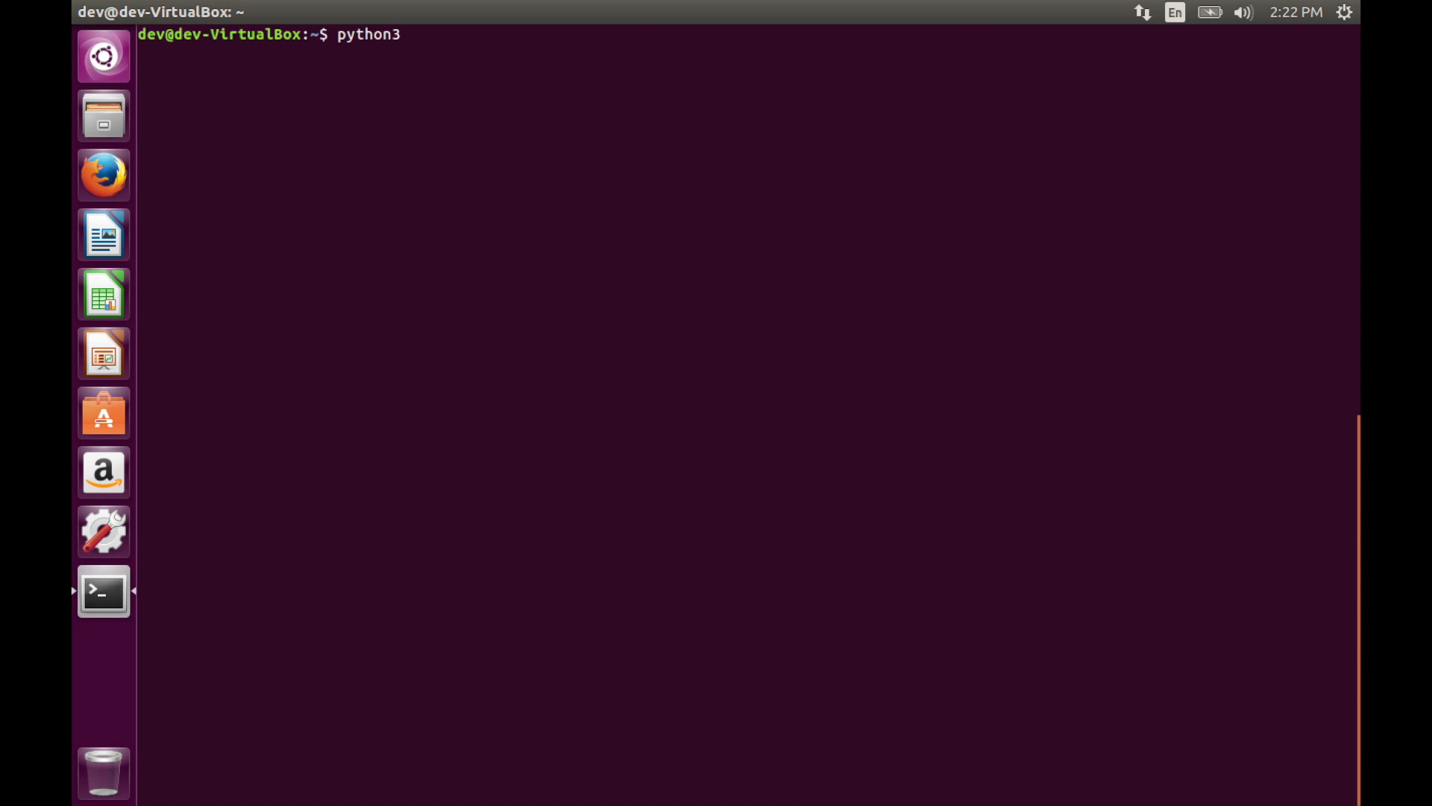
key(Return)
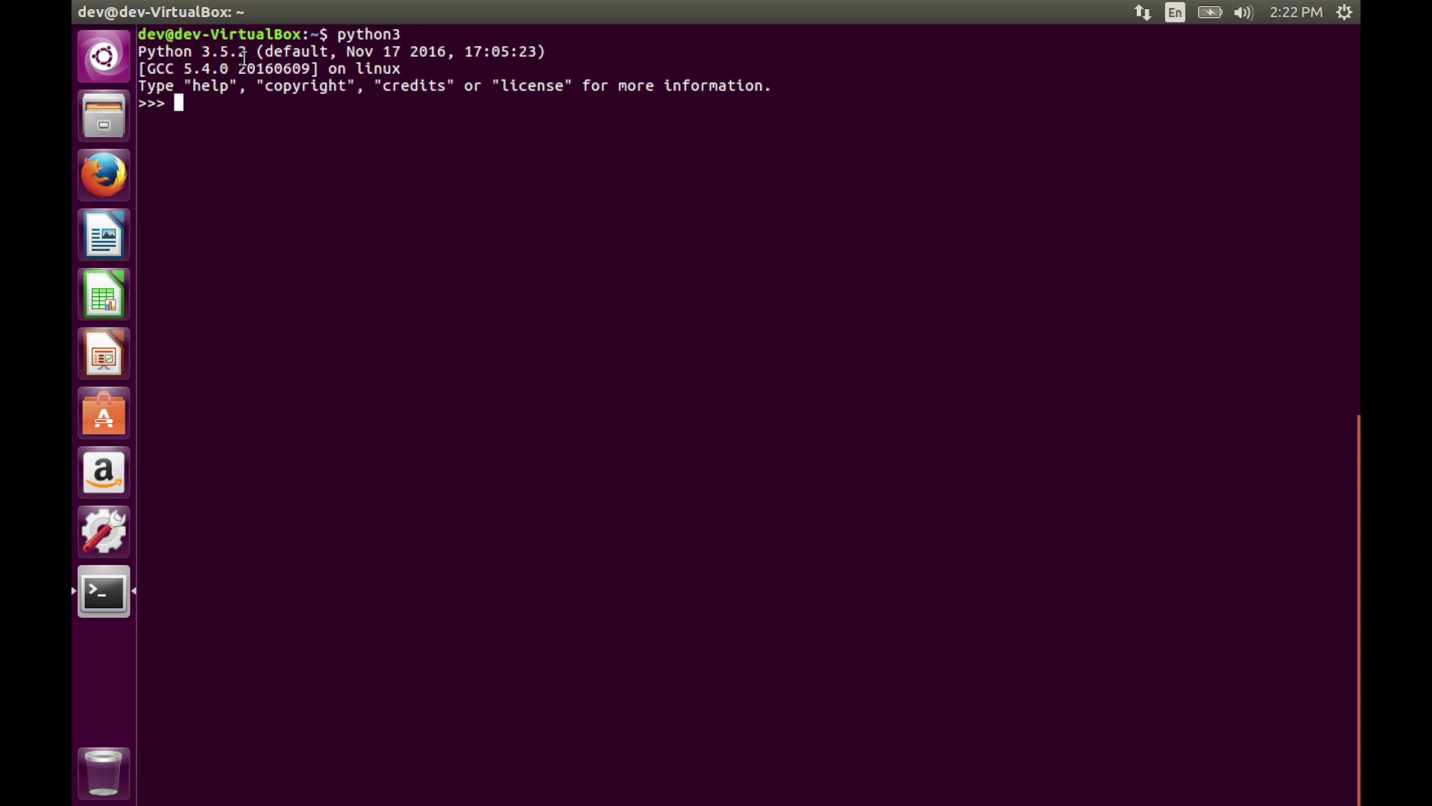
mouse_move(561, 310)
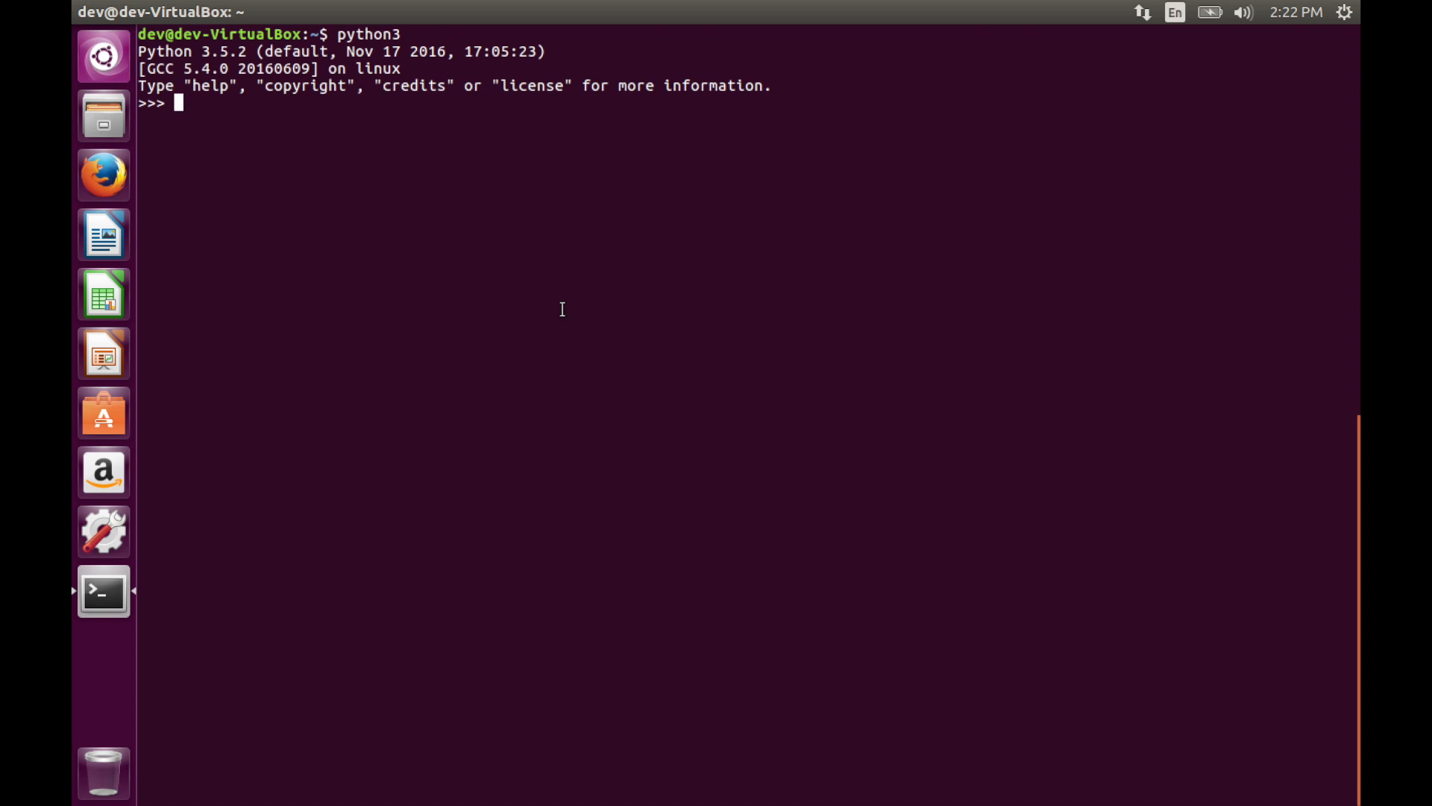
text(prin)
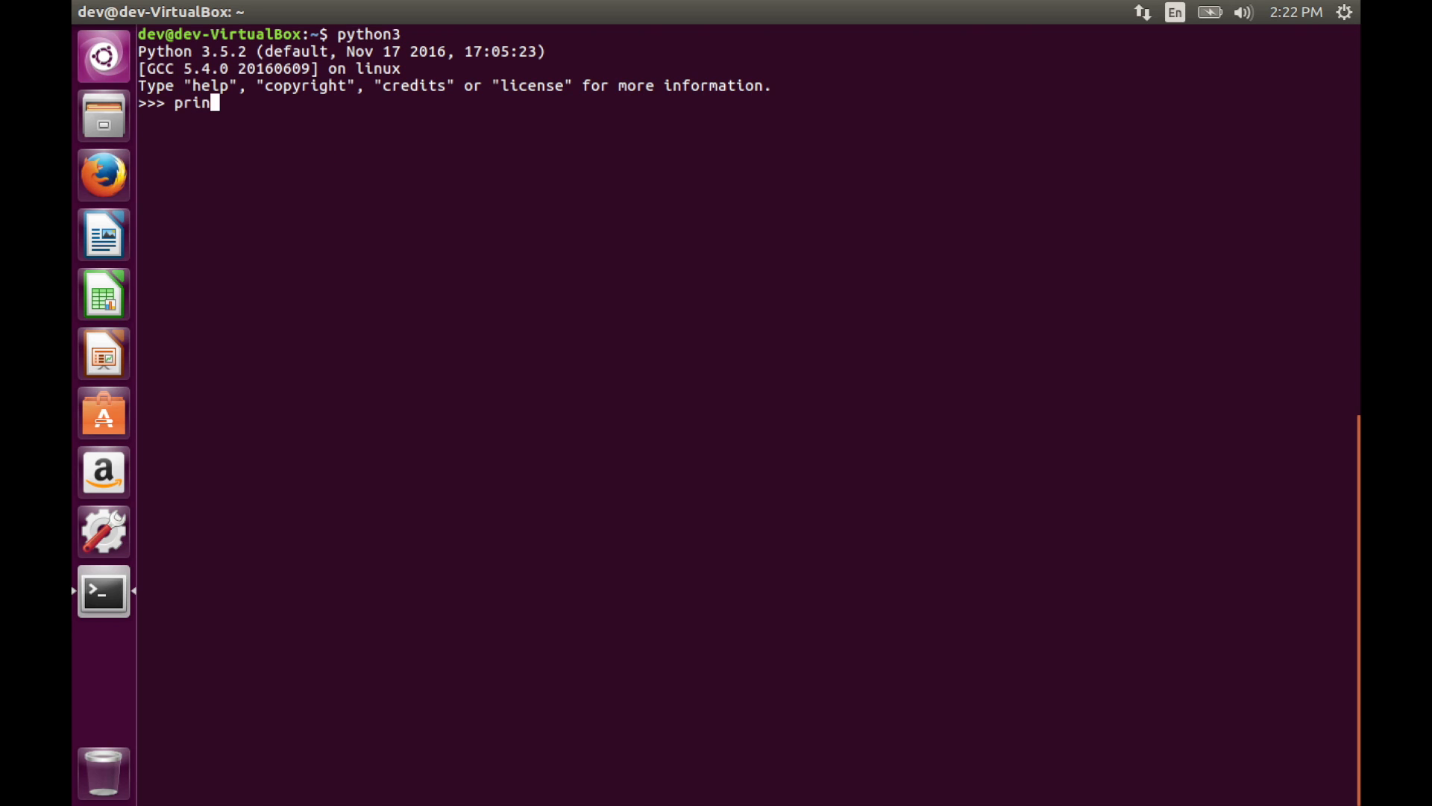
text(t ()
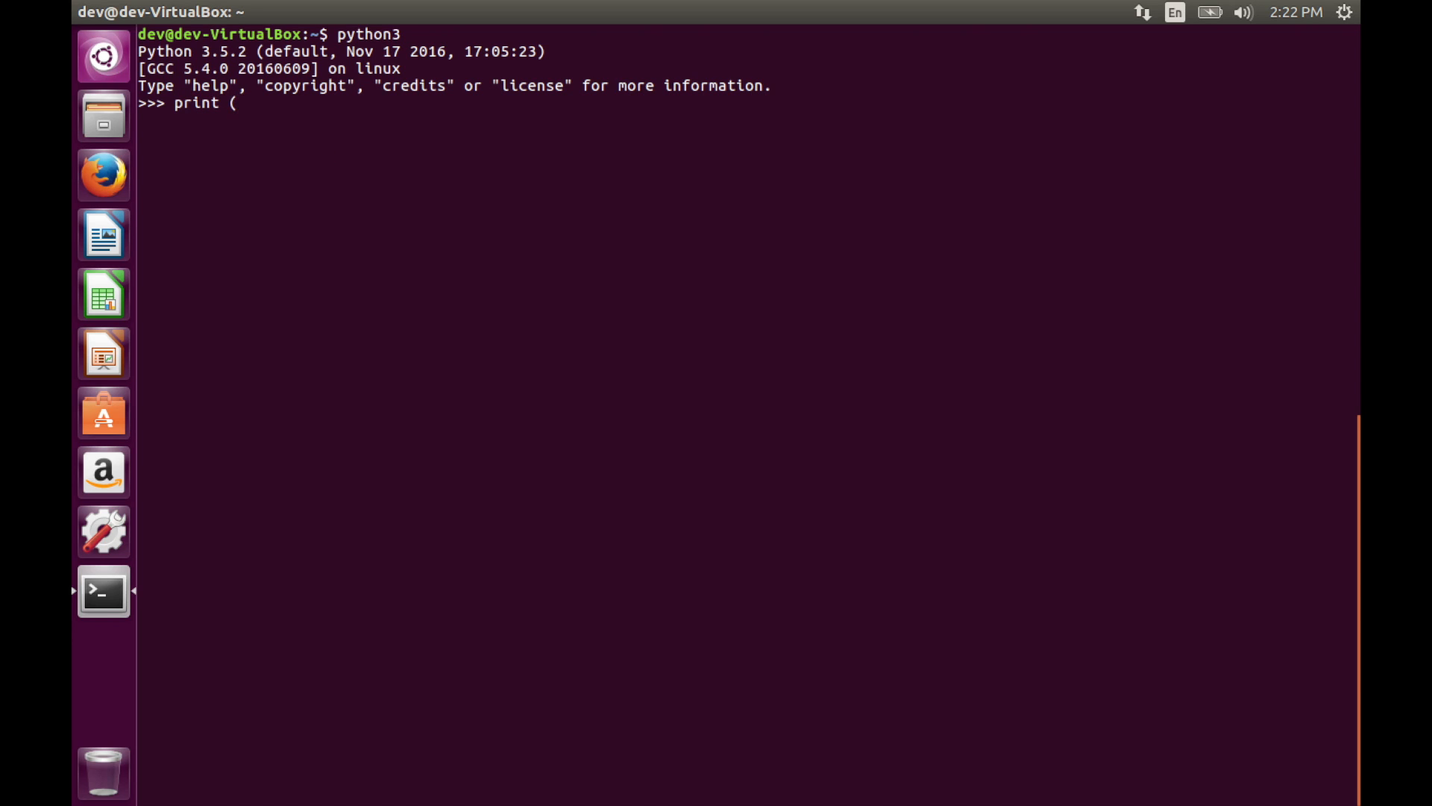
text(')
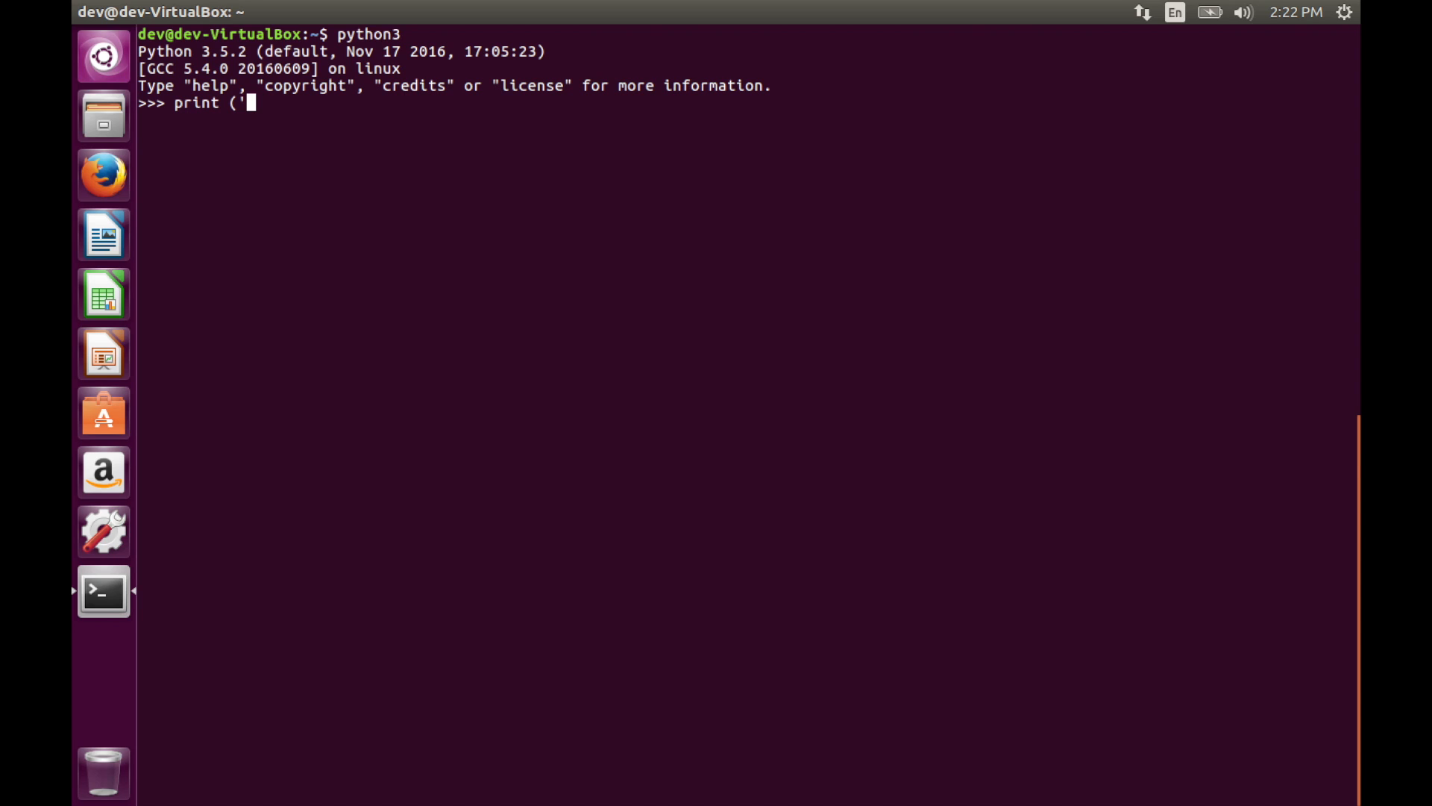
text(hello worl)
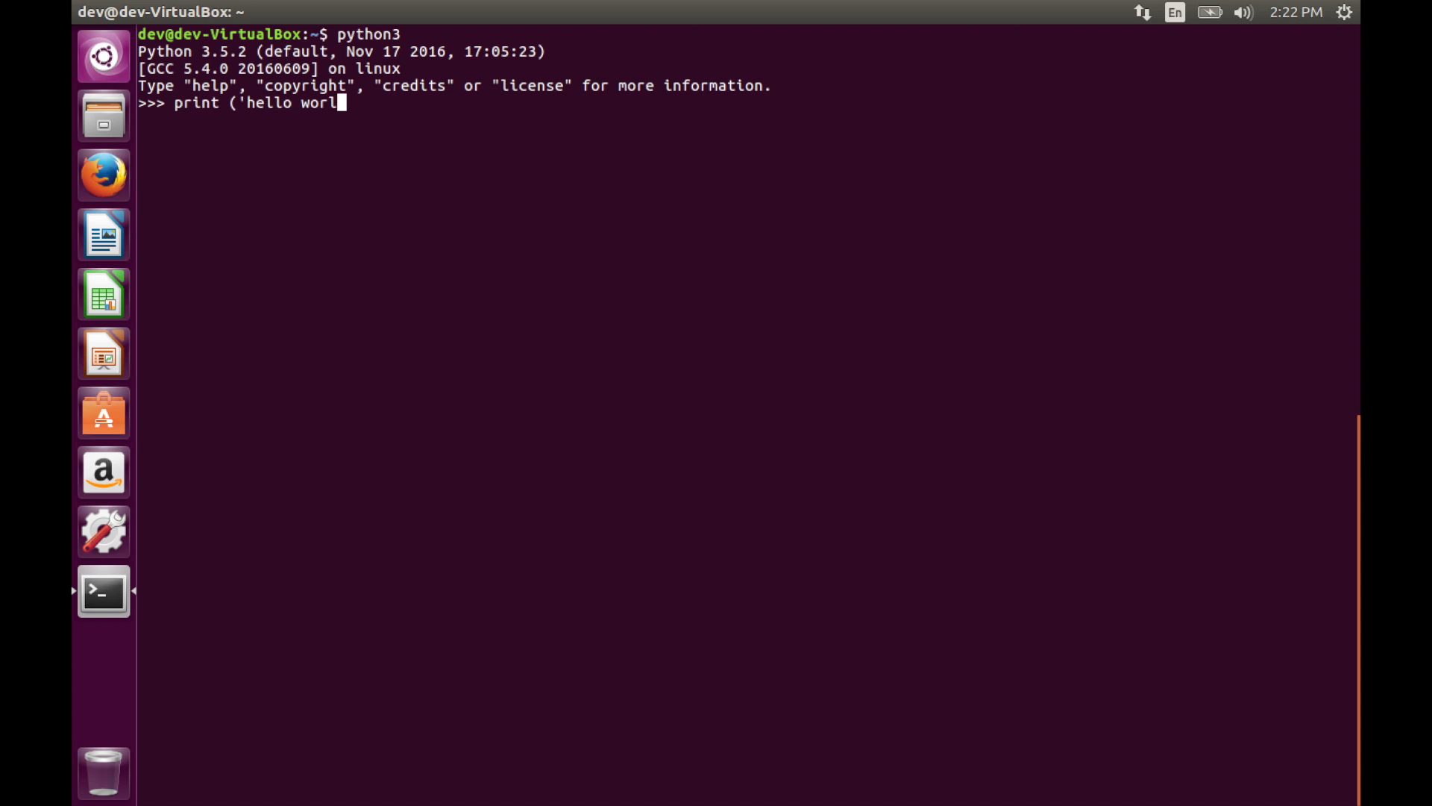
text(d!')
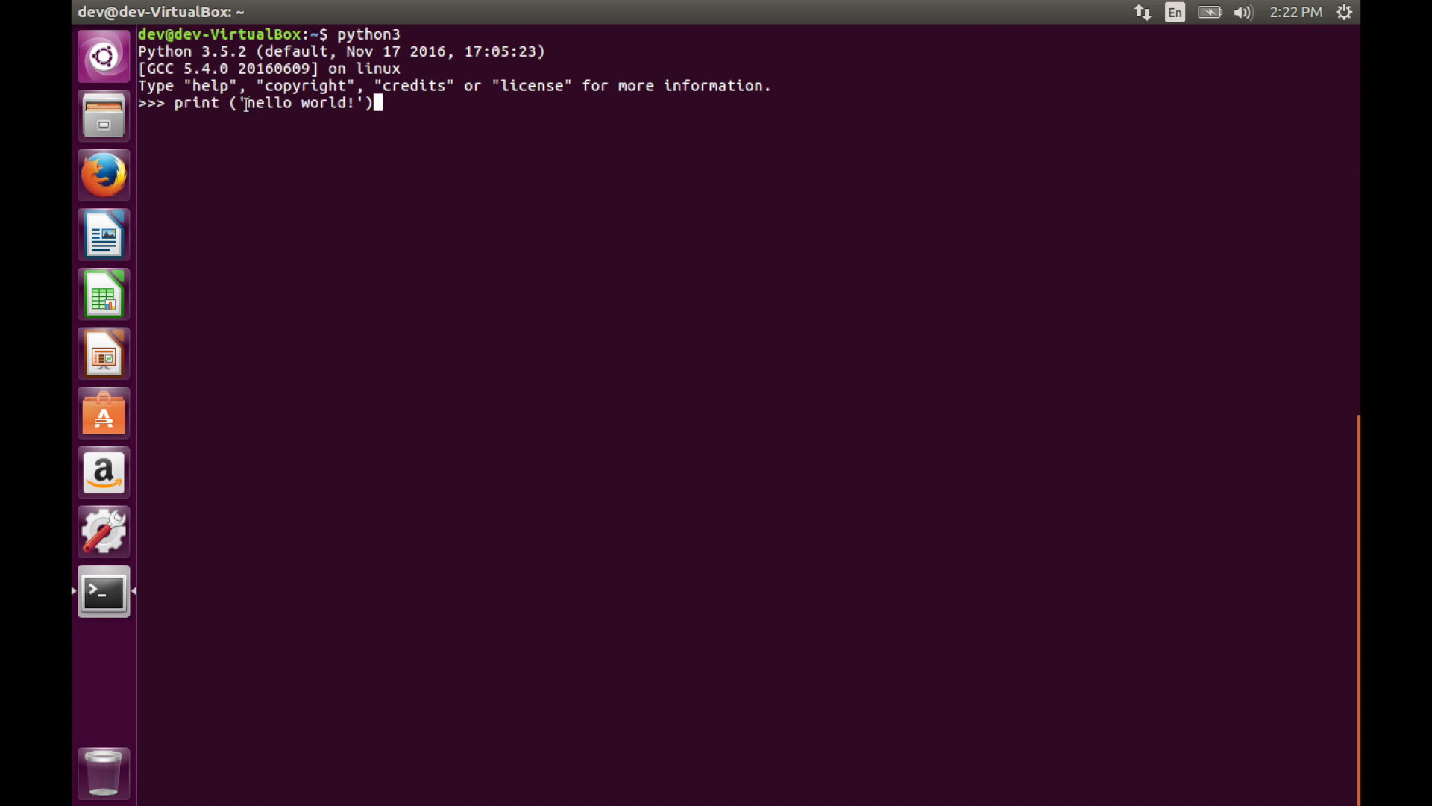
mouse_move(456, 142)
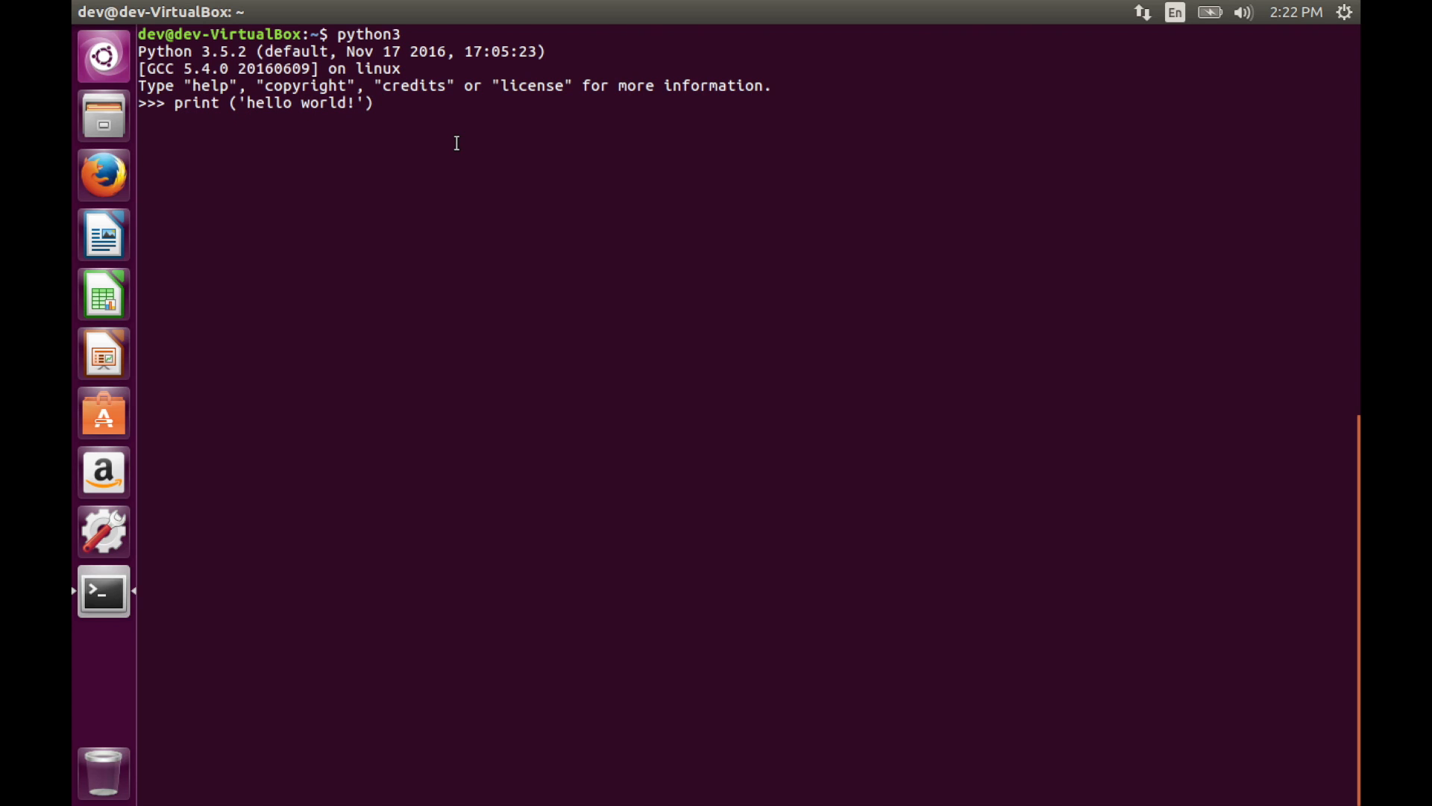
key(Return)
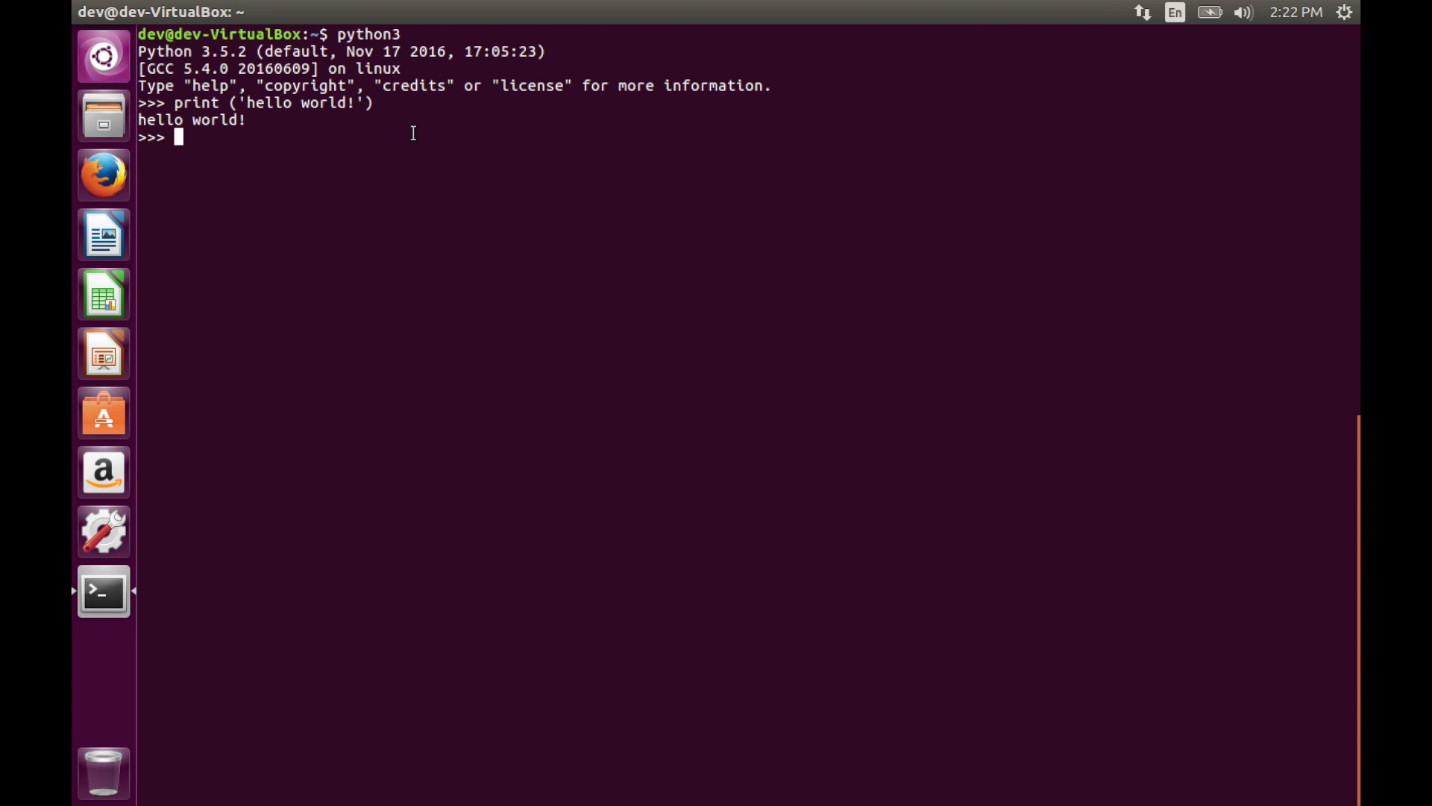
key(ctrl+d)
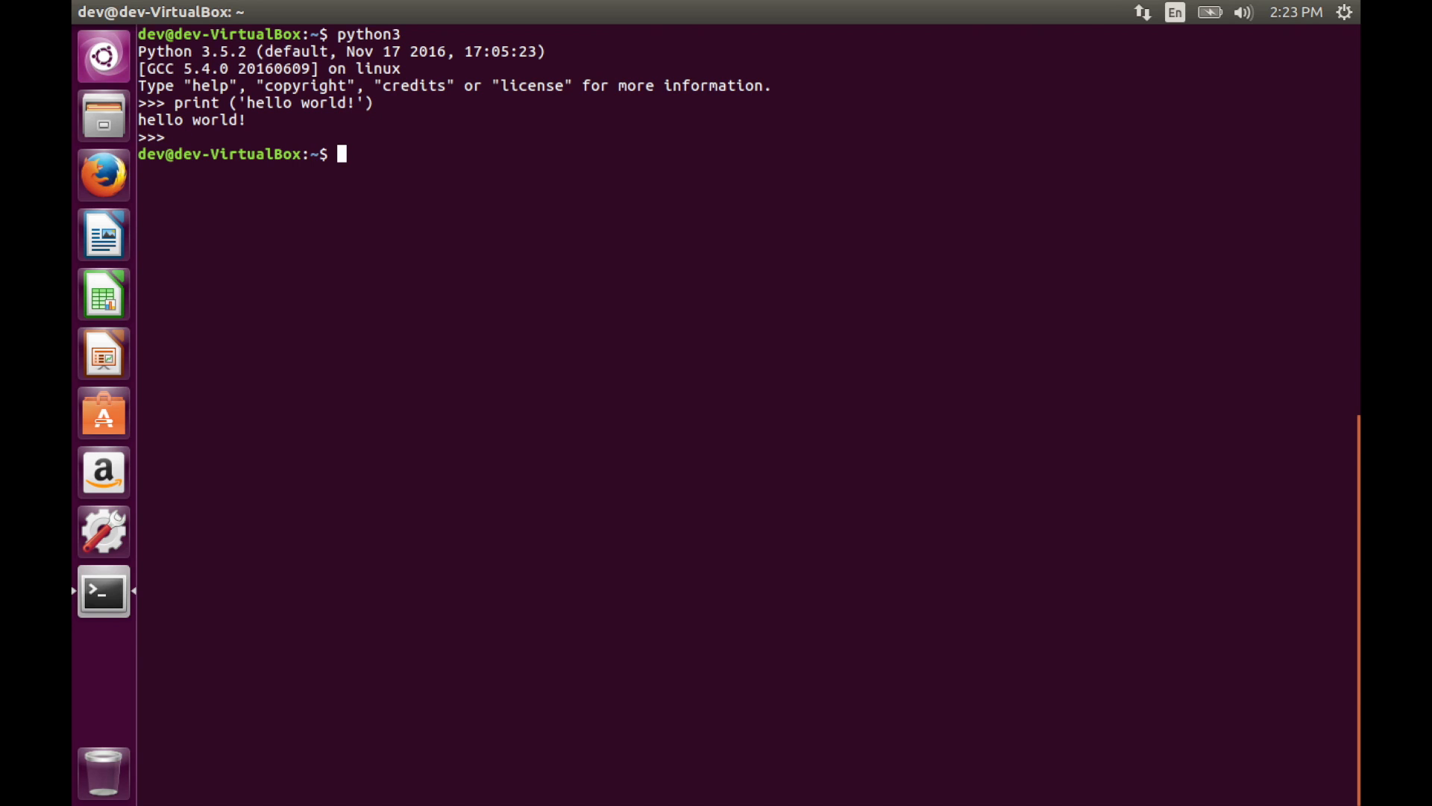
Step: Open the Node.js downloads page and scroll through its download options
click(102, 174)
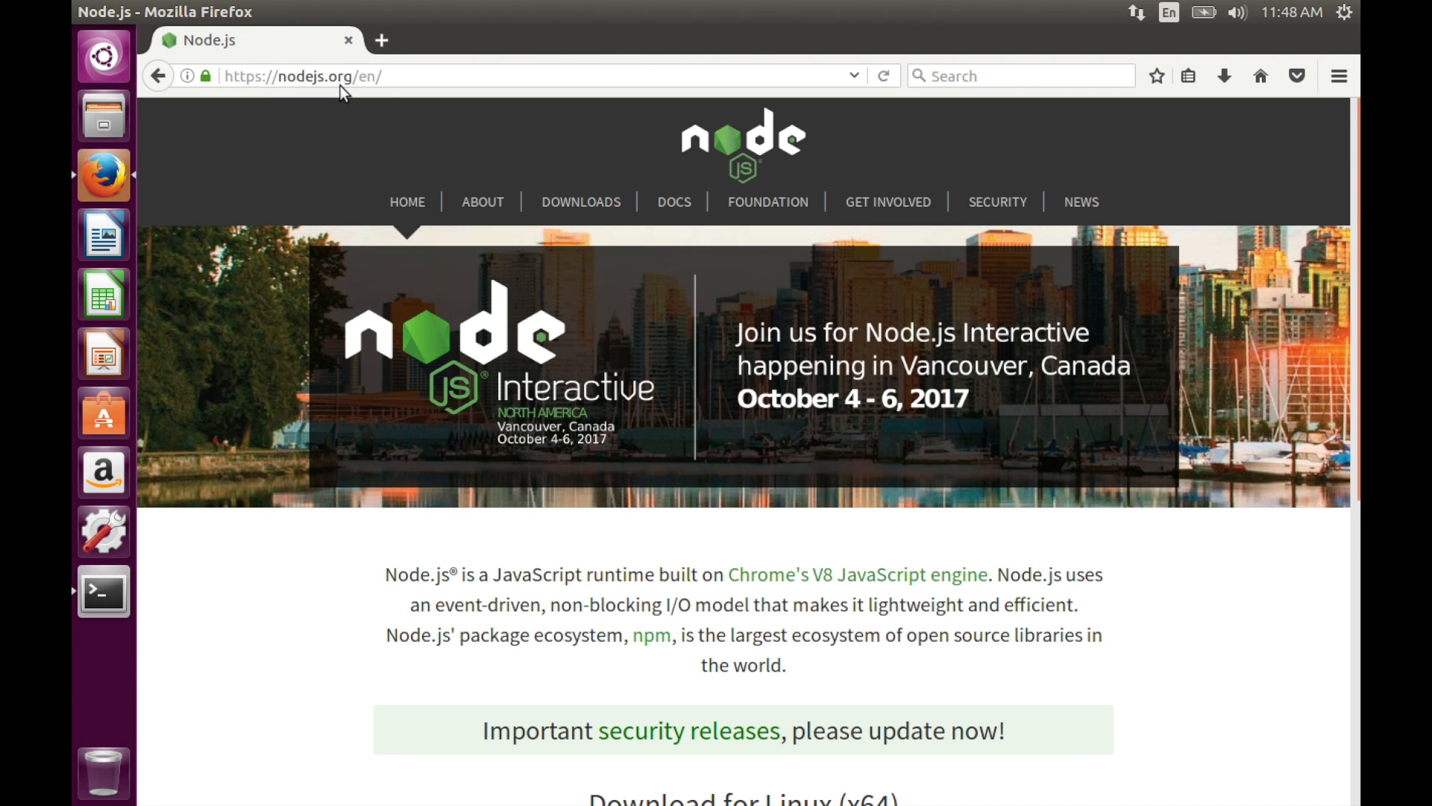
mouse_move(675, 202)
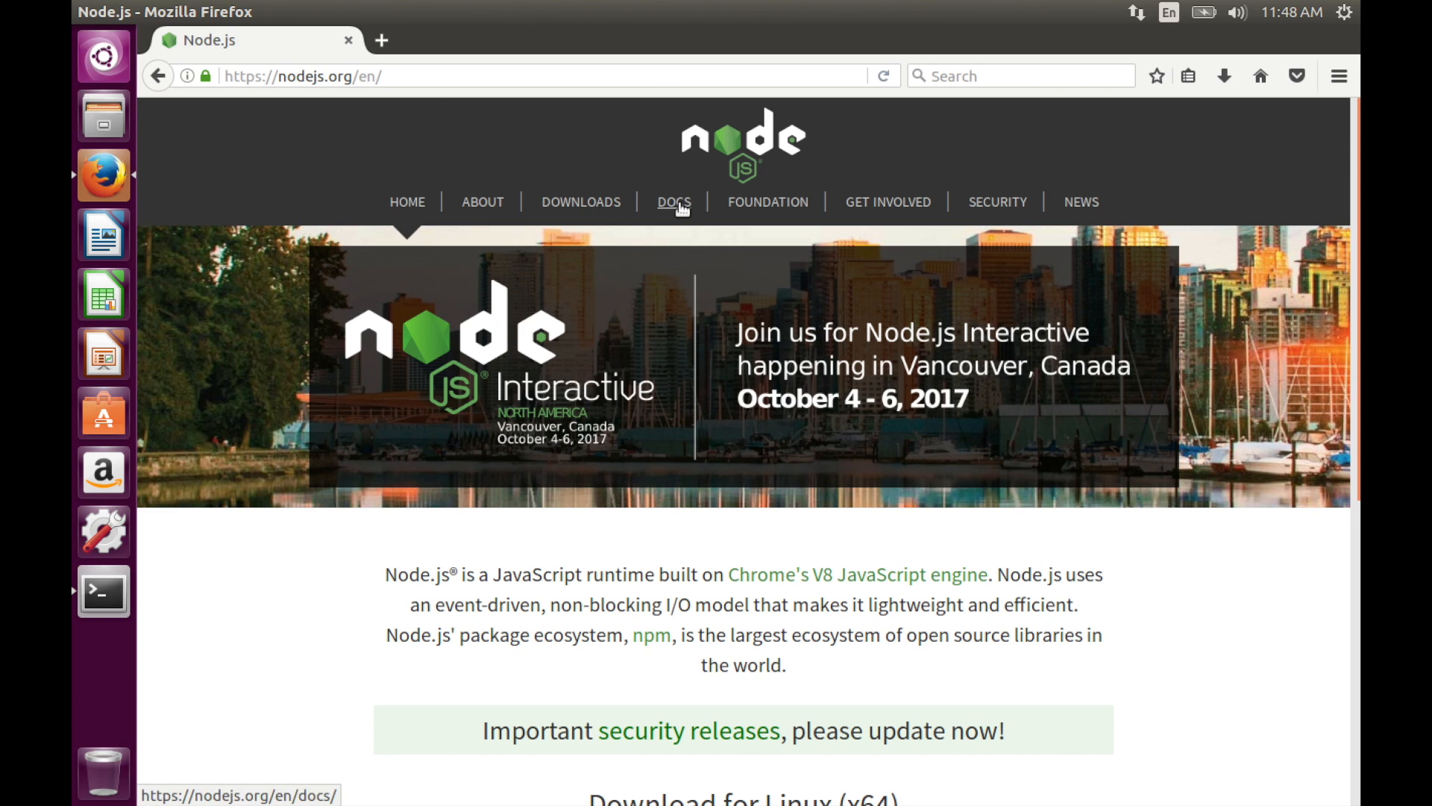
mouse_move(790, 343)
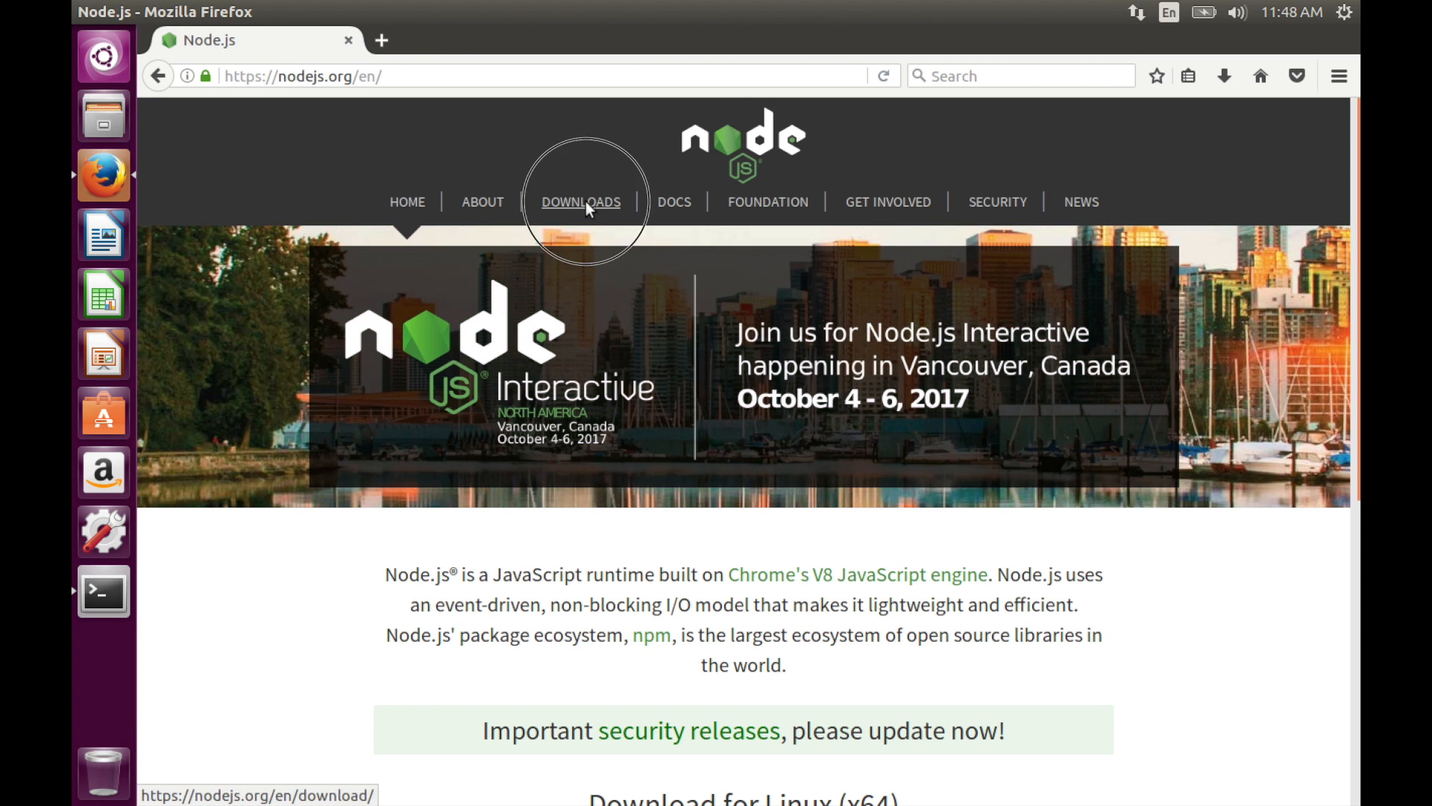
click(581, 202)
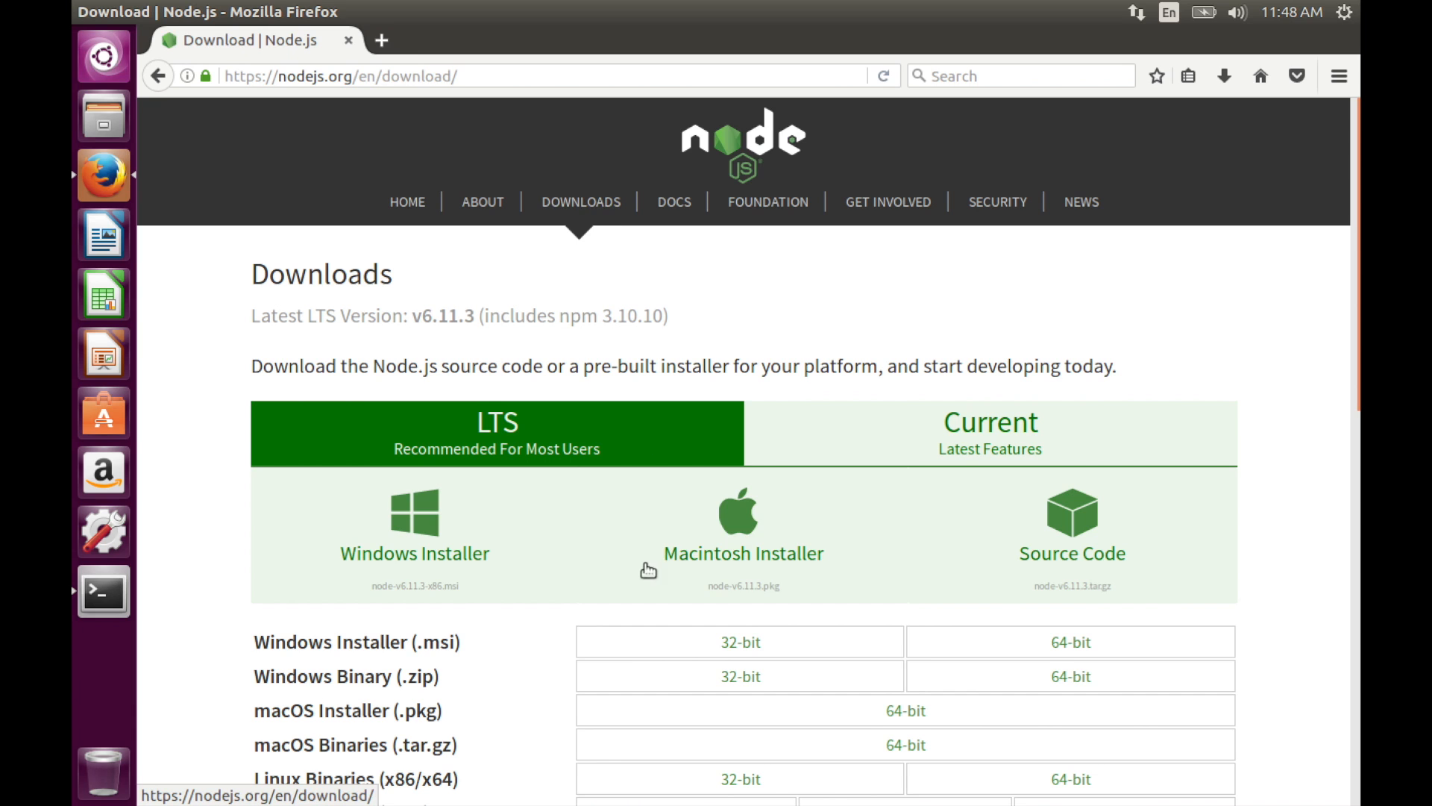
scroll(down, 3)
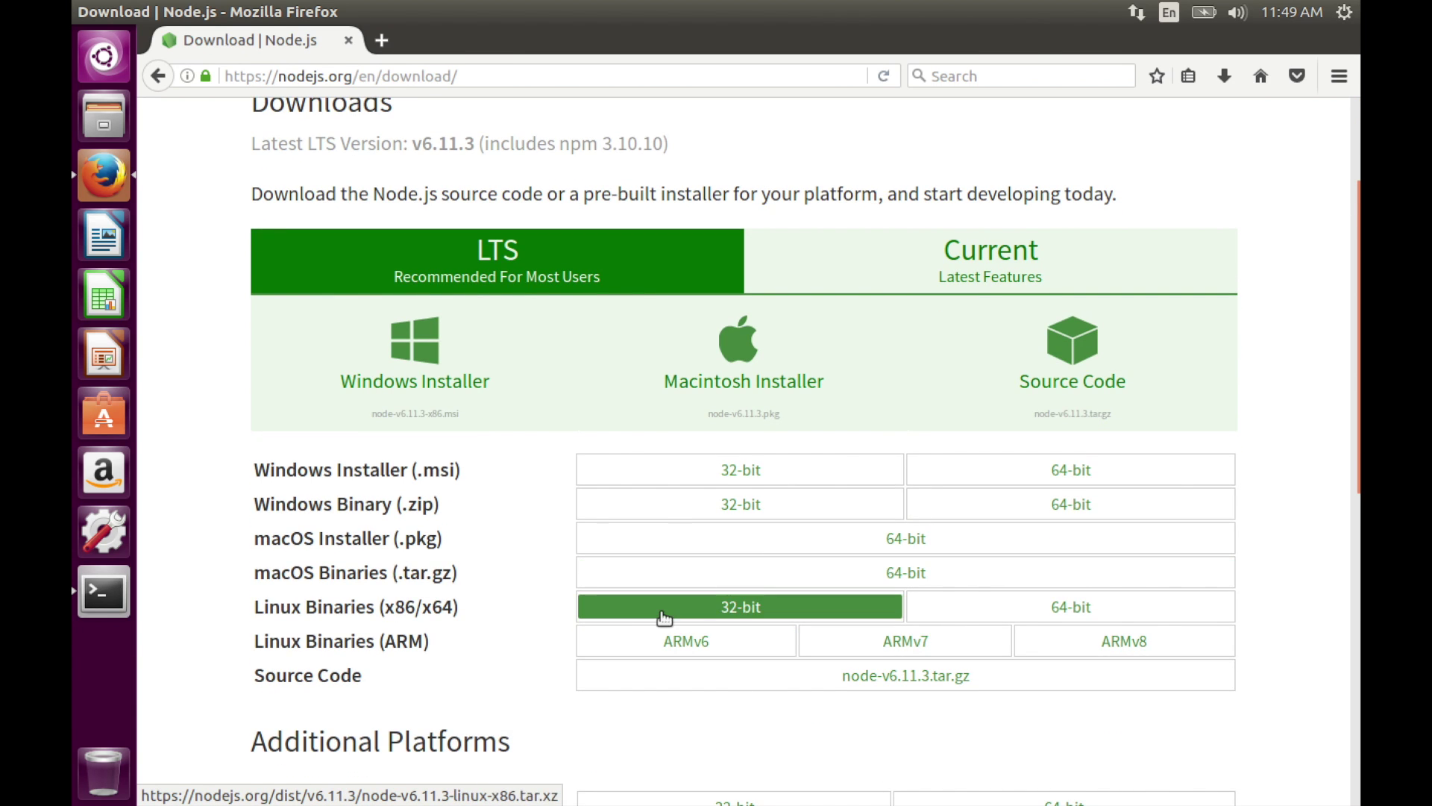
mouse_move(784, 610)
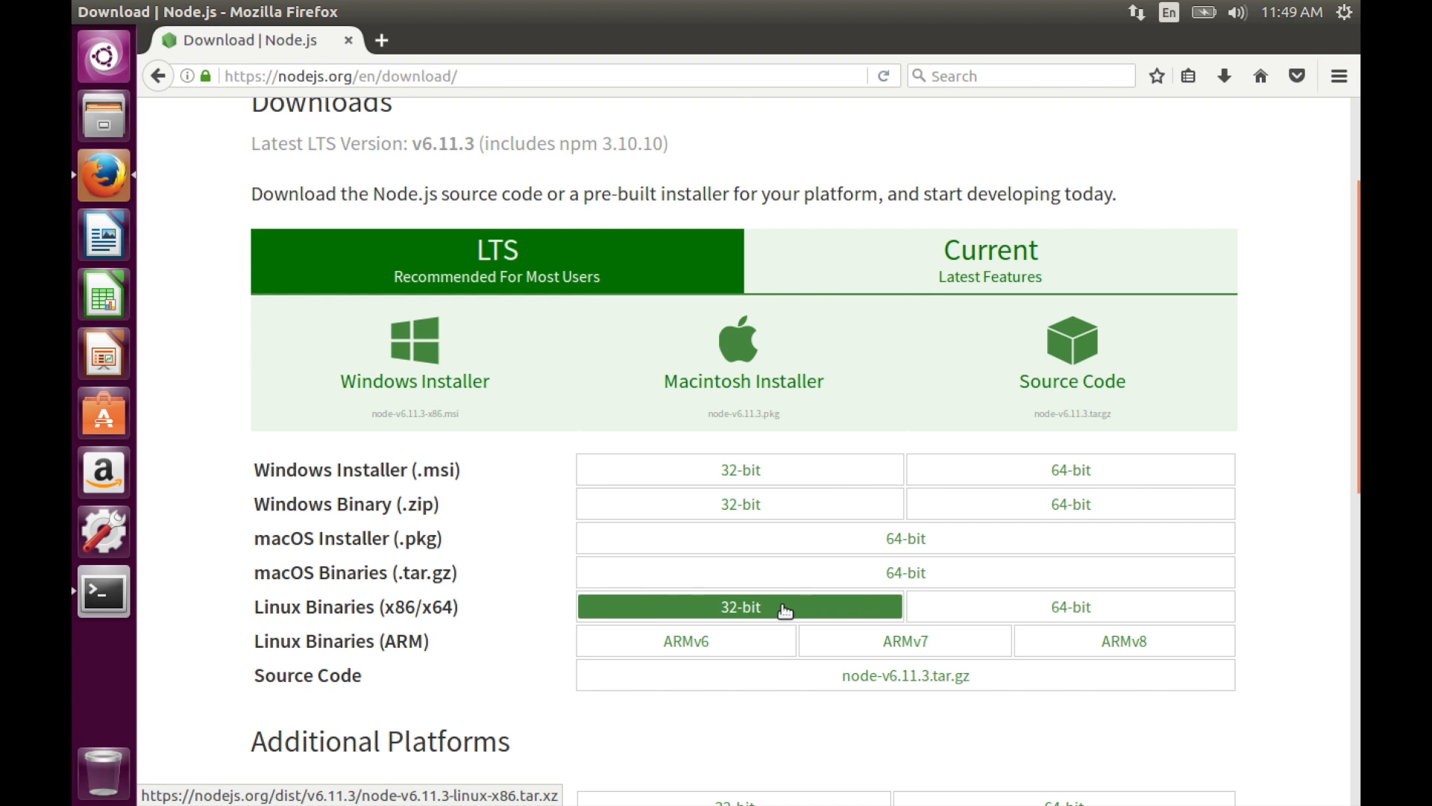
mouse_move(721, 676)
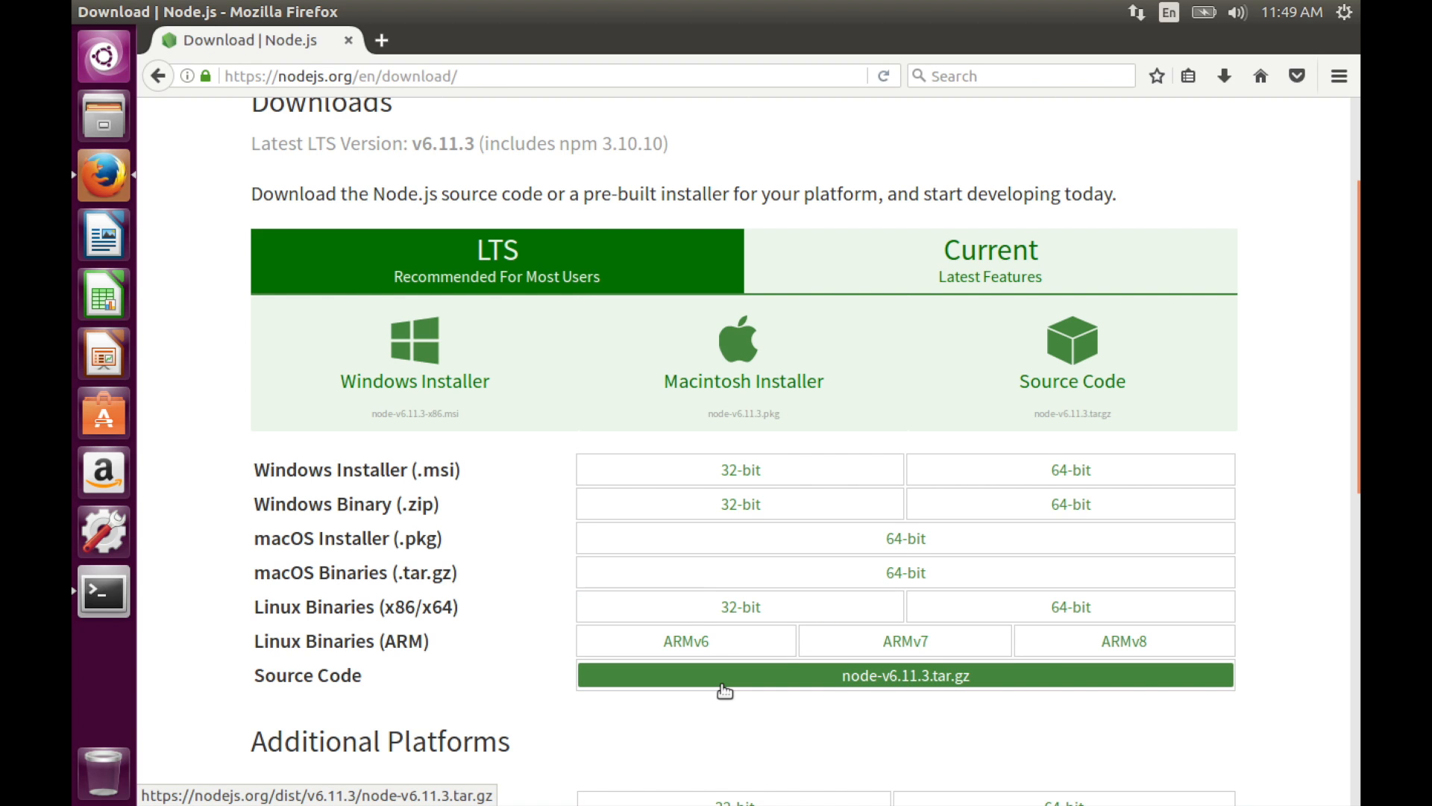
scroll(down, 3)
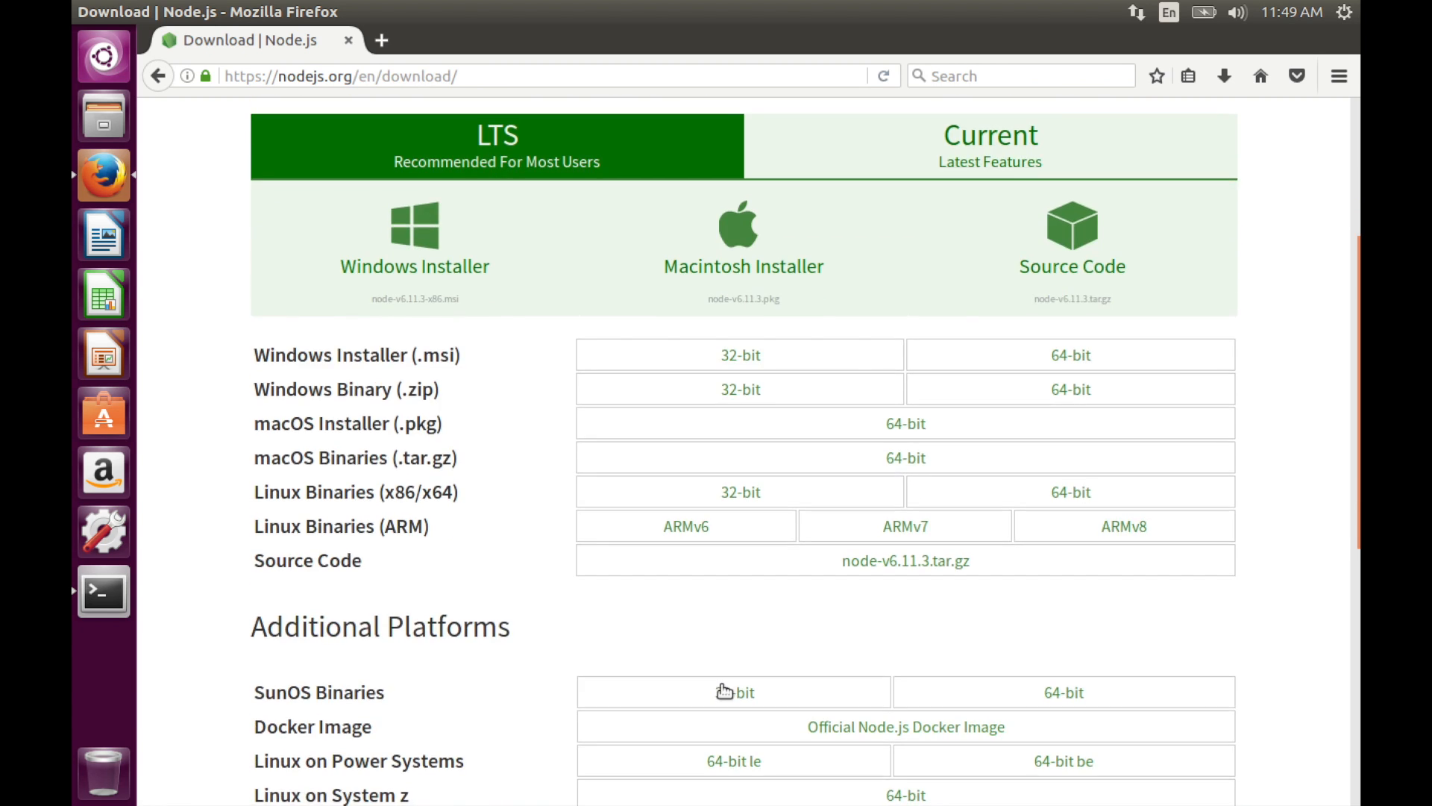
scroll(up, 3)
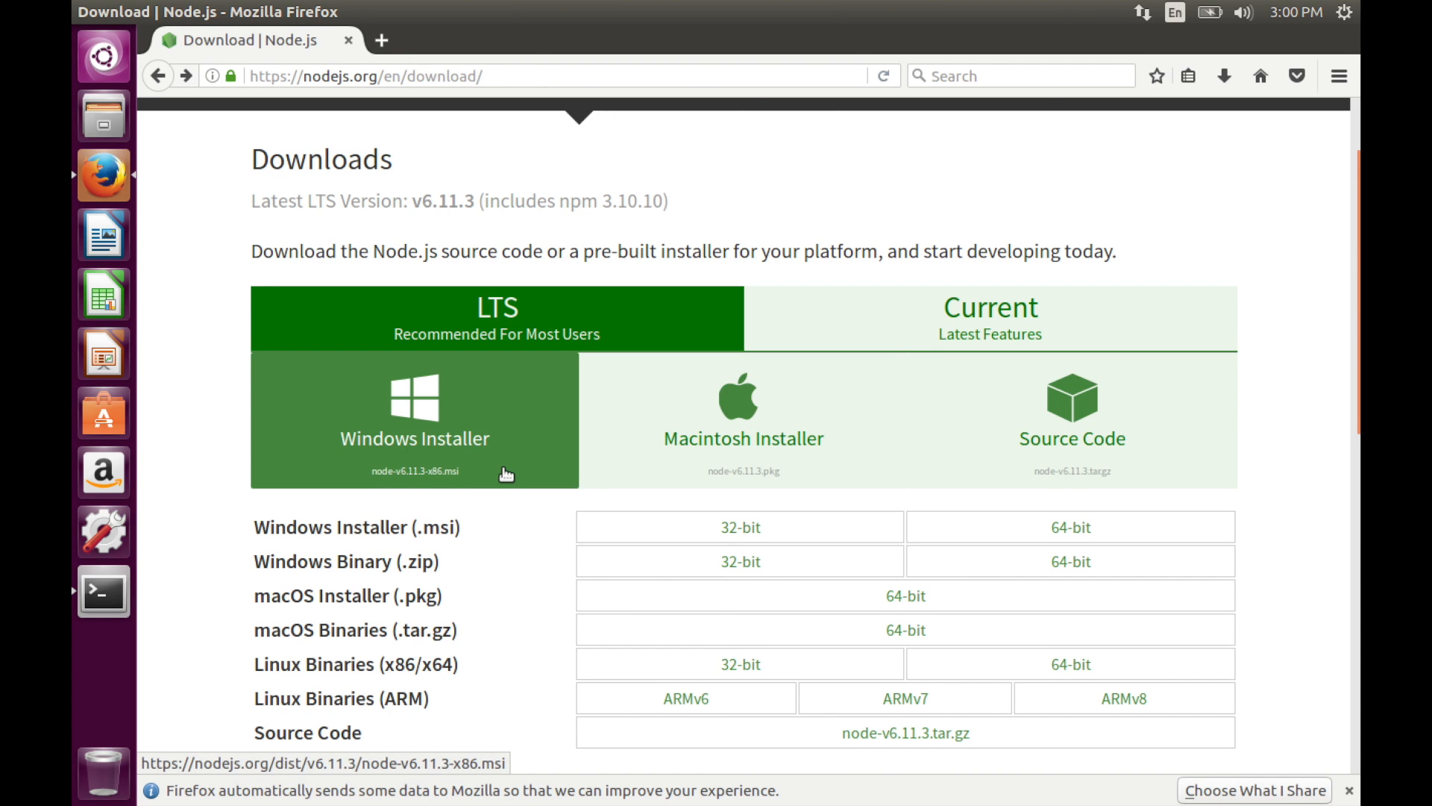
scroll(down, 3)
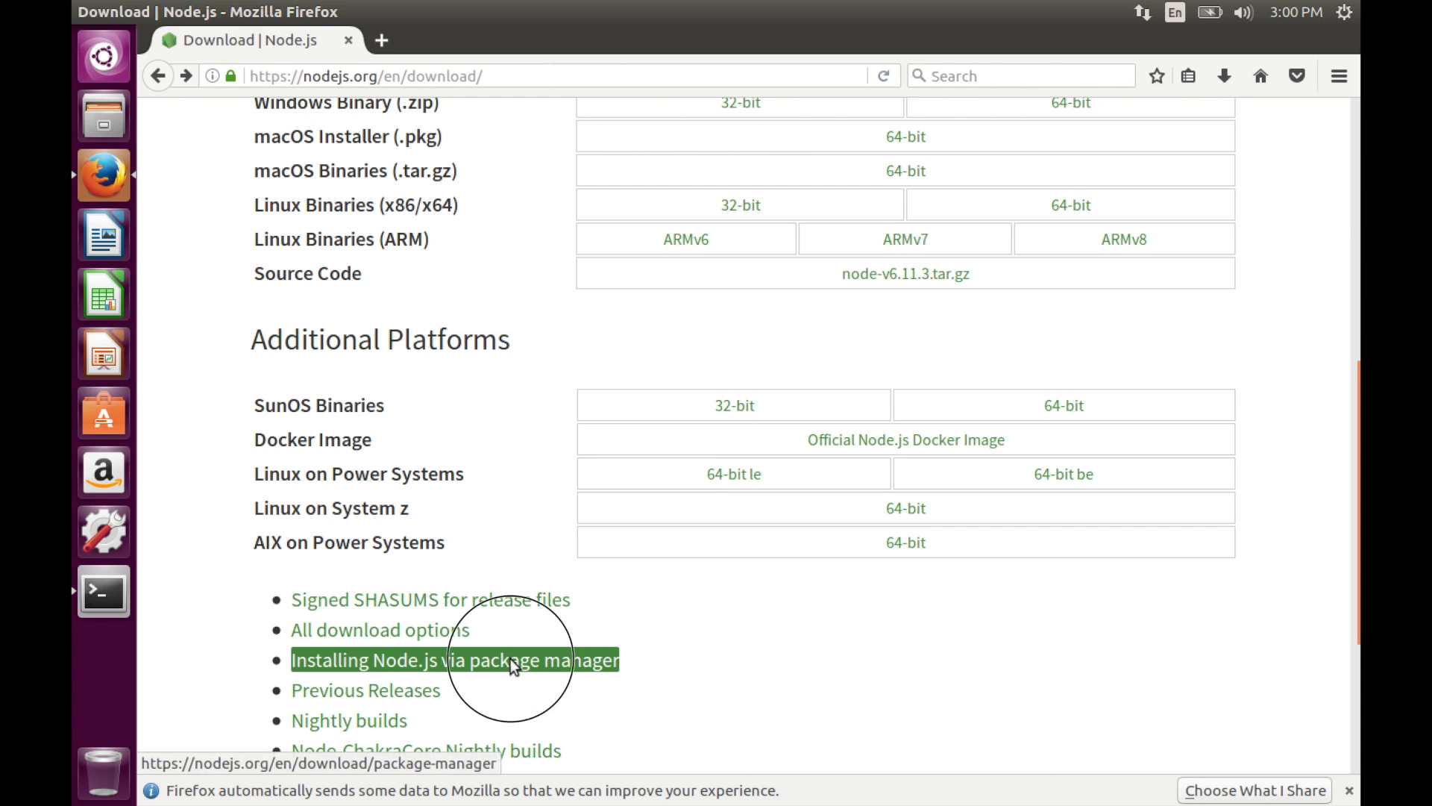
Step: Open the Debian and Ubuntu package-manager instructions and select the setup_8.x curl line
click(454, 659)
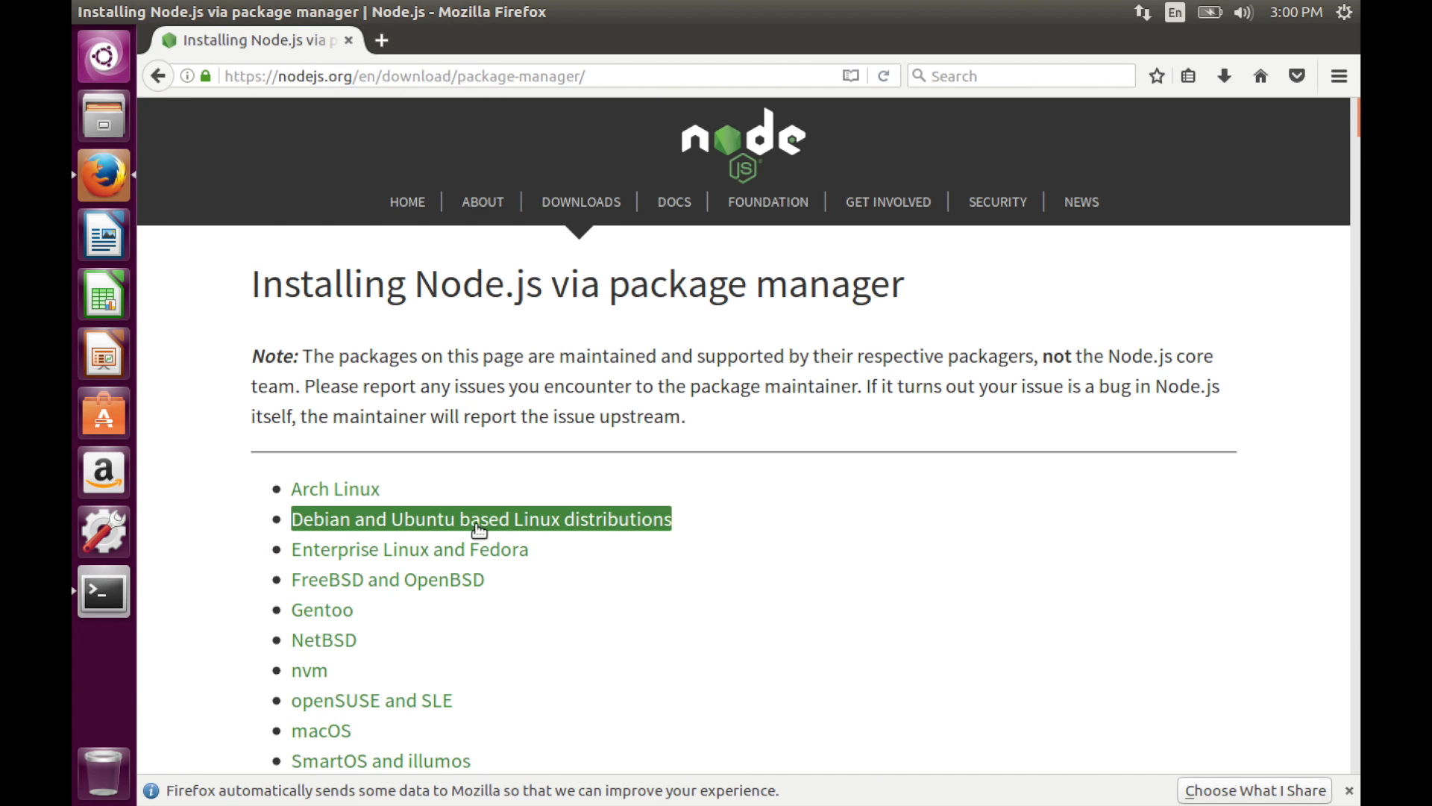
click(480, 519)
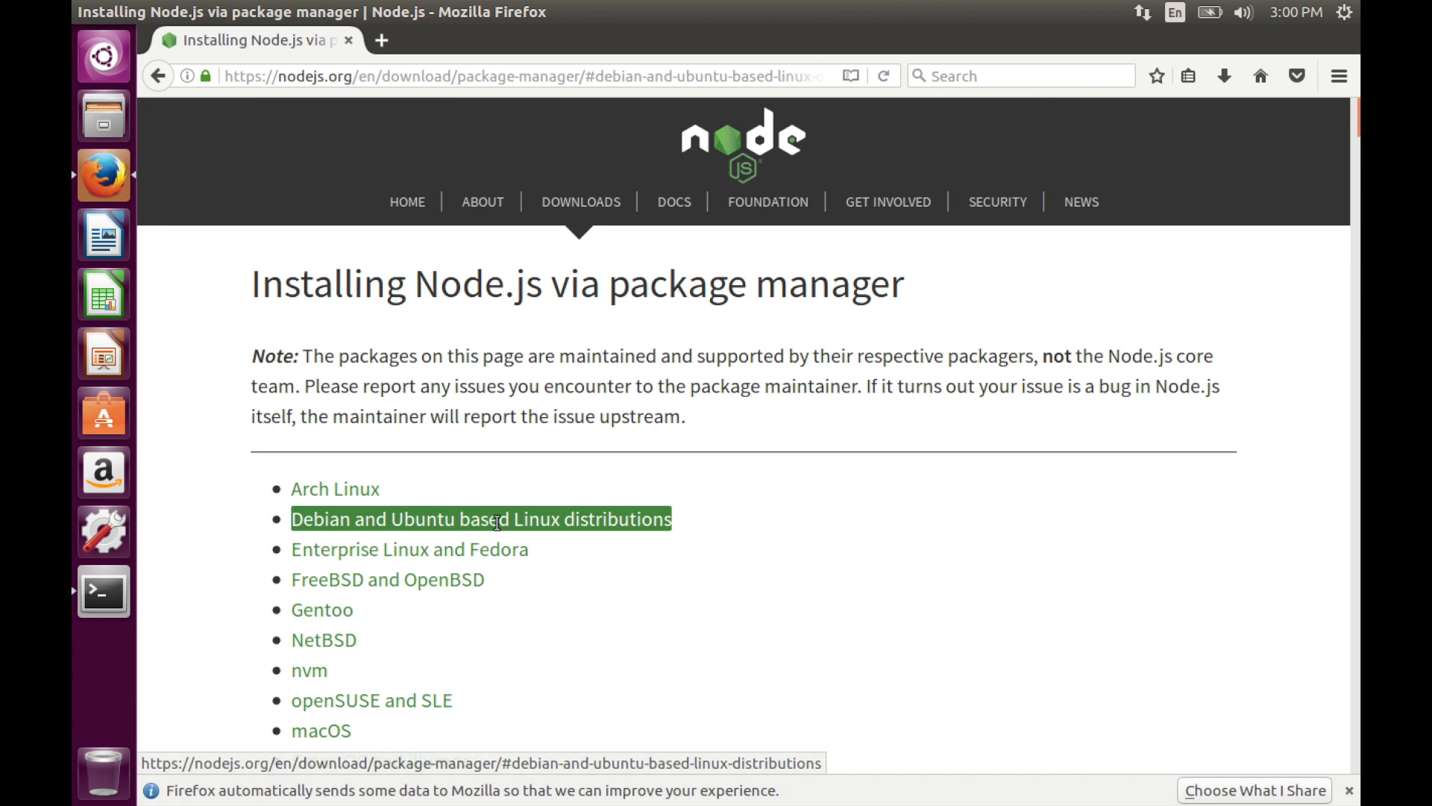
click(480, 519)
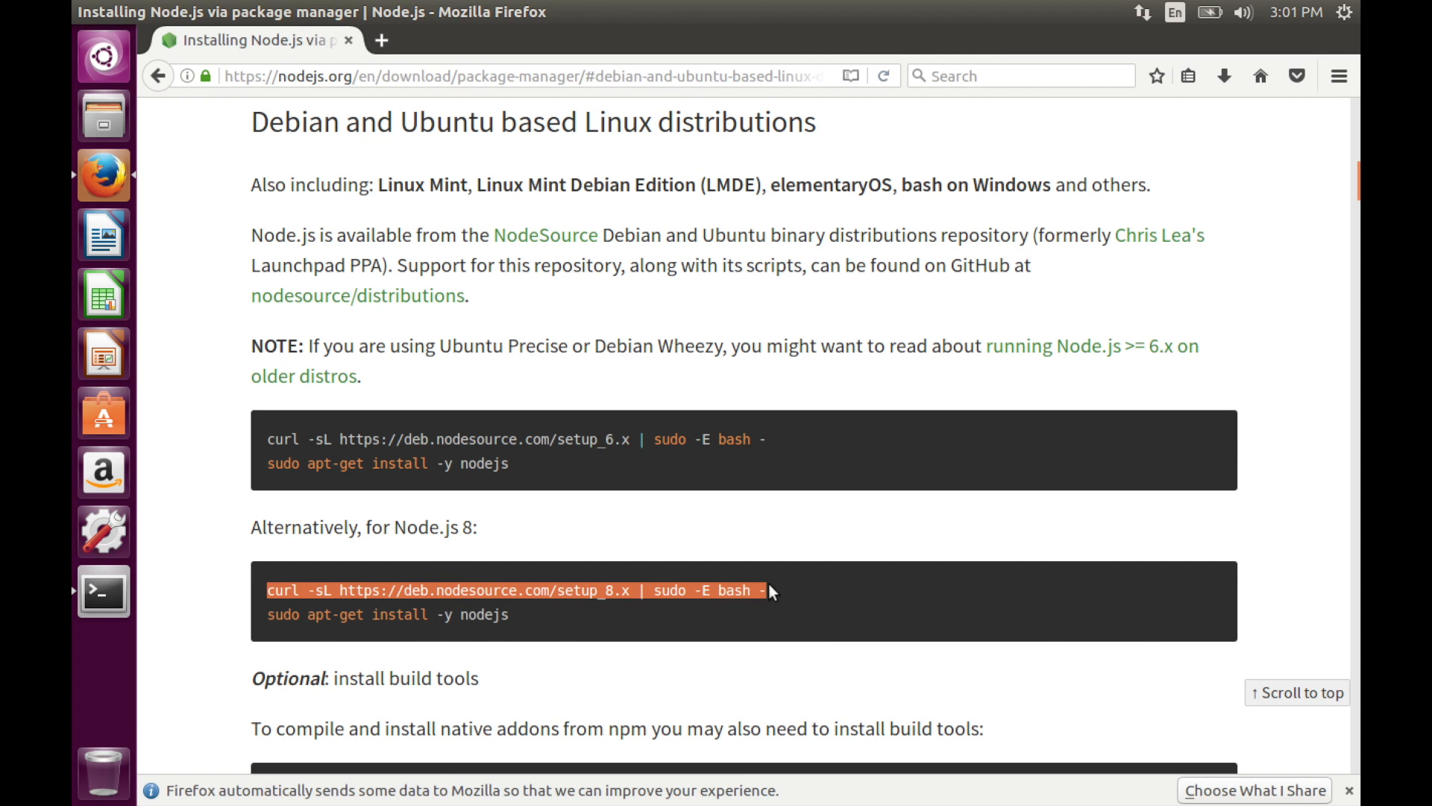
mouse_move(421, 525)
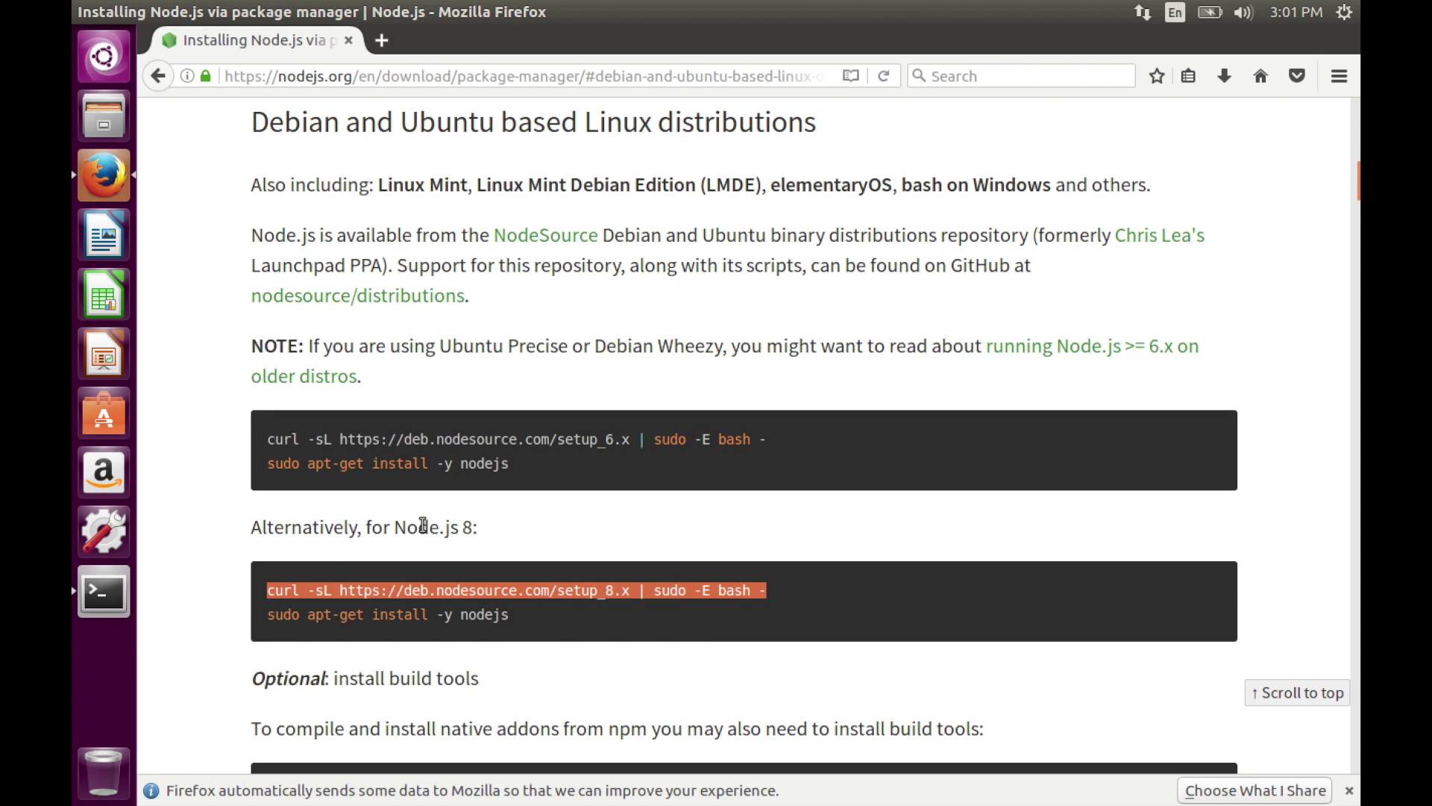
mouse_move(116, 594)
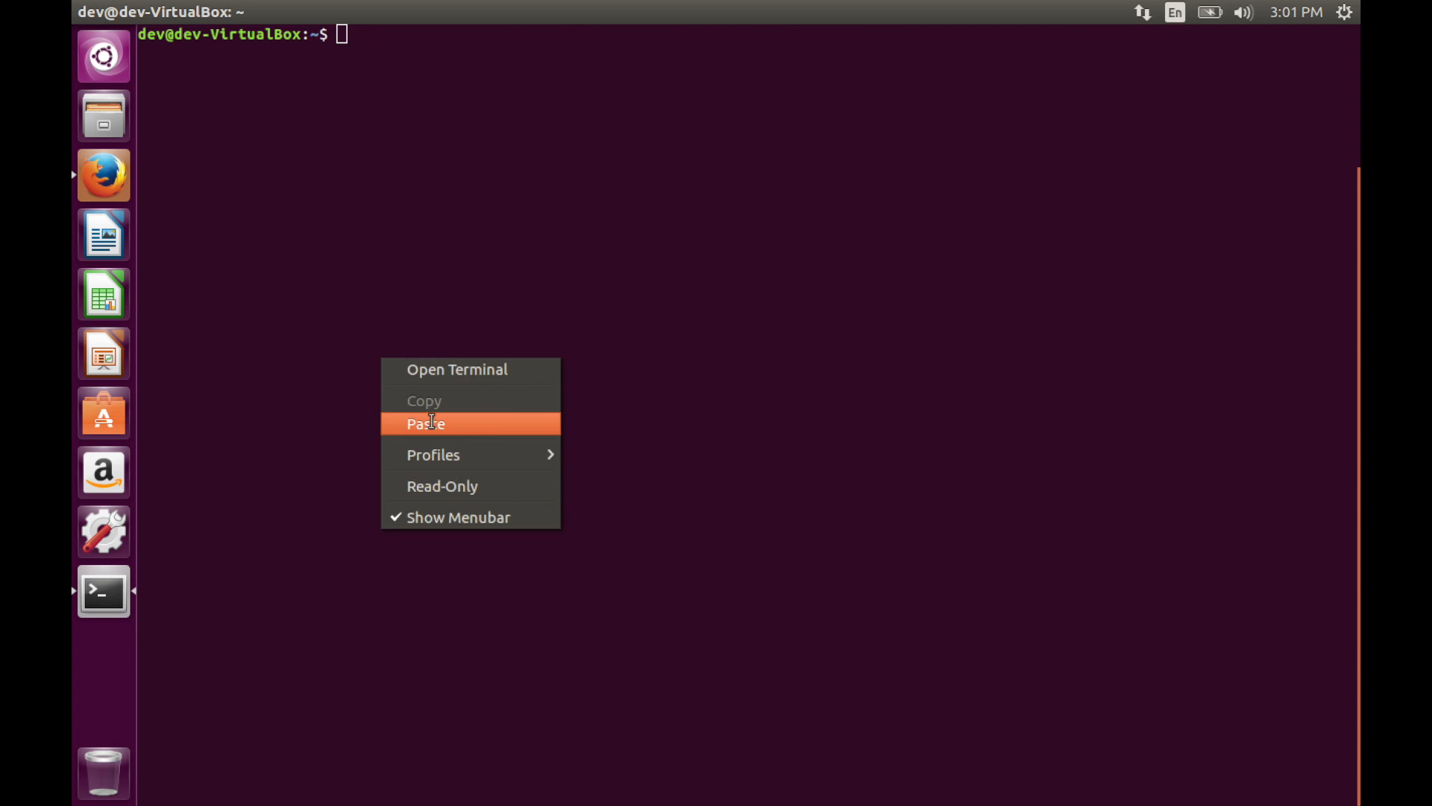
Step: Paste and run the Node.js 8 setup command, then suspend it when it stalls
click(423, 423)
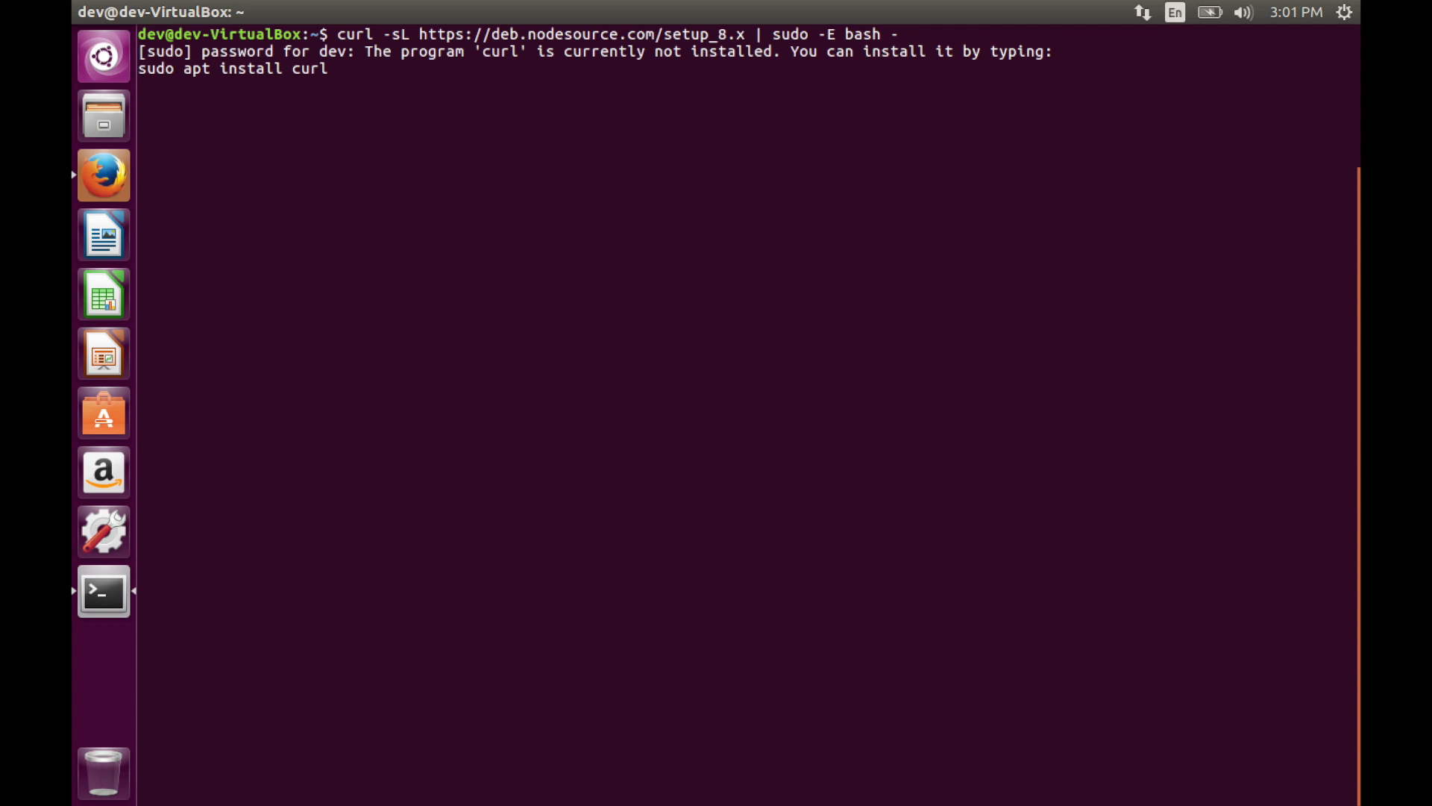
key(Return)
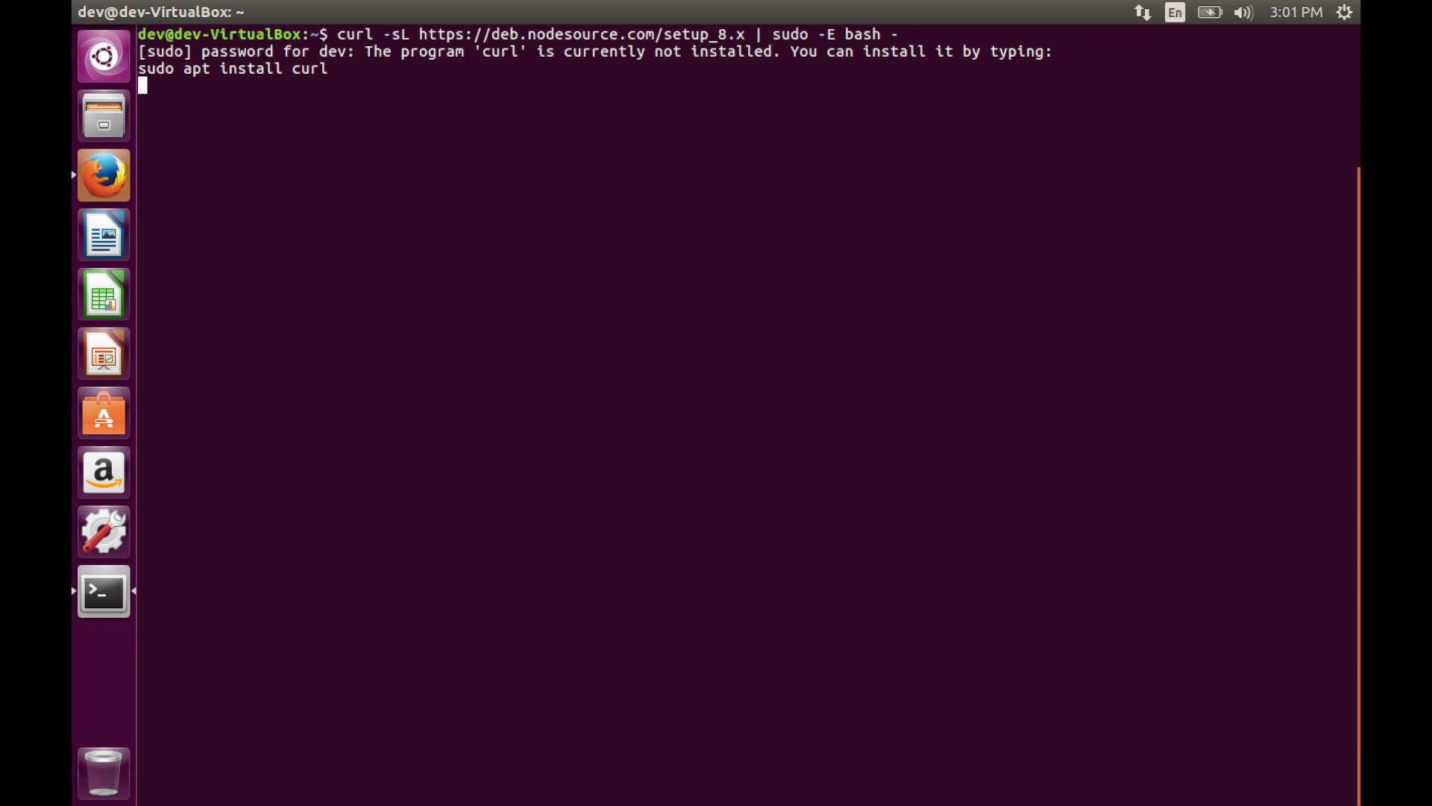
key(ctrl+z)
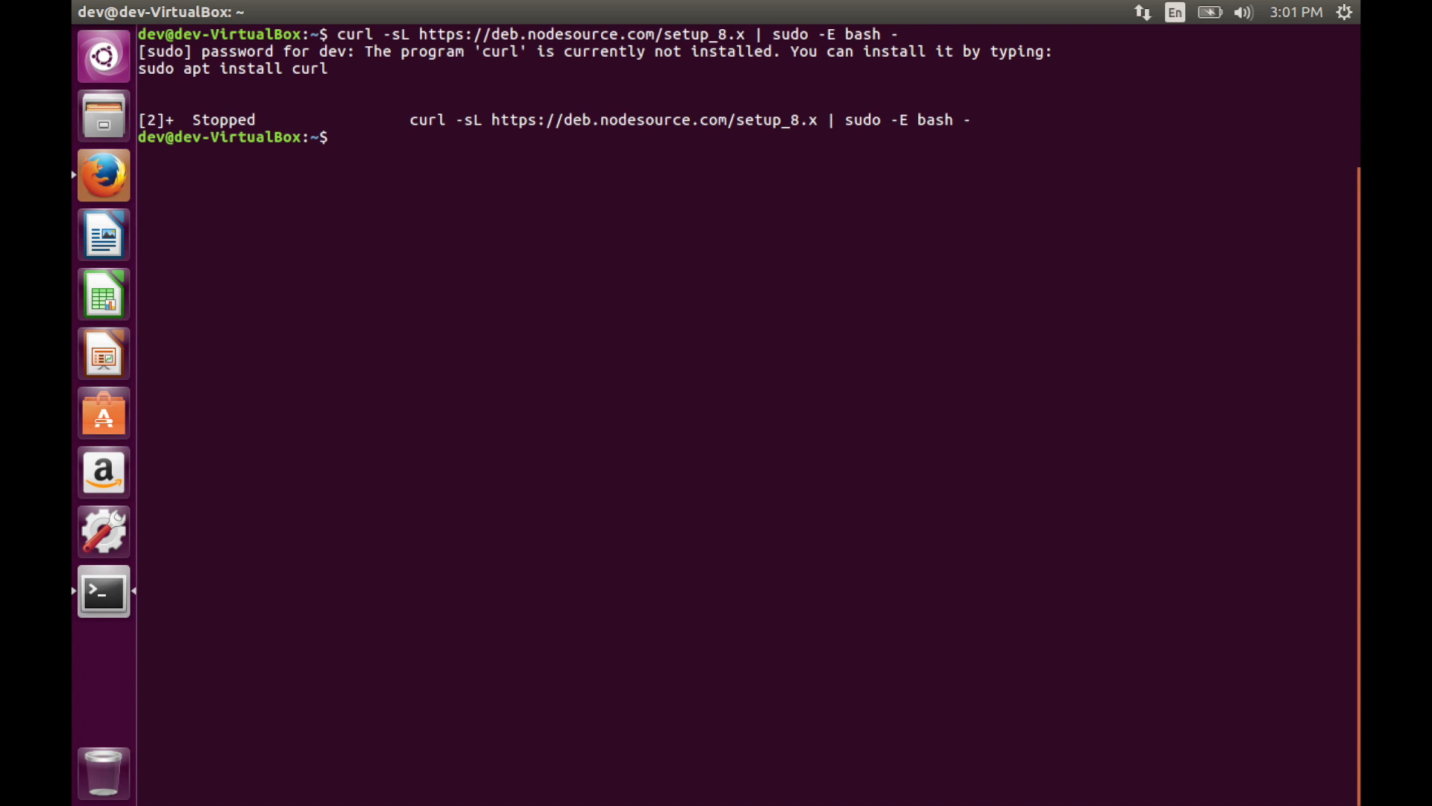
Step: Install curl with sudo apt-get install, then rerun the Node.js 8 setup command
text(su)
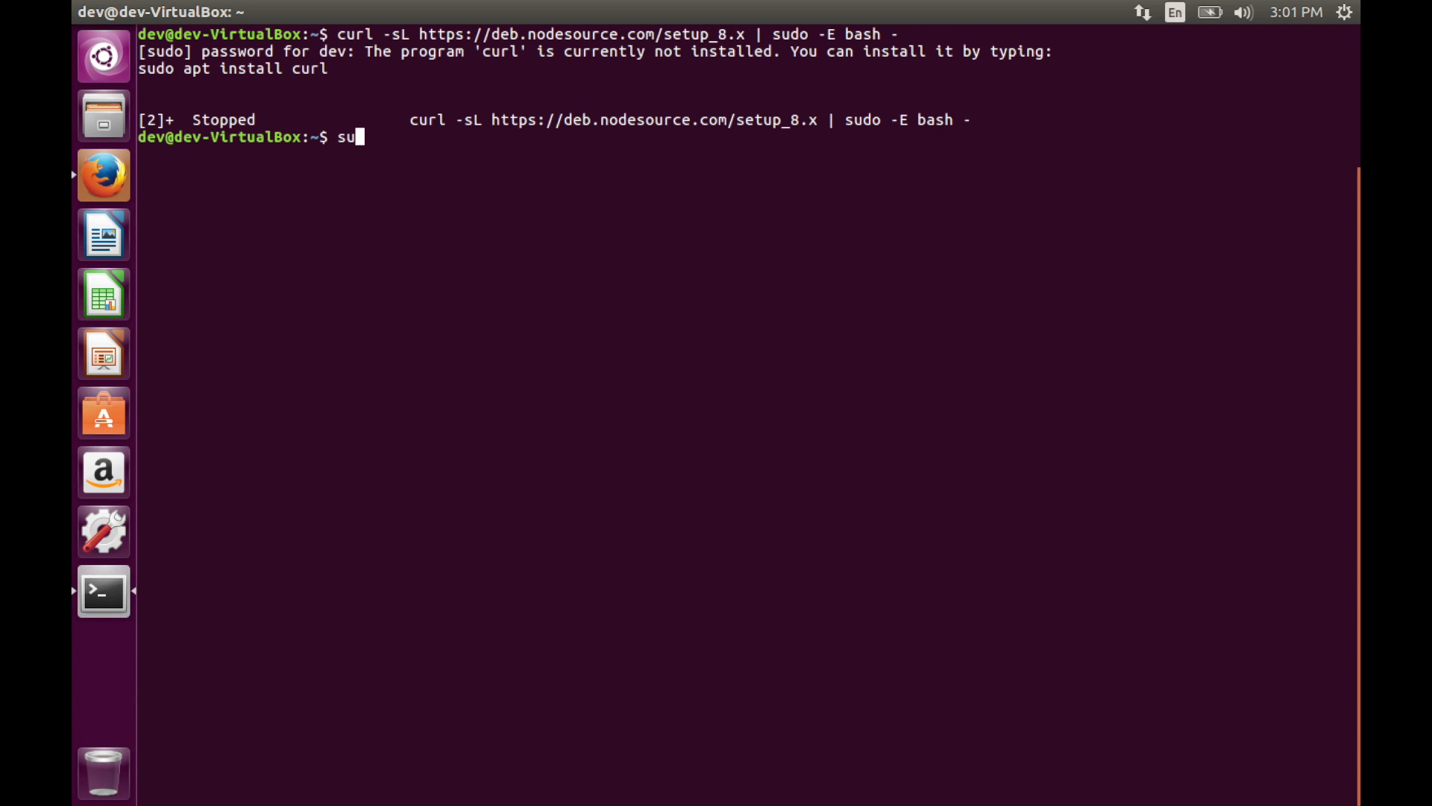
text(do apt-)
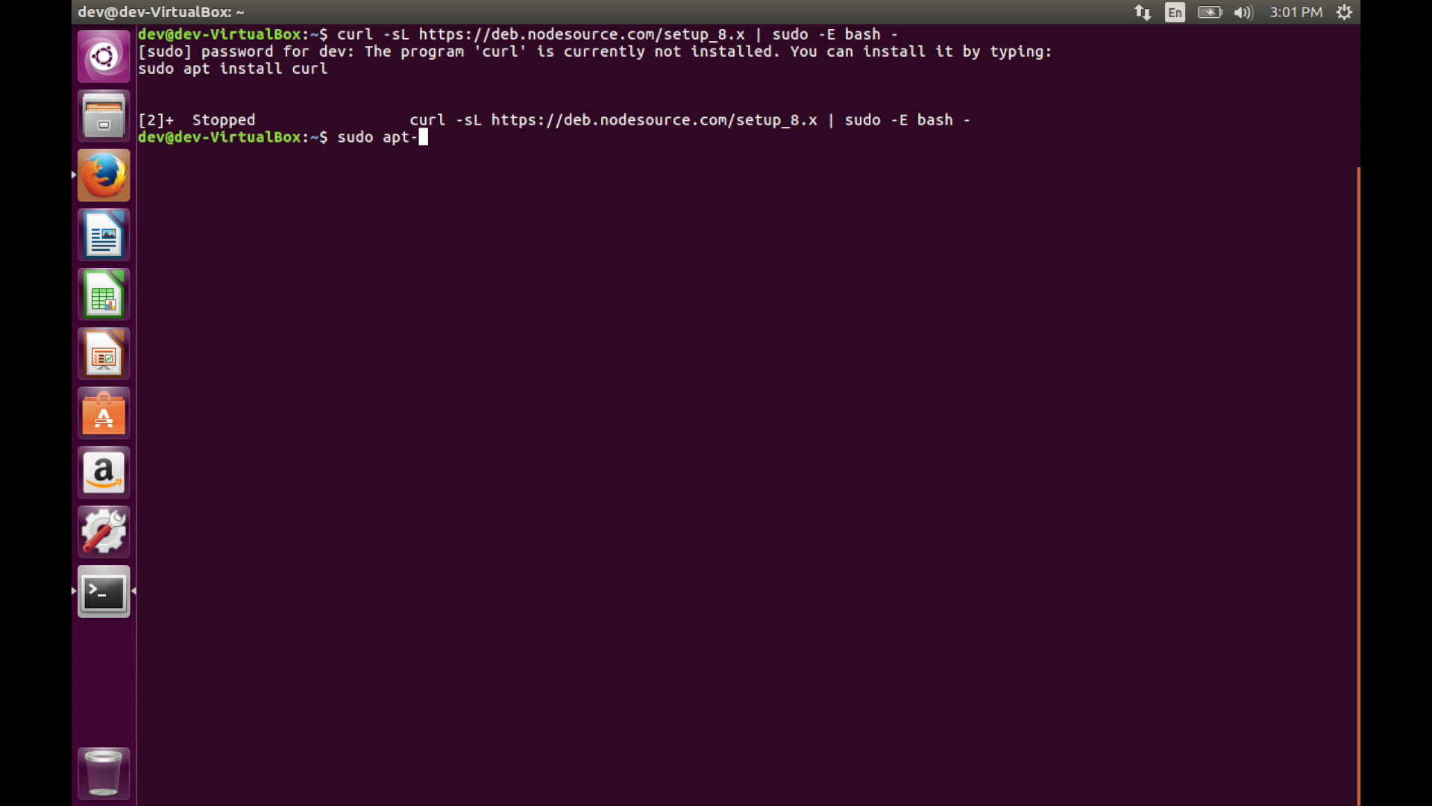
text(get inst)
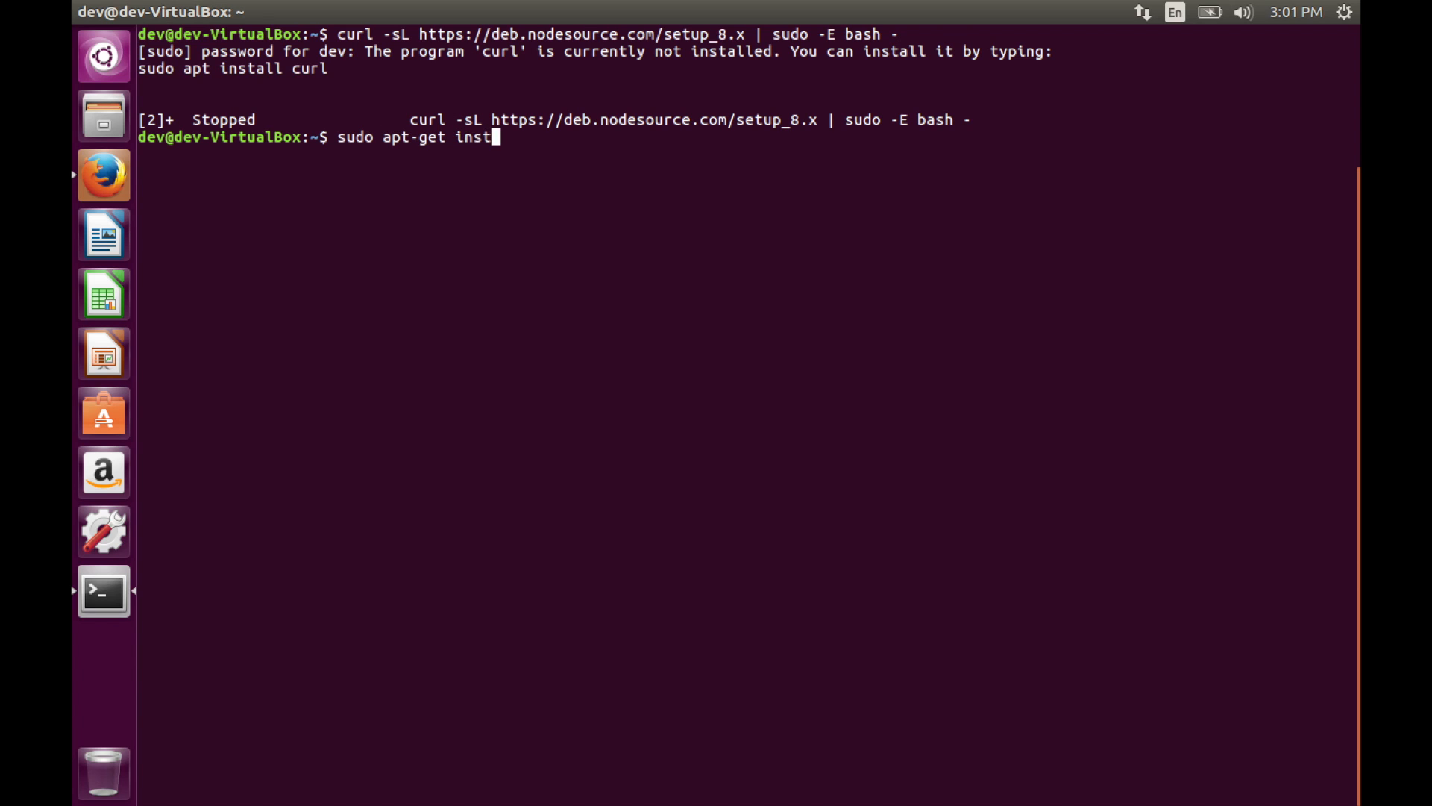
key(Return)
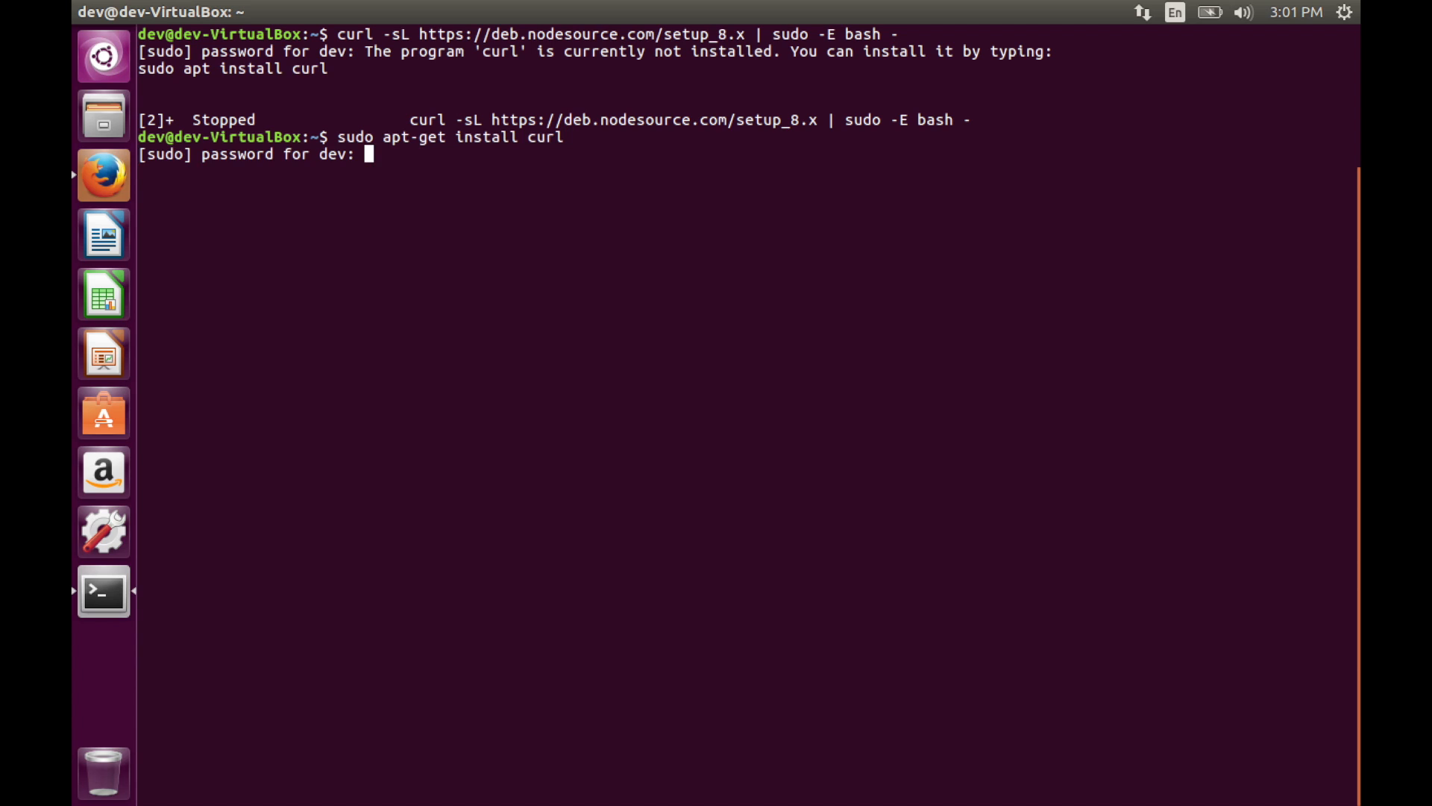
key(Return)
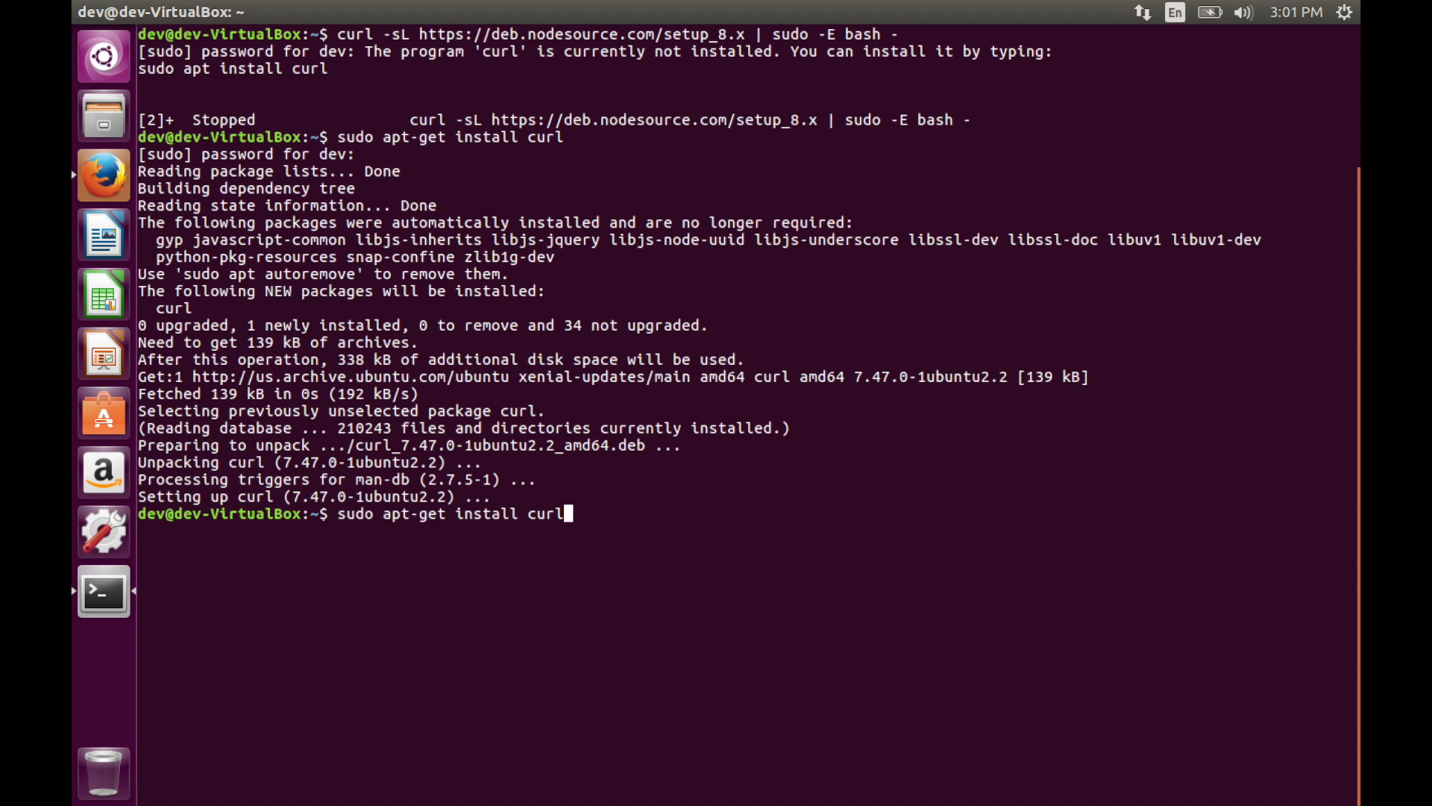
key(Up)
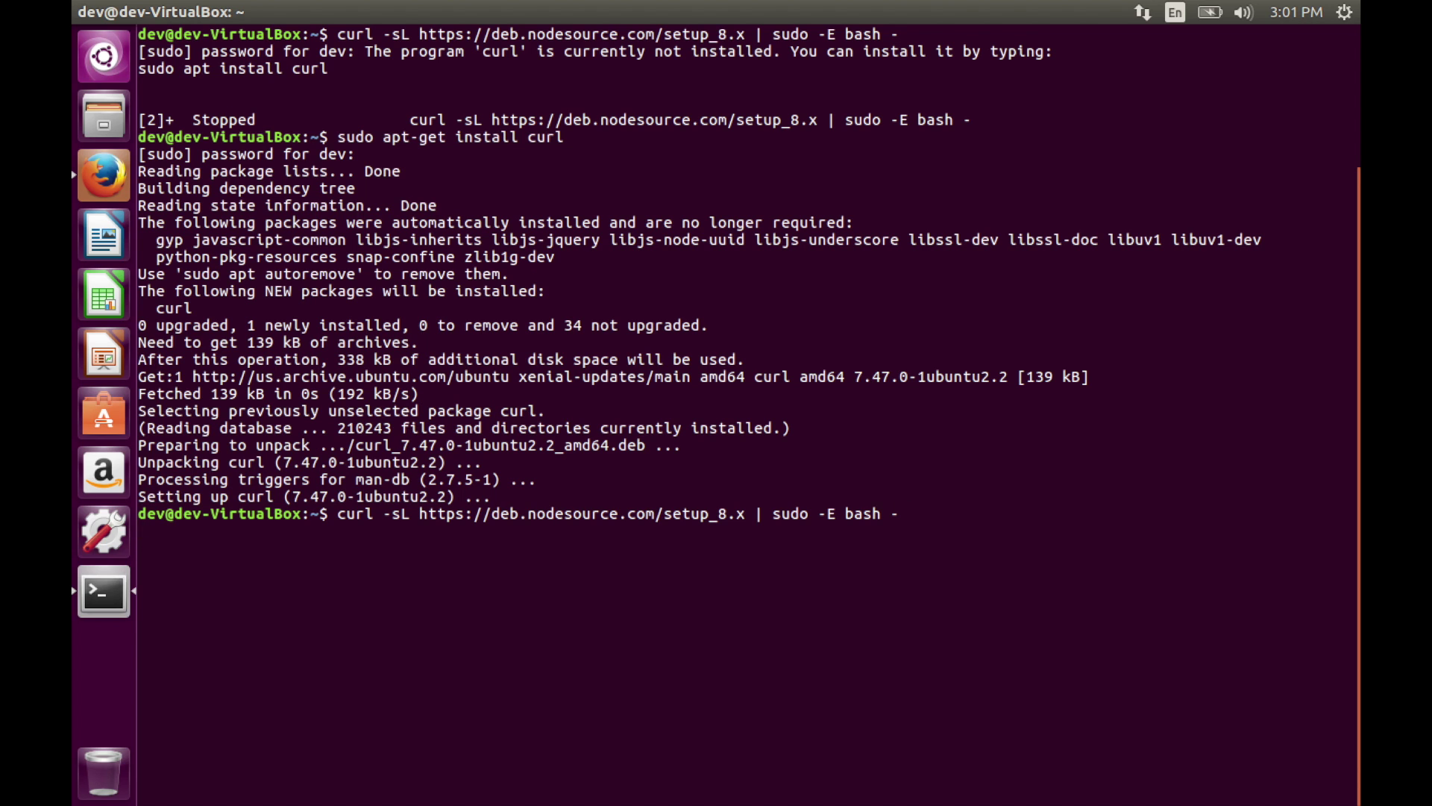
key(Return)
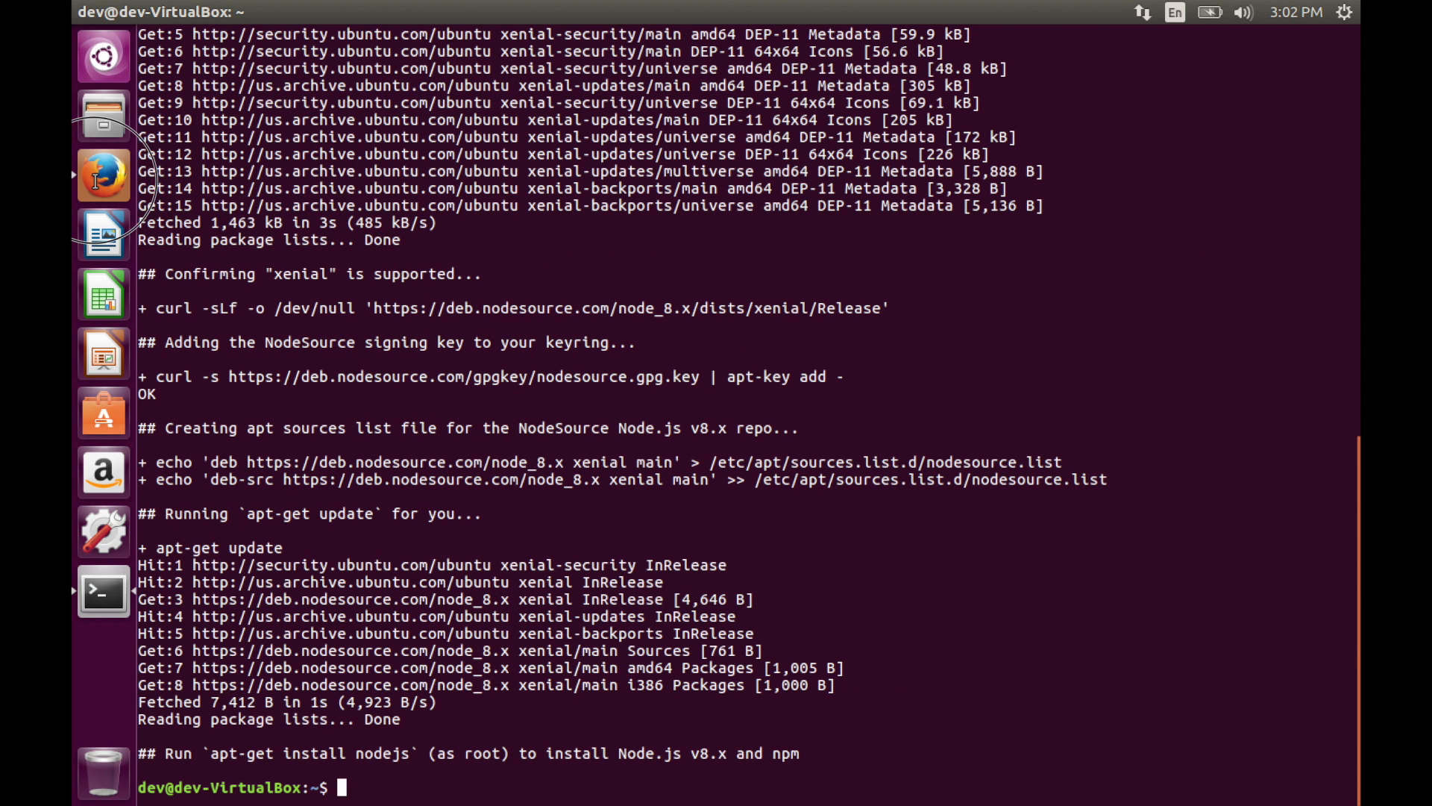
Step: Run node -v to confirm Node.js v8.5.0 is installed
click(103, 174)
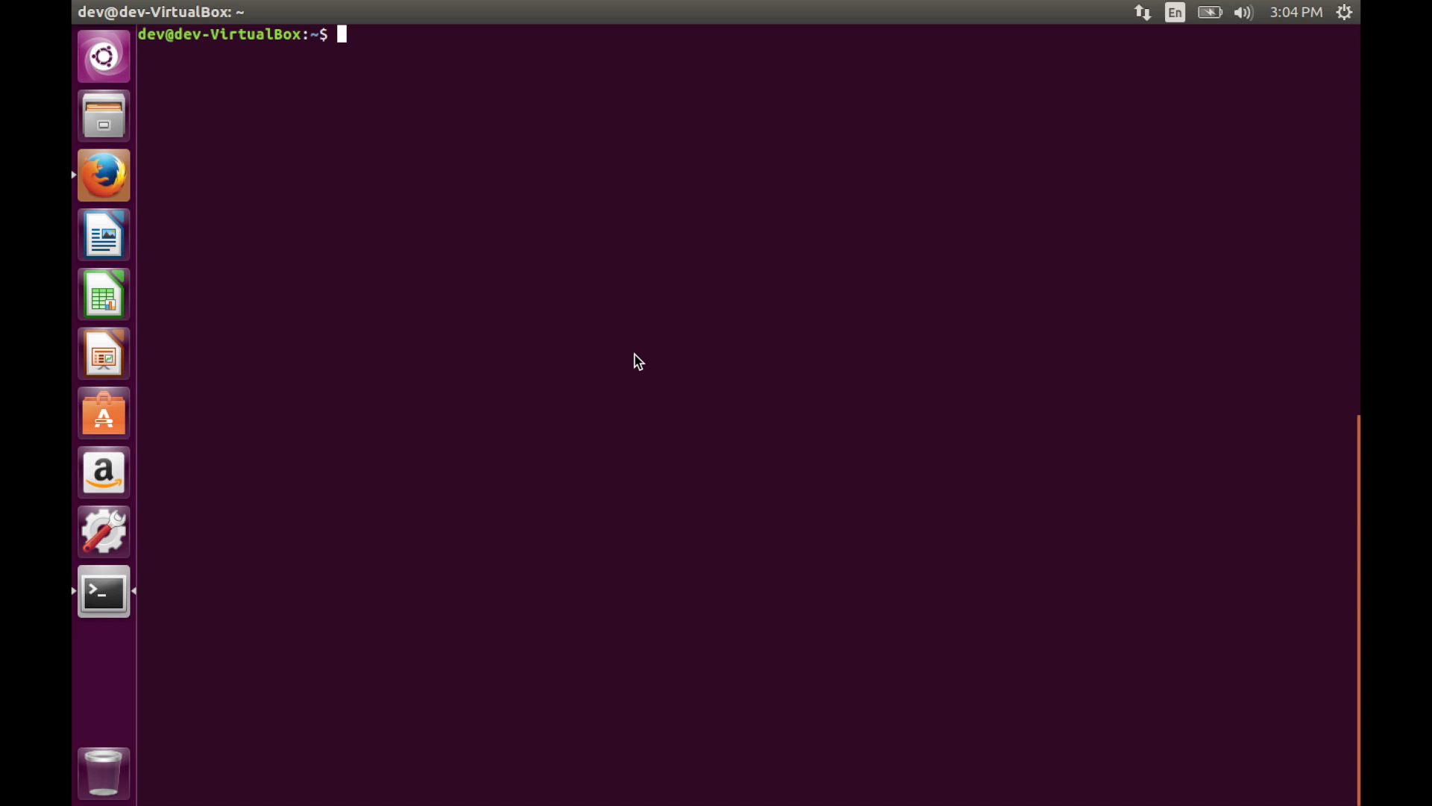
text(node -v)
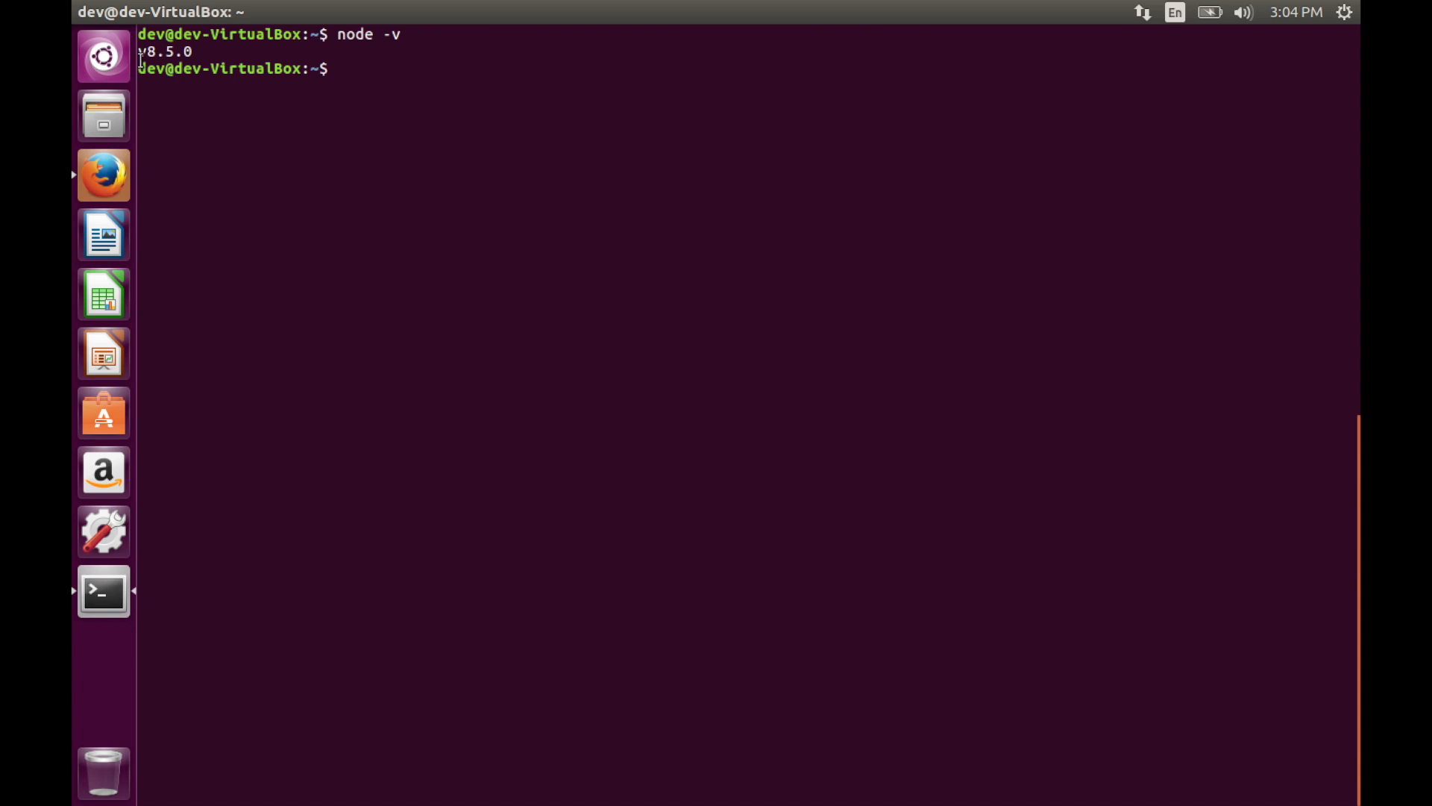
mouse_move(440, 245)
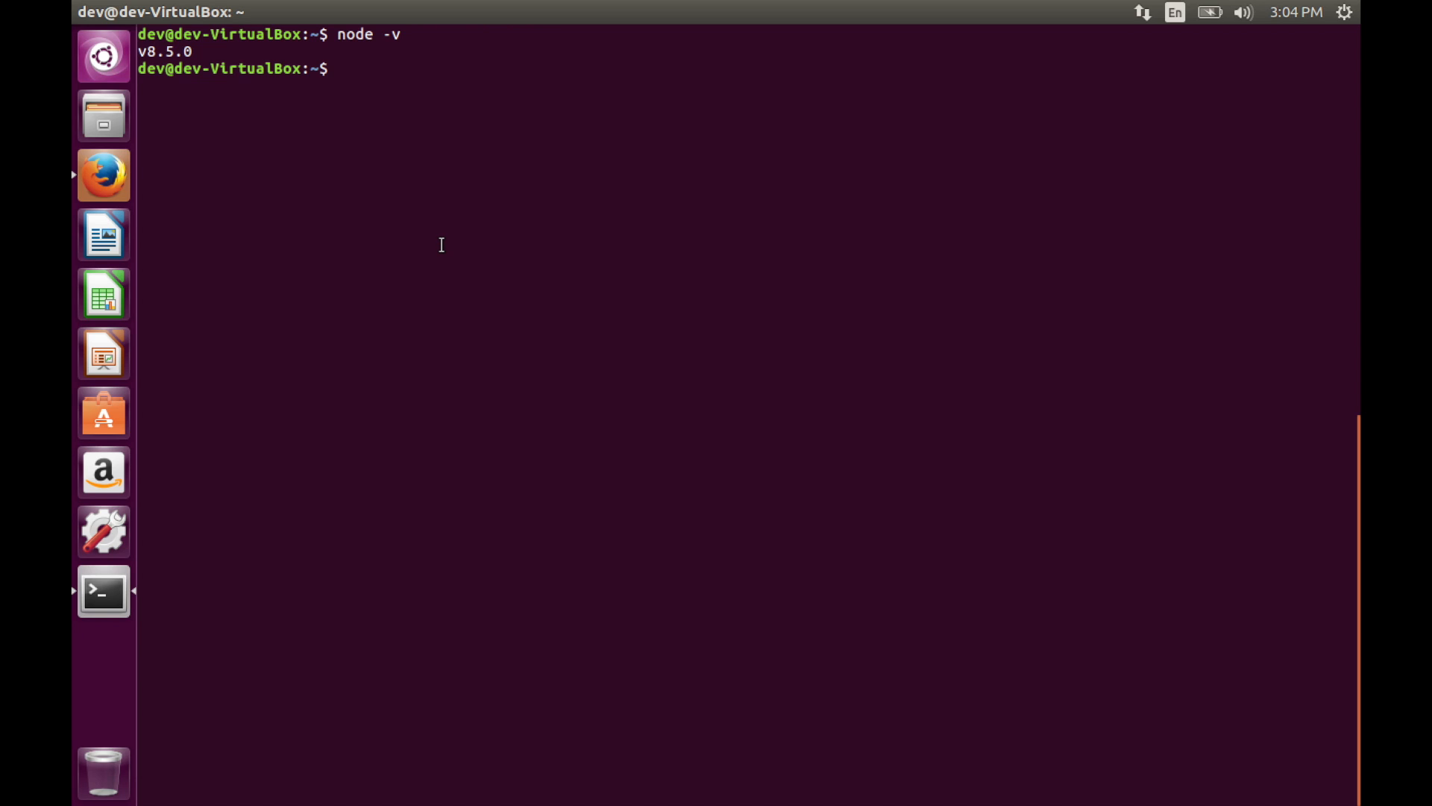
Step: Check the current directory with pwd and create a Projects folder
text(pw)
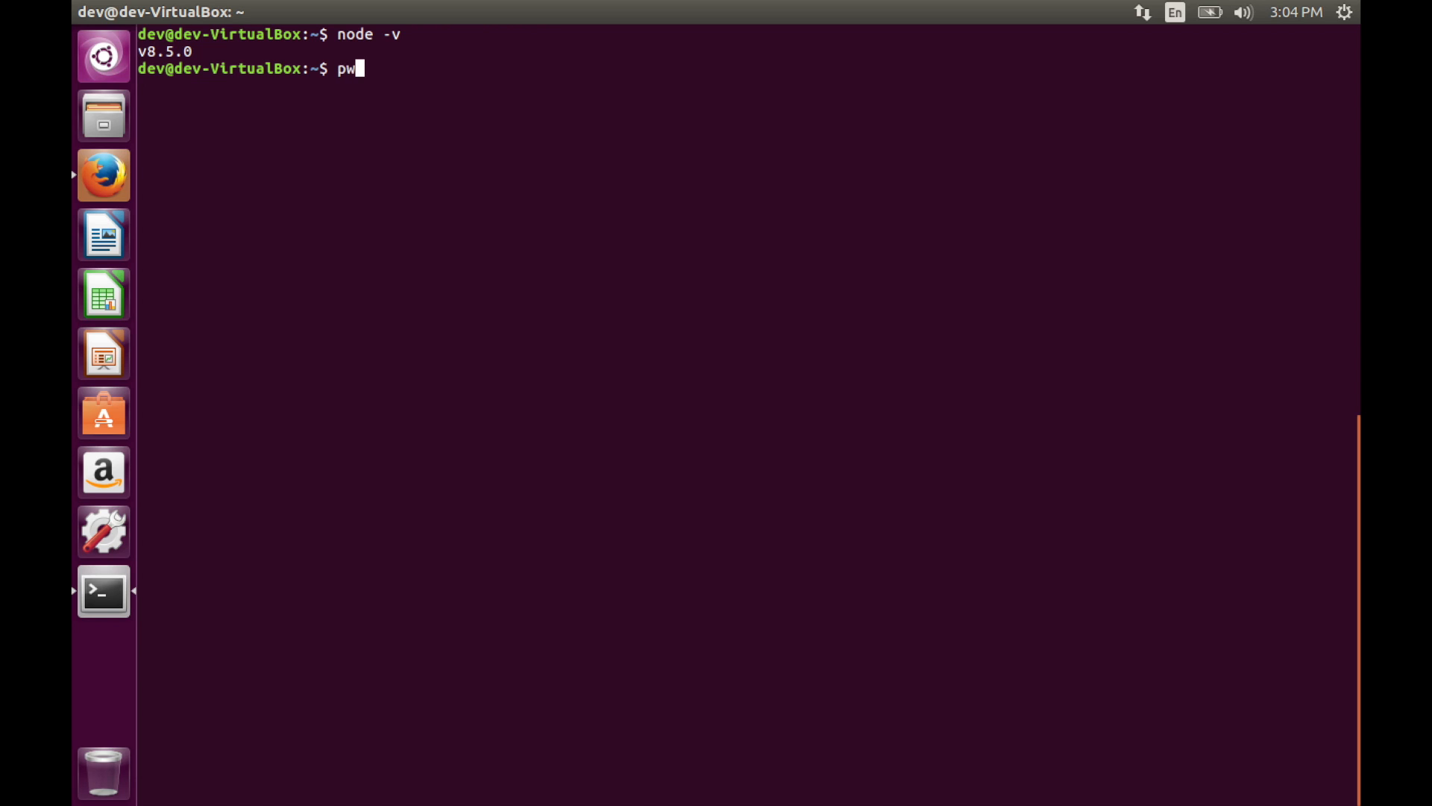
key(Return)
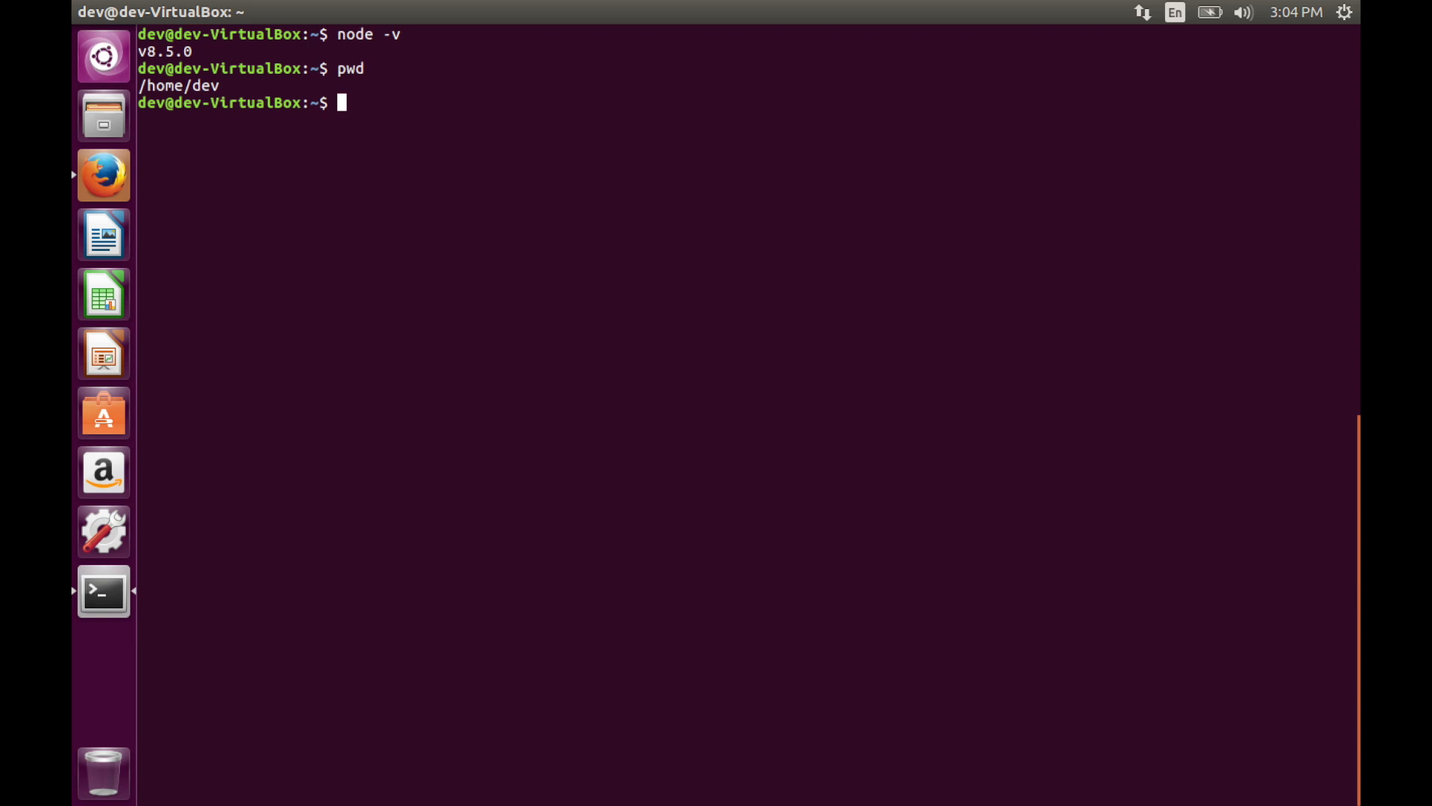
text(mk)
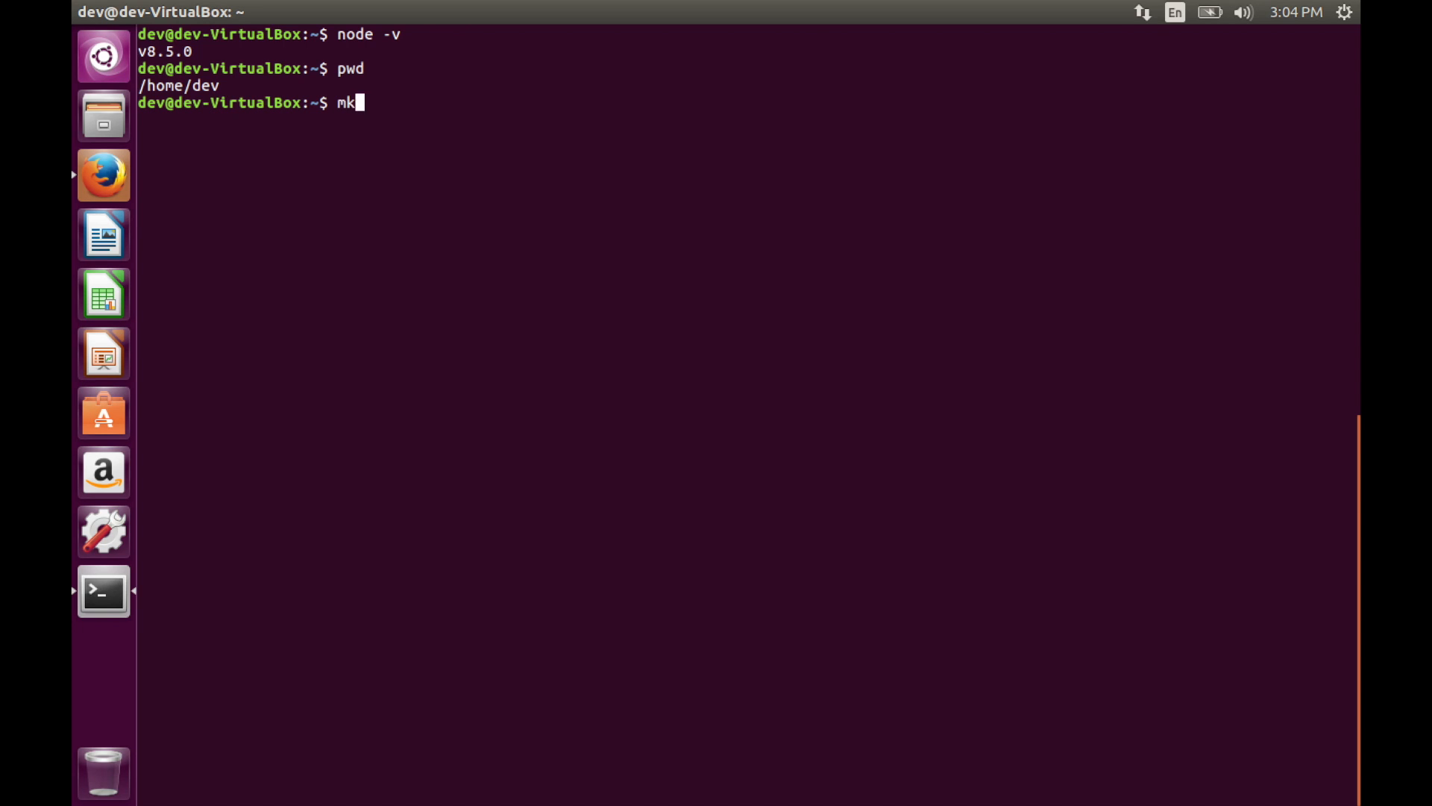
text(dir)
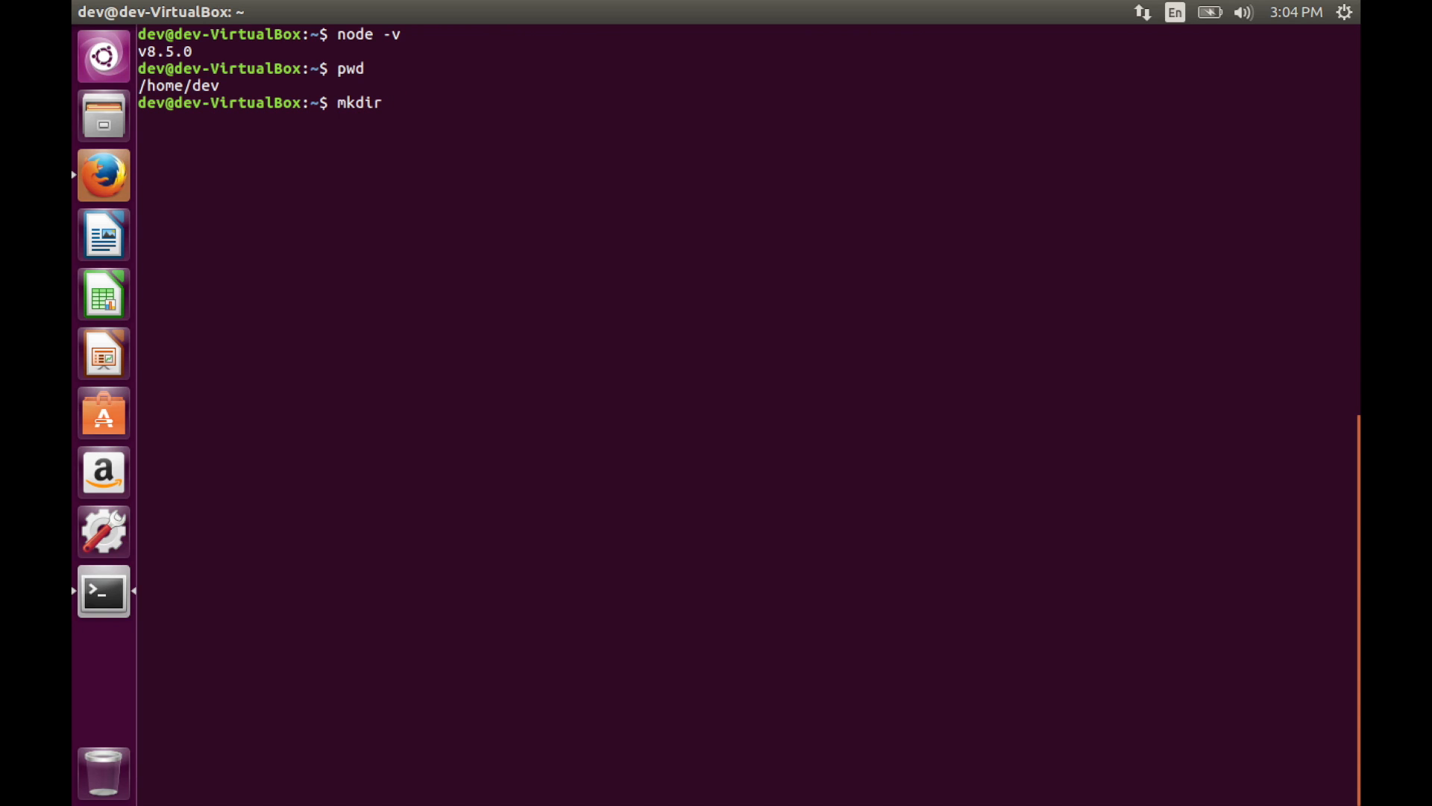
text(Pro)
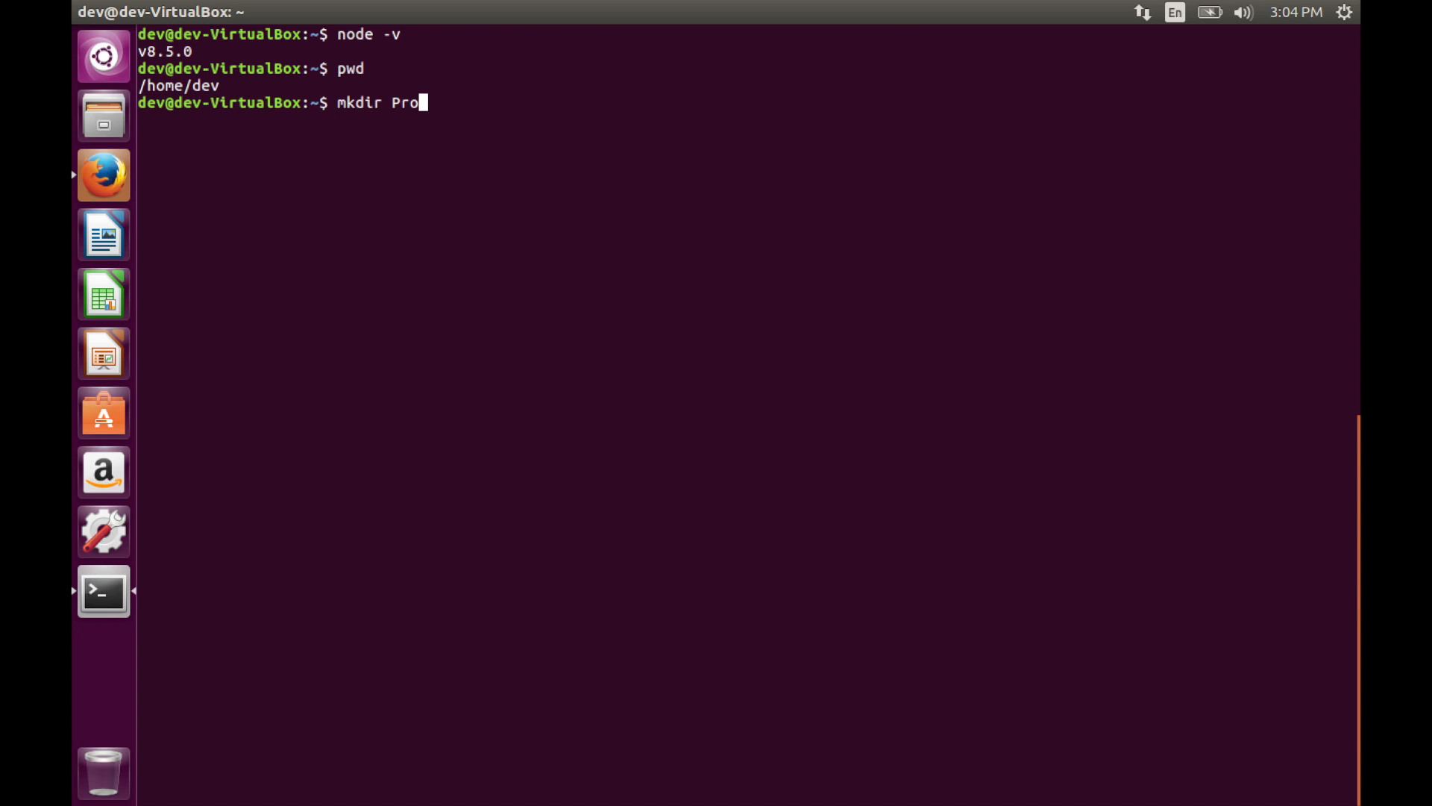
key(Return)
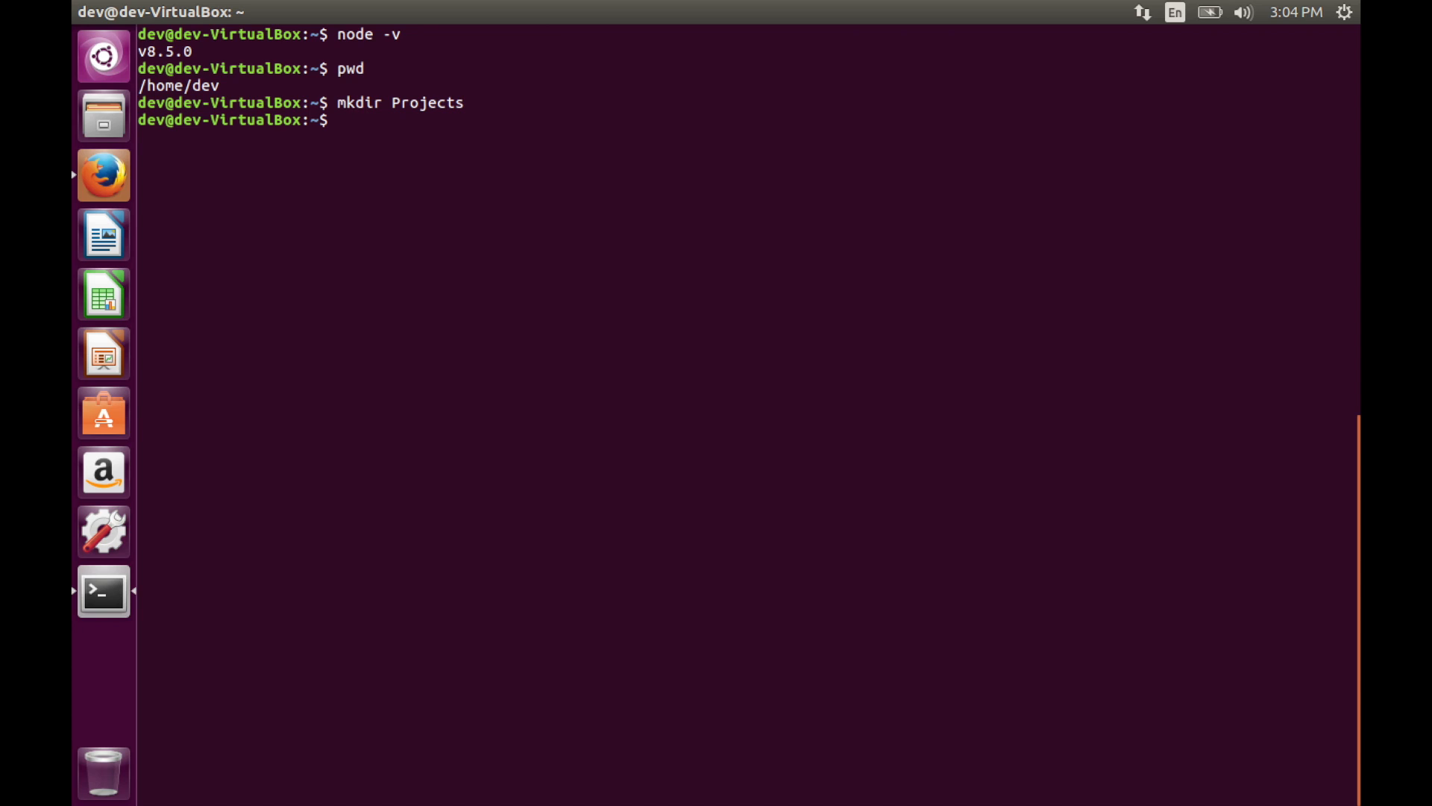
Step: Move into Projects and create an empty app.js with touch
text(cd Projects/)
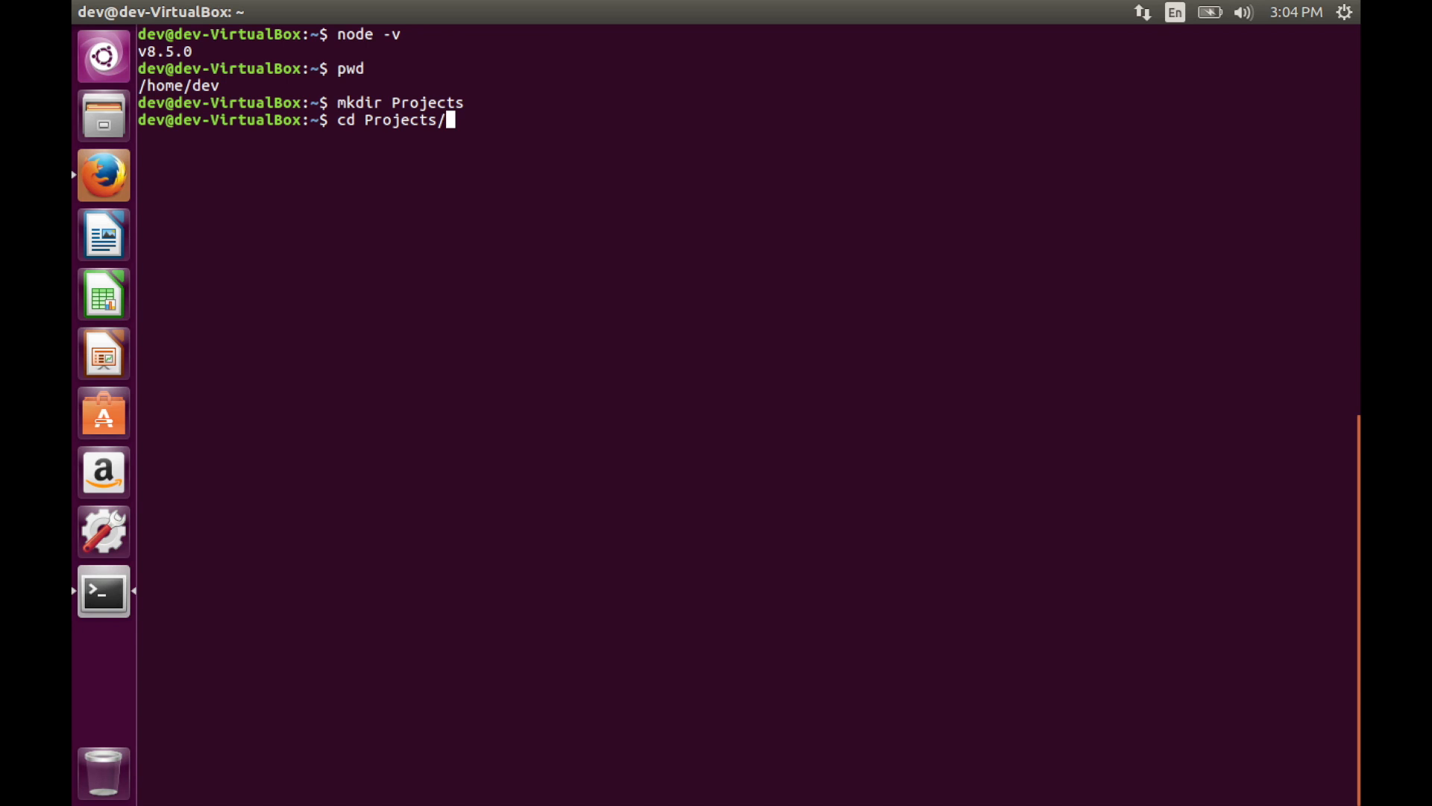
key(Return)
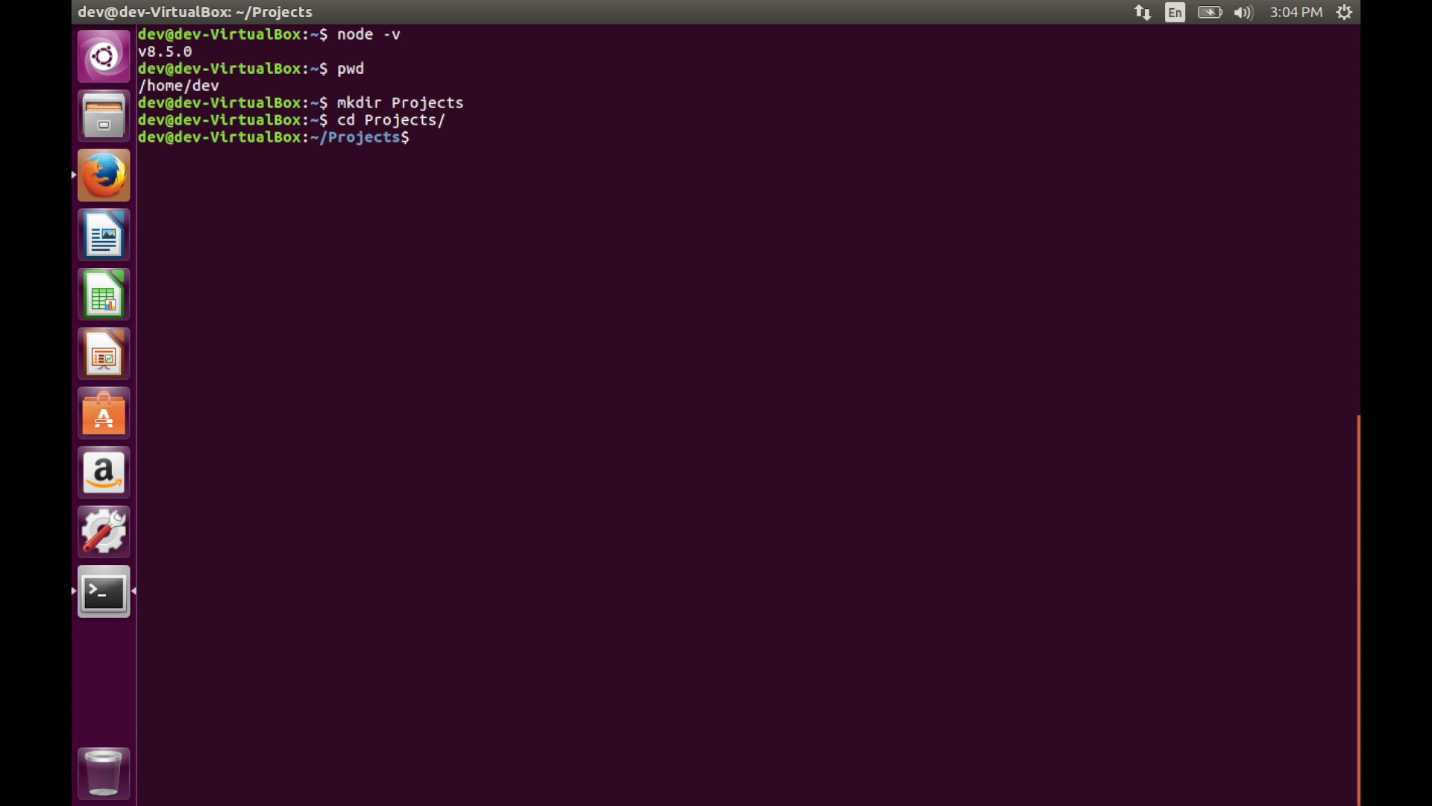
text(touch)
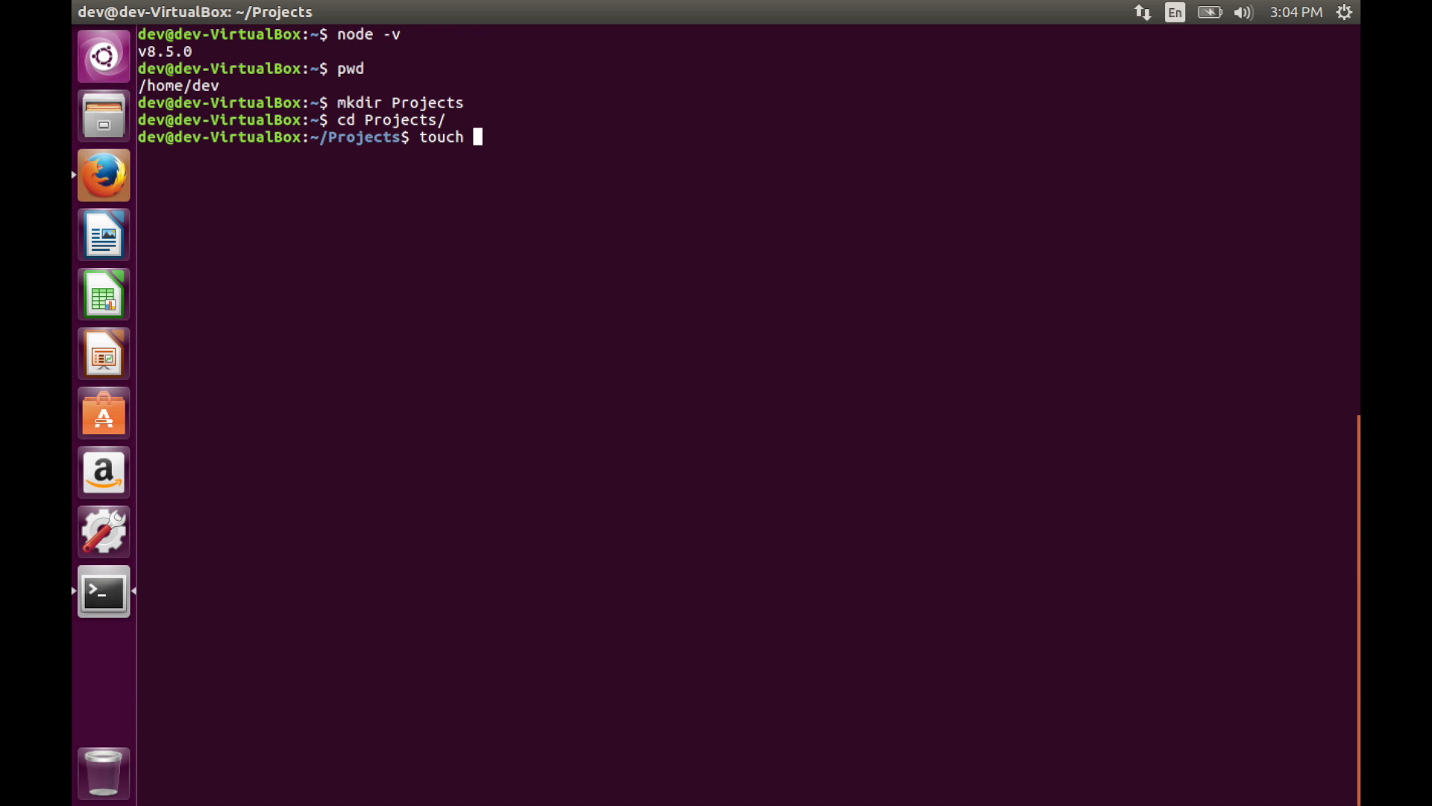
text(app.js)
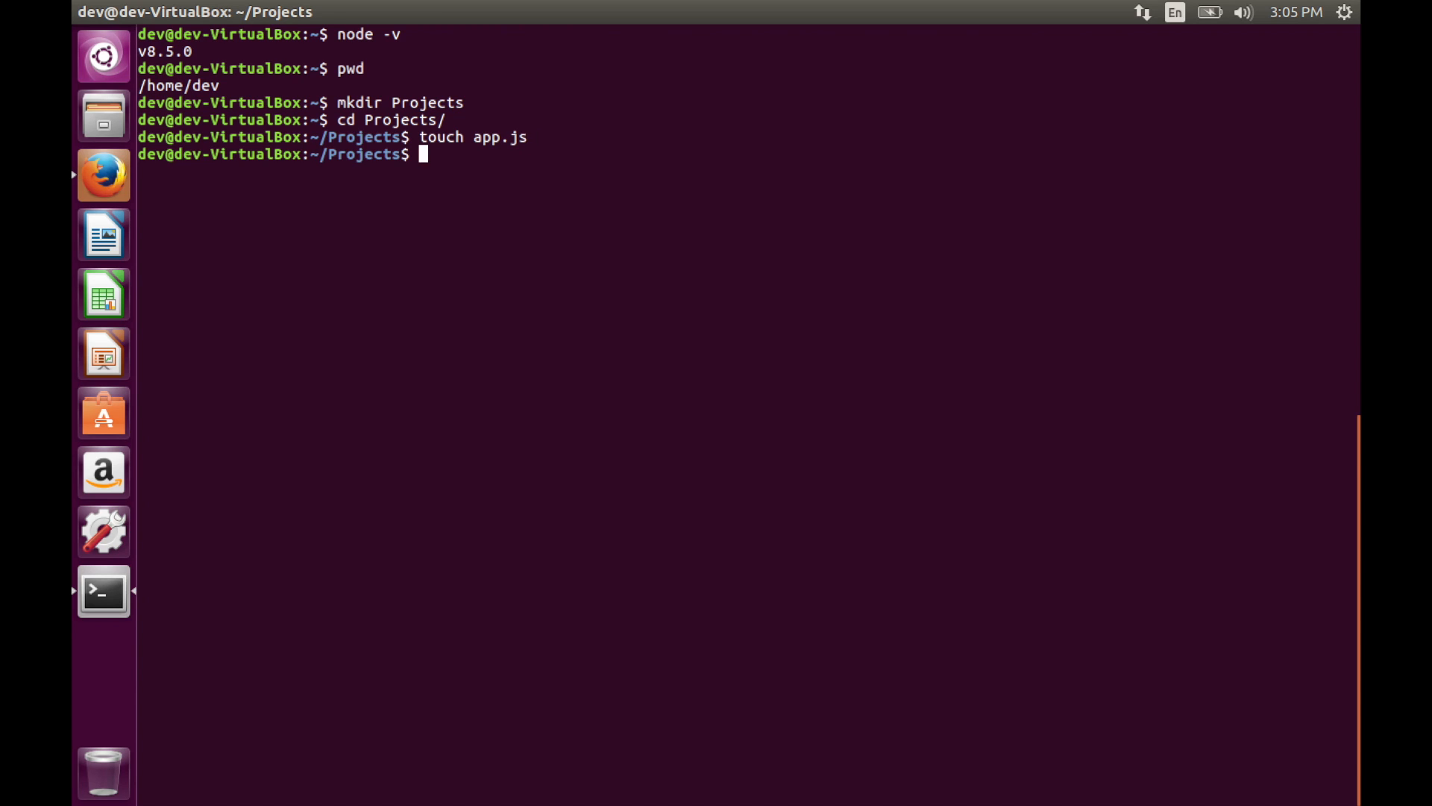
Step: Open app.js in vi
text(v)
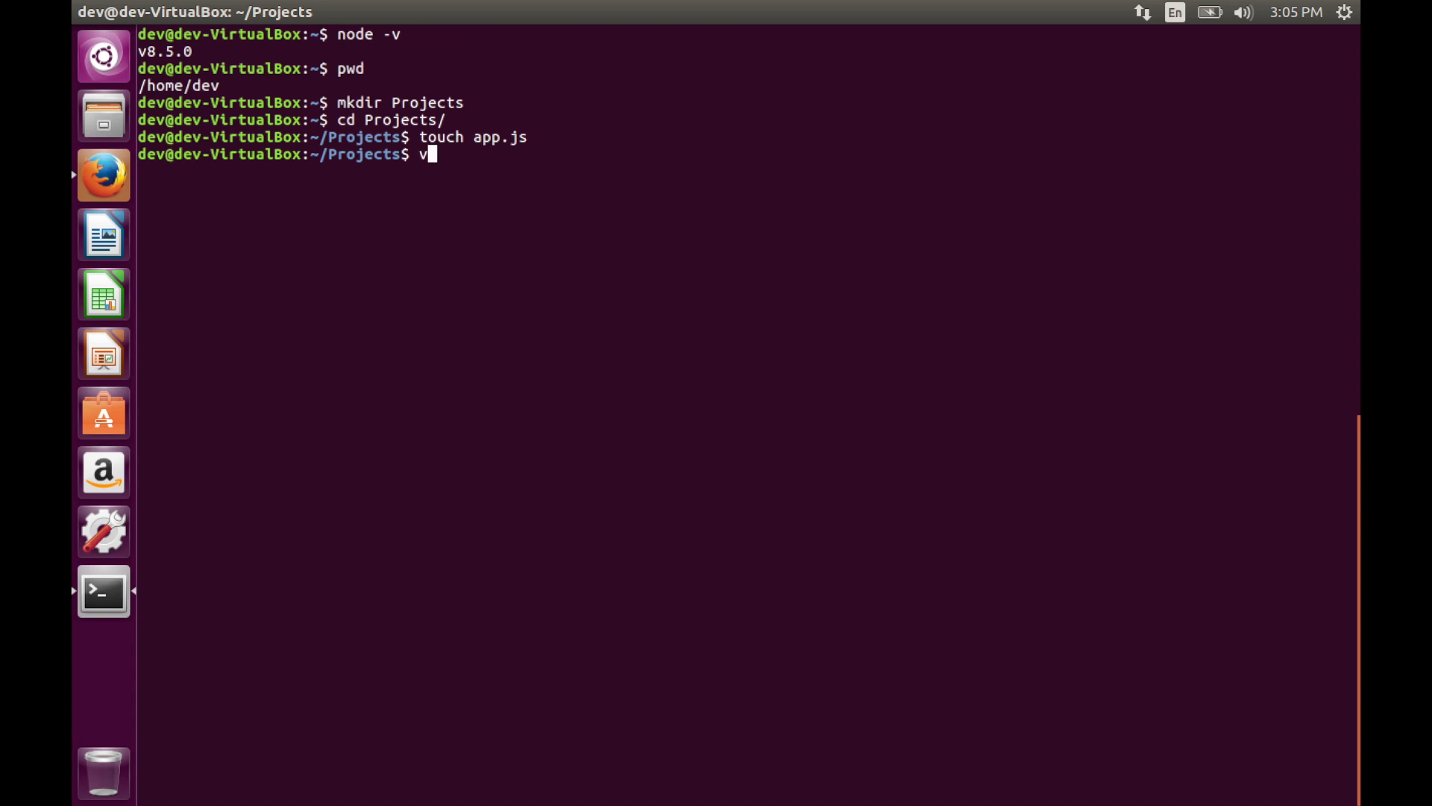
text(i a)
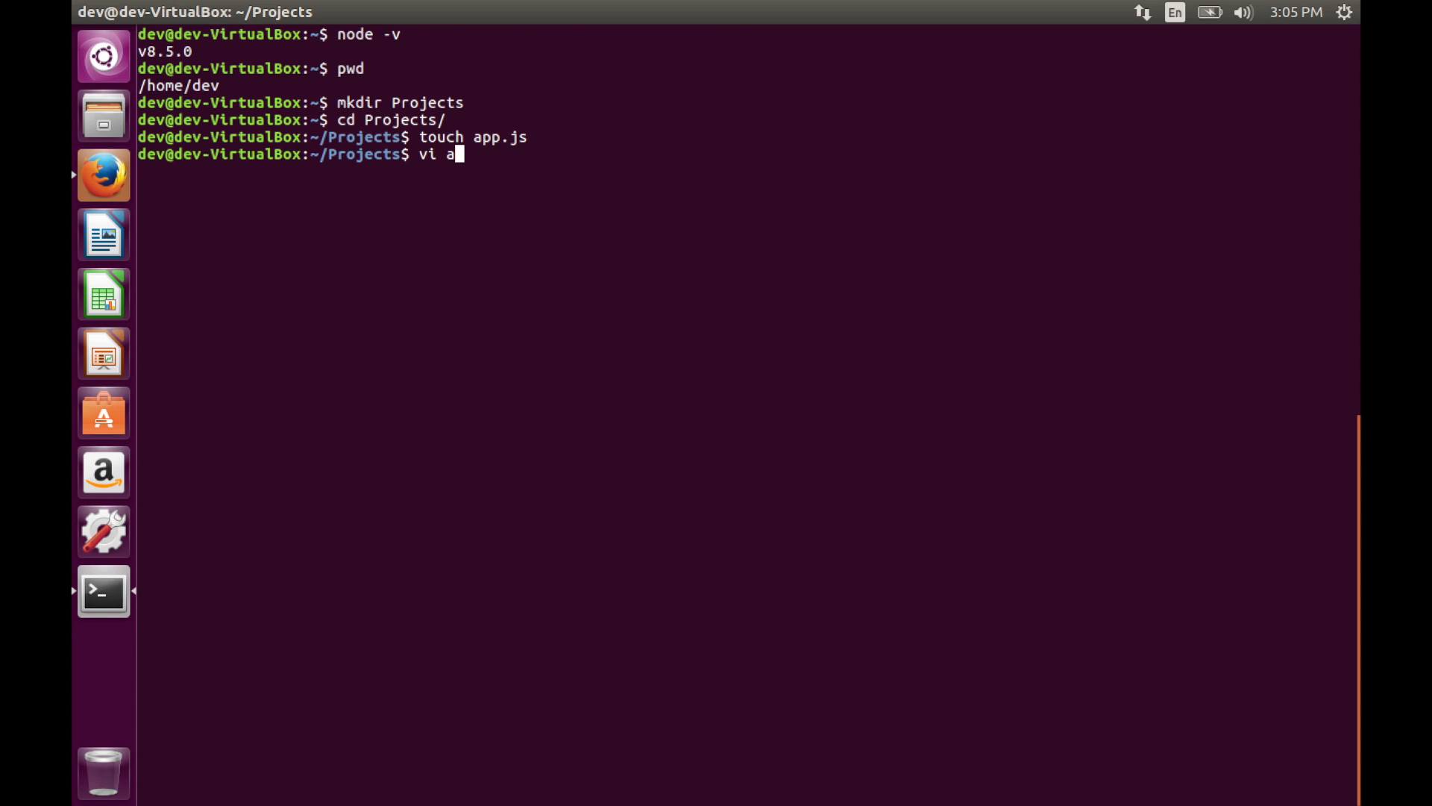
text(pp)
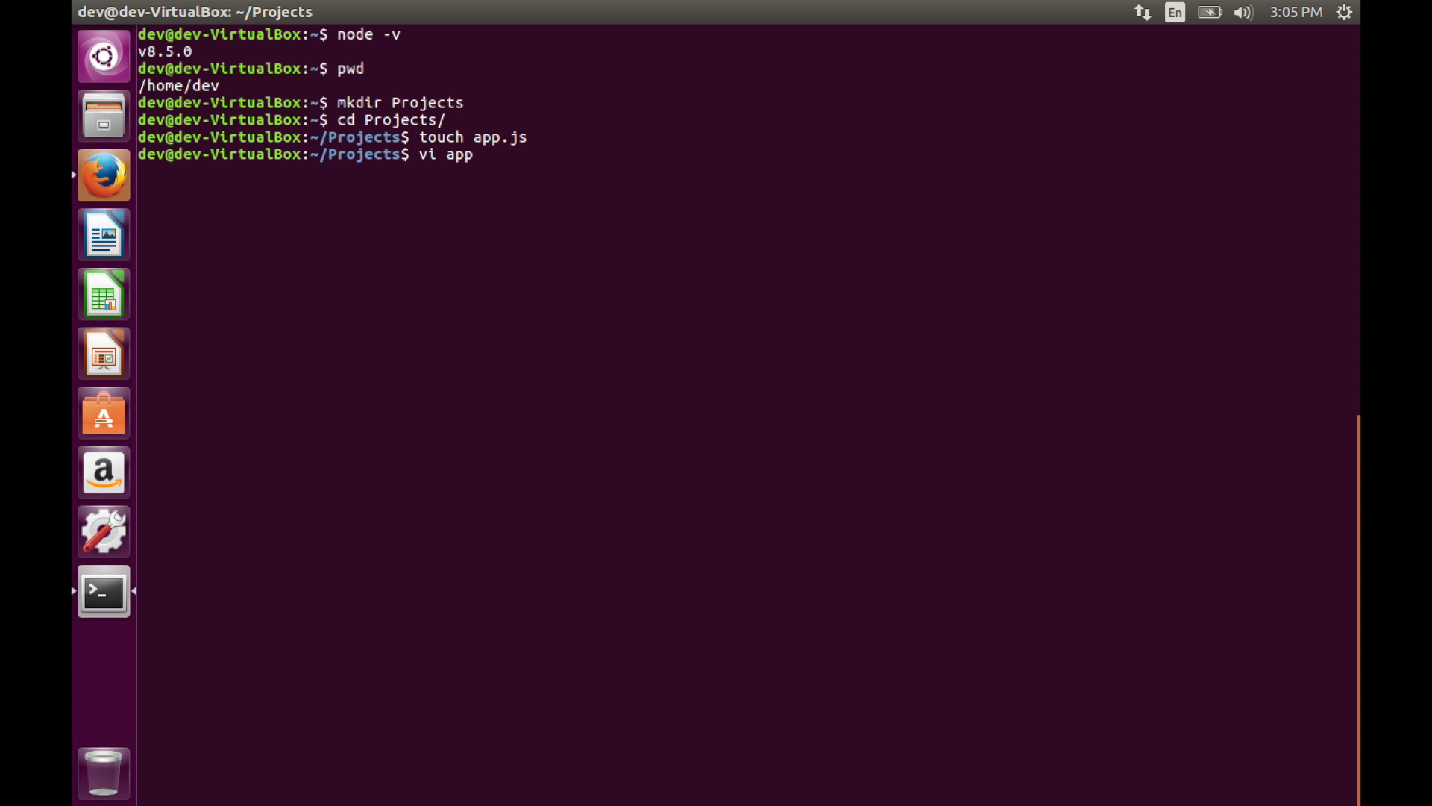
key(Return)
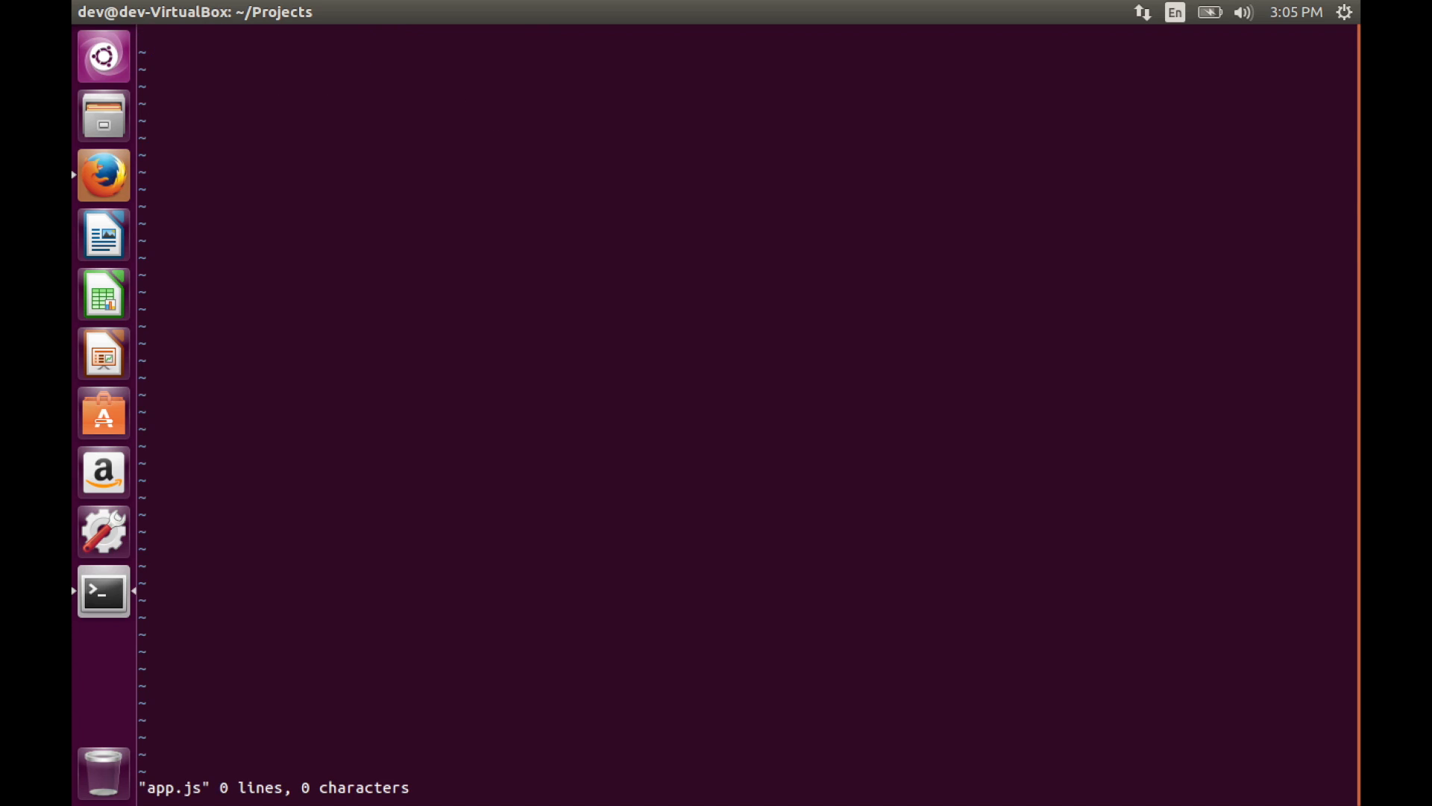
Step: Type console.log("hello world"); into app.js
text(c)
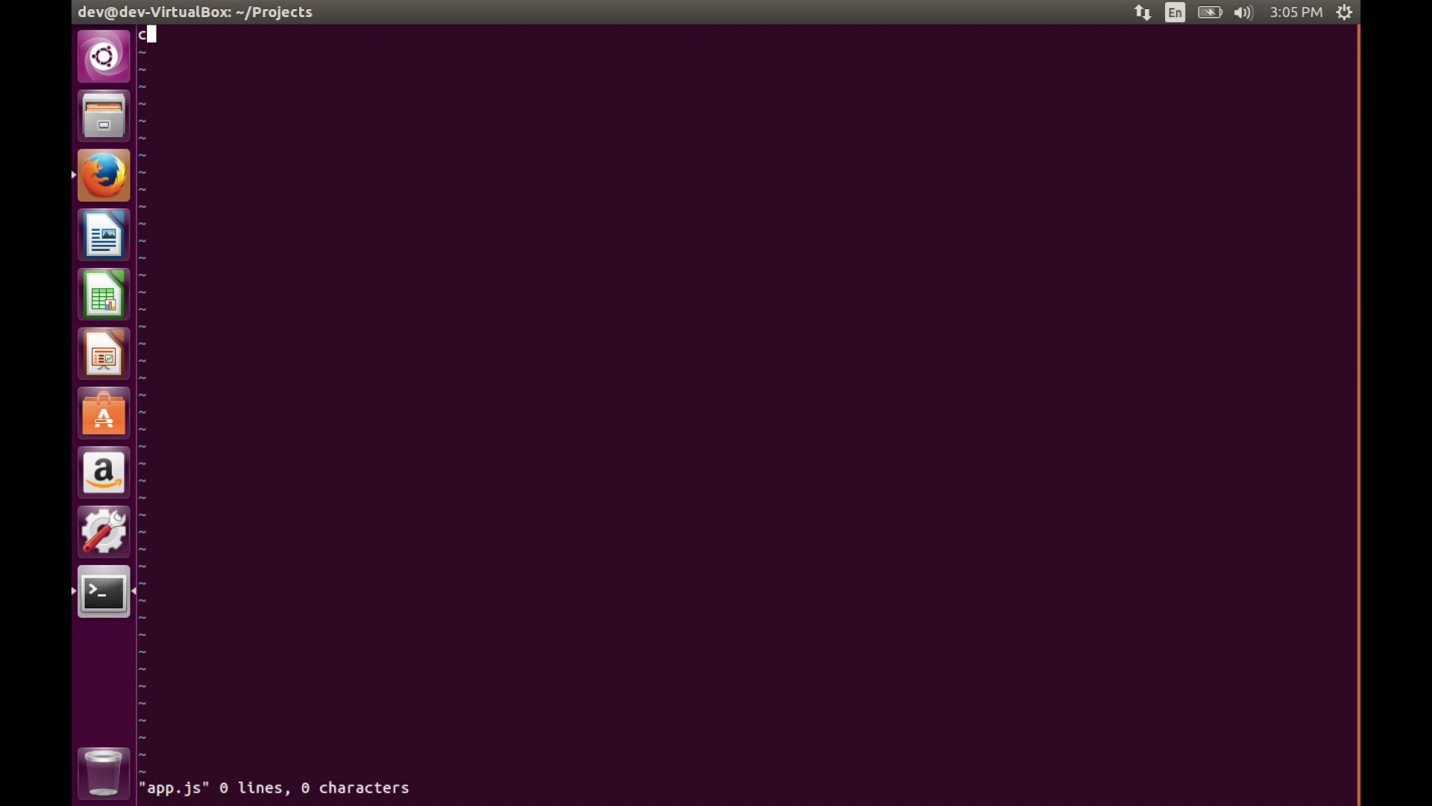
text(on)
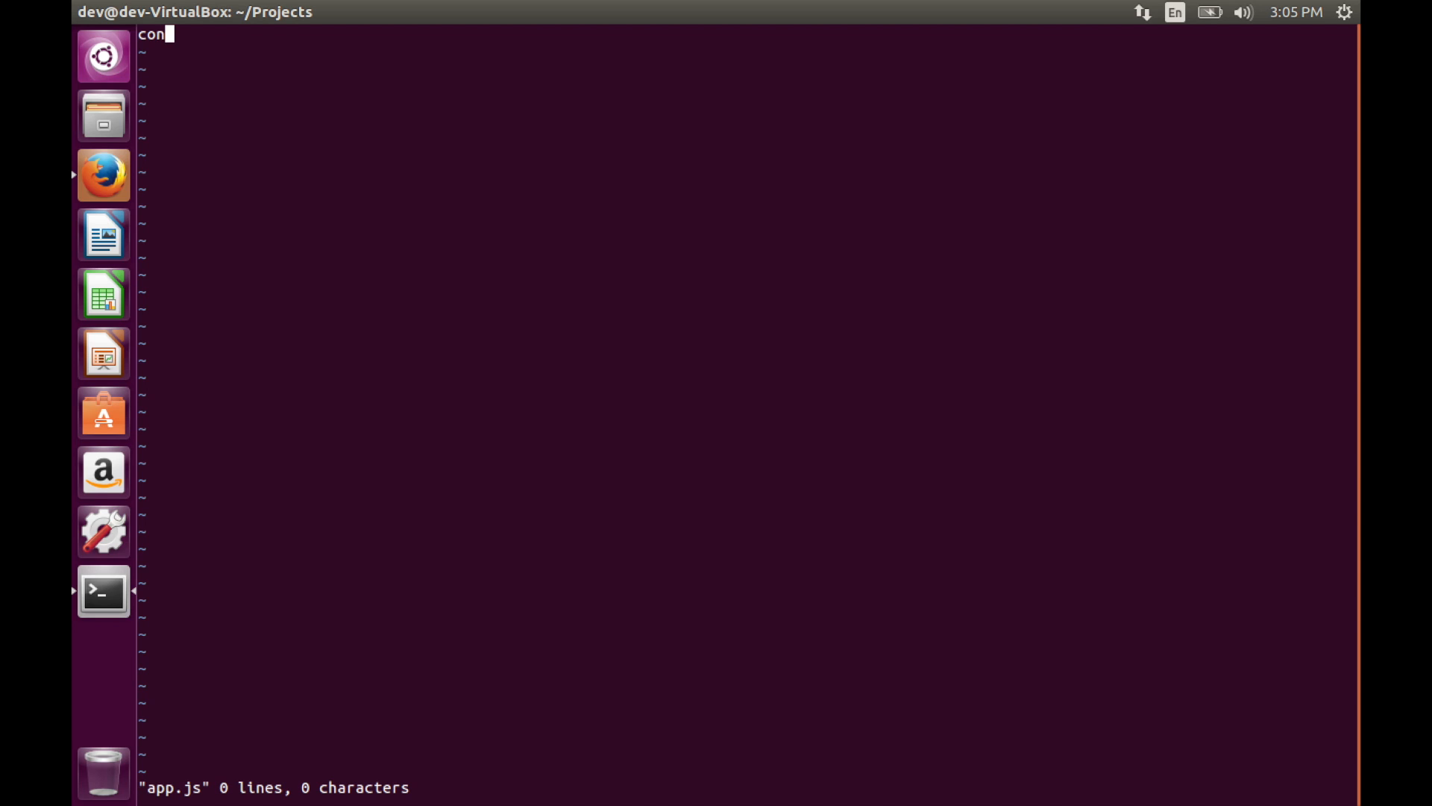
text(sole.log()
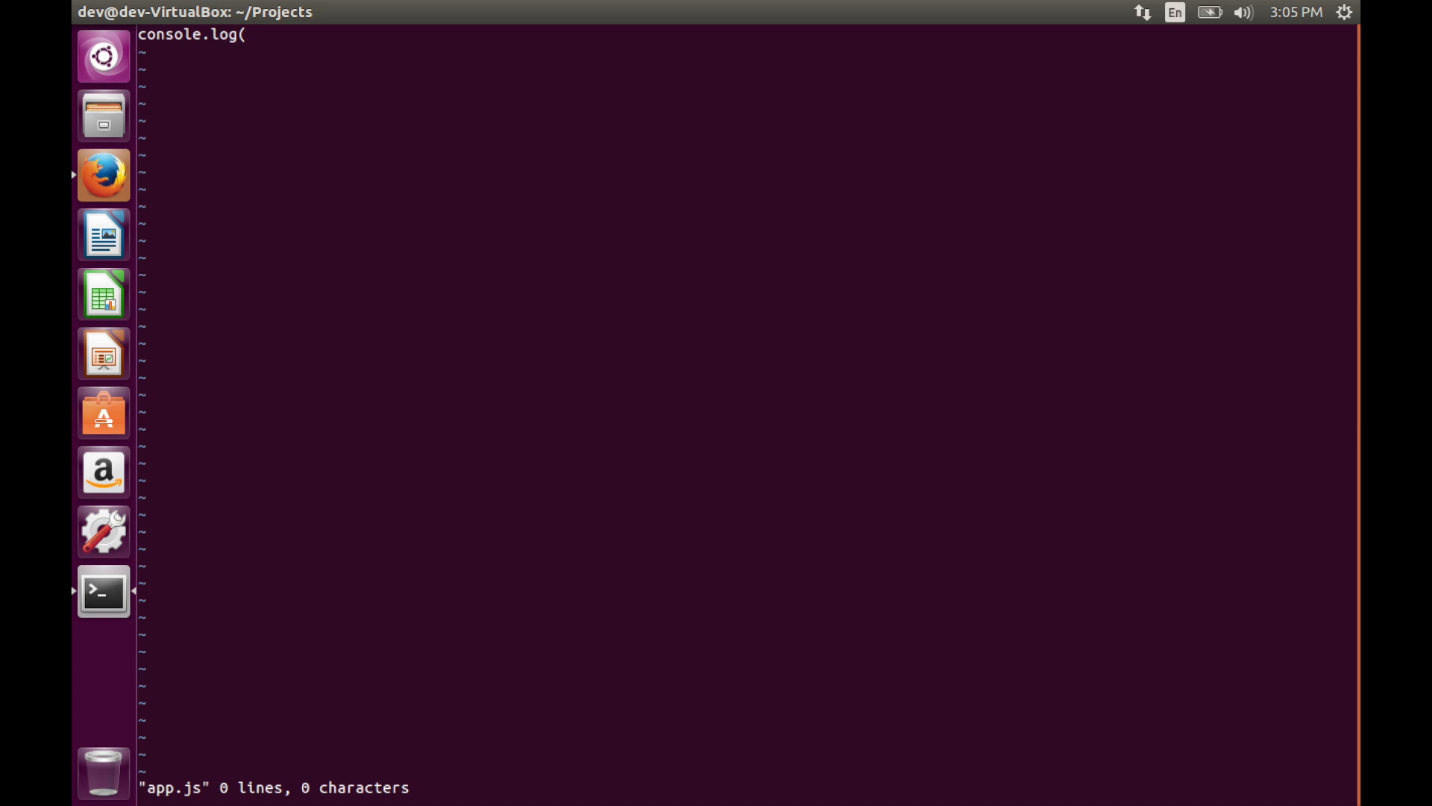
text(@)
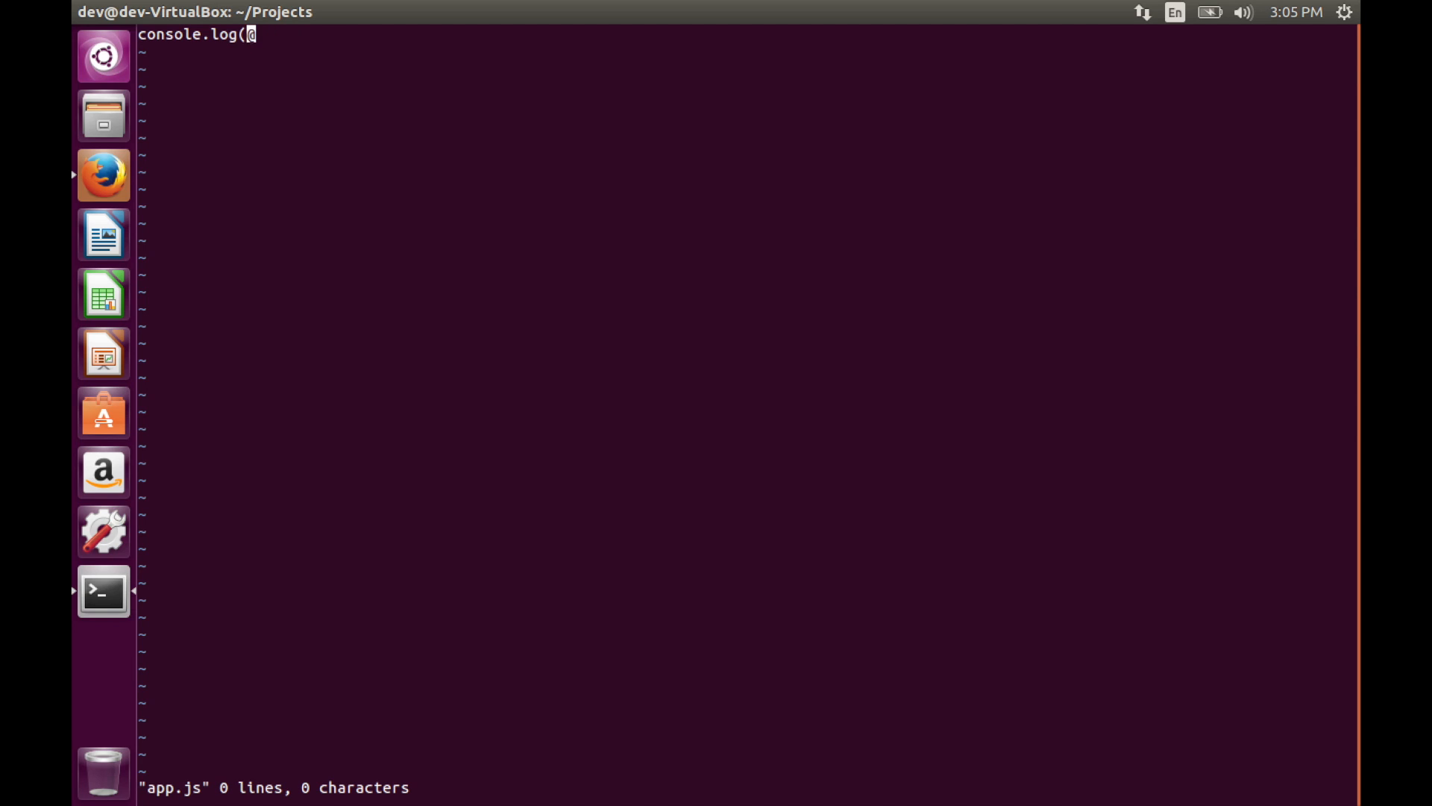
text(")
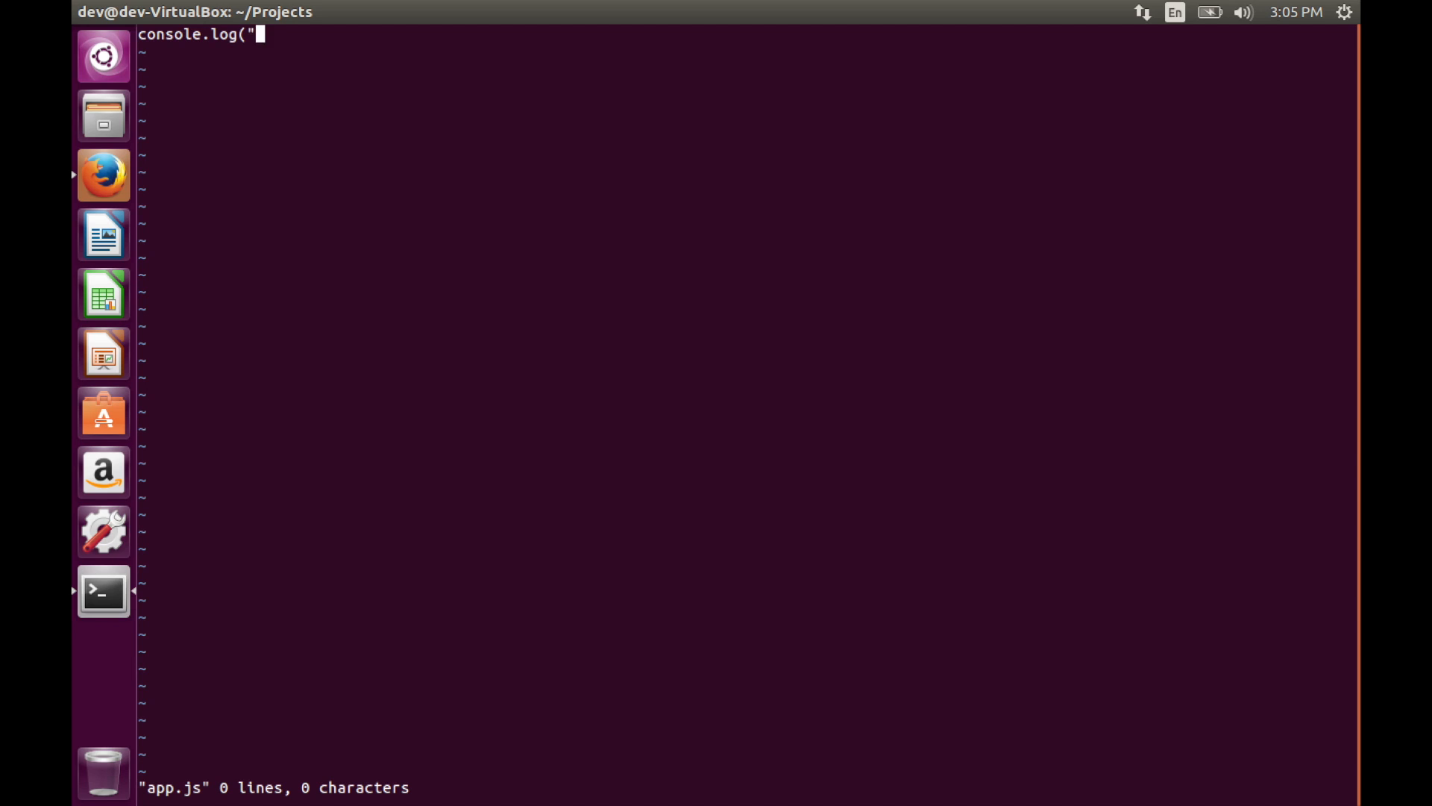
text(hello)
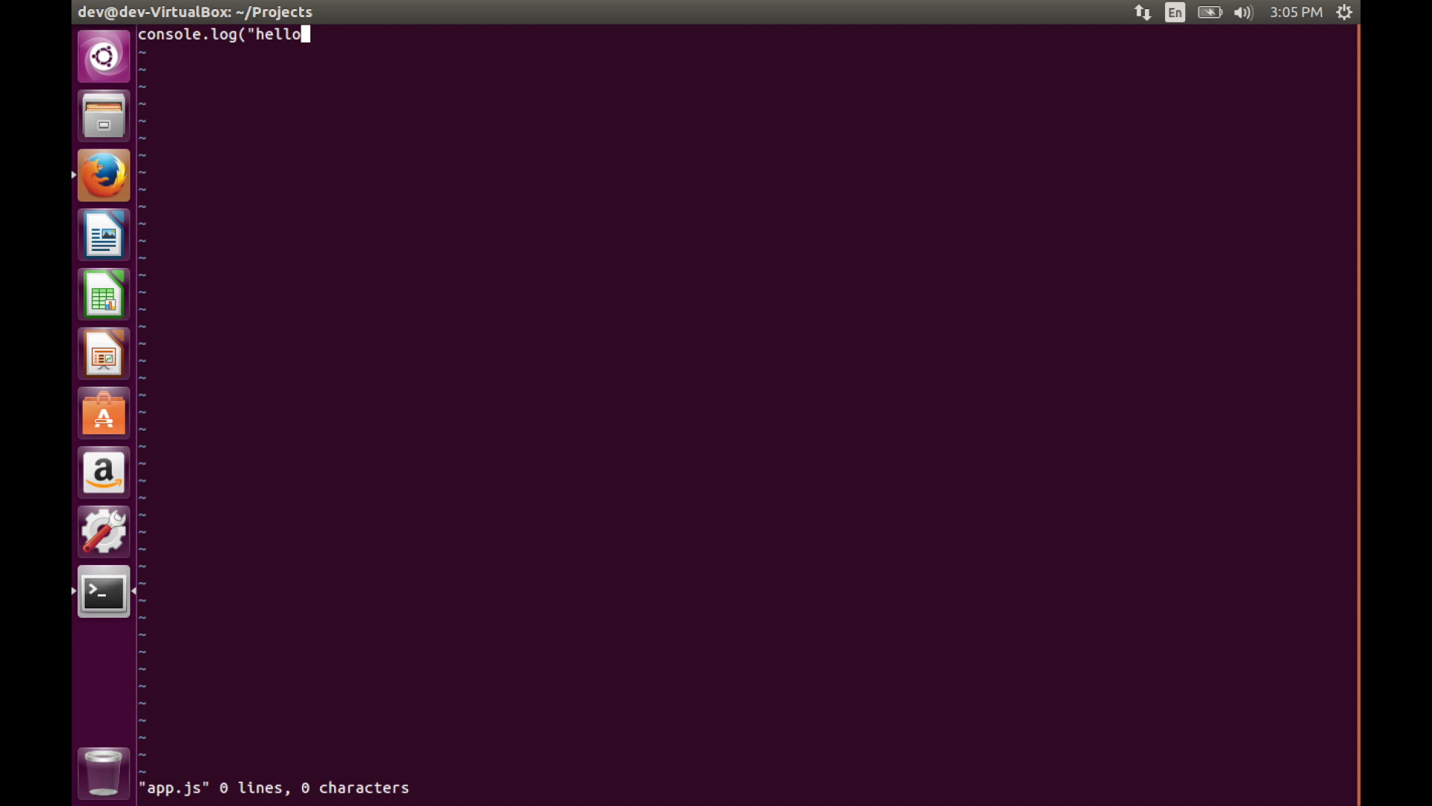
text(world)
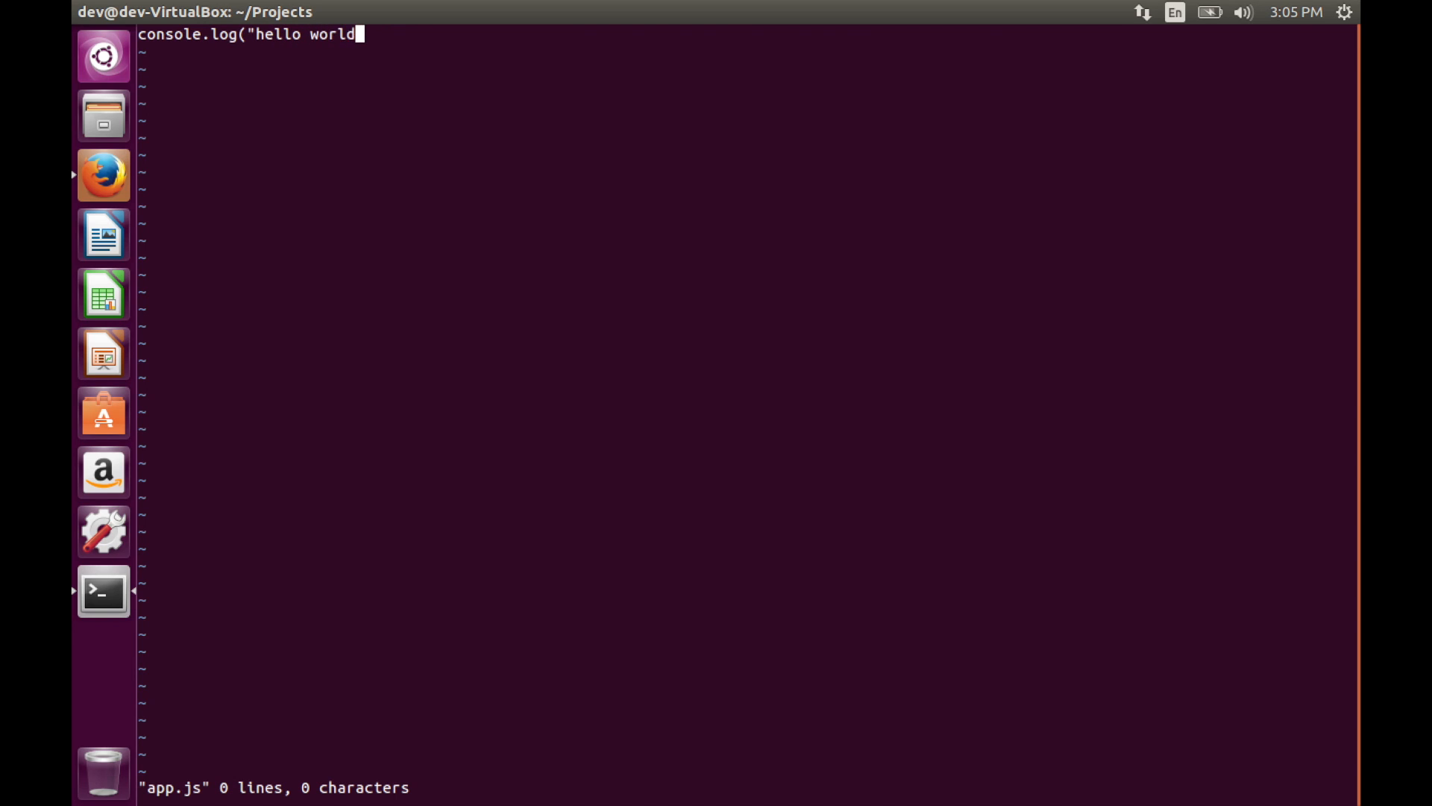
text())
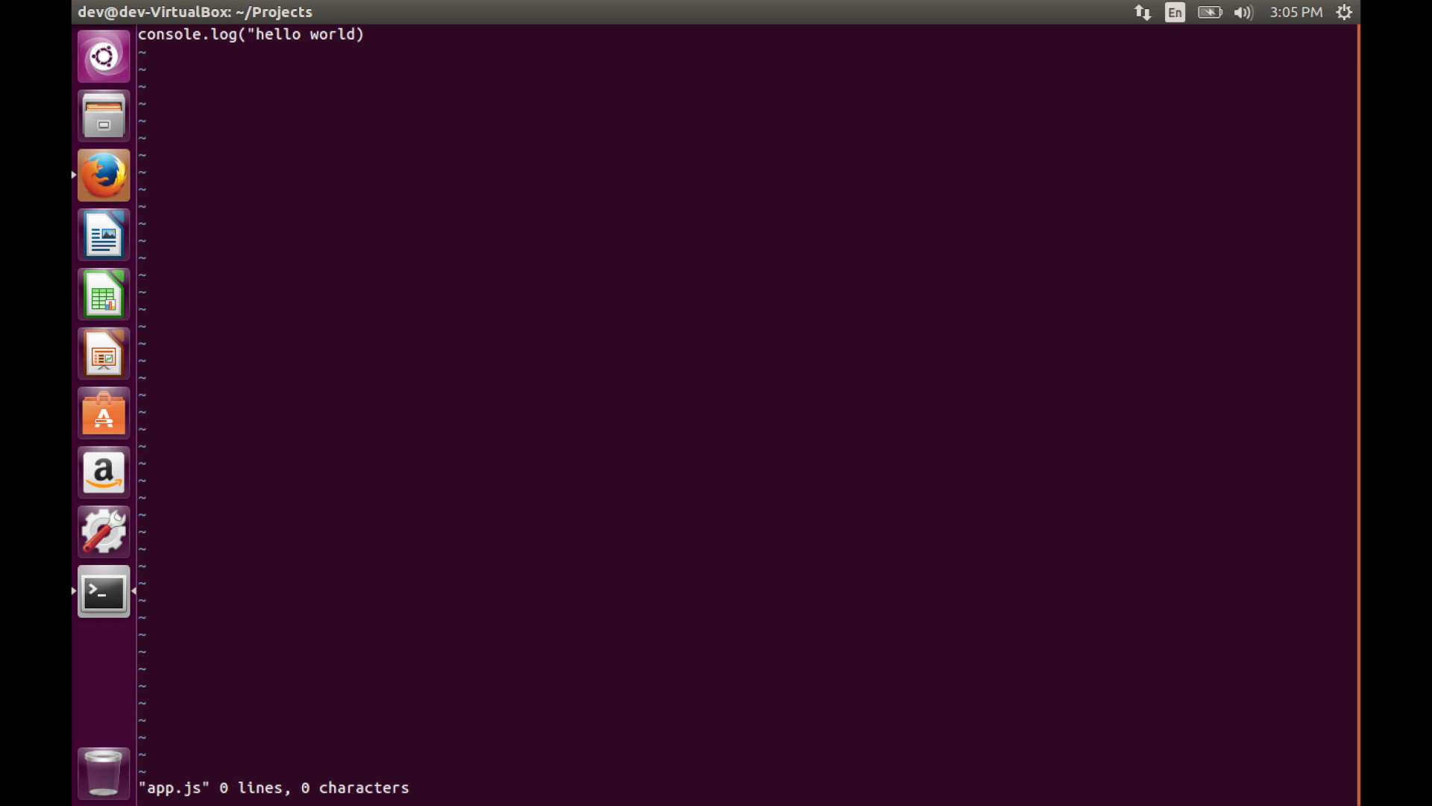
text(')
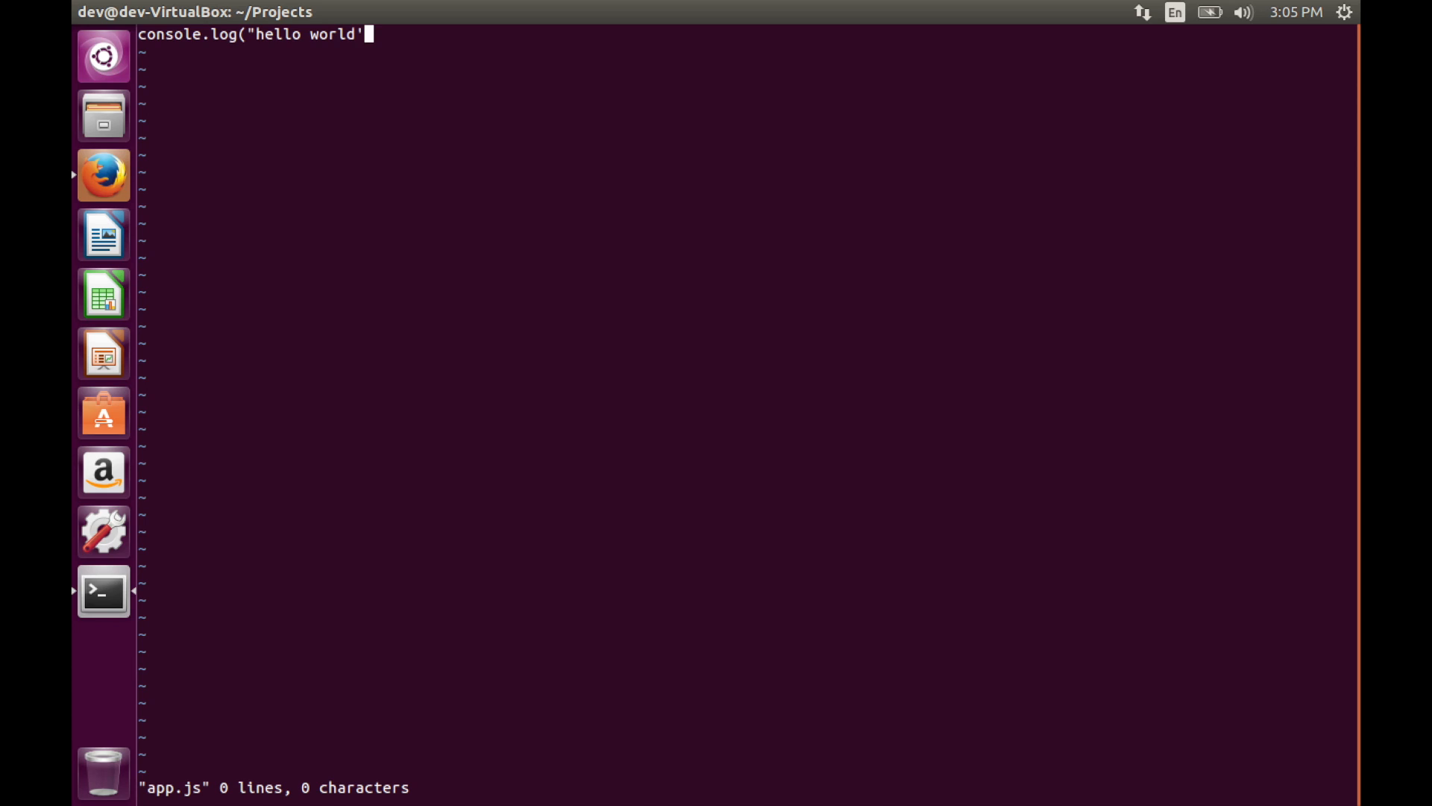
text())
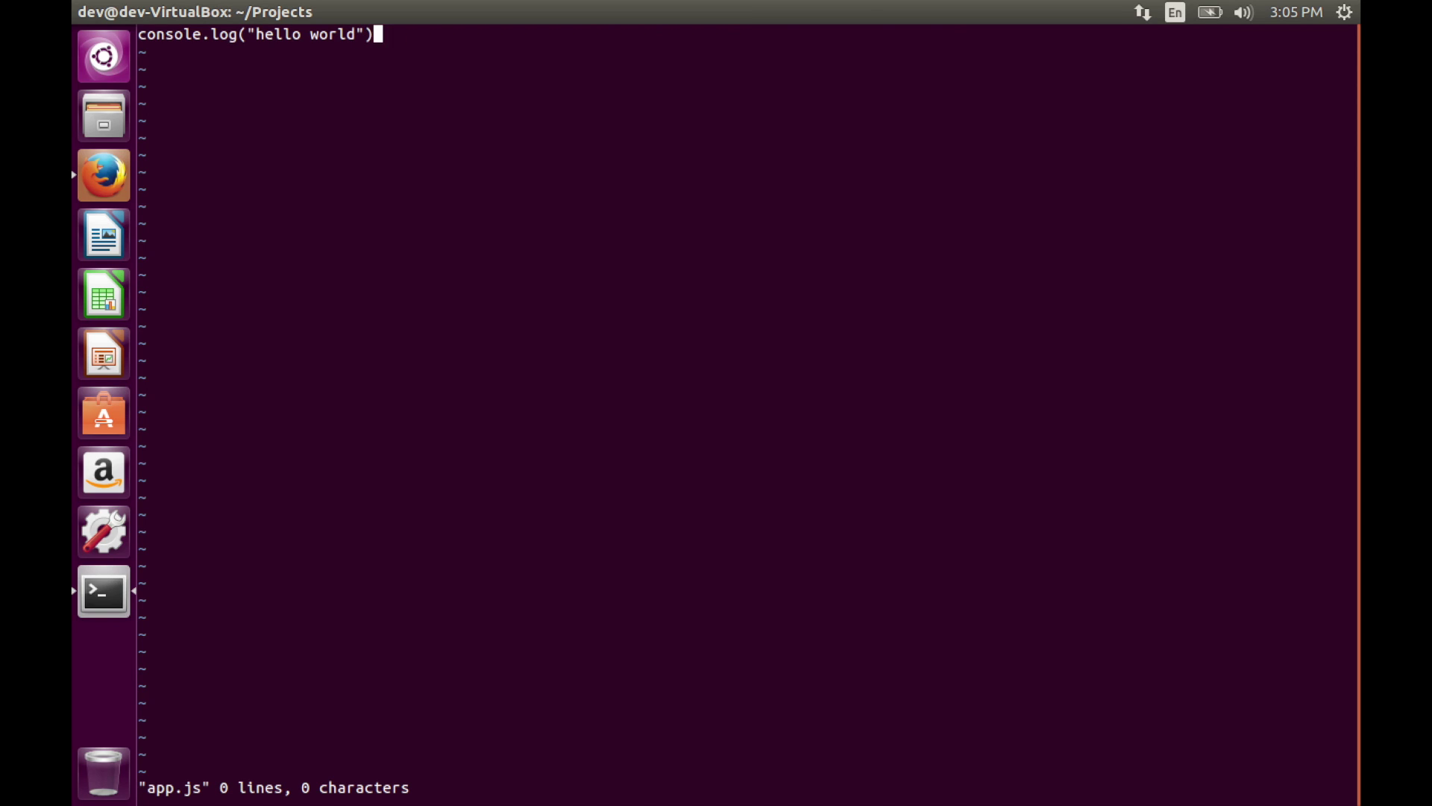
text(;)
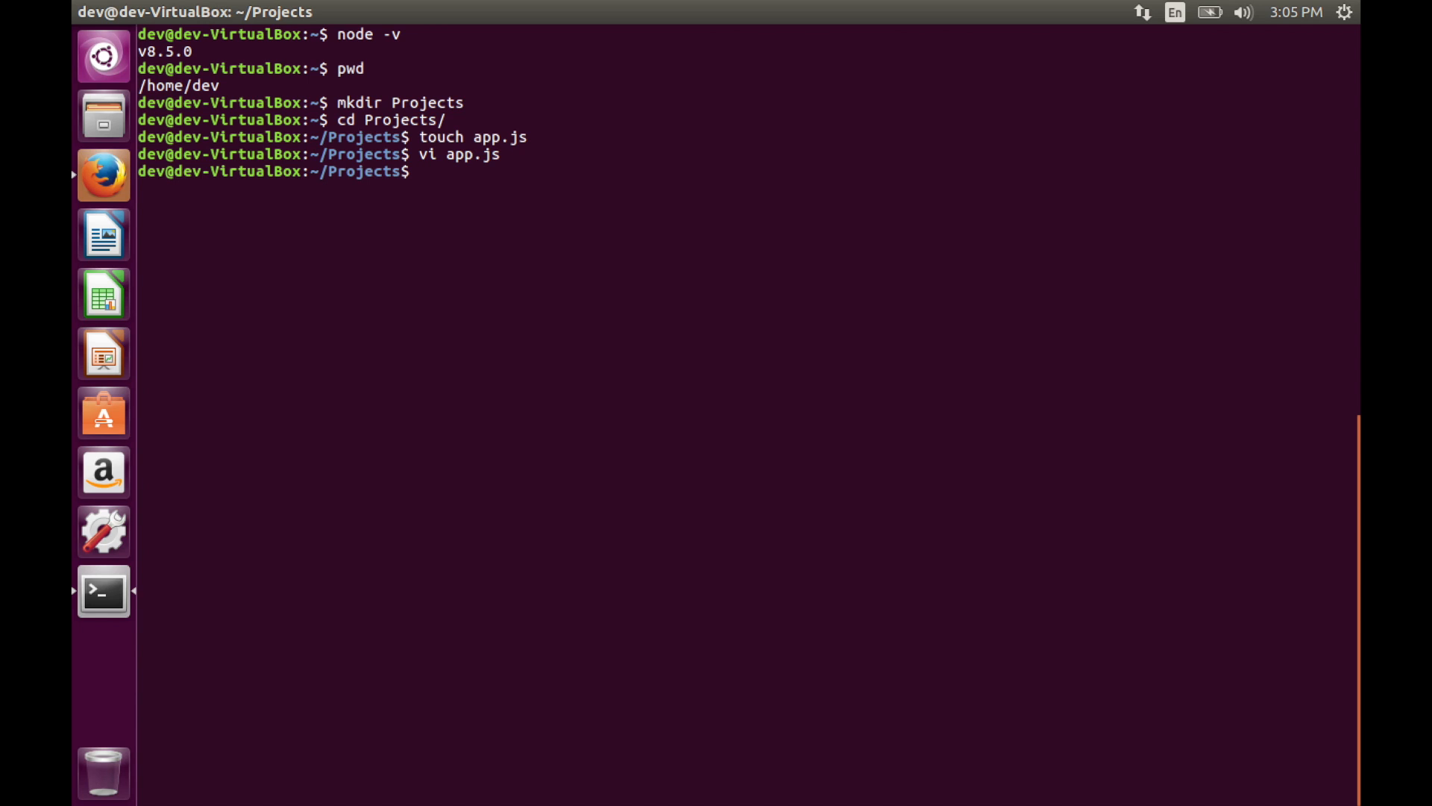
Step: Print the contents of app.js with cat
text(cat)
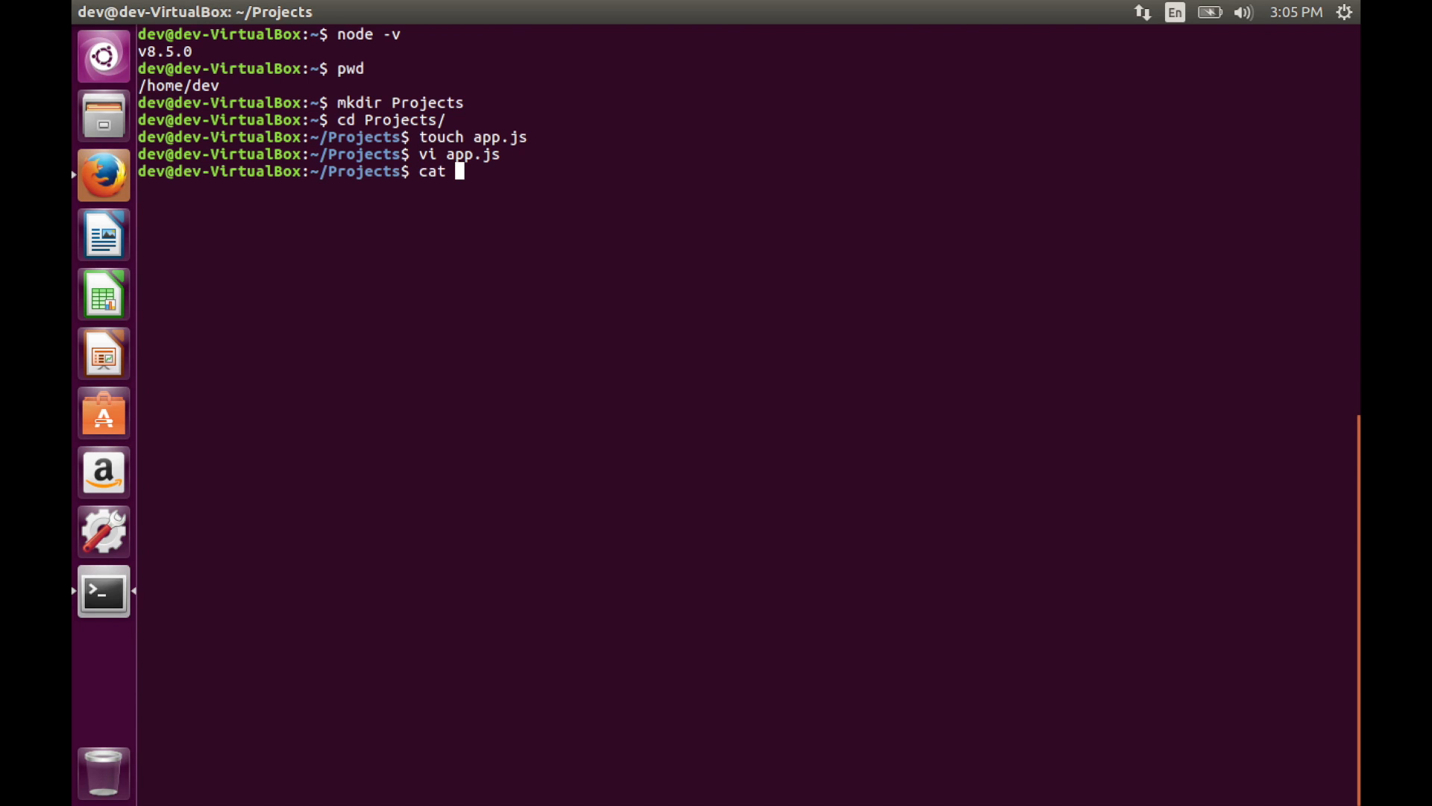
text(app.js)
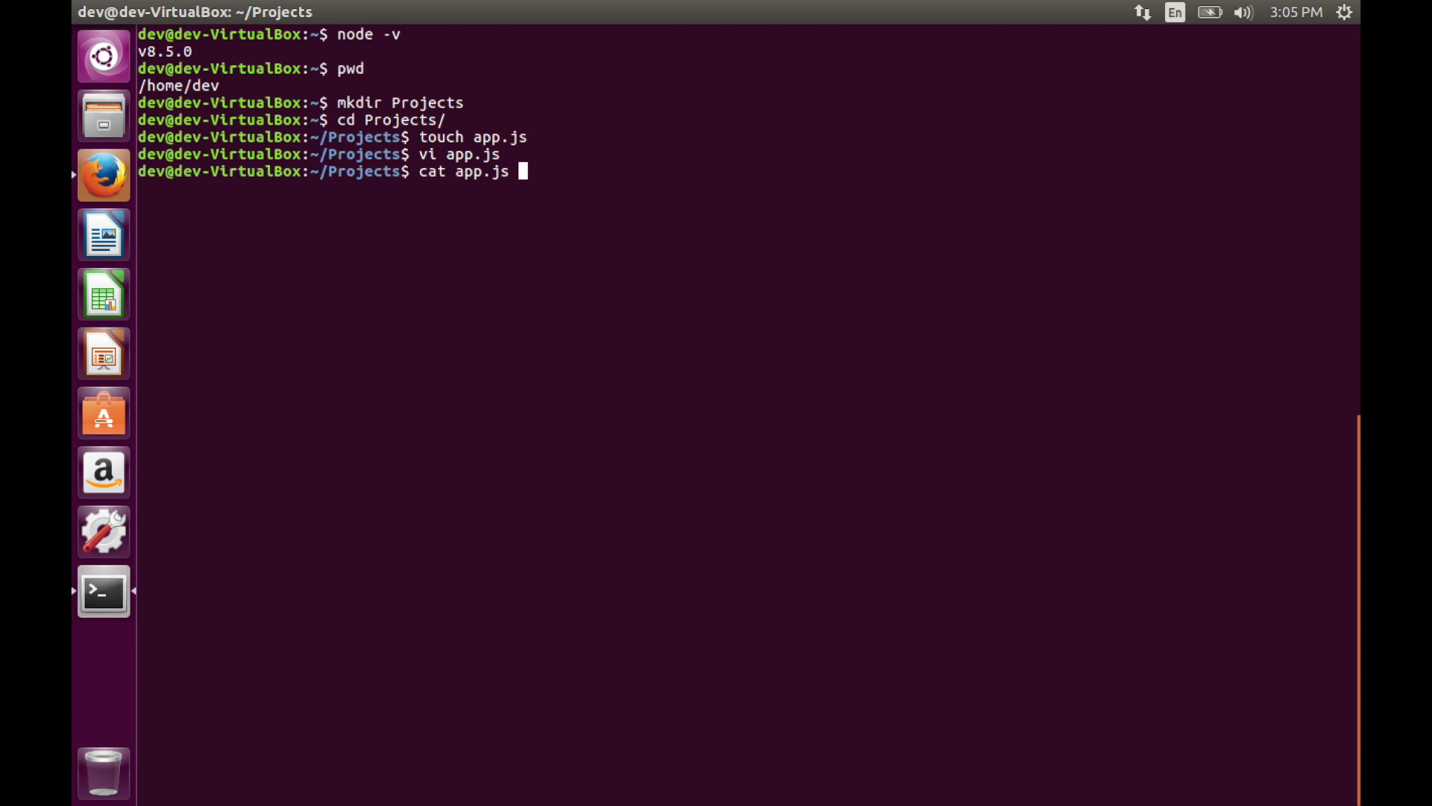
key(Return)
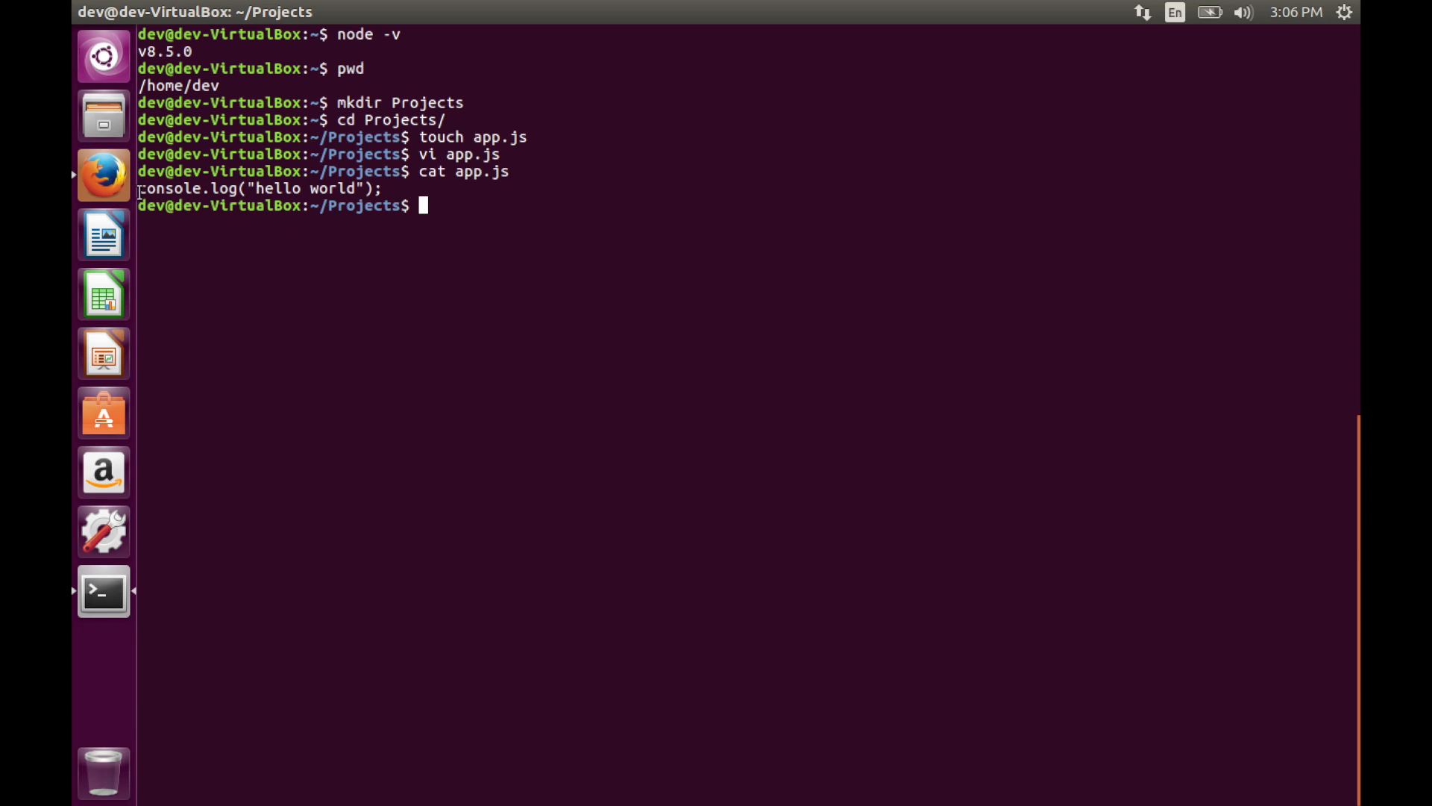
mouse_move(513, 274)
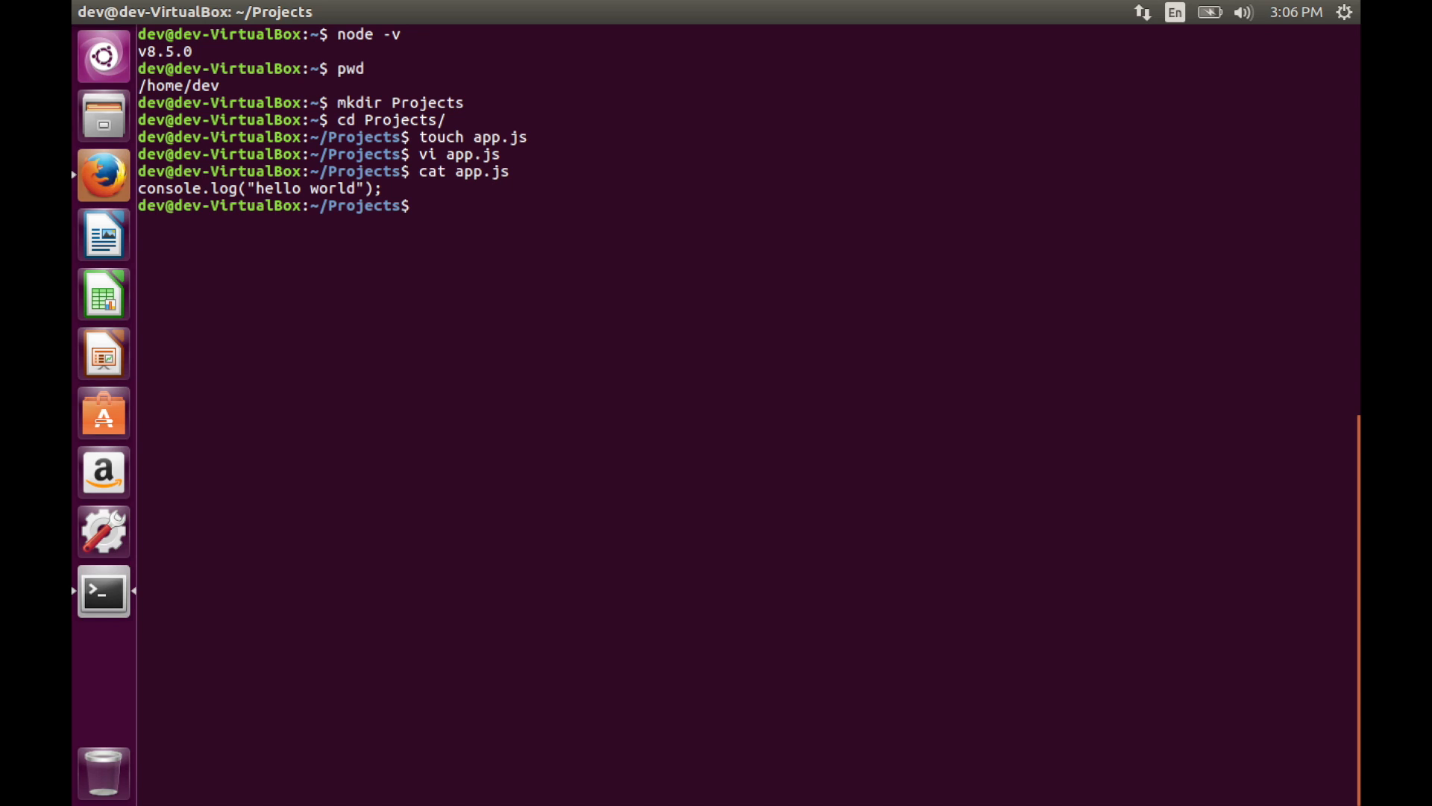
Step: Run app.js with node app.js
text(node app)
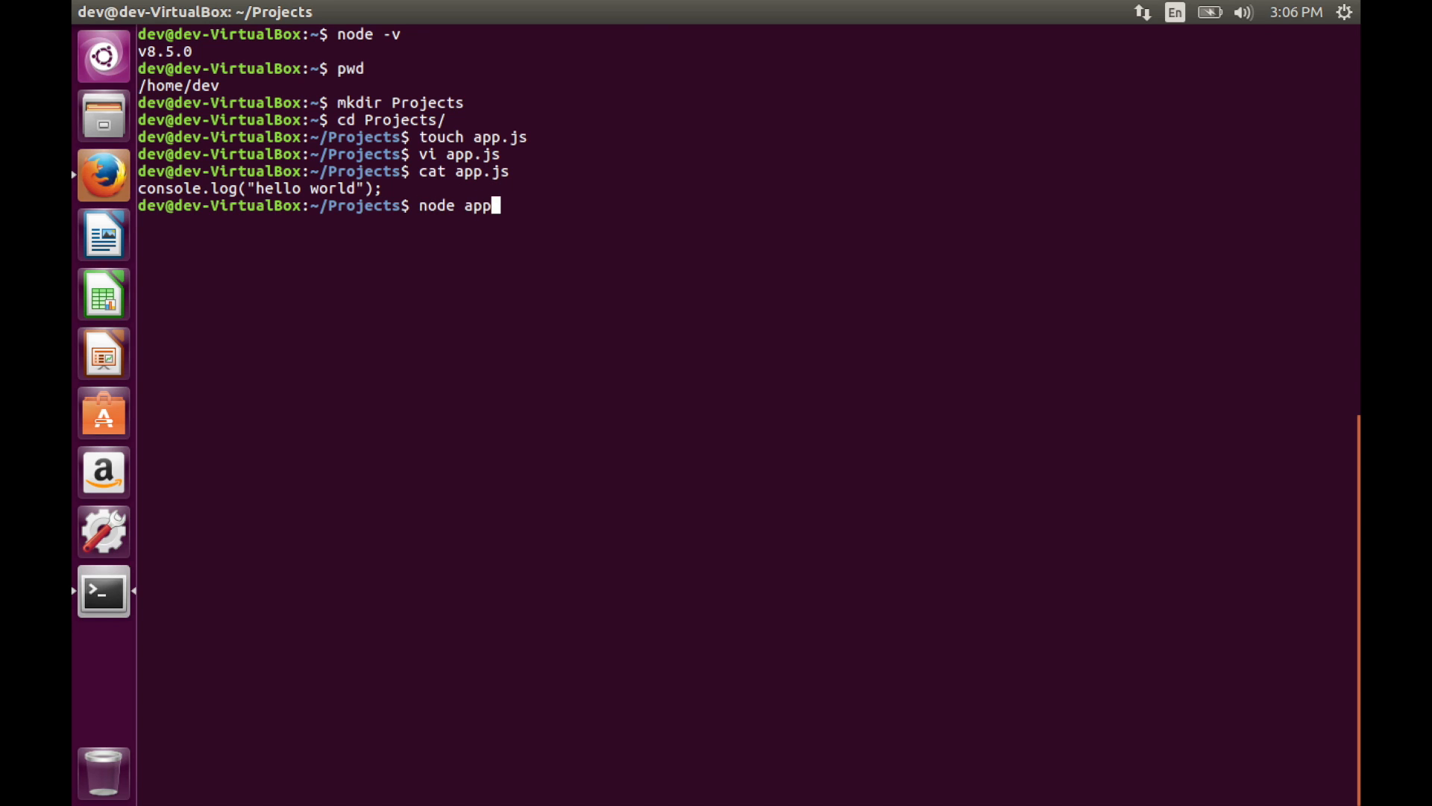
text(.js)
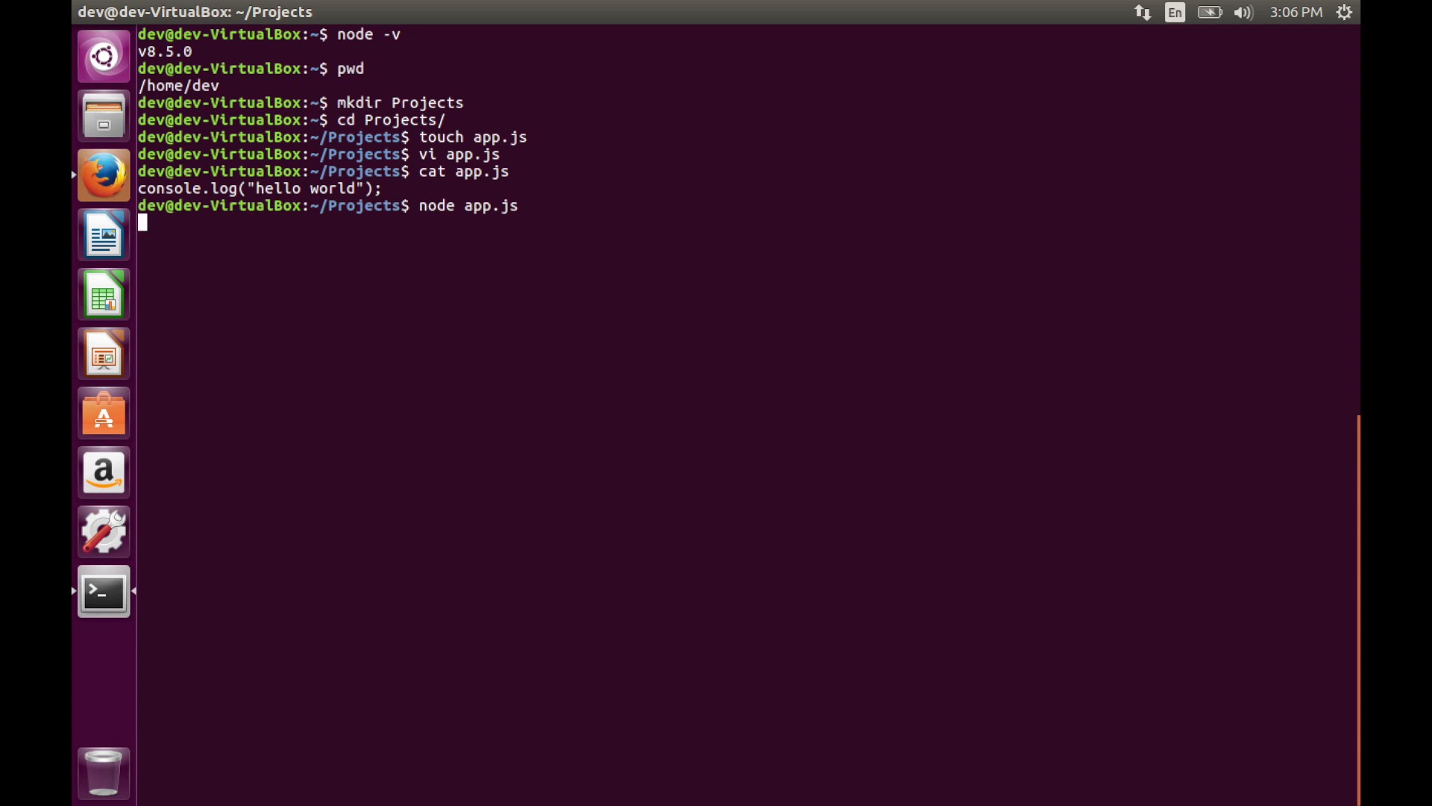
key(Return)
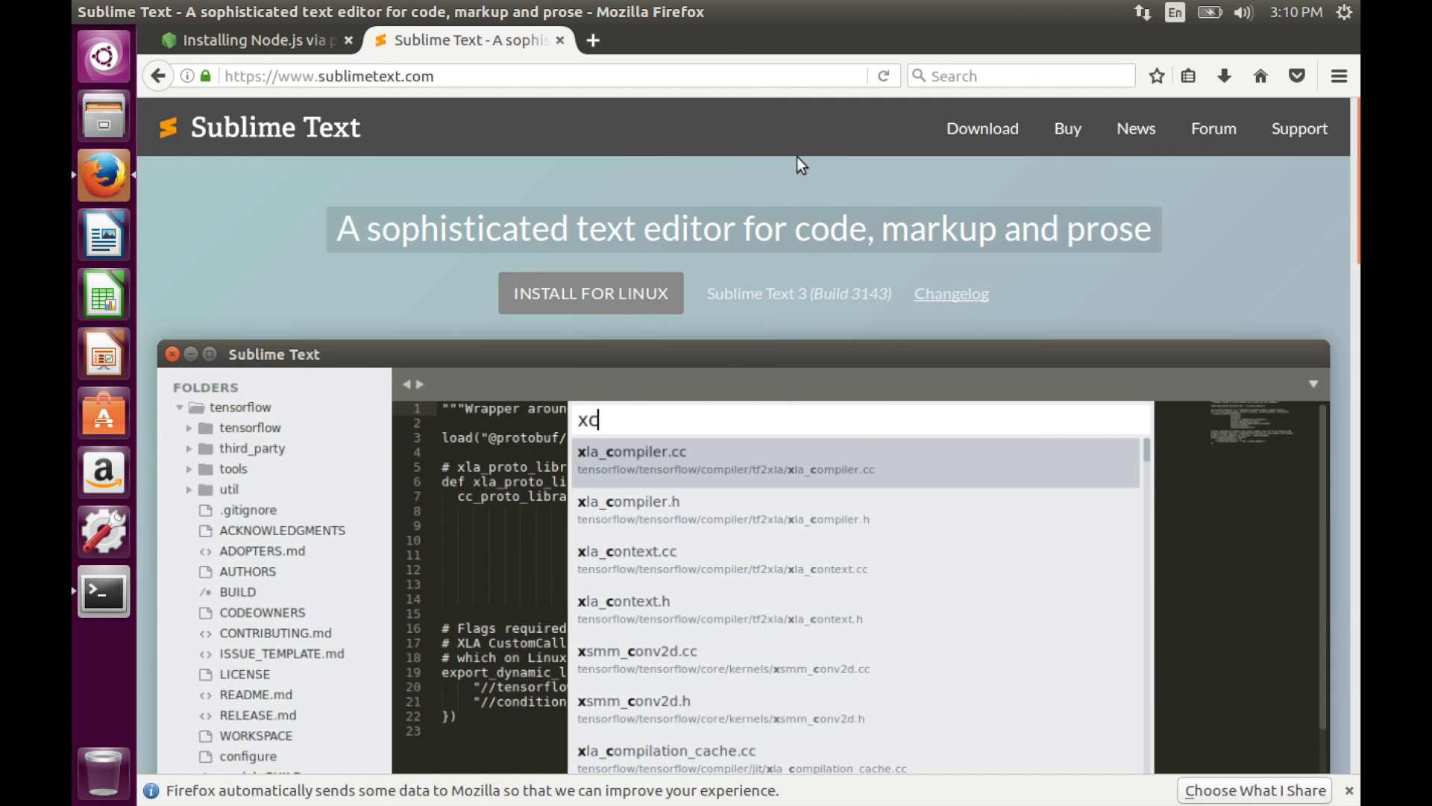
Step: Go to the Sublime Text download page and open the Linux repos apt instructions
click(664, 751)
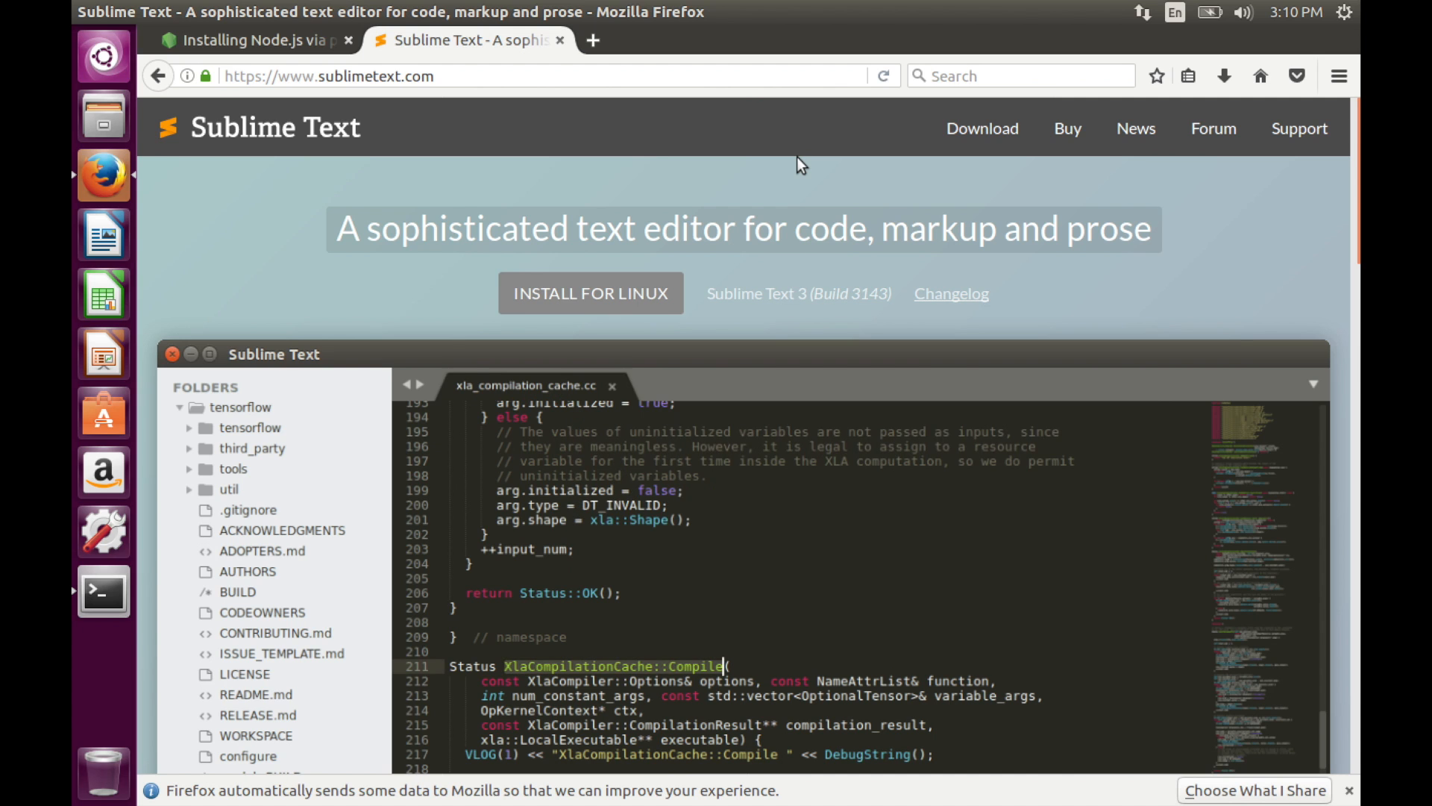
mouse_move(209, 165)
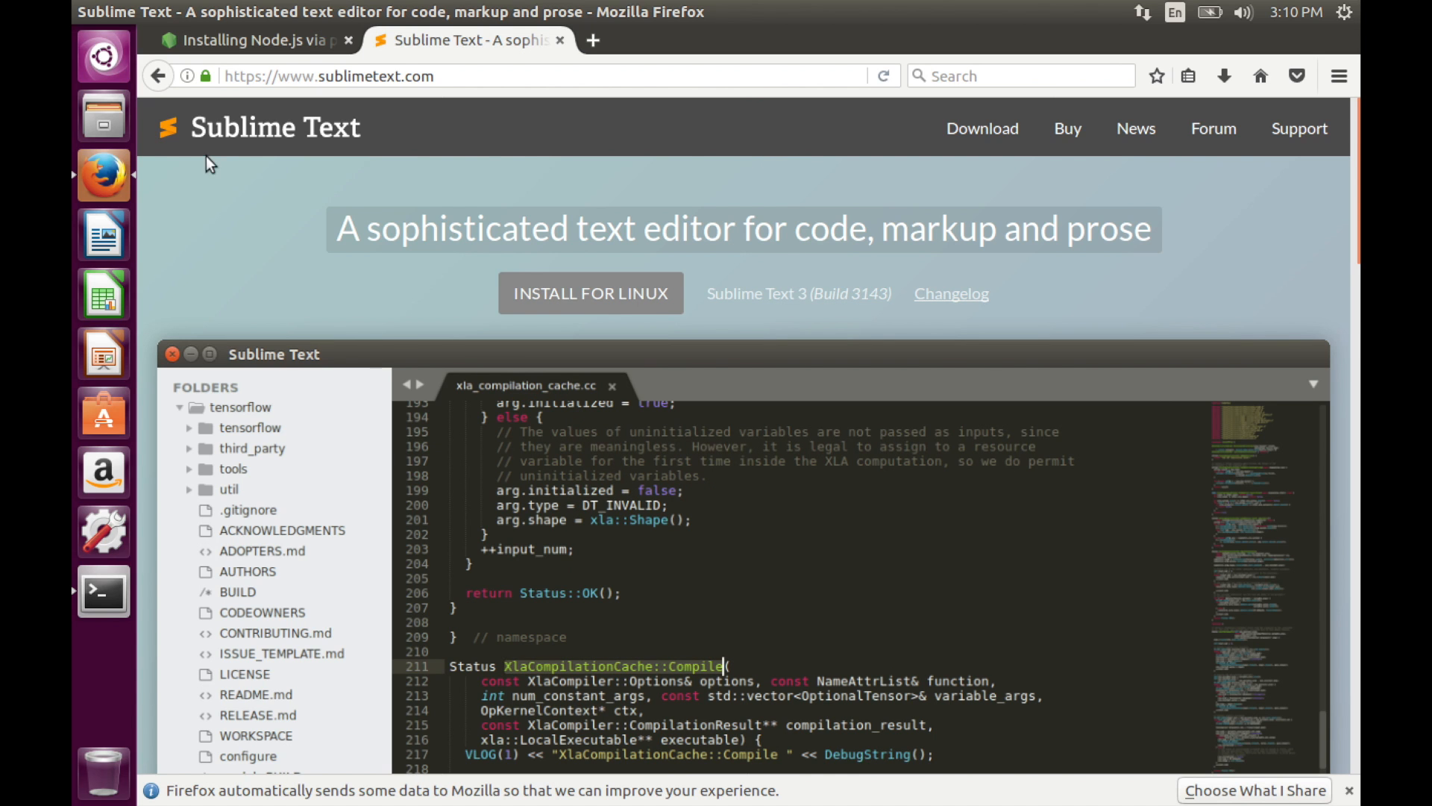
text(xcd)
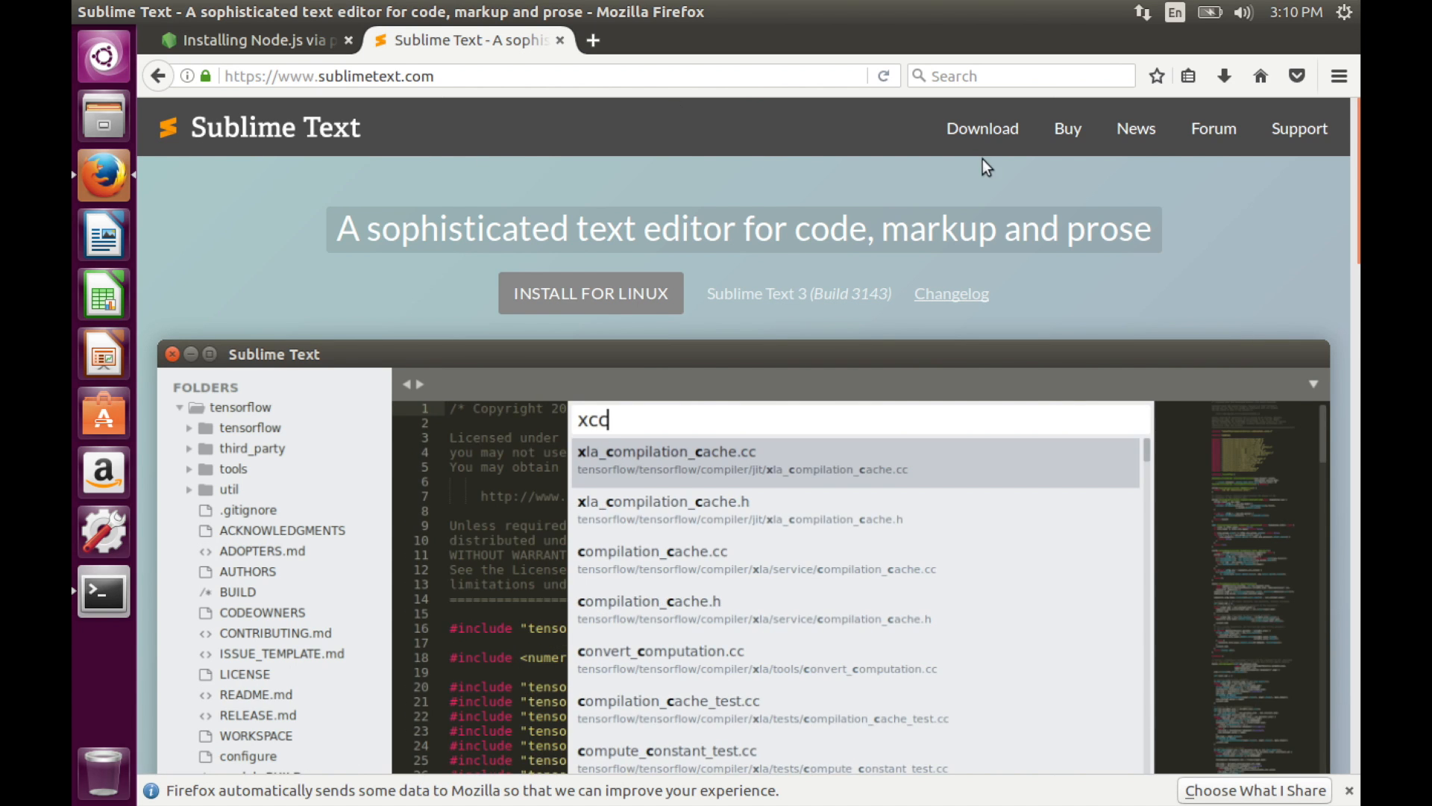
click(981, 128)
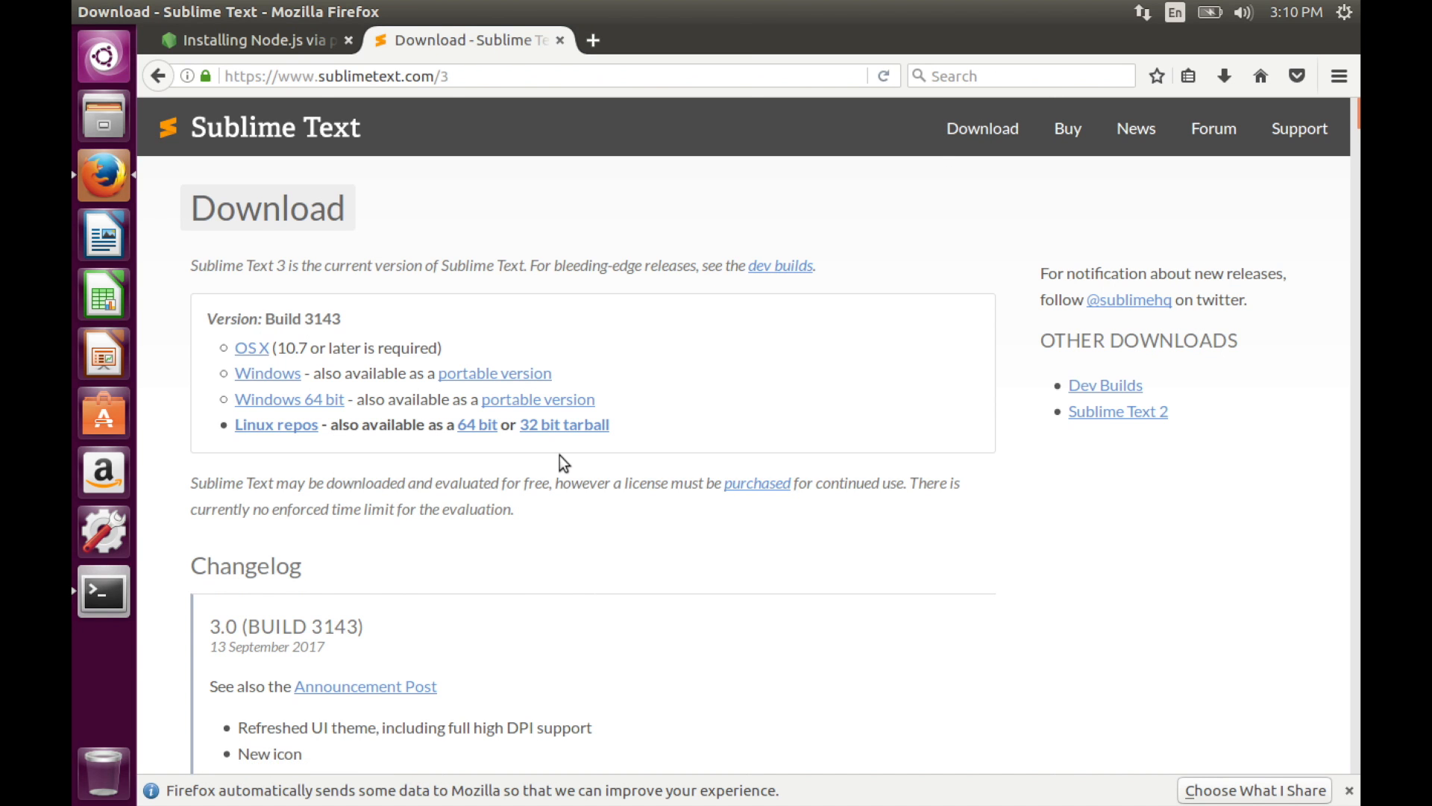
scroll(down, 3)
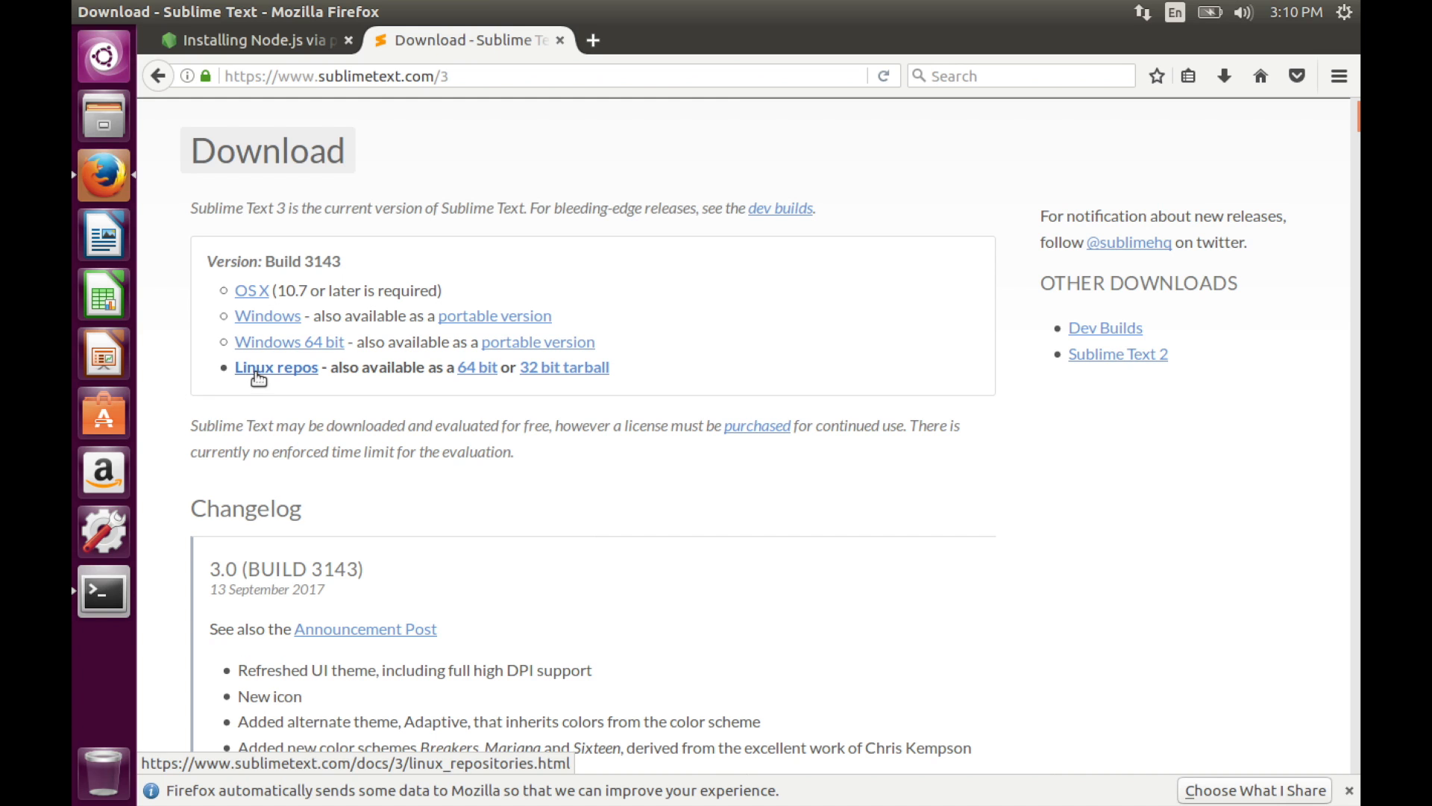
click(275, 367)
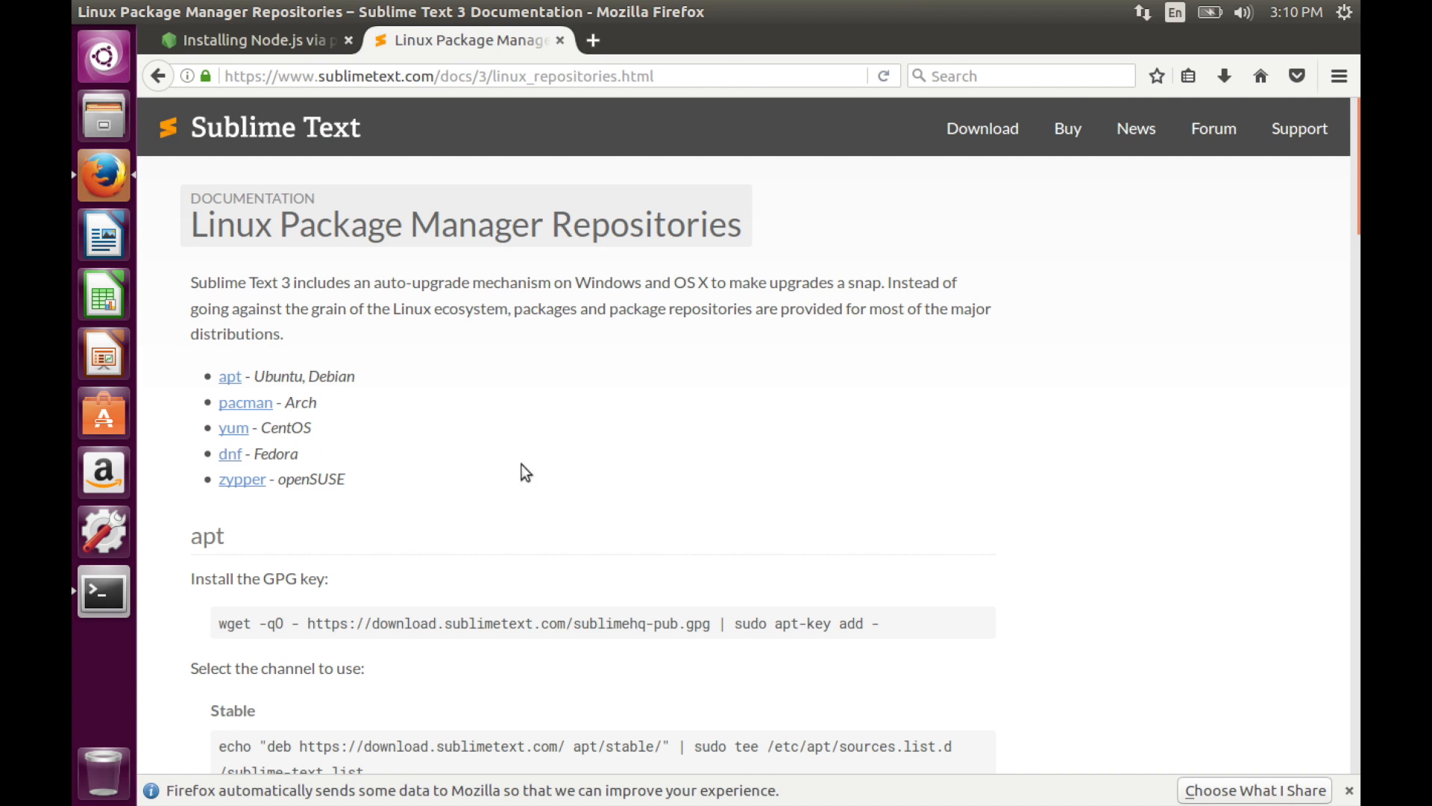
scroll(down, 3)
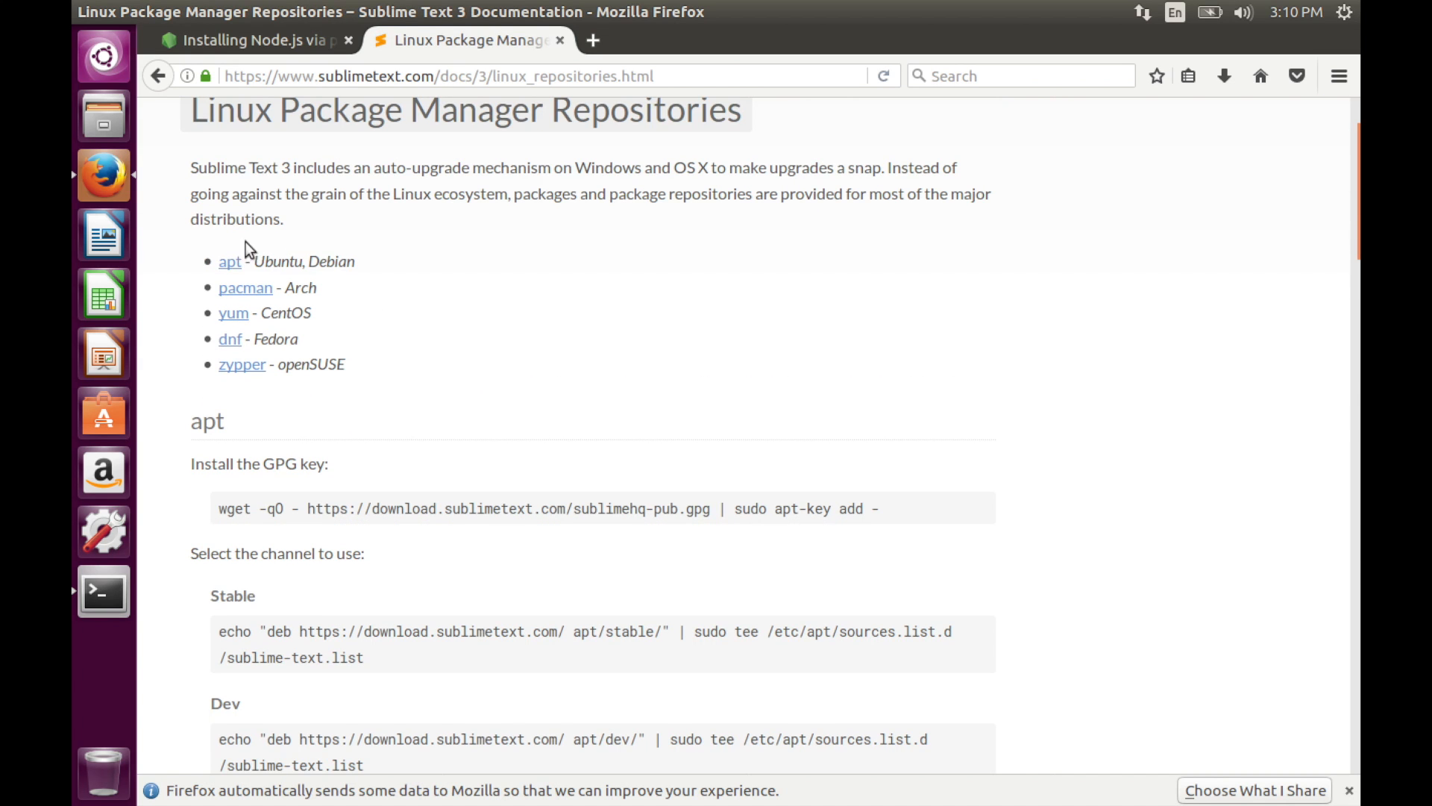
click(229, 261)
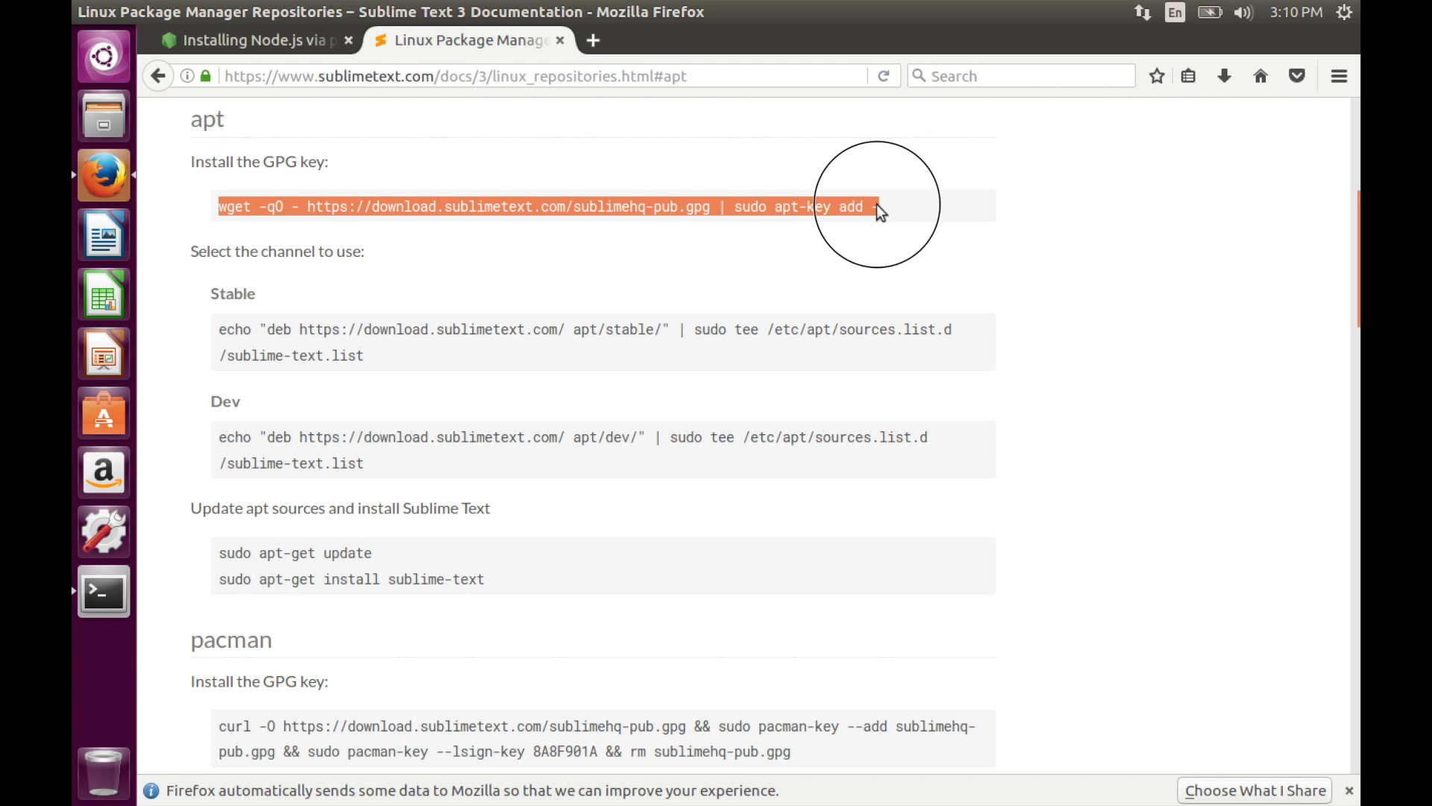
mouse_move(103, 590)
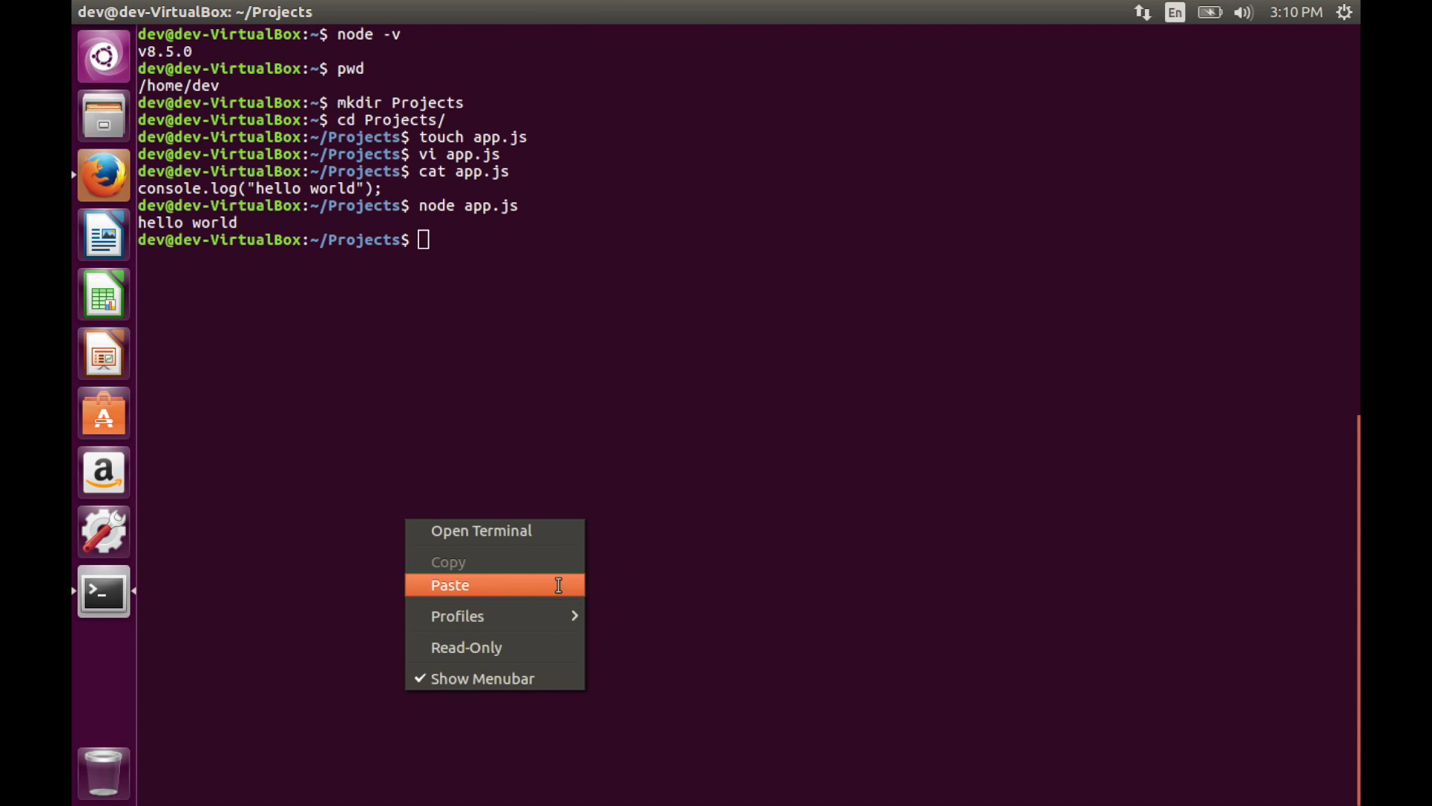
Step: Run the Sublime Text wget GPG key command and the stable apt channel echo command
click(449, 584)
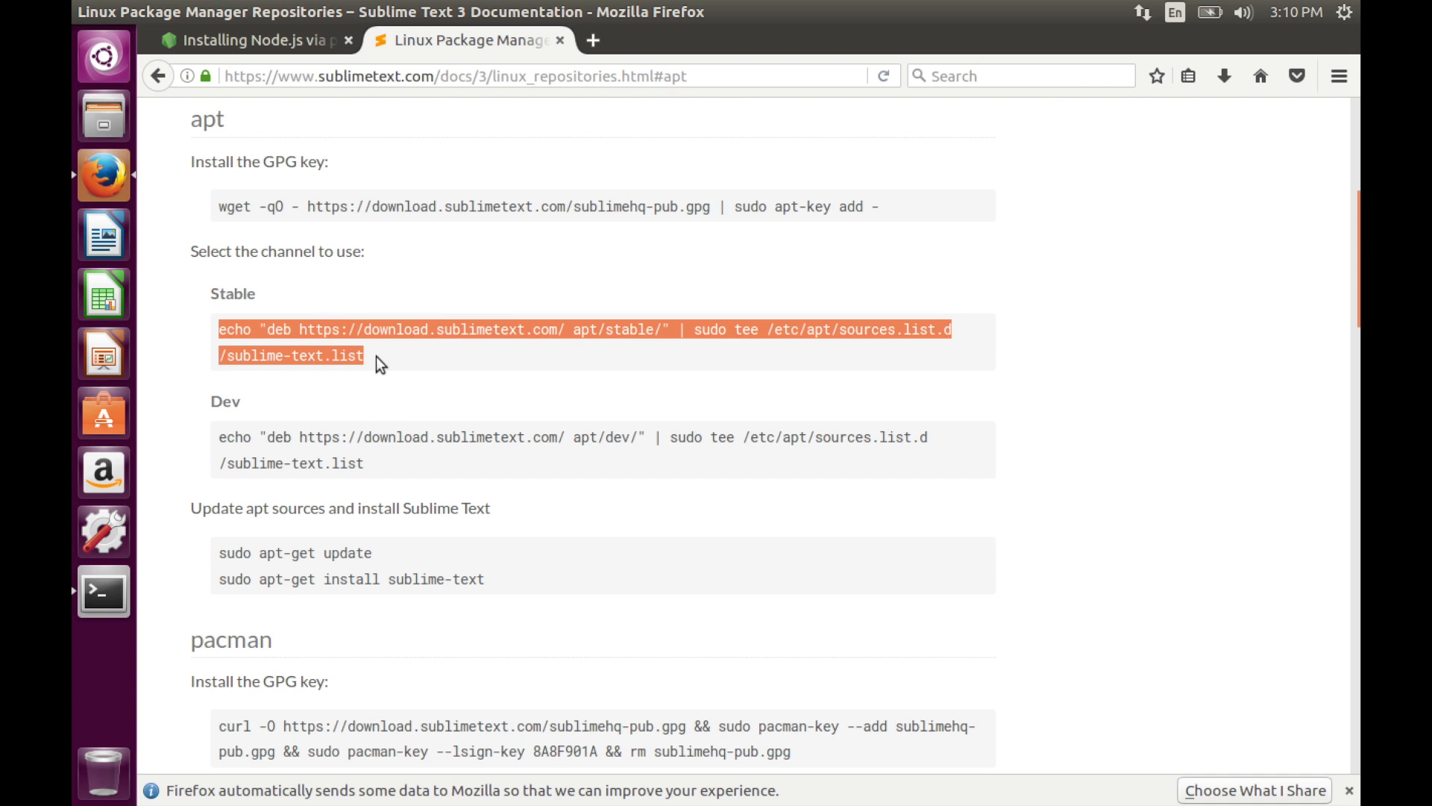
mouse_move(120, 610)
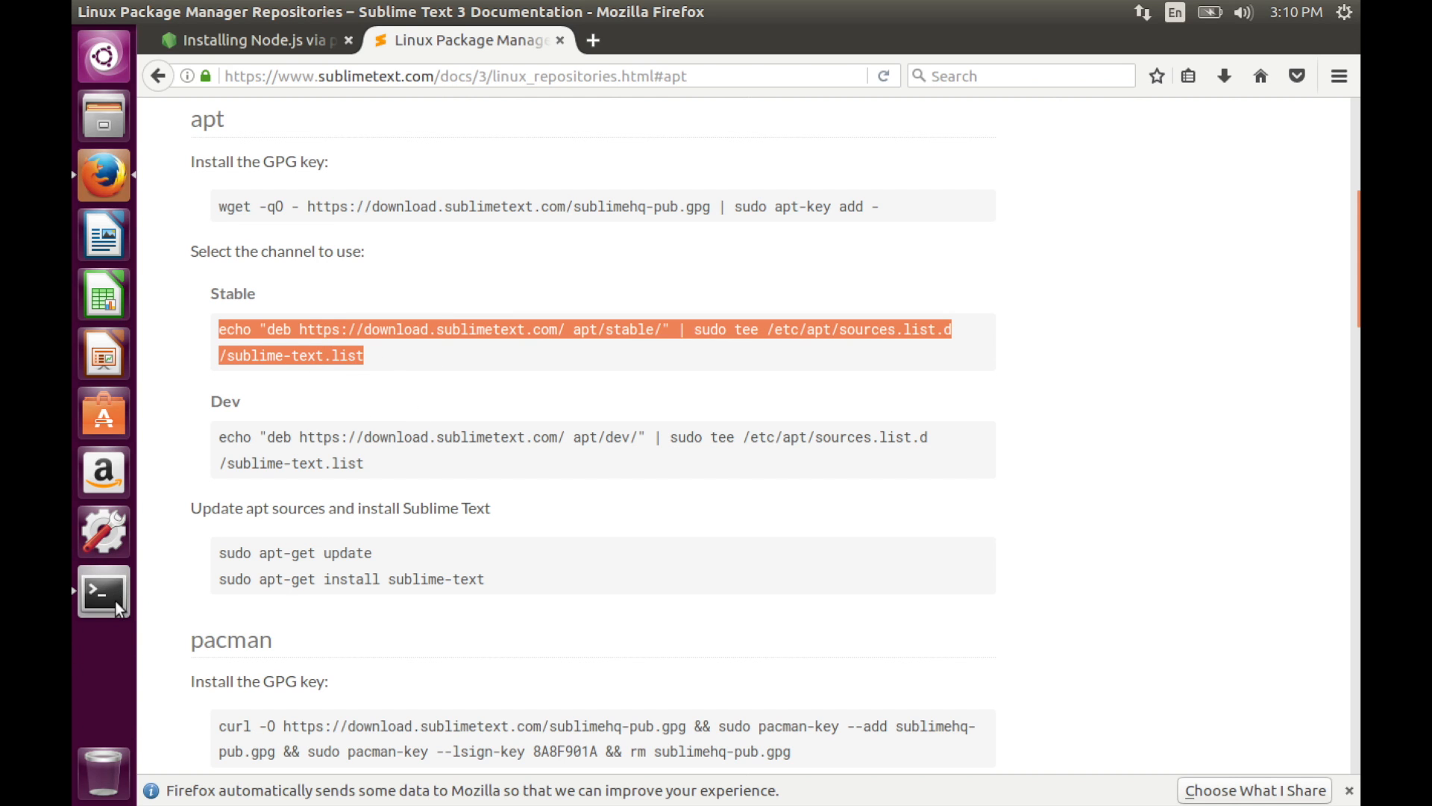
click(102, 590)
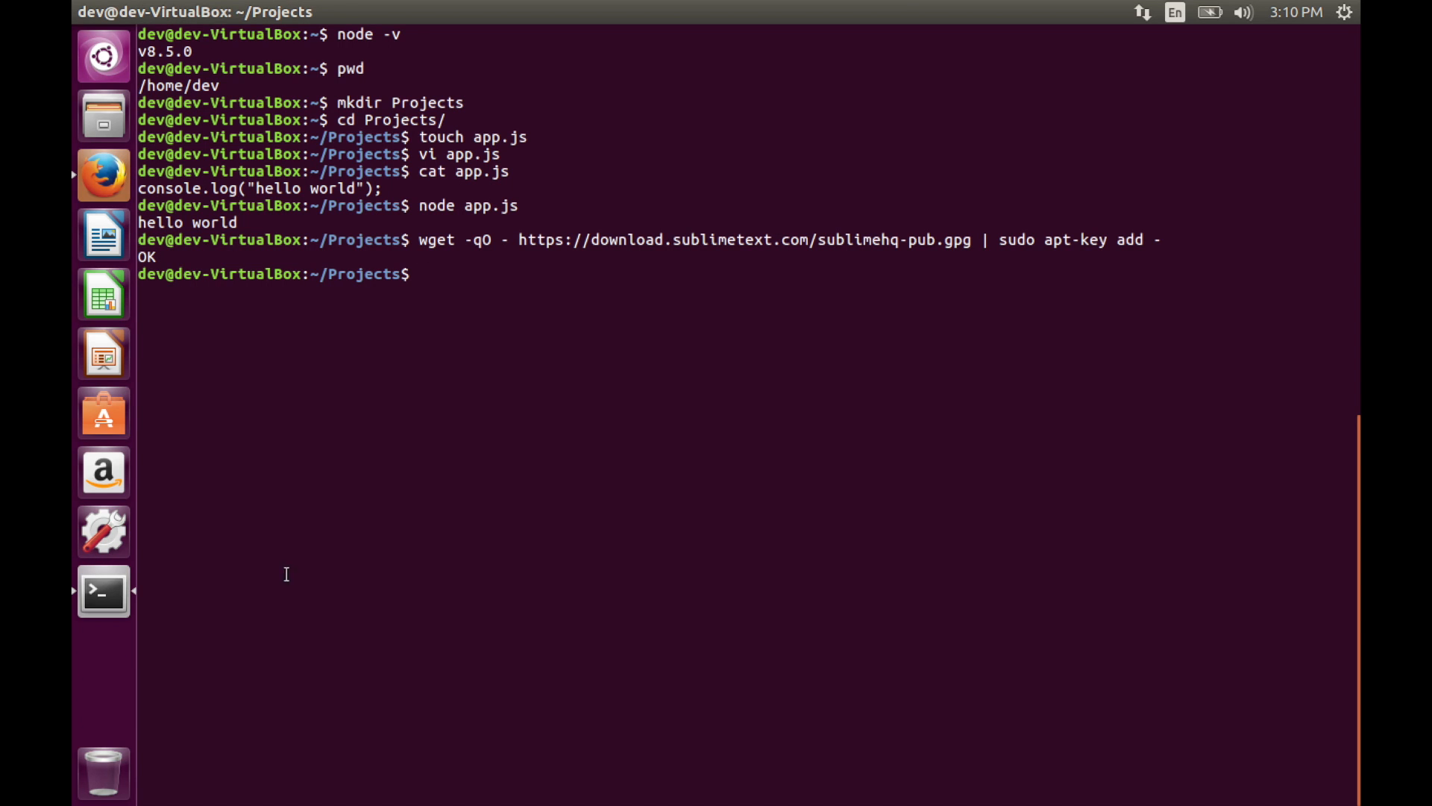
key(Return)
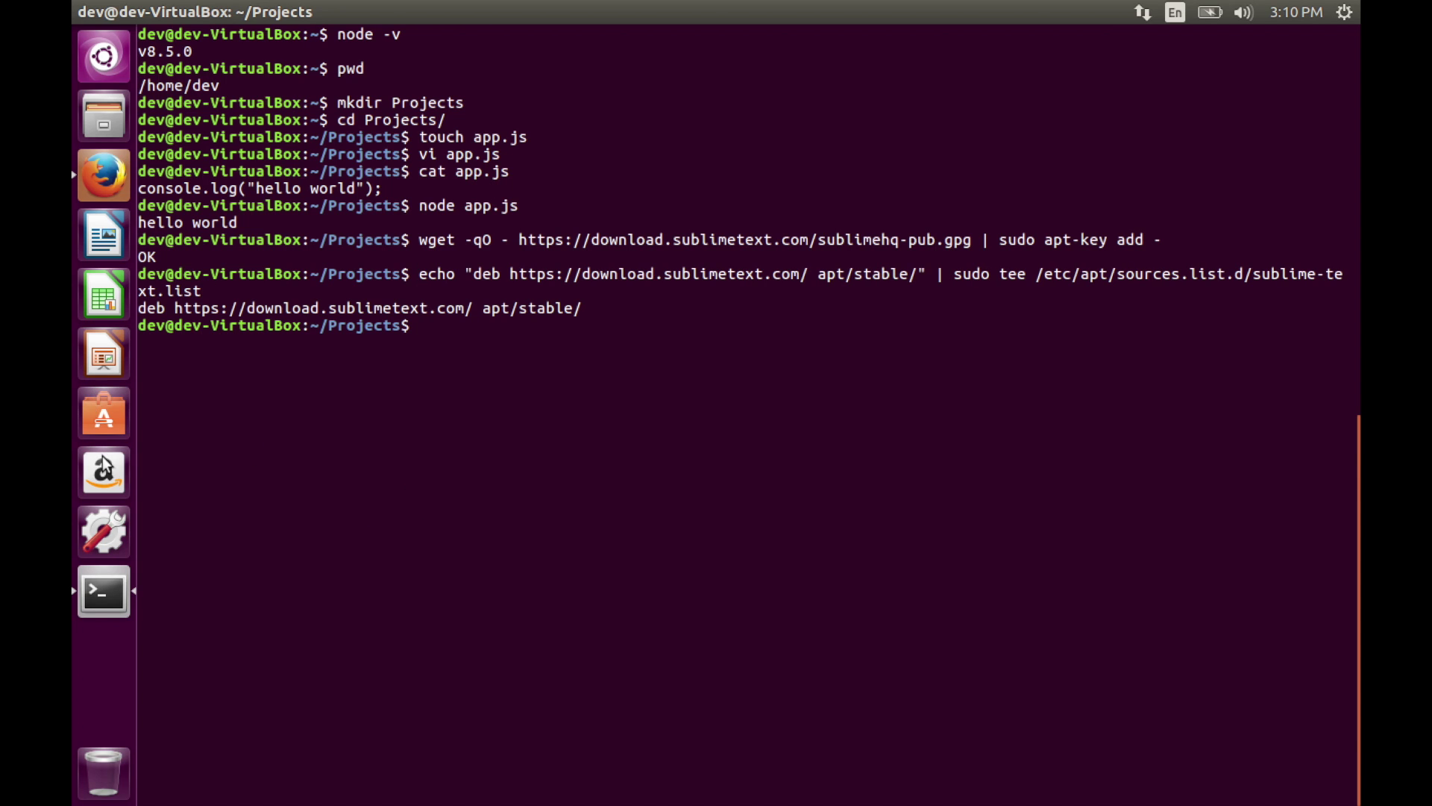
click(103, 174)
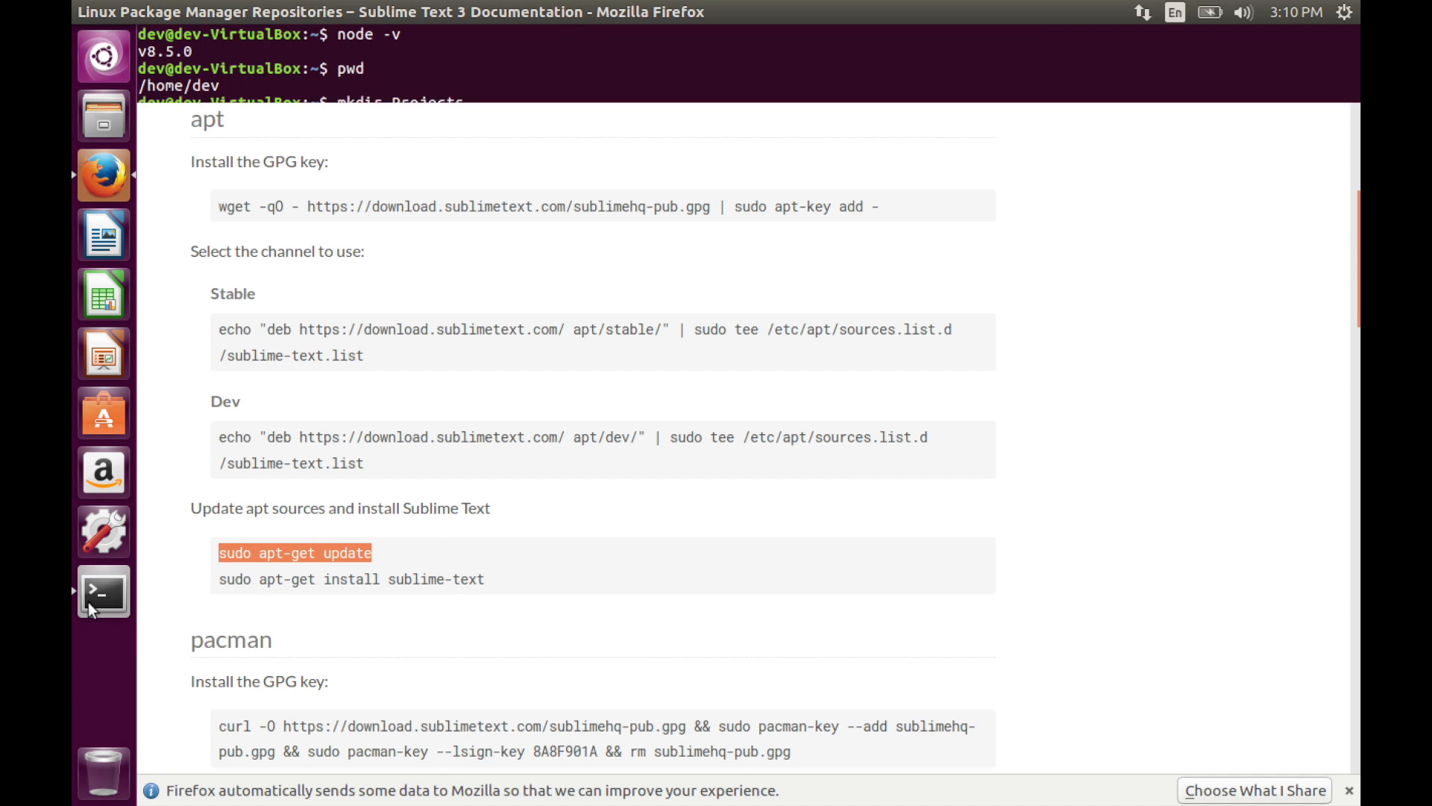
Step: Run sudo apt-get update, then sudo apt-get install sublime-text
click(103, 591)
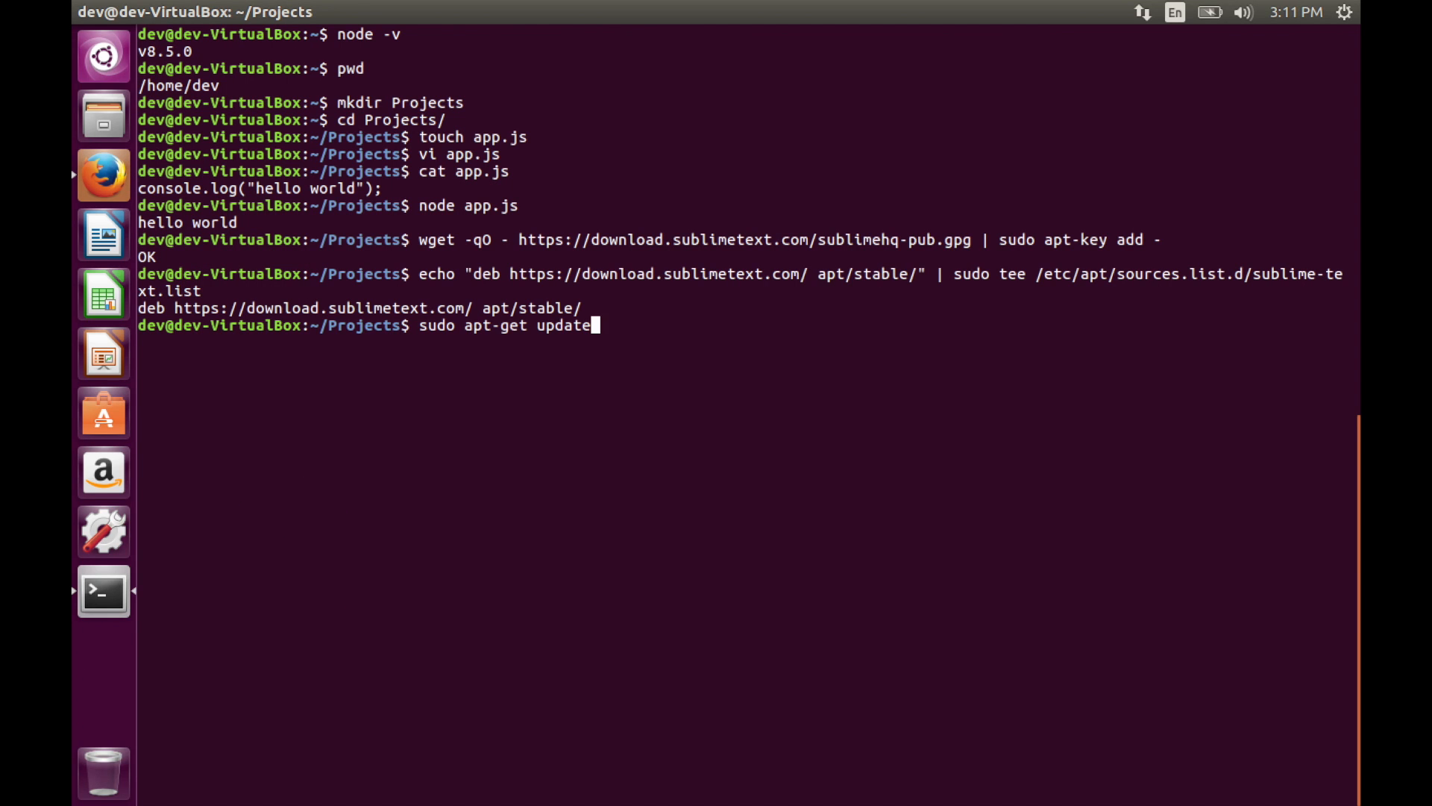
key(Return)
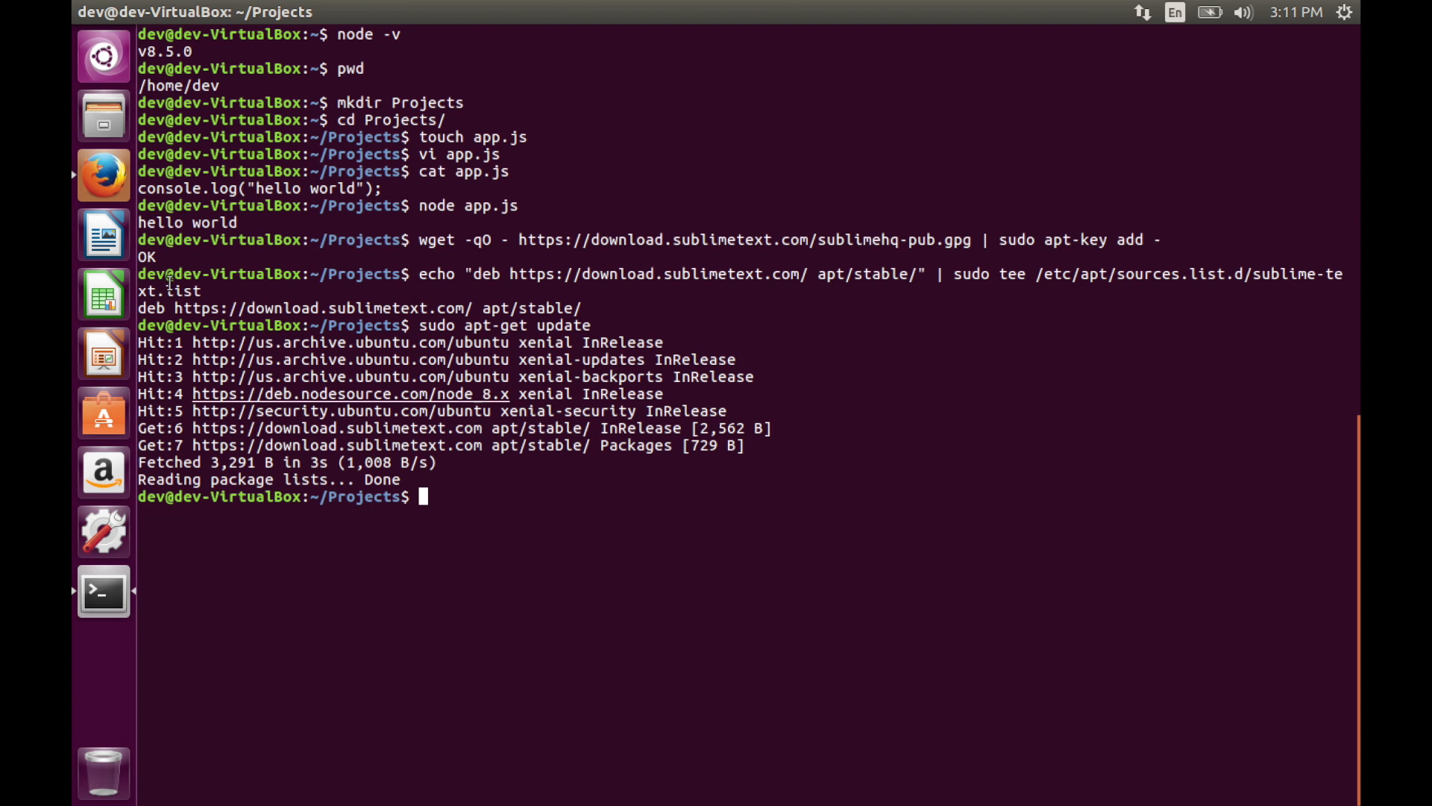
click(103, 176)
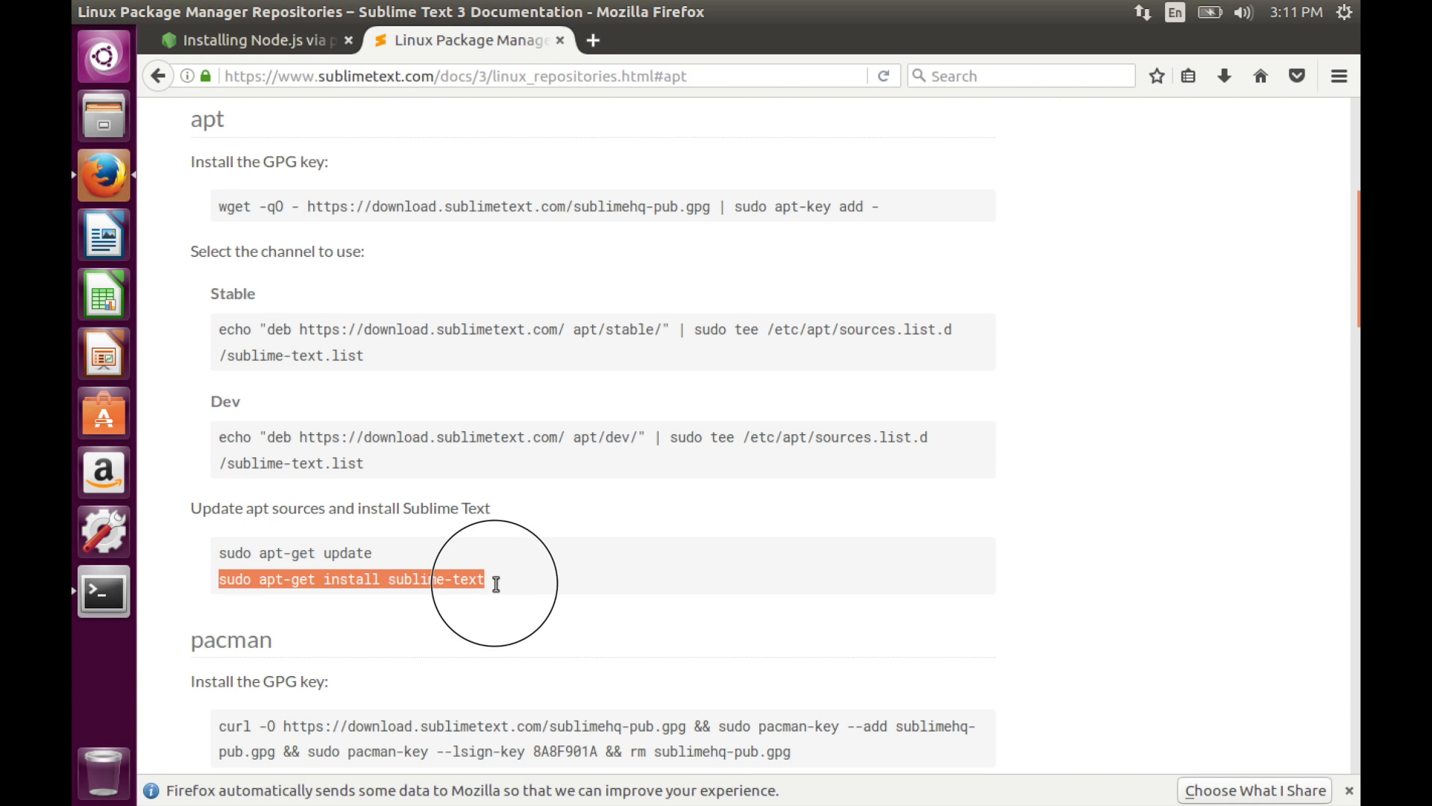
click(103, 591)
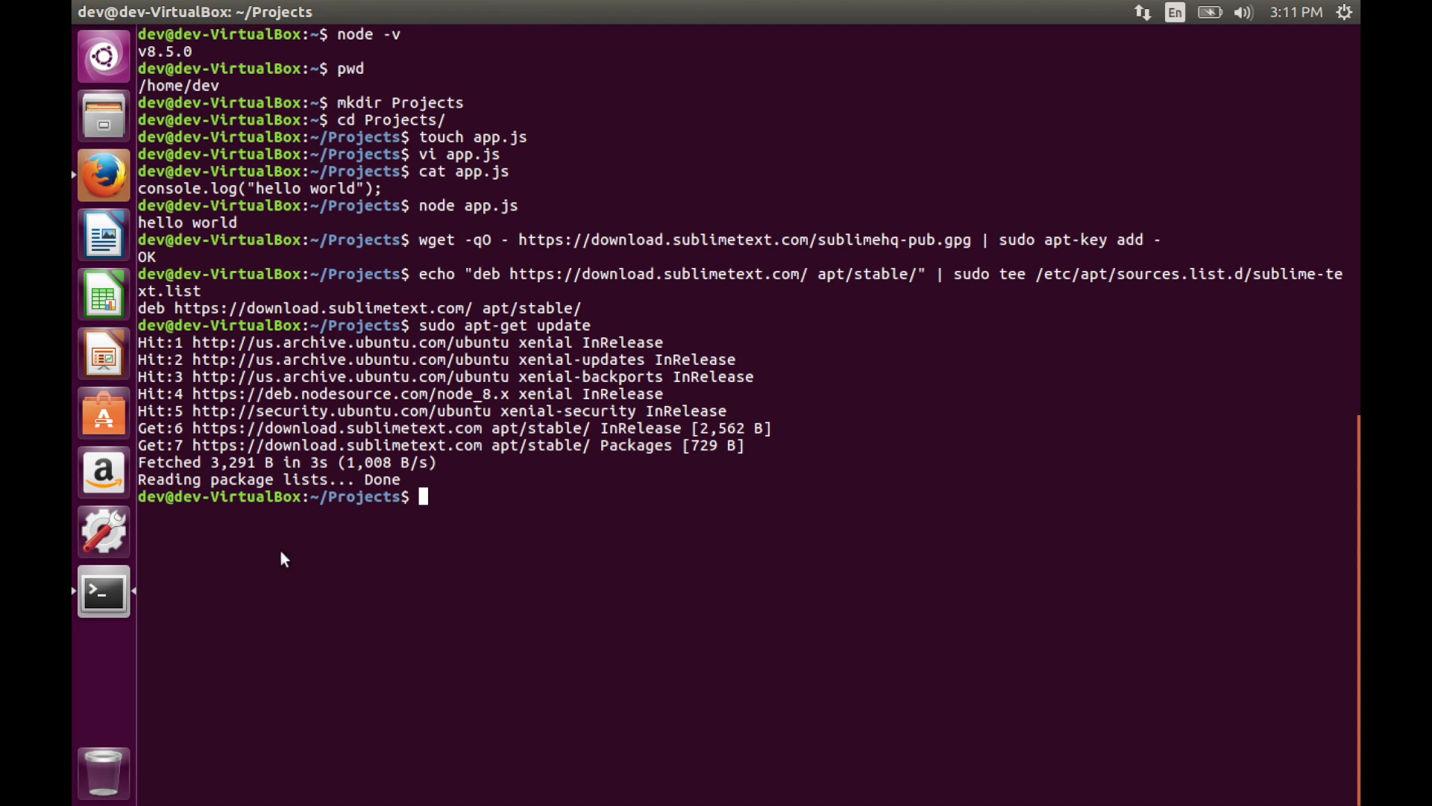
text(sudo apt-get install sublime-text)
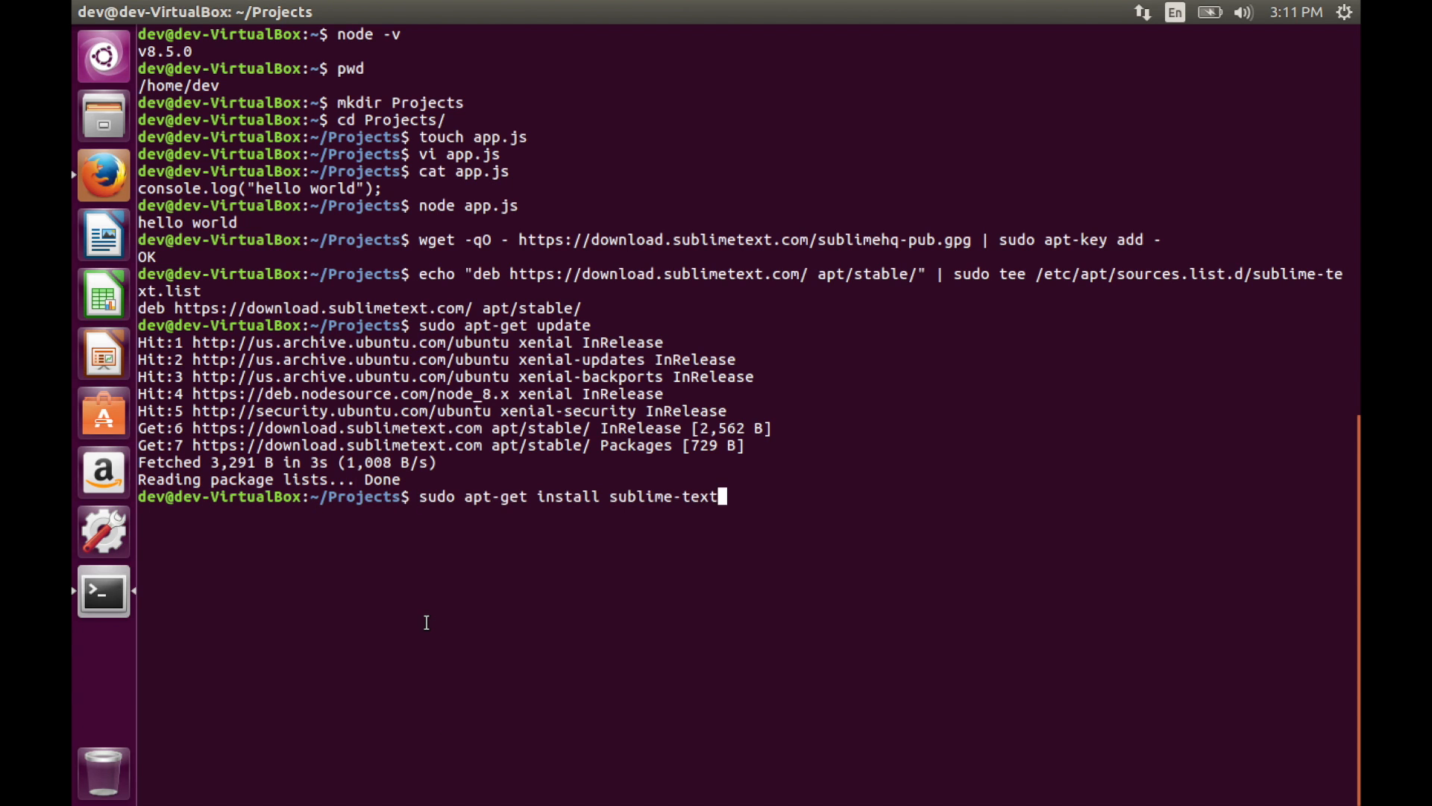
key(Return)
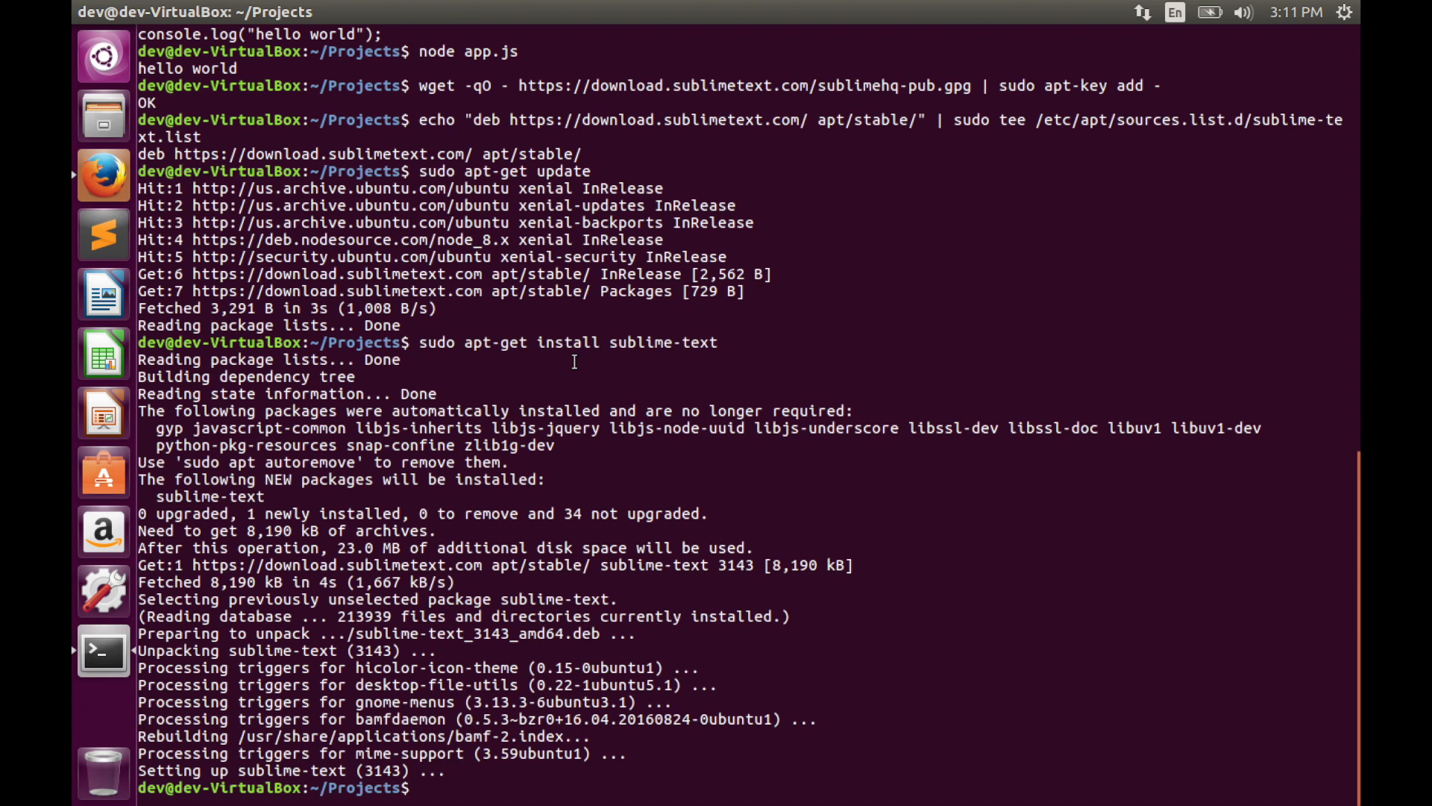
Step: Let the Sublime Text 3143 install finish, then bring Firefox forward showing the Trello board
click(103, 234)
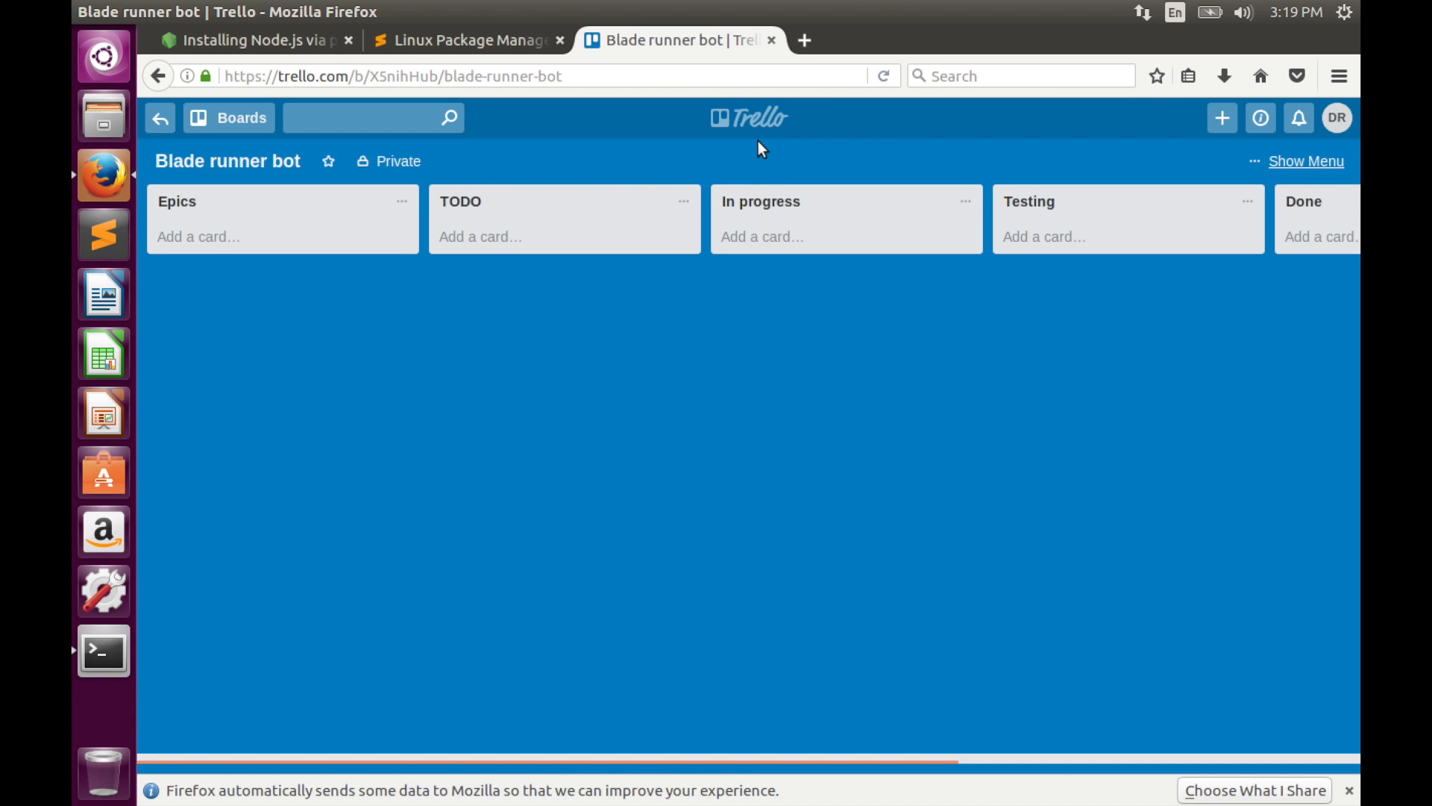
mouse_move(255, 224)
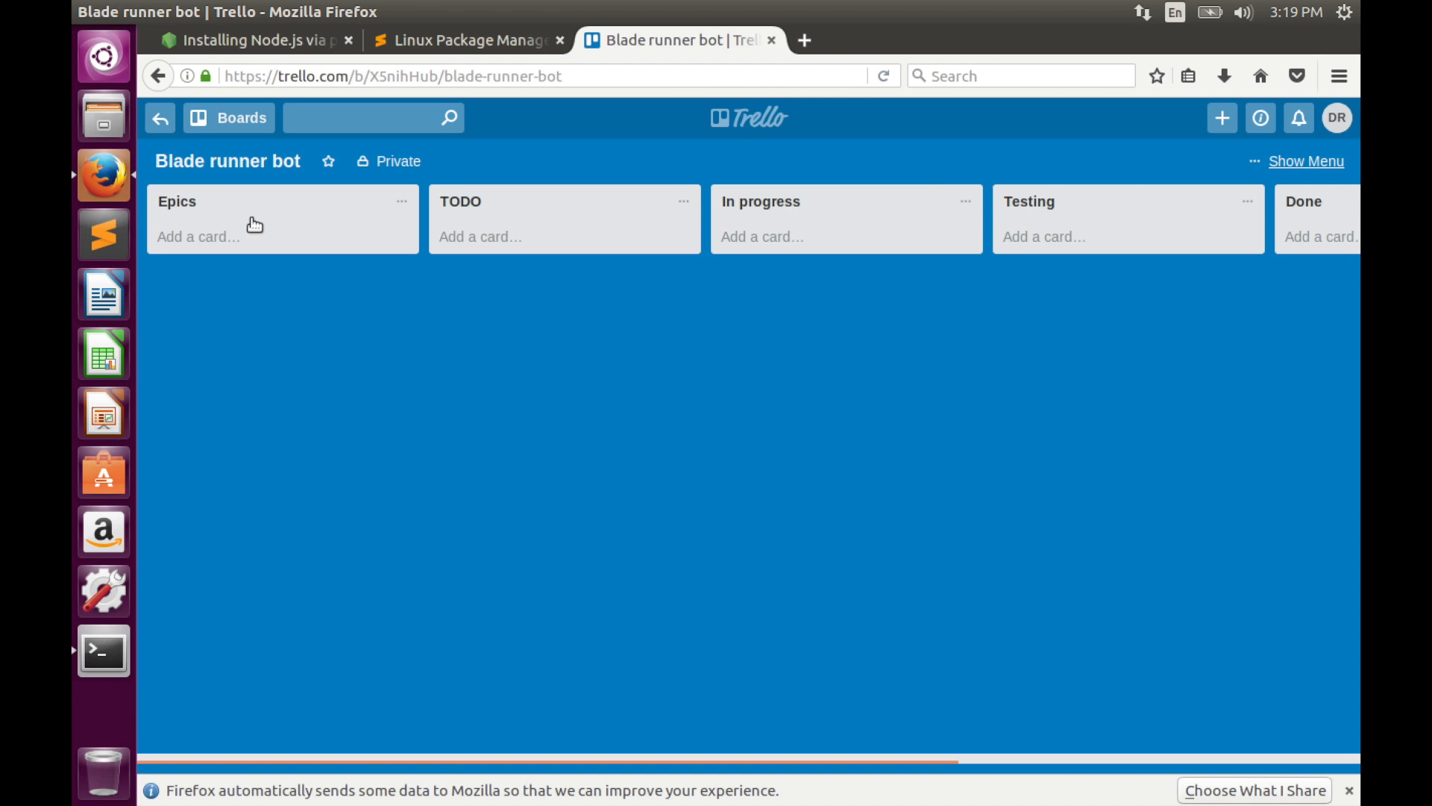
mouse_move(198, 236)
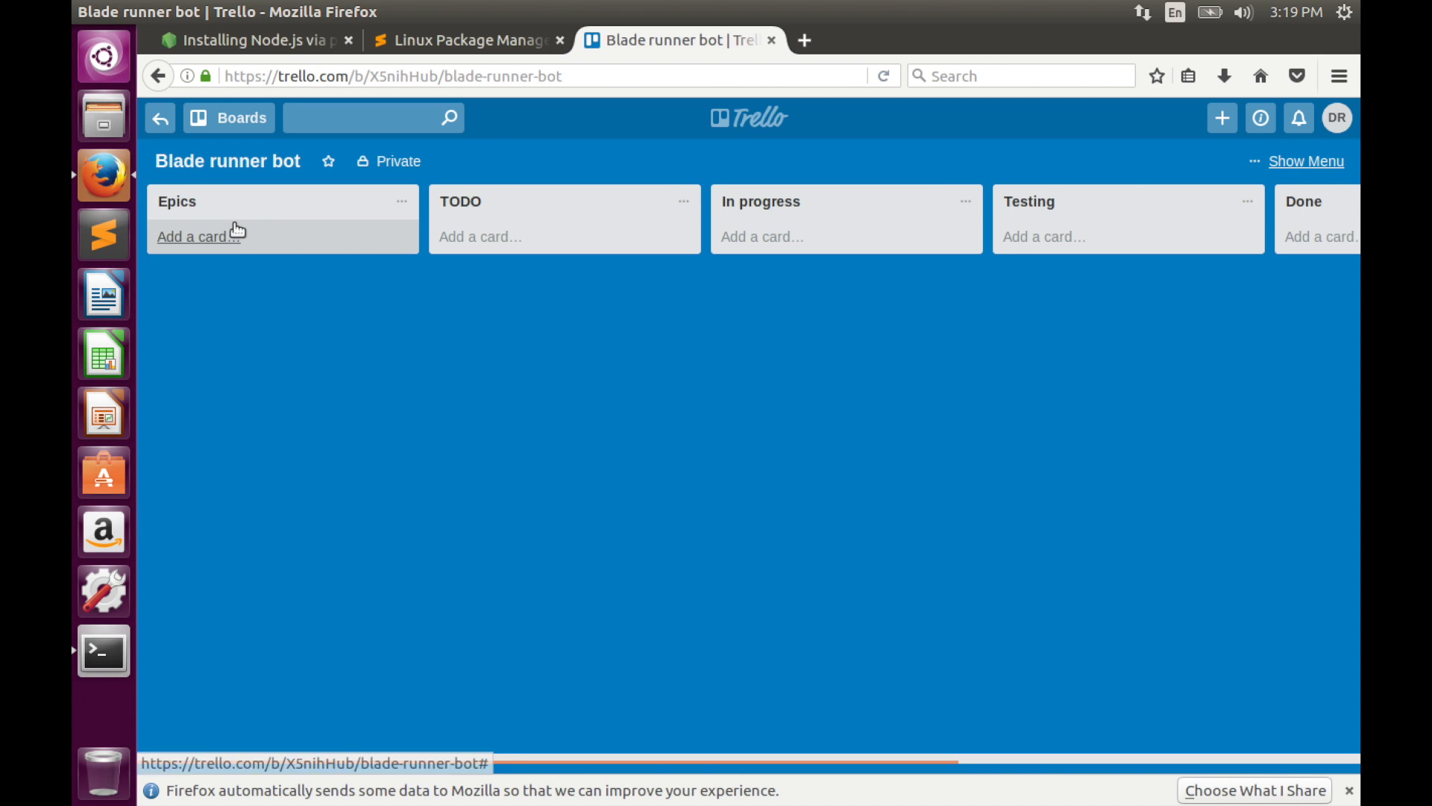
mouse_move(288, 220)
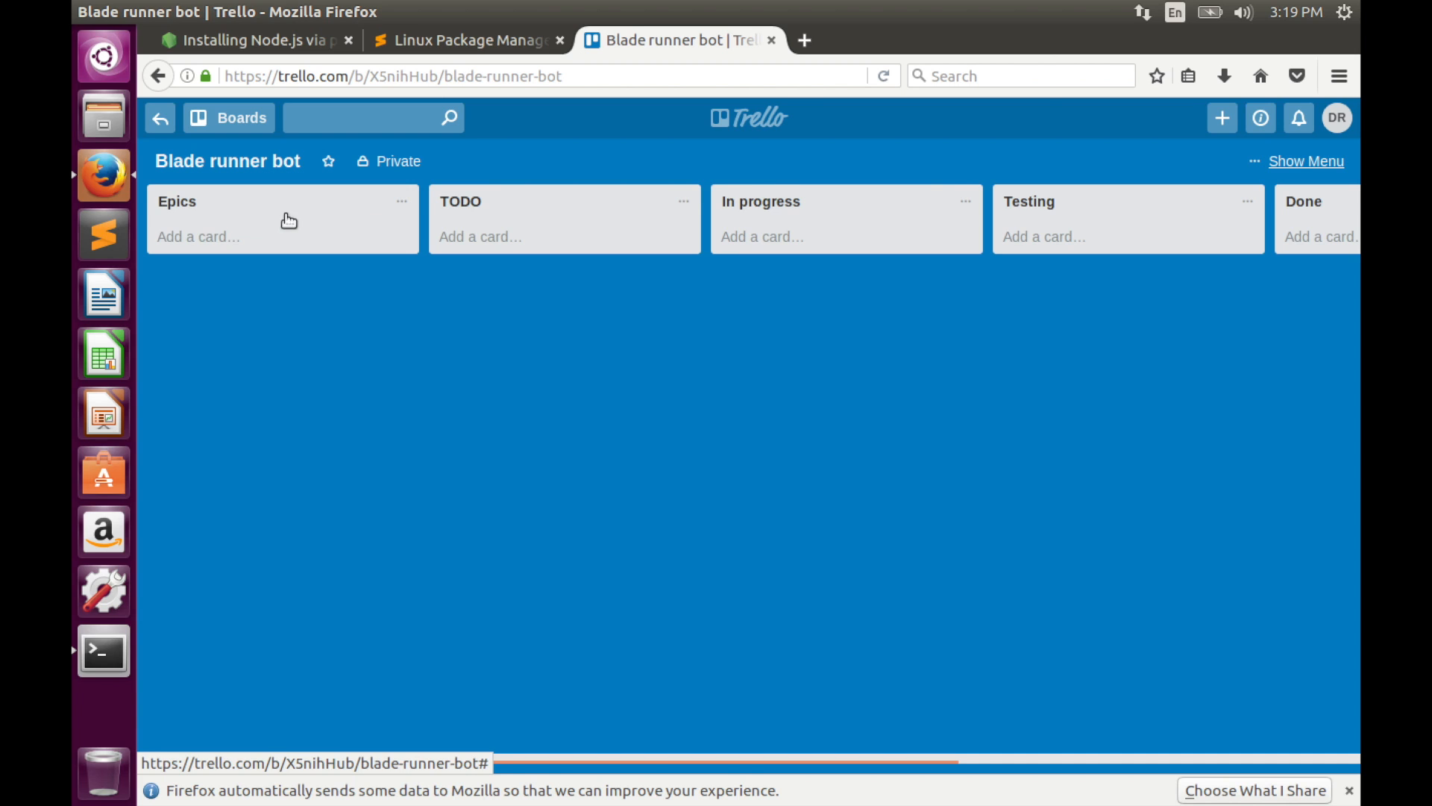
mouse_move(479, 236)
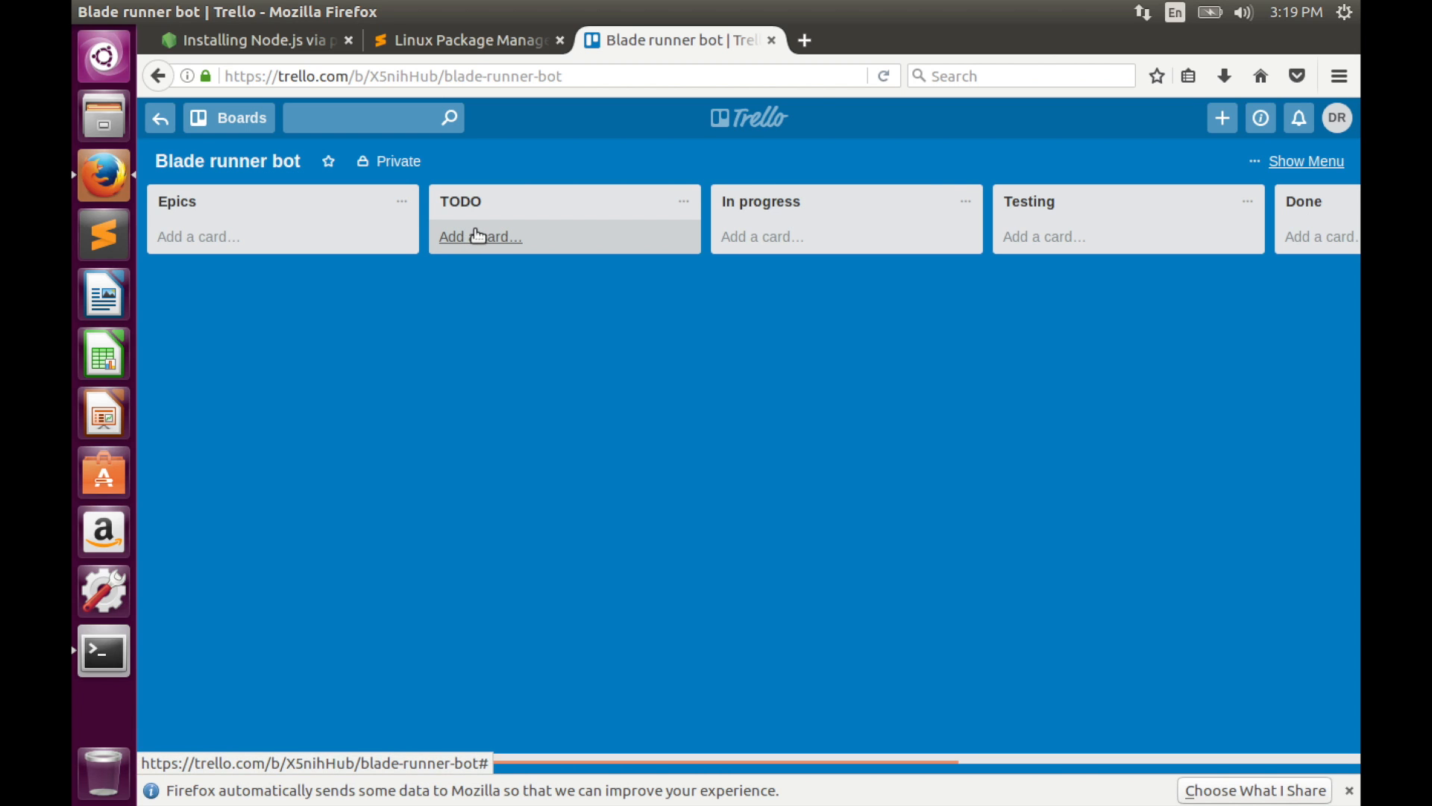
mouse_move(546, 244)
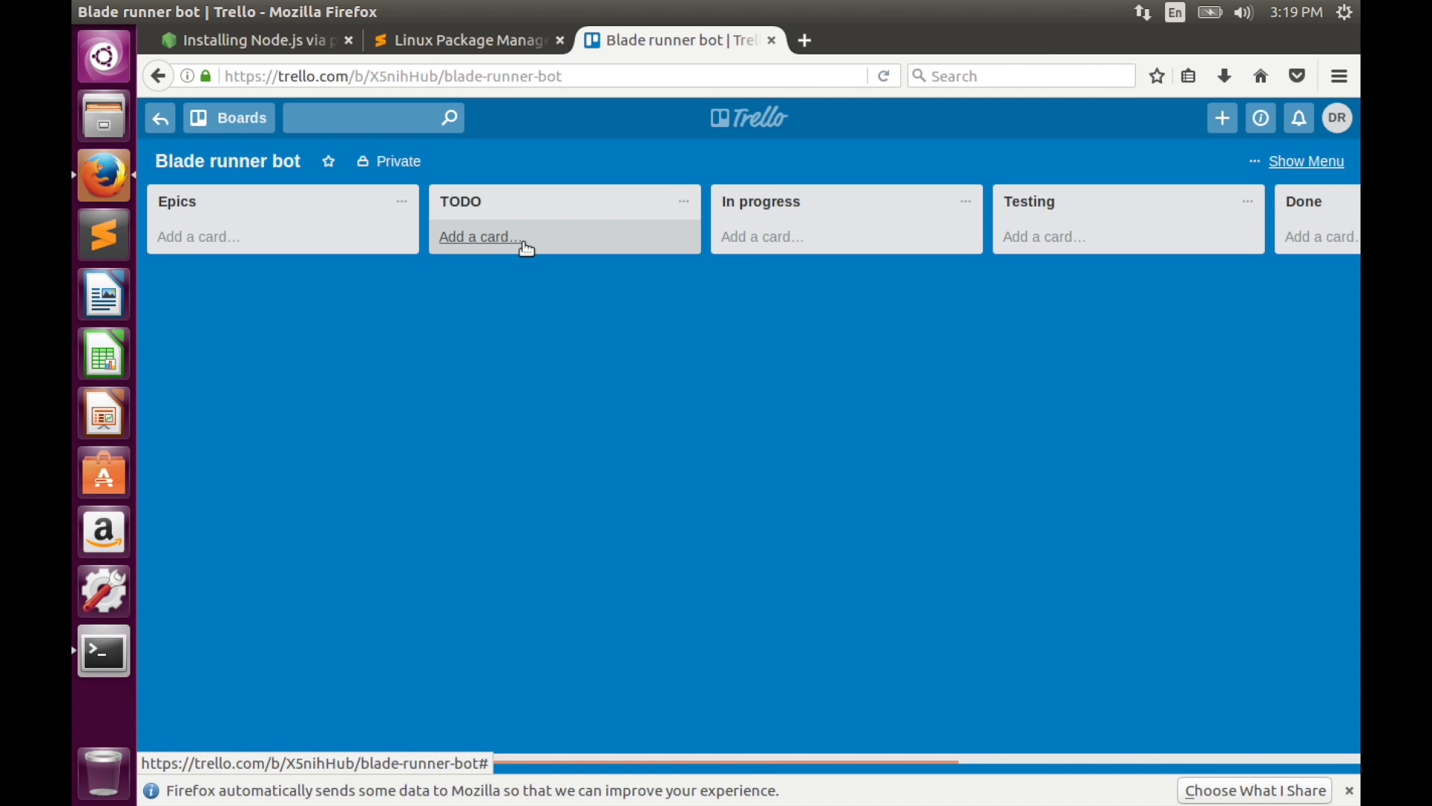
mouse_move(764, 237)
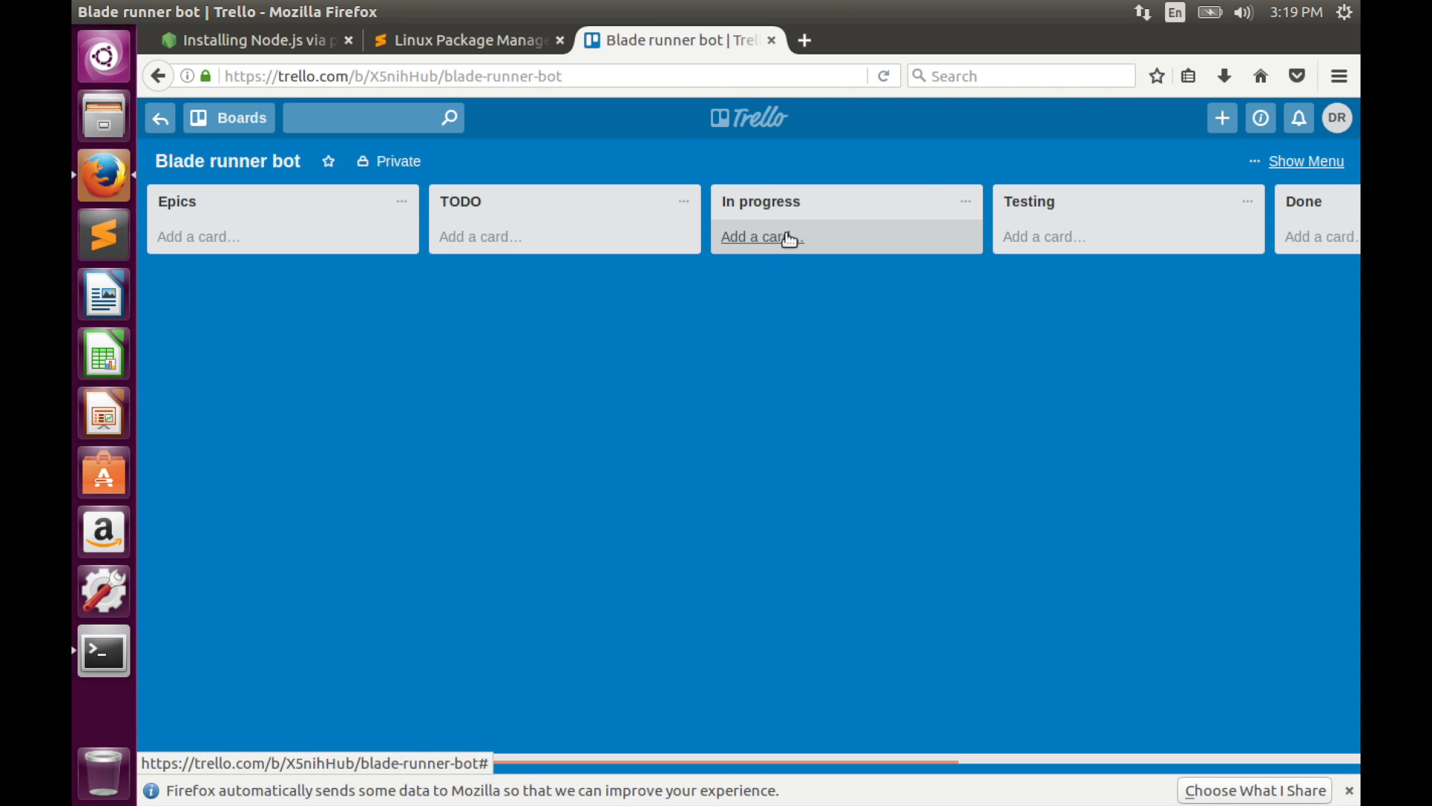
mouse_move(1076, 261)
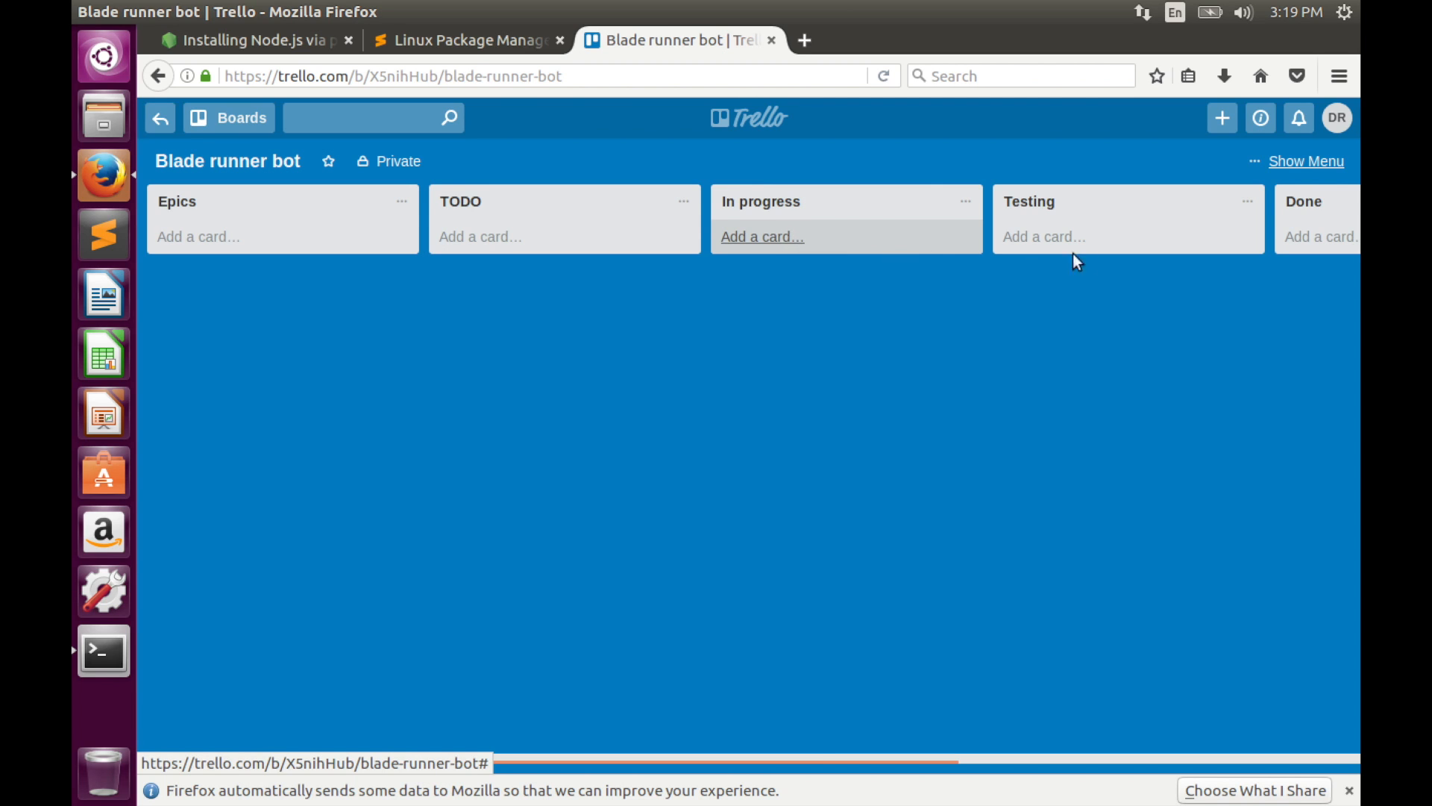
mouse_move(1101, 219)
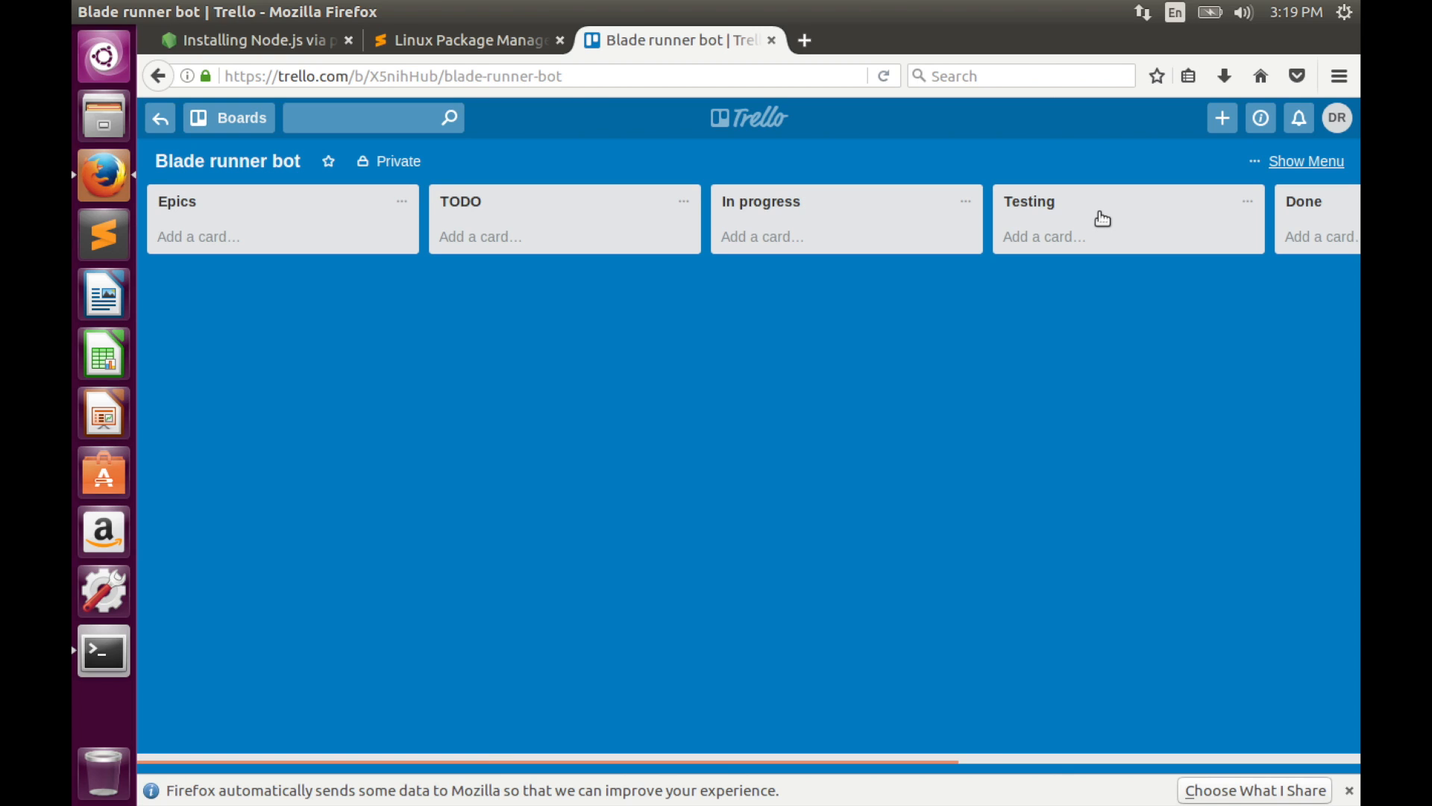
mouse_move(1020, 270)
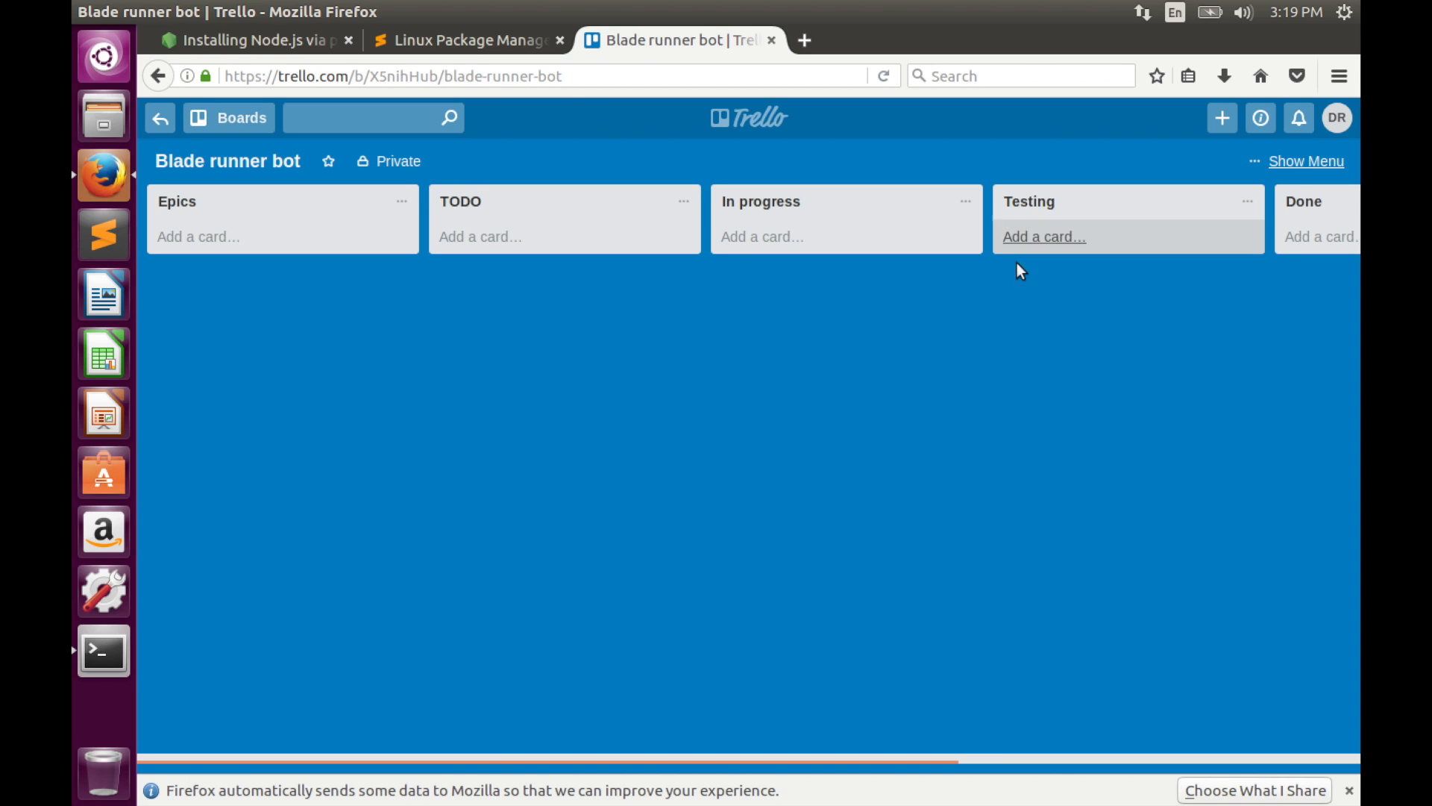